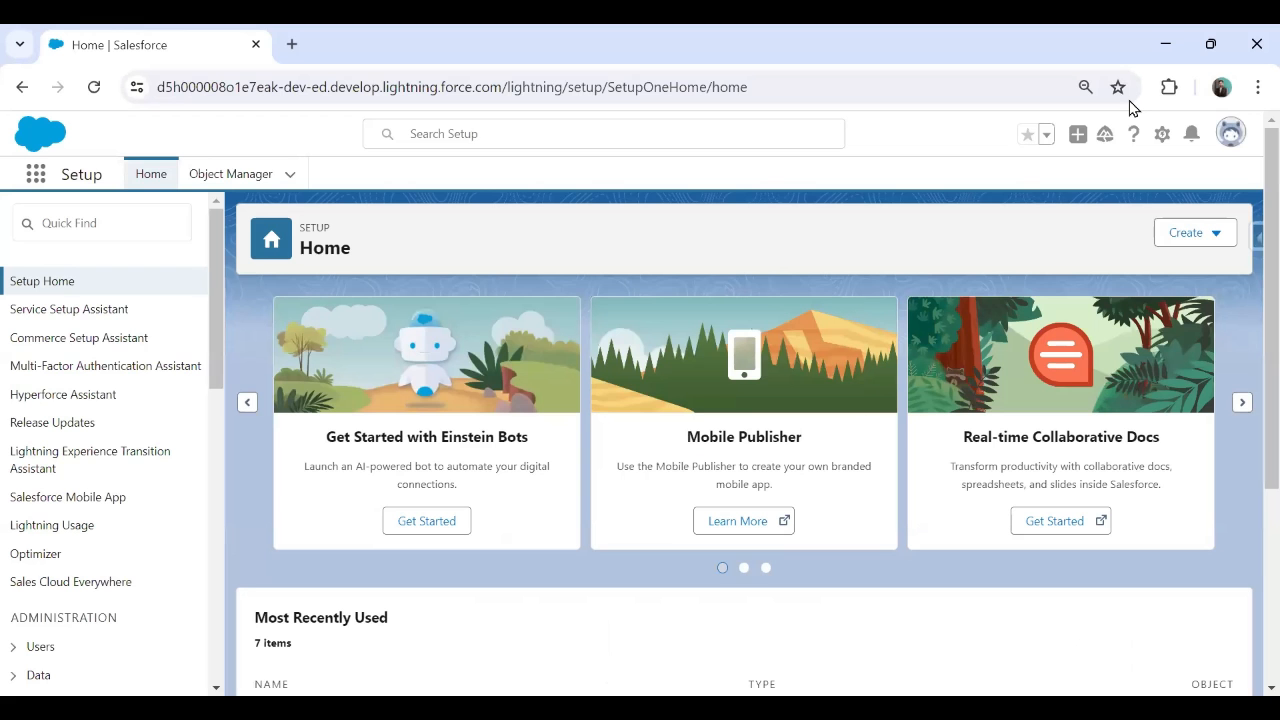
pyautogui.moveTo(208, 636)
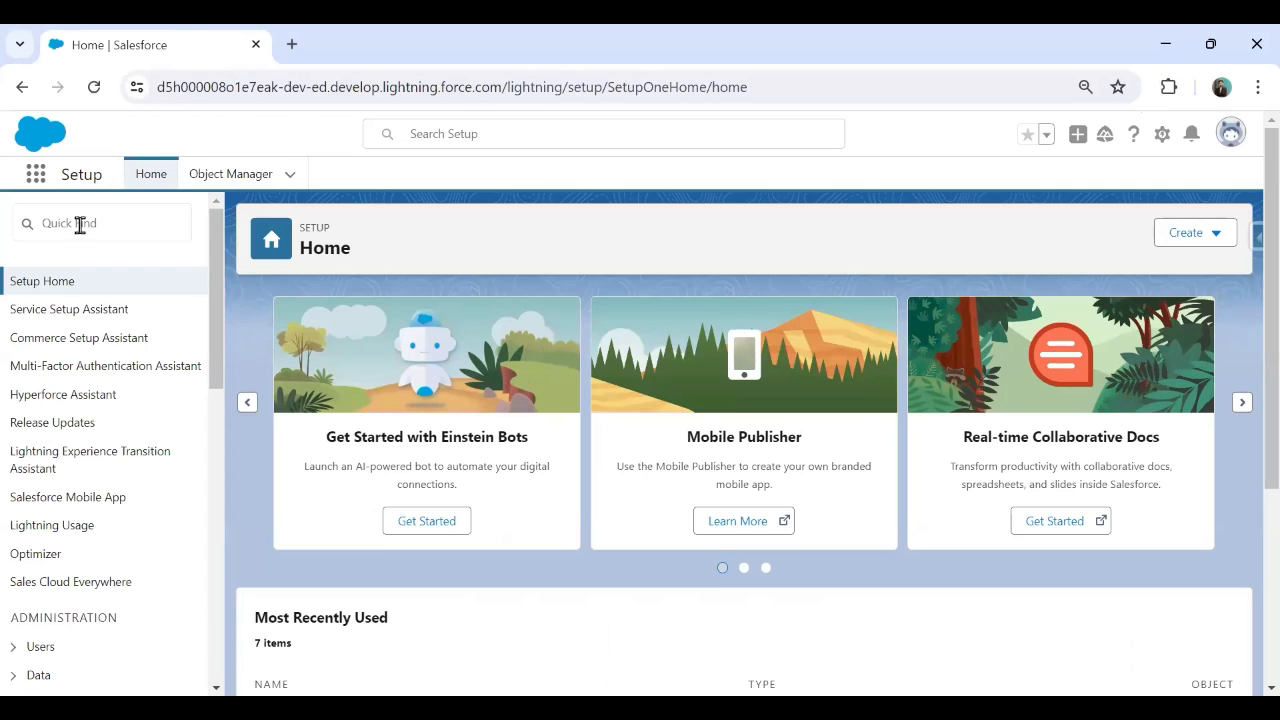
pyautogui.moveTo(352, 278)
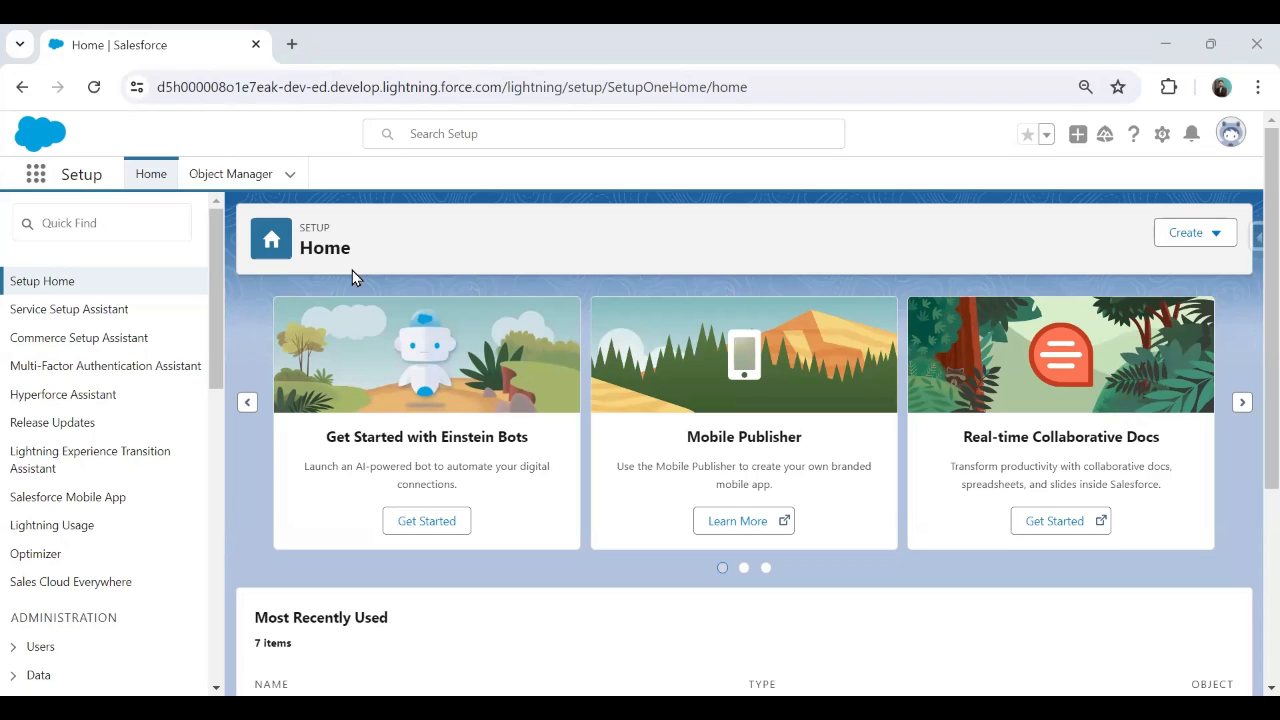
pyautogui.moveTo(812, 392)
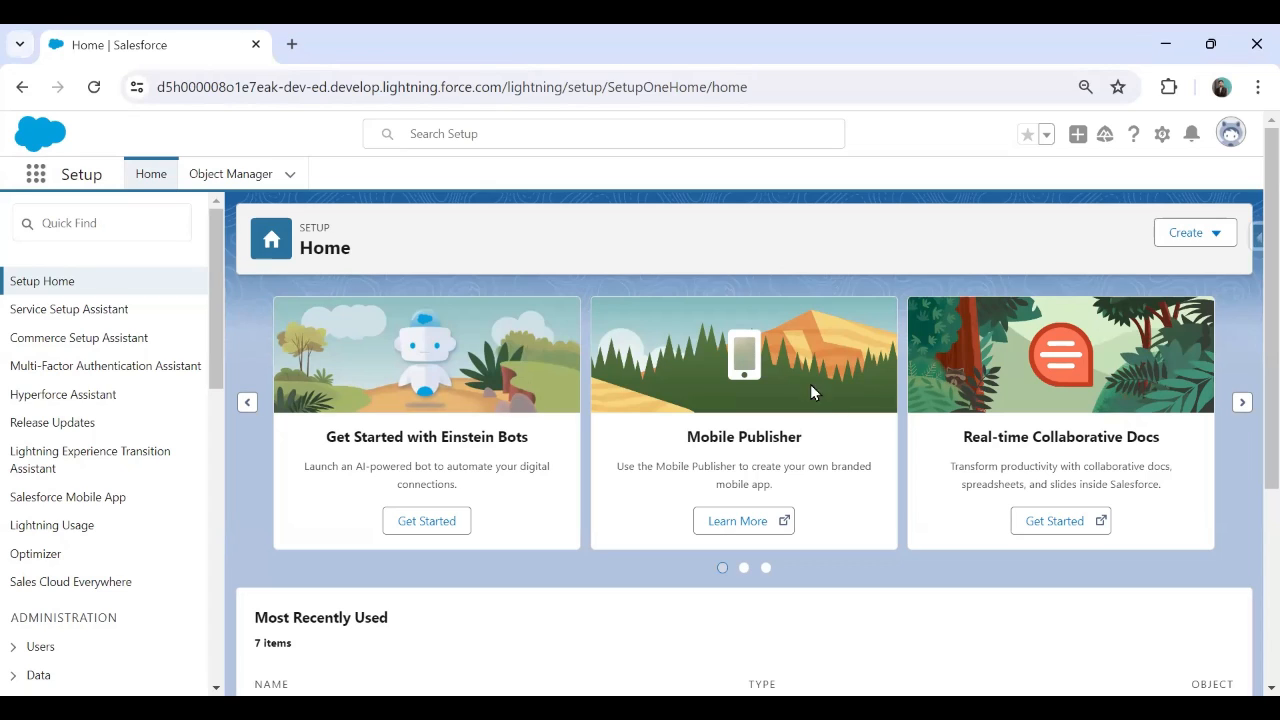
# Search setup Quick Find for 'Einstein' and go to the Einstein Bots page.
pyautogui.click(100, 222)
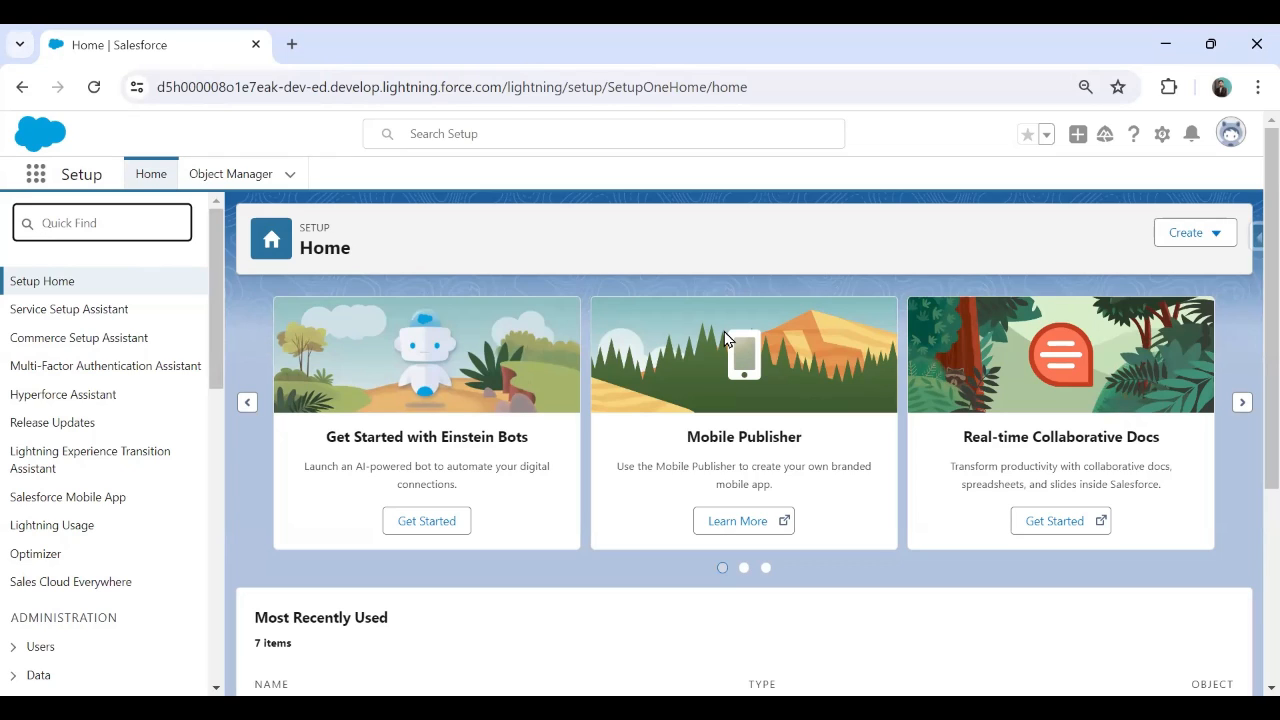
pyautogui.click(100, 222)
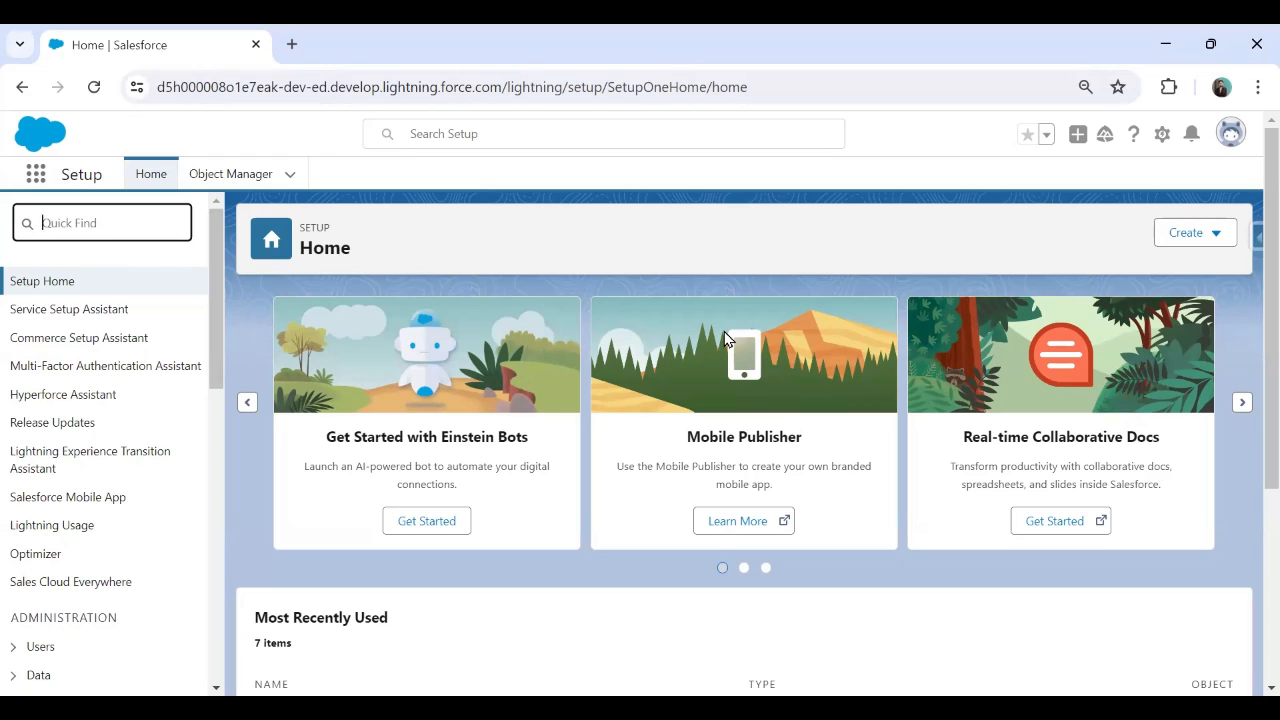
pyautogui.click(100, 222)
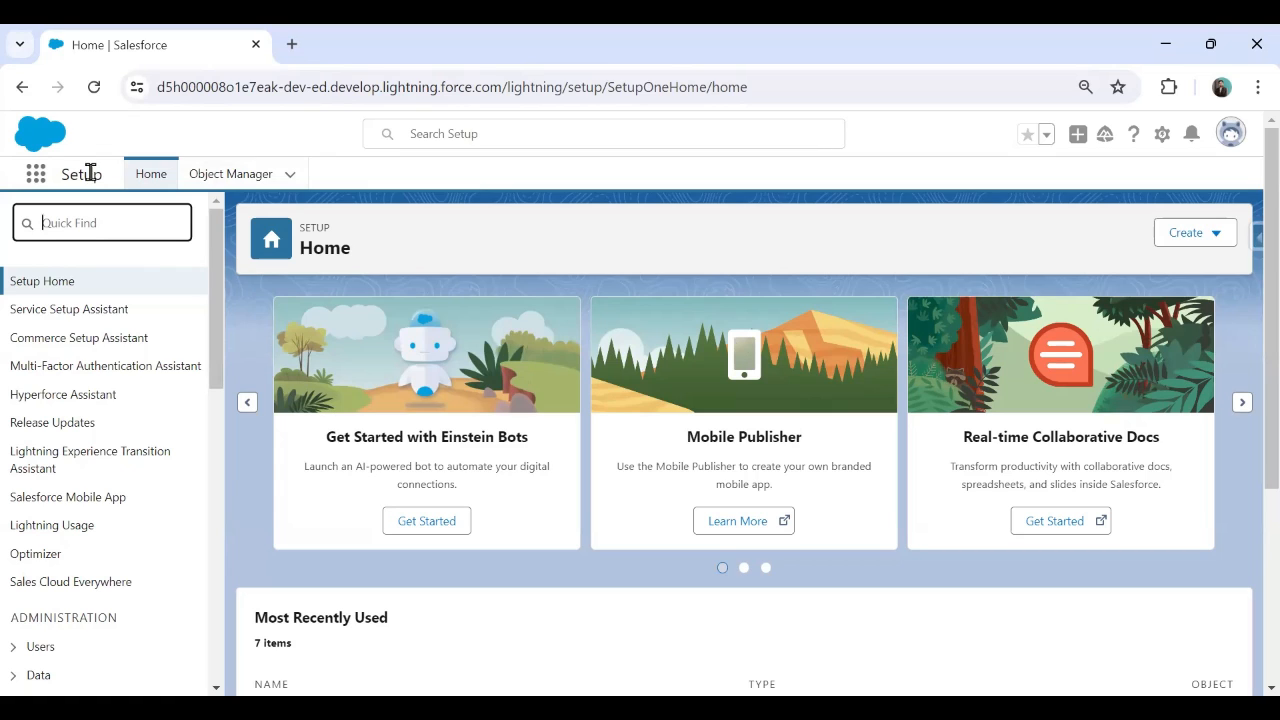
pyautogui.write('Ei')
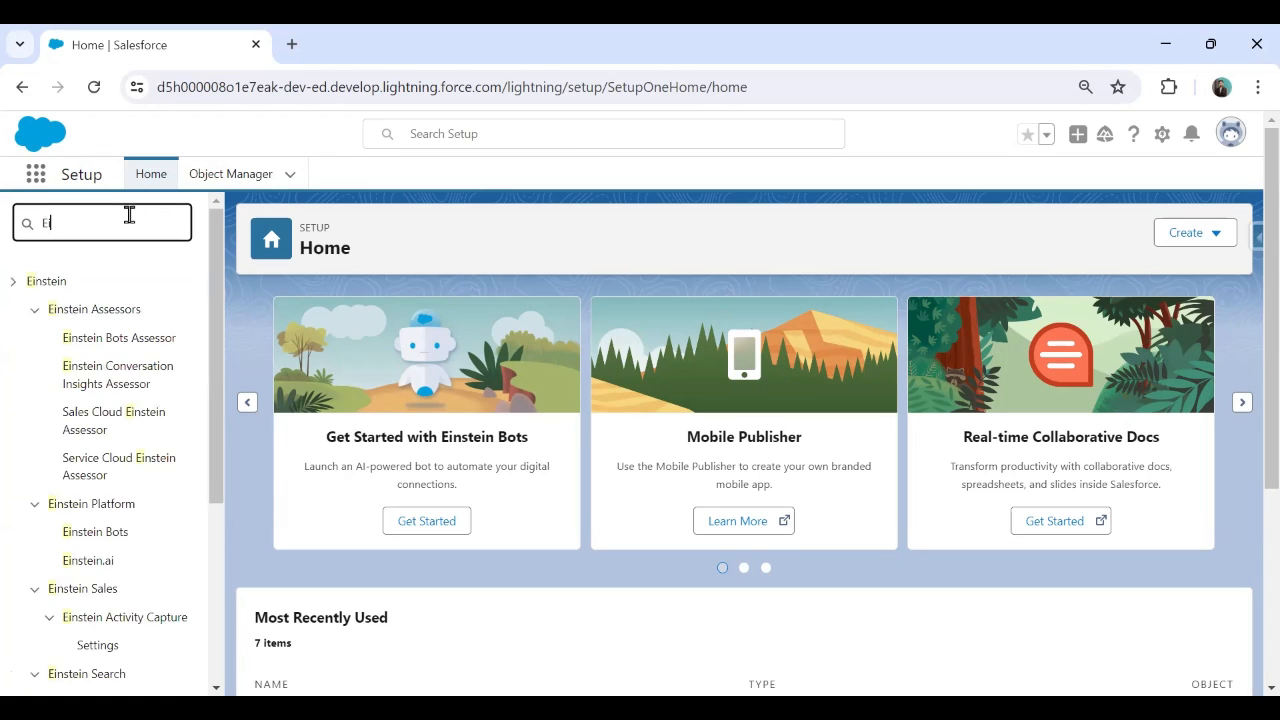
pyautogui.press('Backspace')
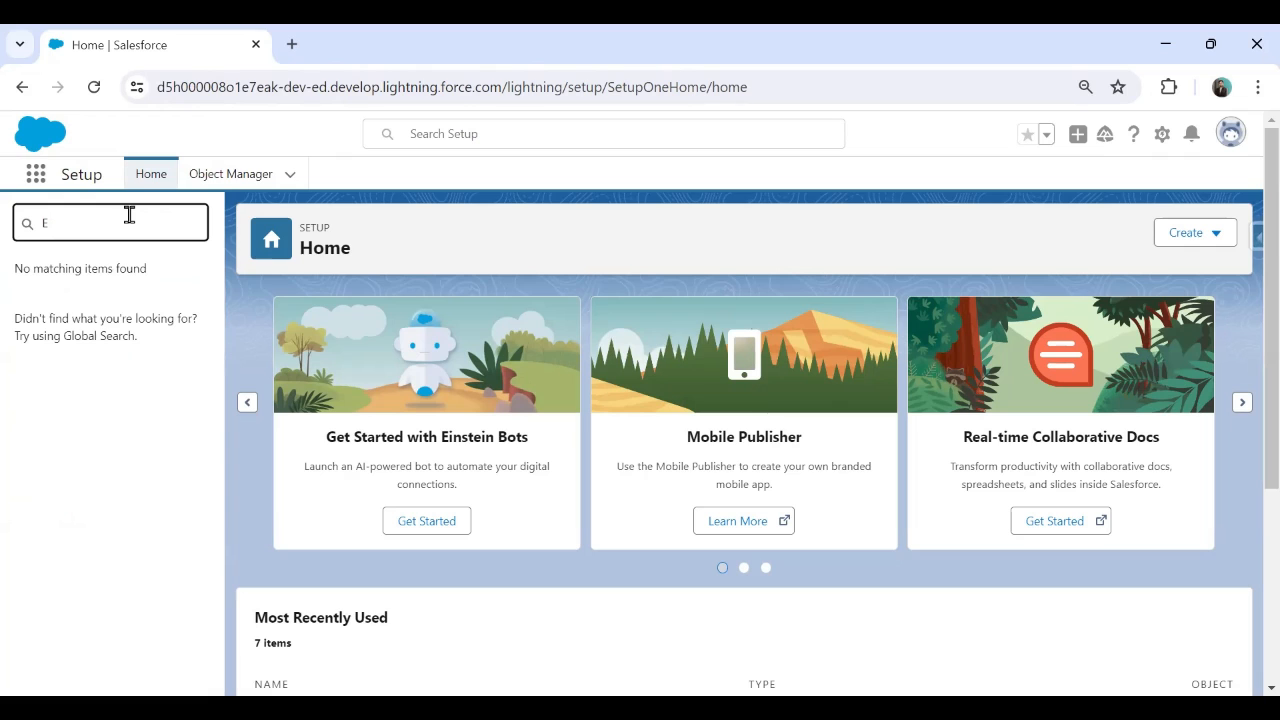
pyautogui.write('instein')
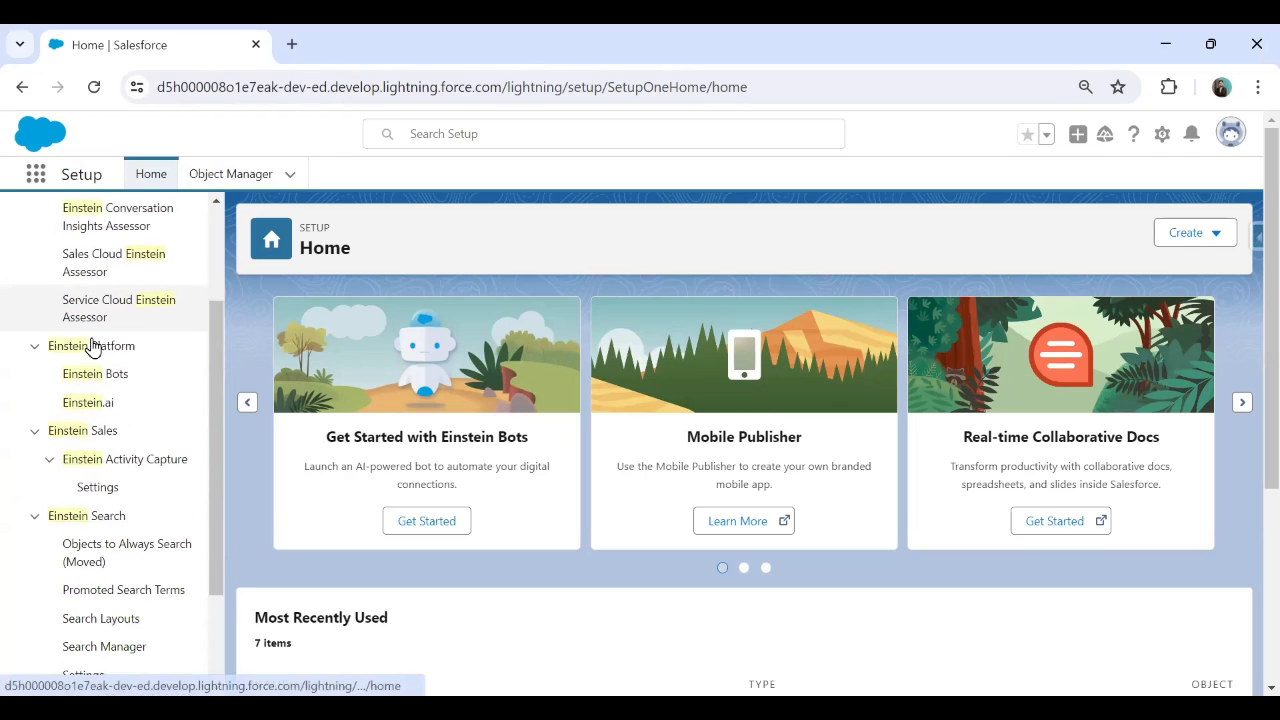
pyautogui.scroll(-3)
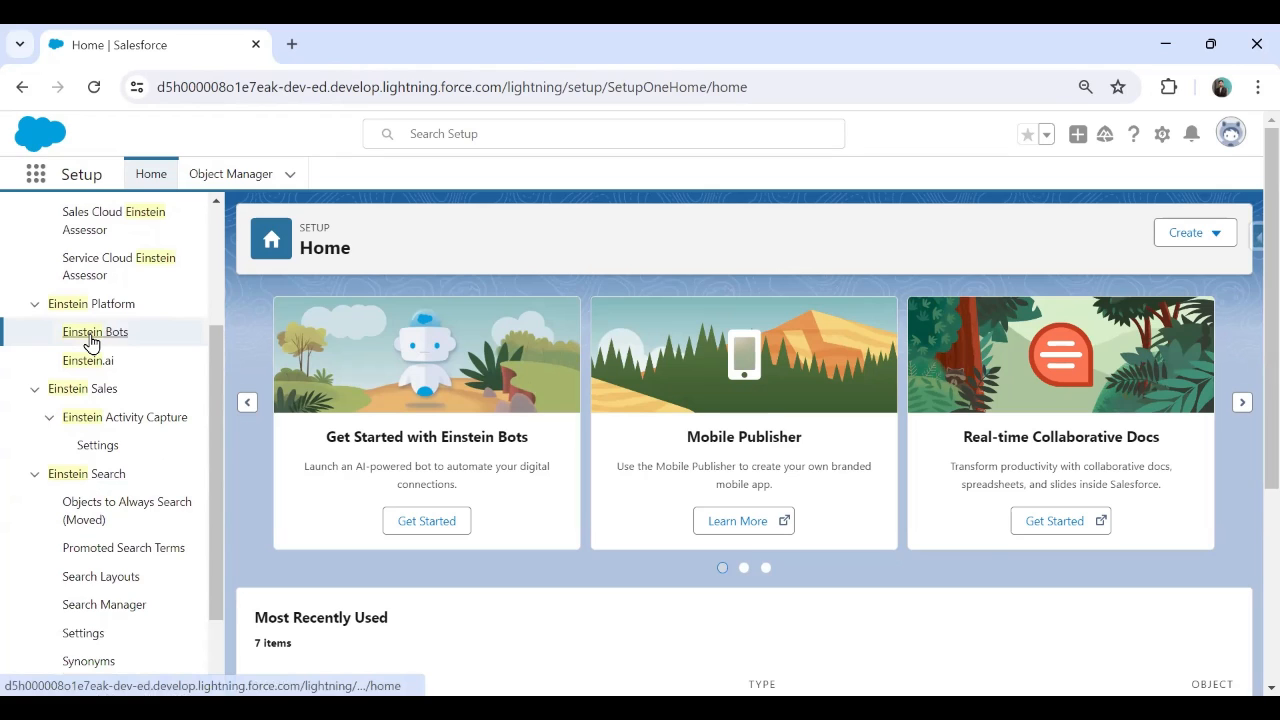
pyautogui.click(94, 332)
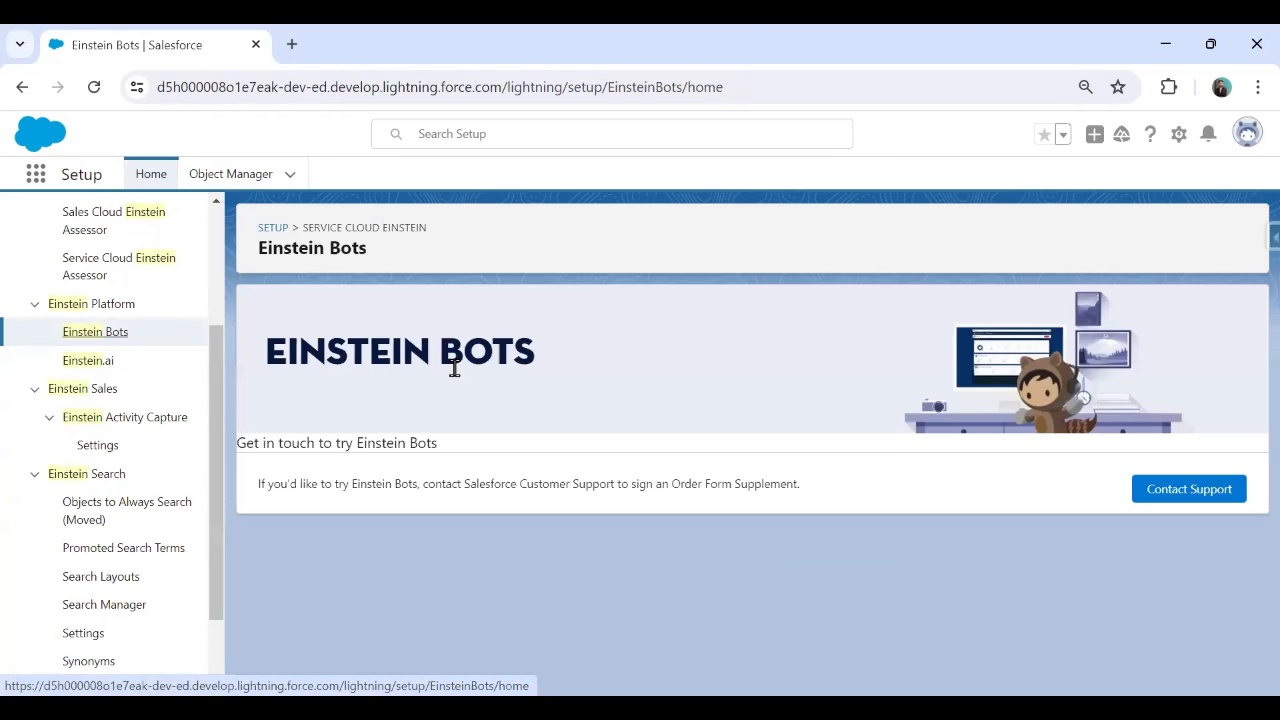
pyautogui.moveTo(502, 420)
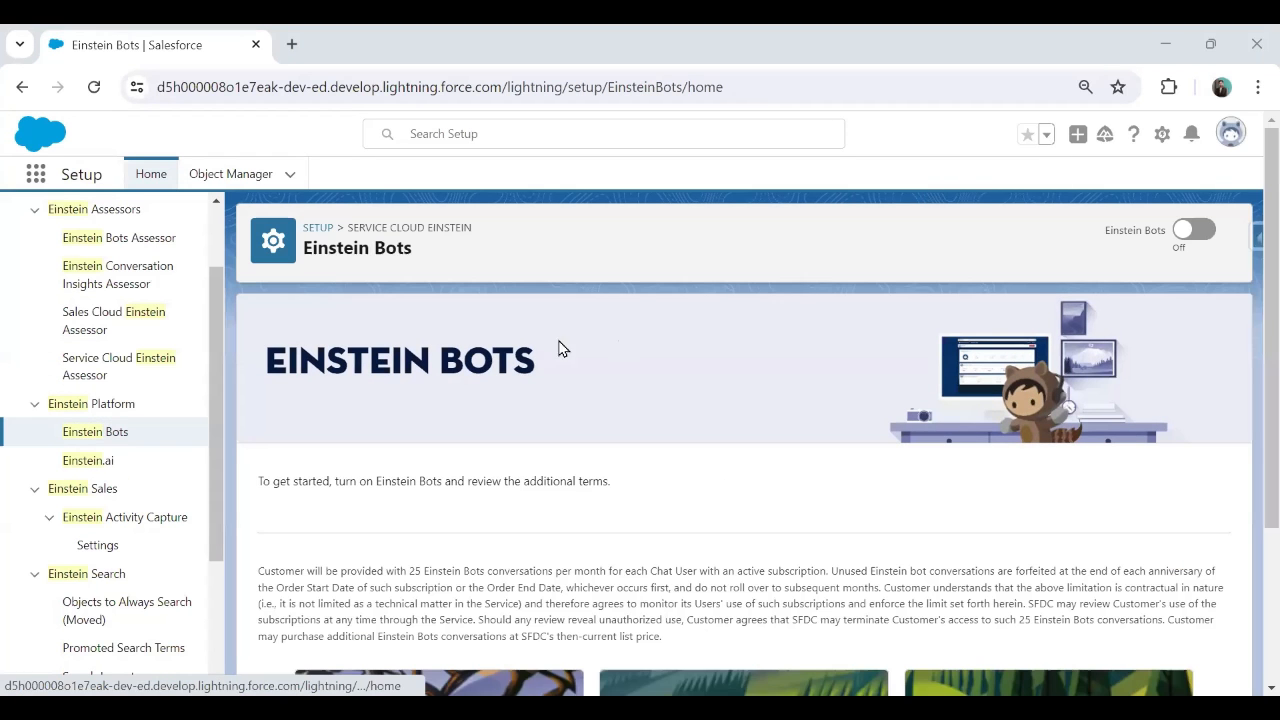
pyautogui.scroll(-3)
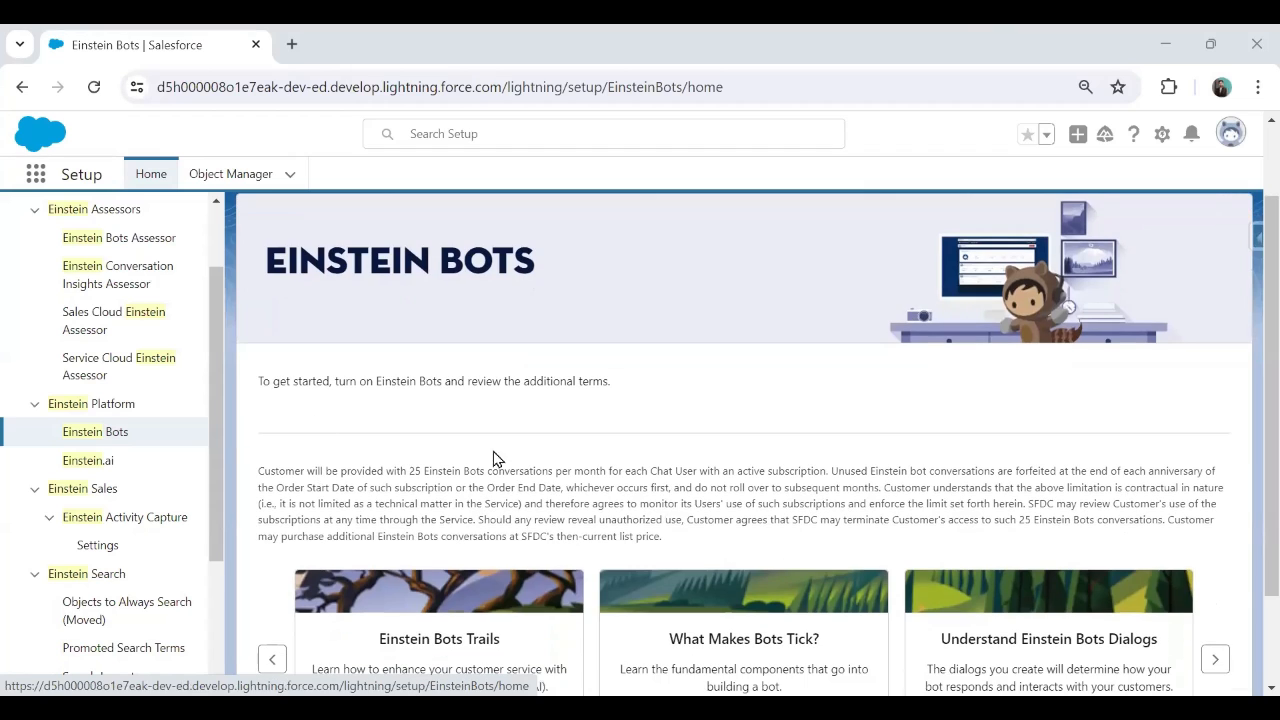
pyautogui.scroll(-3)
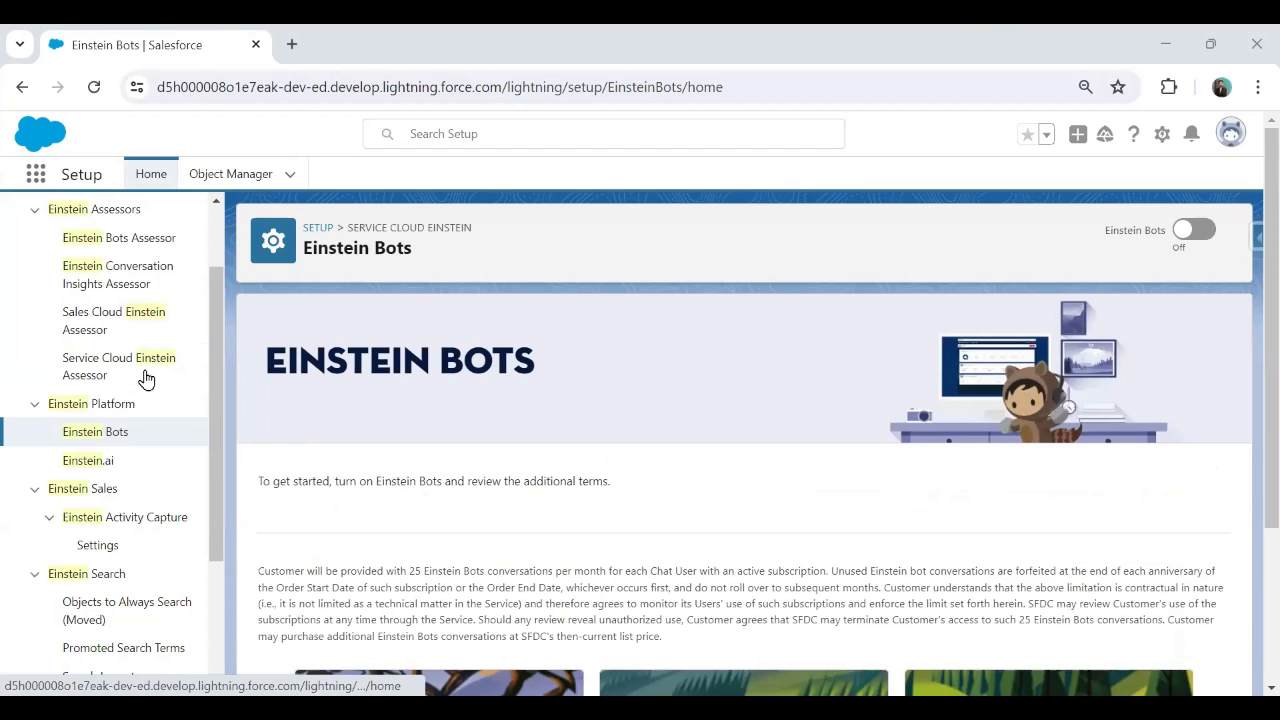
pyautogui.moveTo(452, 384)
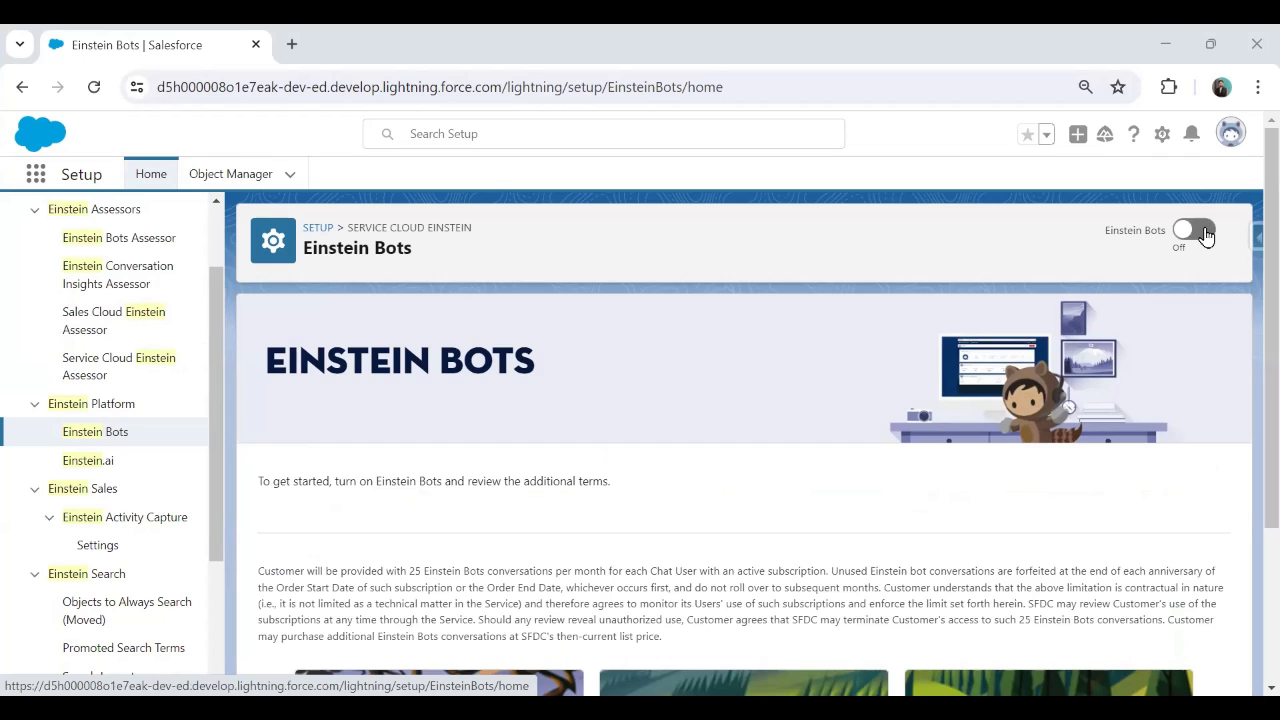
# Switch Einstein Bots on, accepting the 'authorized by my company' terms and confirming Try Einstein.
pyautogui.click(1194, 232)
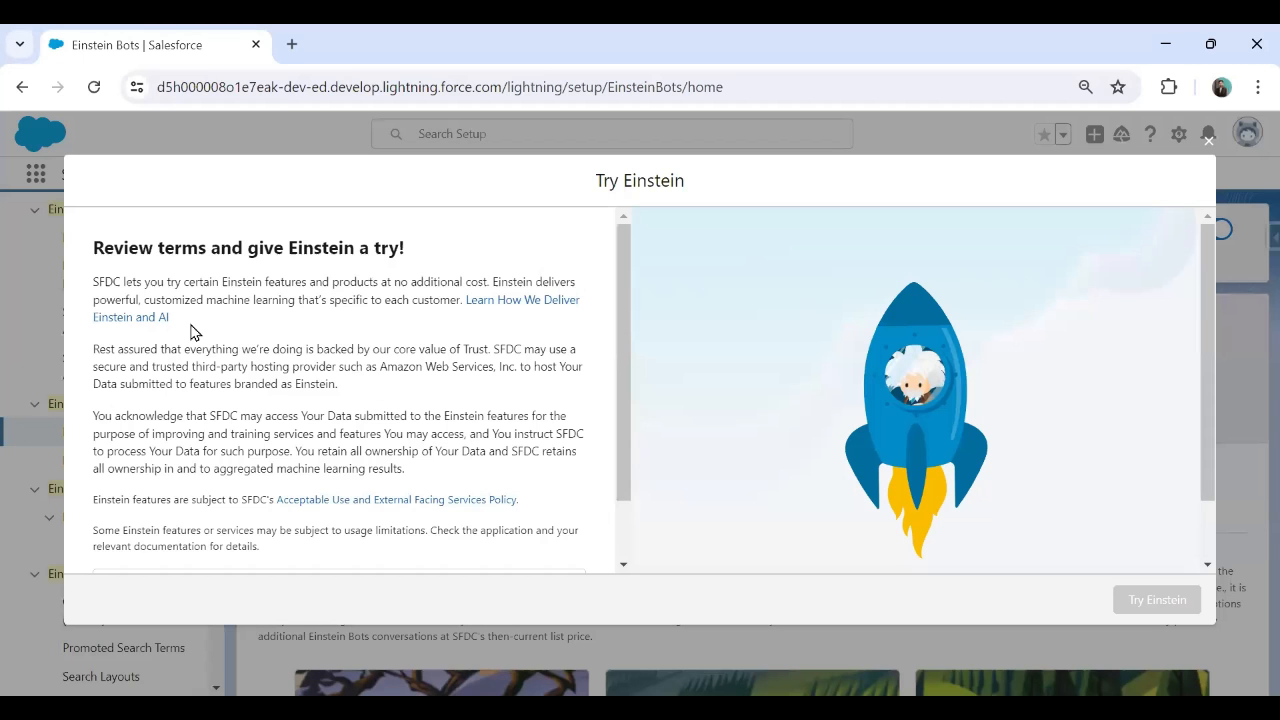
pyautogui.click(116, 522)
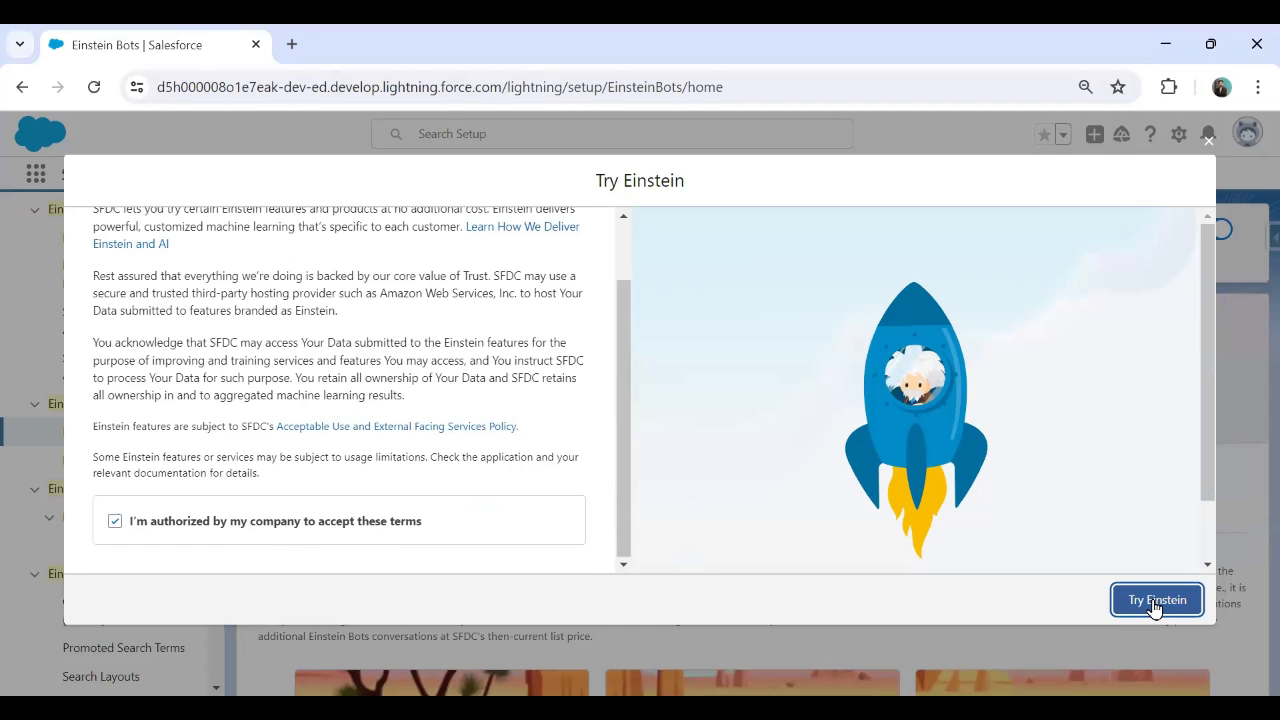
pyautogui.click(1156, 600)
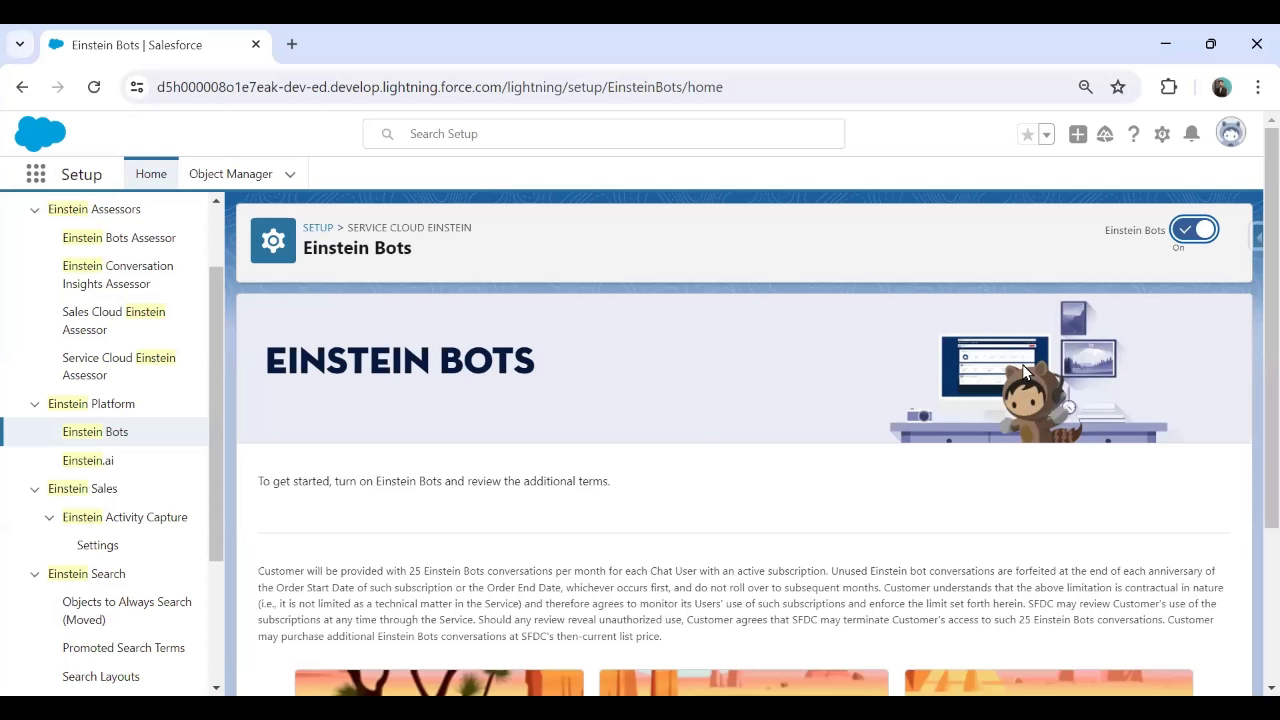
pyautogui.scroll(-3)
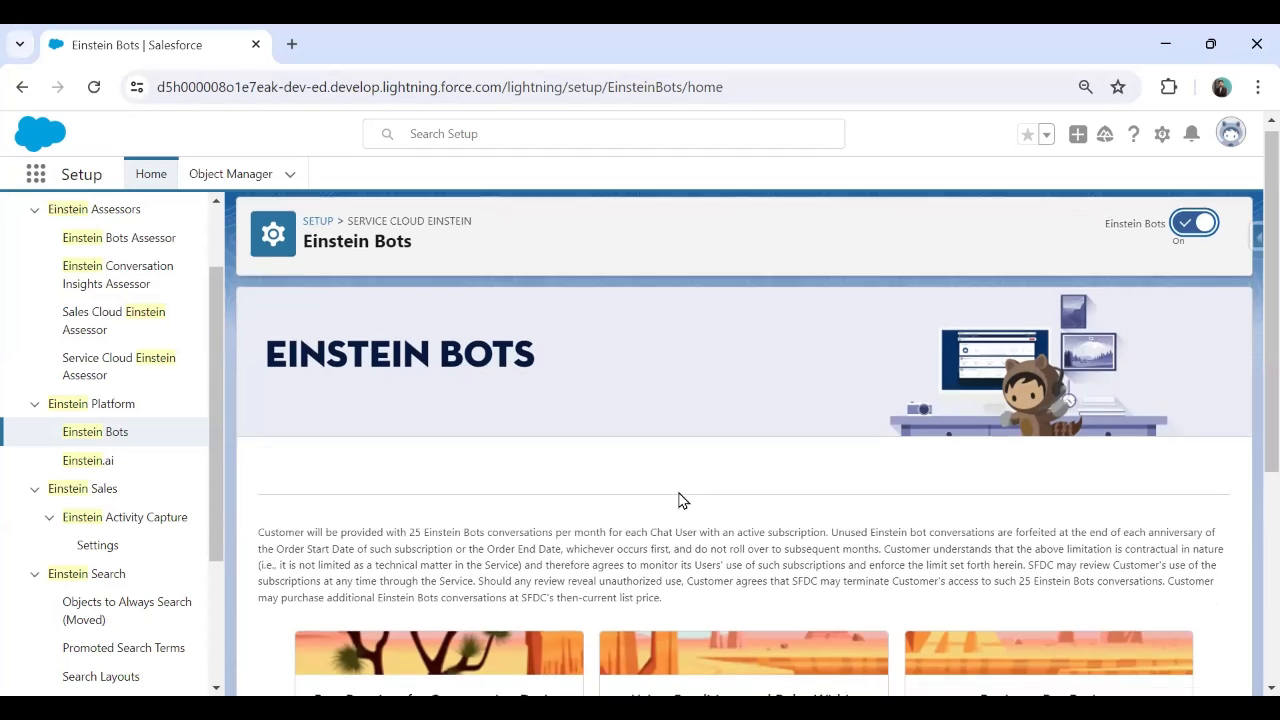
pyautogui.scroll(-3)
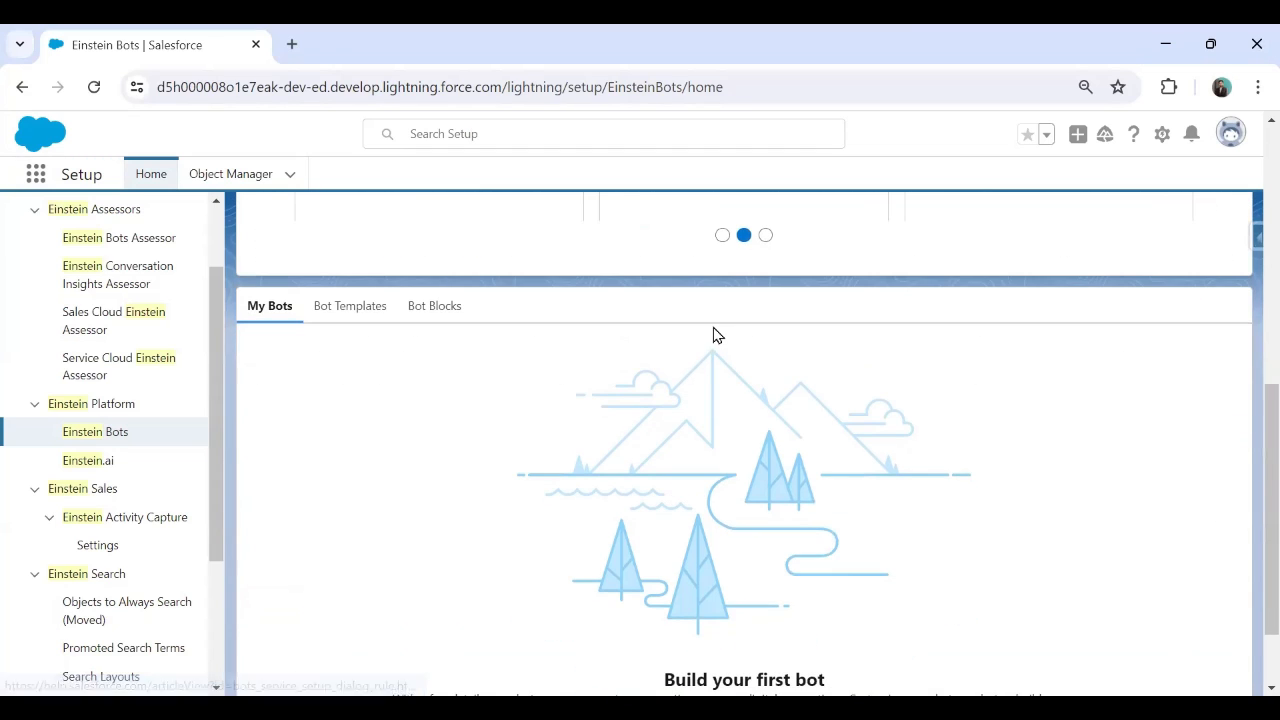
pyautogui.moveTo(692, 444)
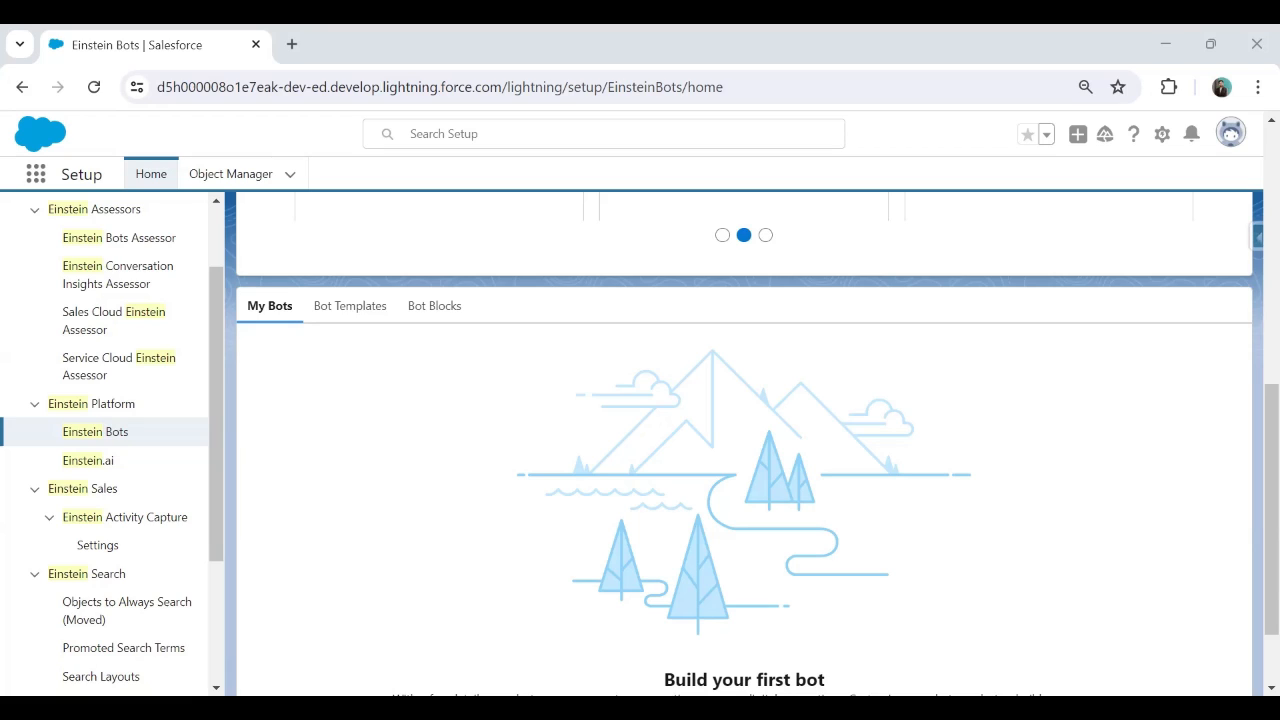
pyautogui.scroll(-3)
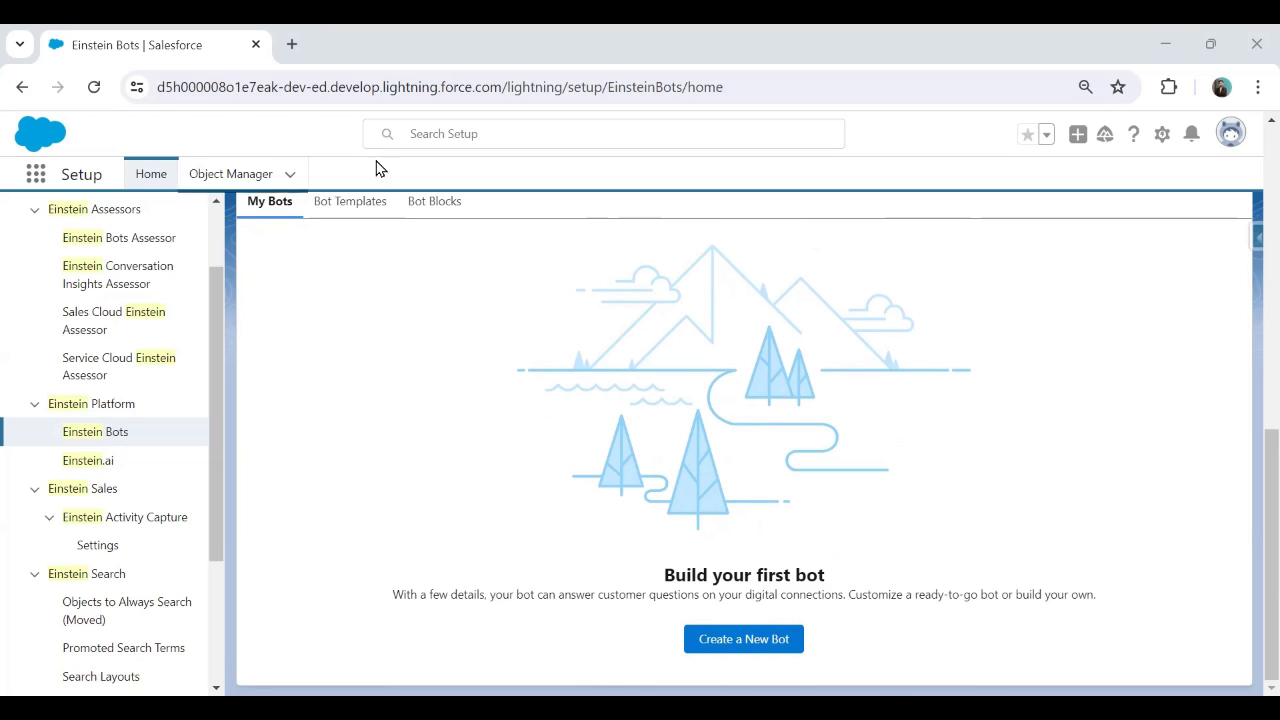
pyautogui.moveTo(888, 160)
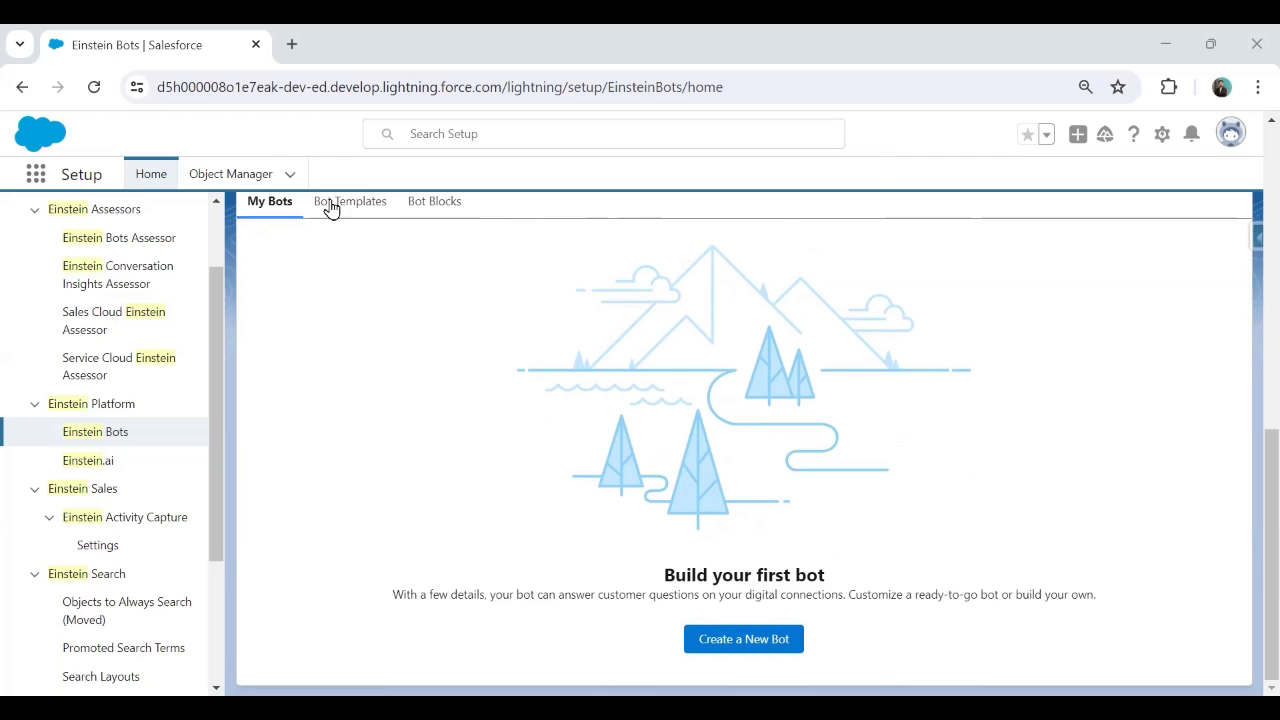
pyautogui.click(348, 200)
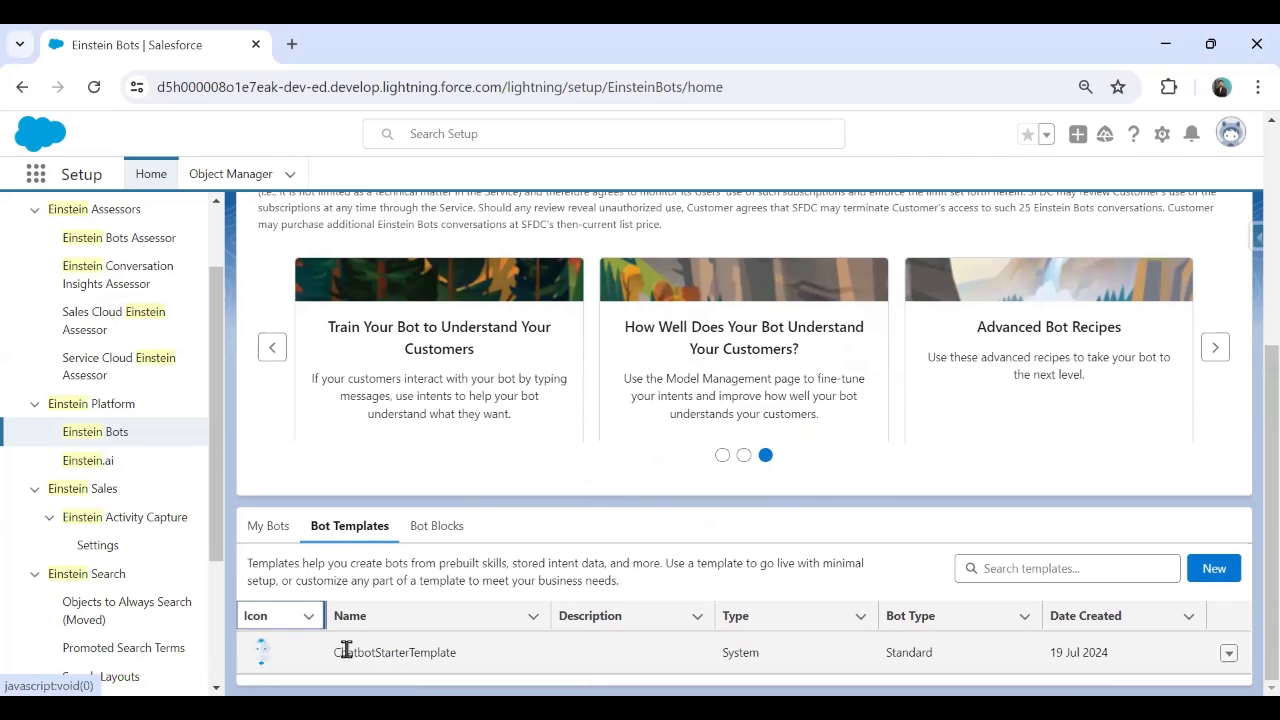
pyautogui.click(1230, 652)
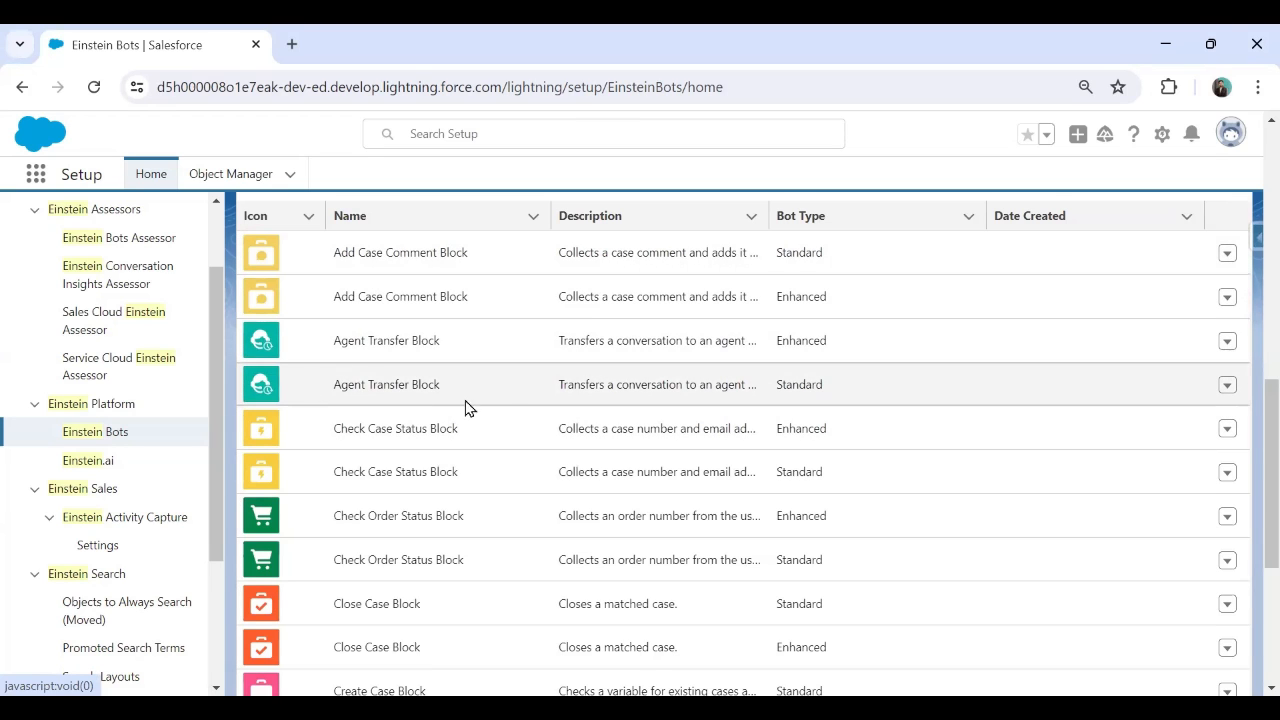
pyautogui.scroll(-3)
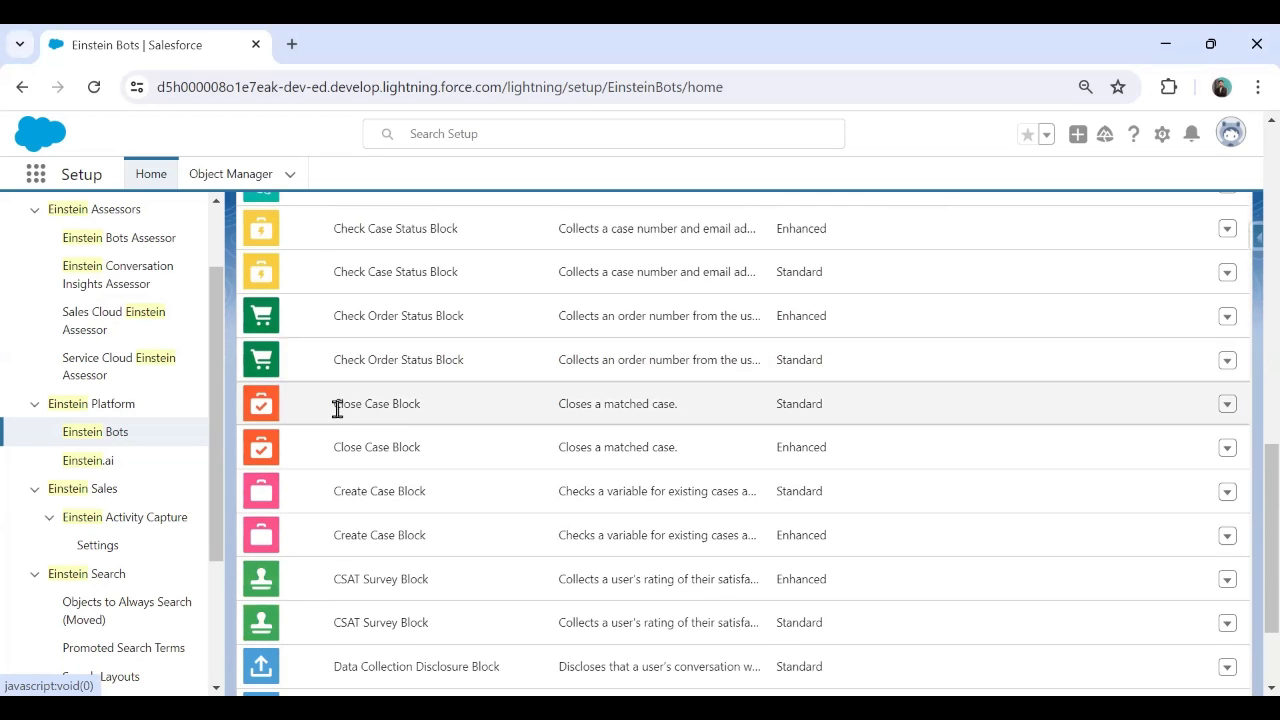
pyautogui.moveTo(492, 536)
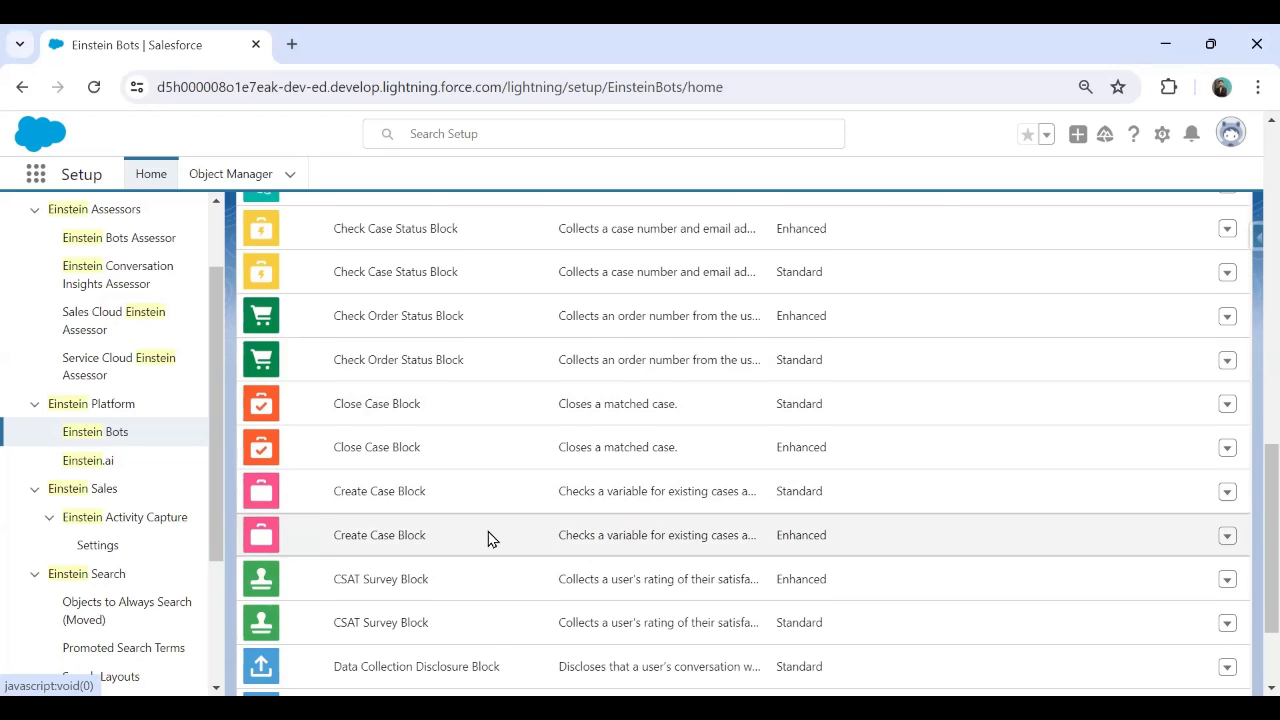
pyautogui.scroll(-3)
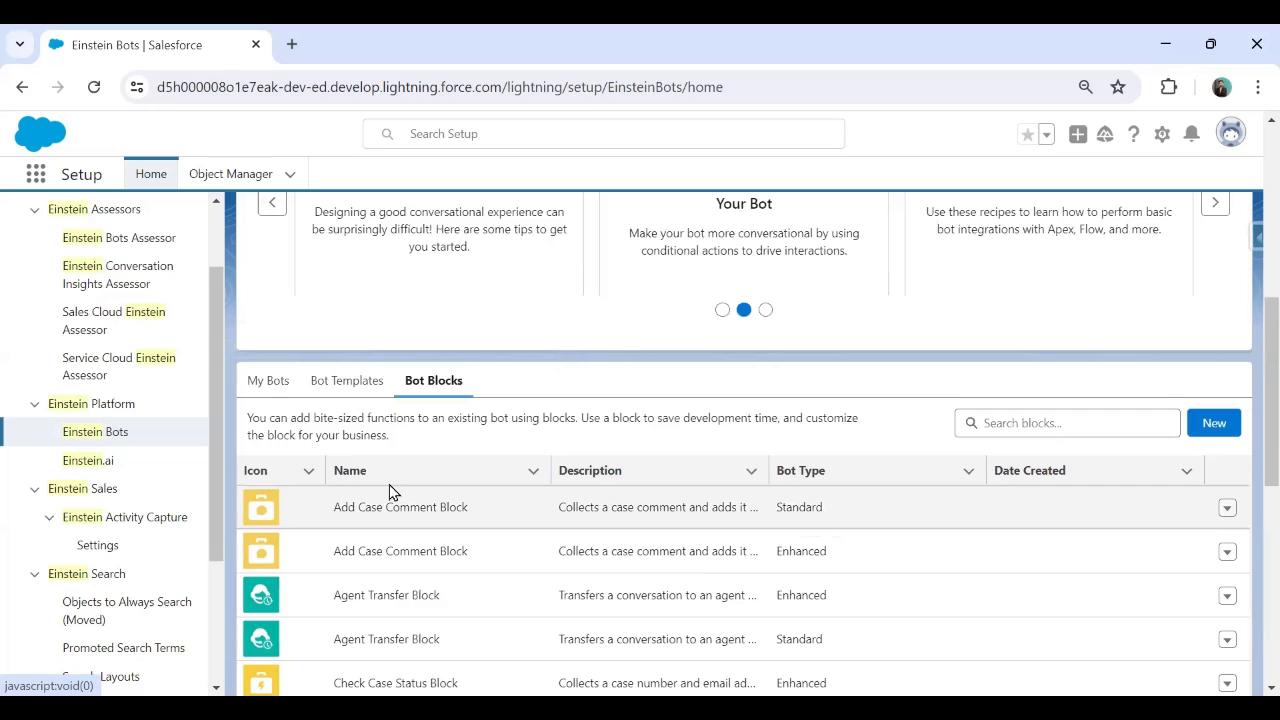
pyautogui.click(268, 200)
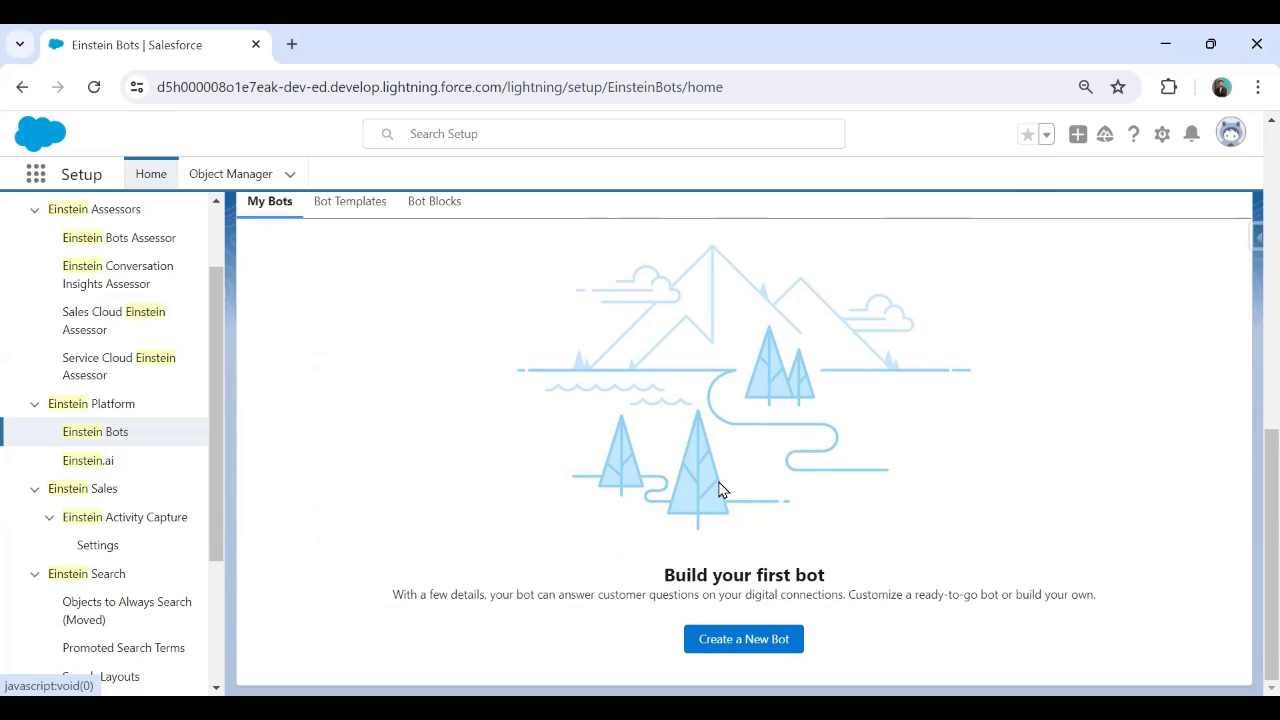
pyautogui.moveTo(734, 644)
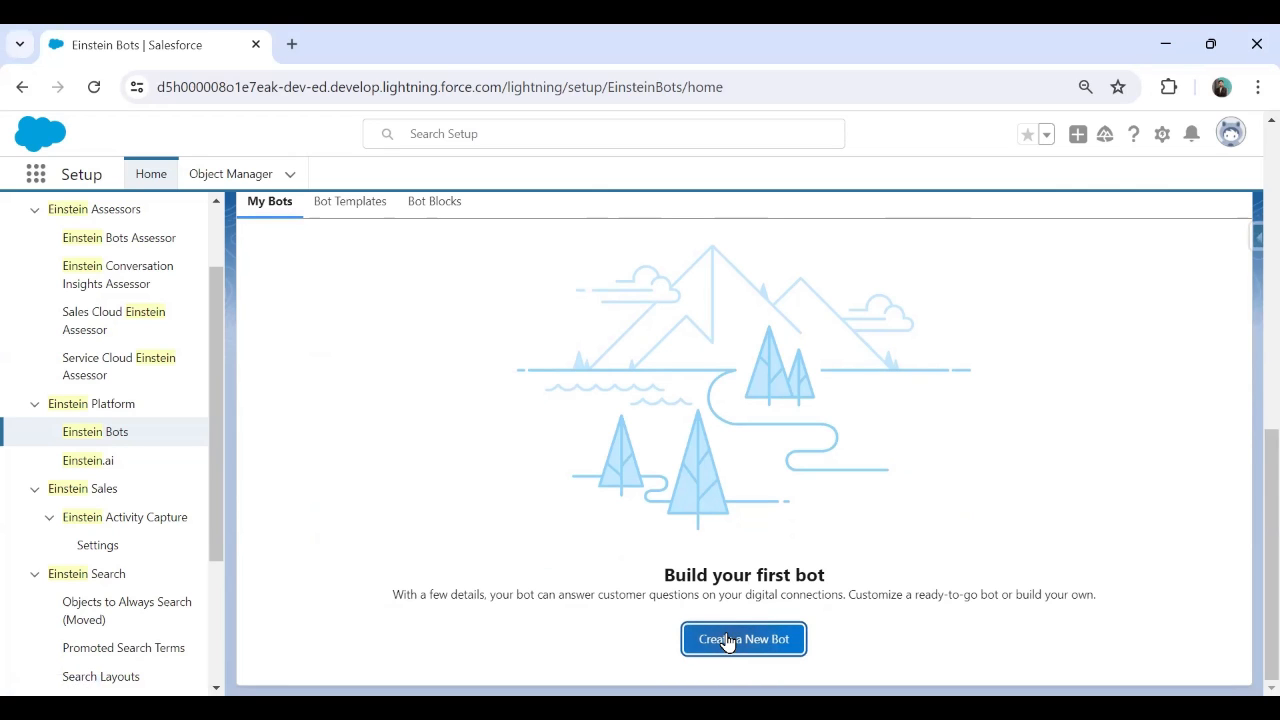
# Create a new bot as a Standard Bot that starts from scratch, reaching the naming step.
pyautogui.click(744, 640)
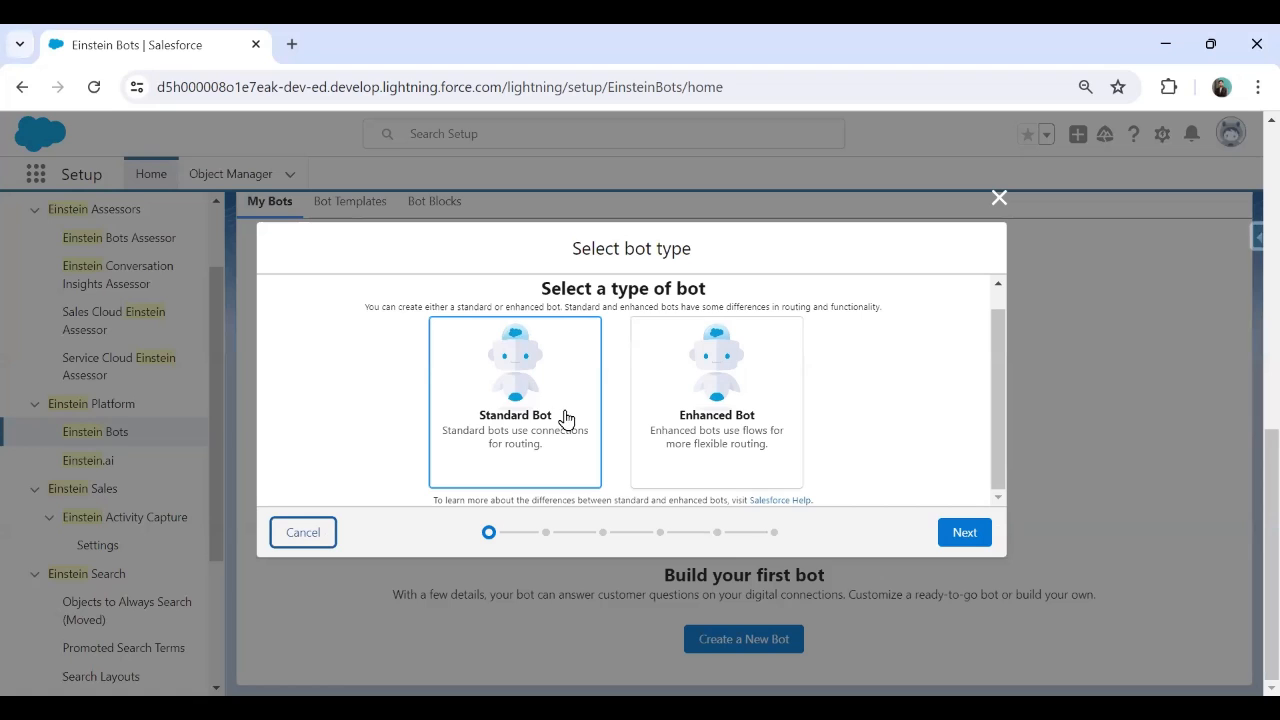
pyautogui.click(514, 400)
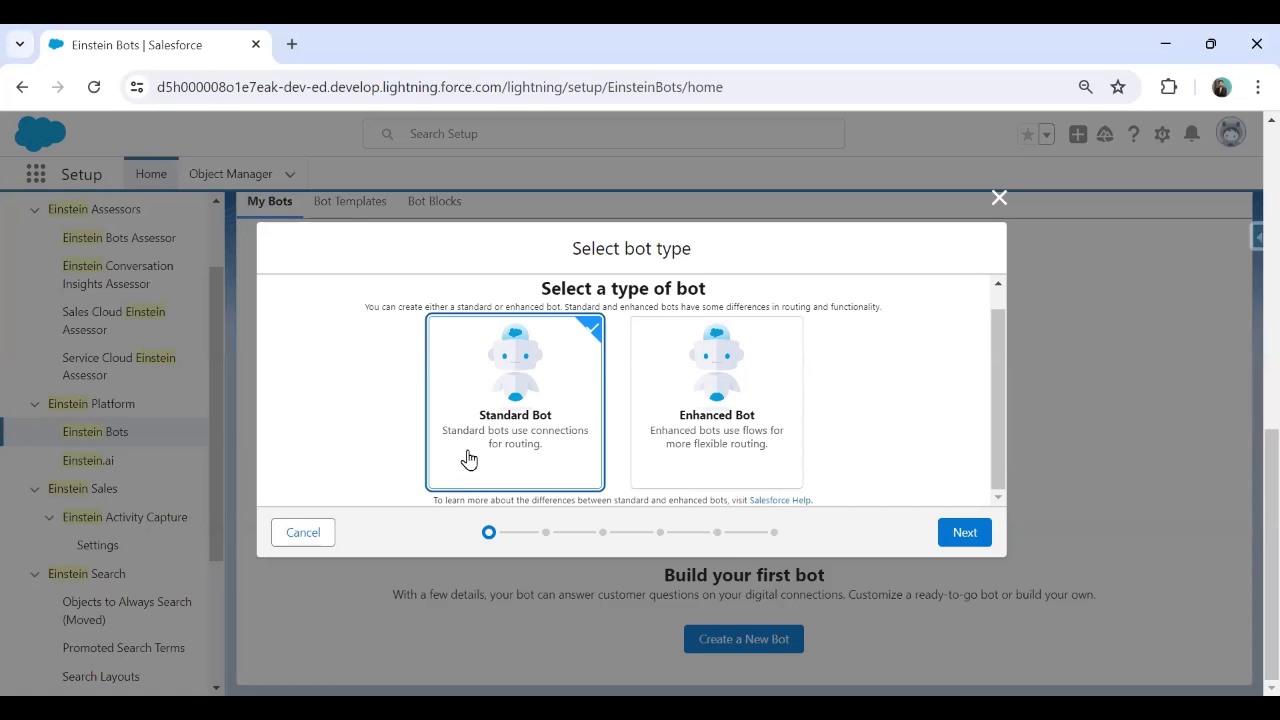
pyautogui.moveTo(522, 472)
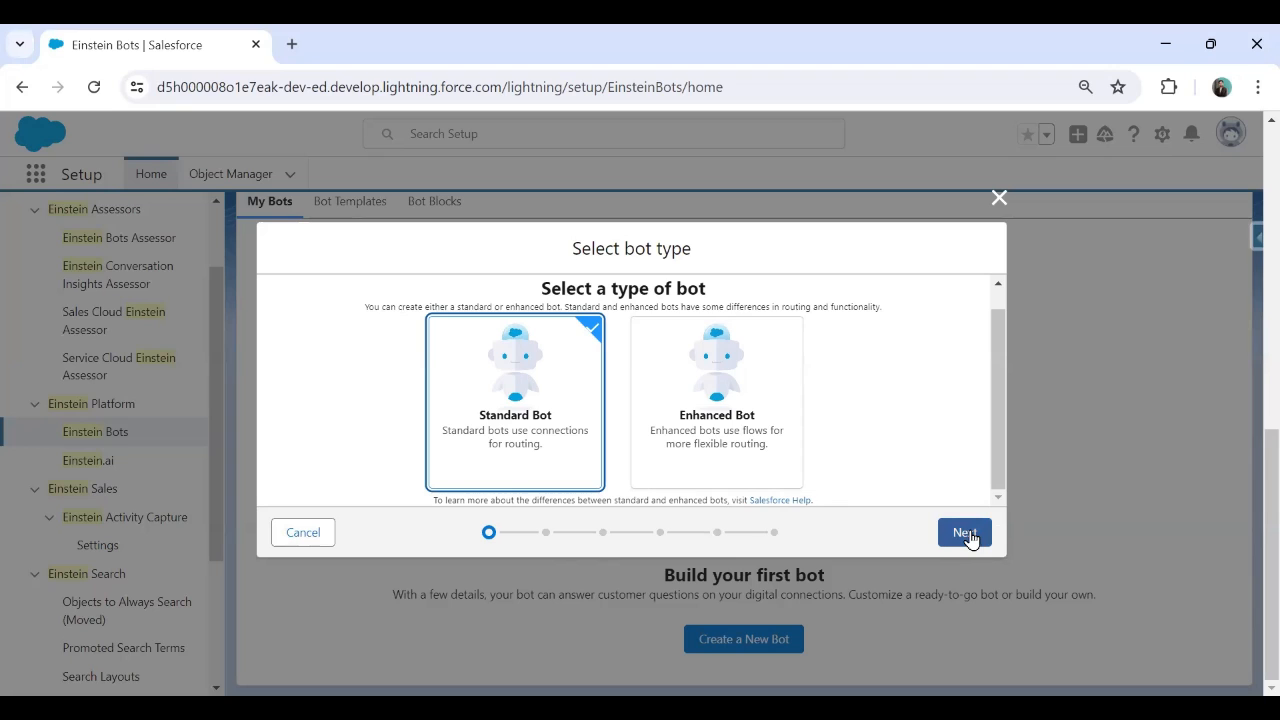
pyautogui.click(964, 532)
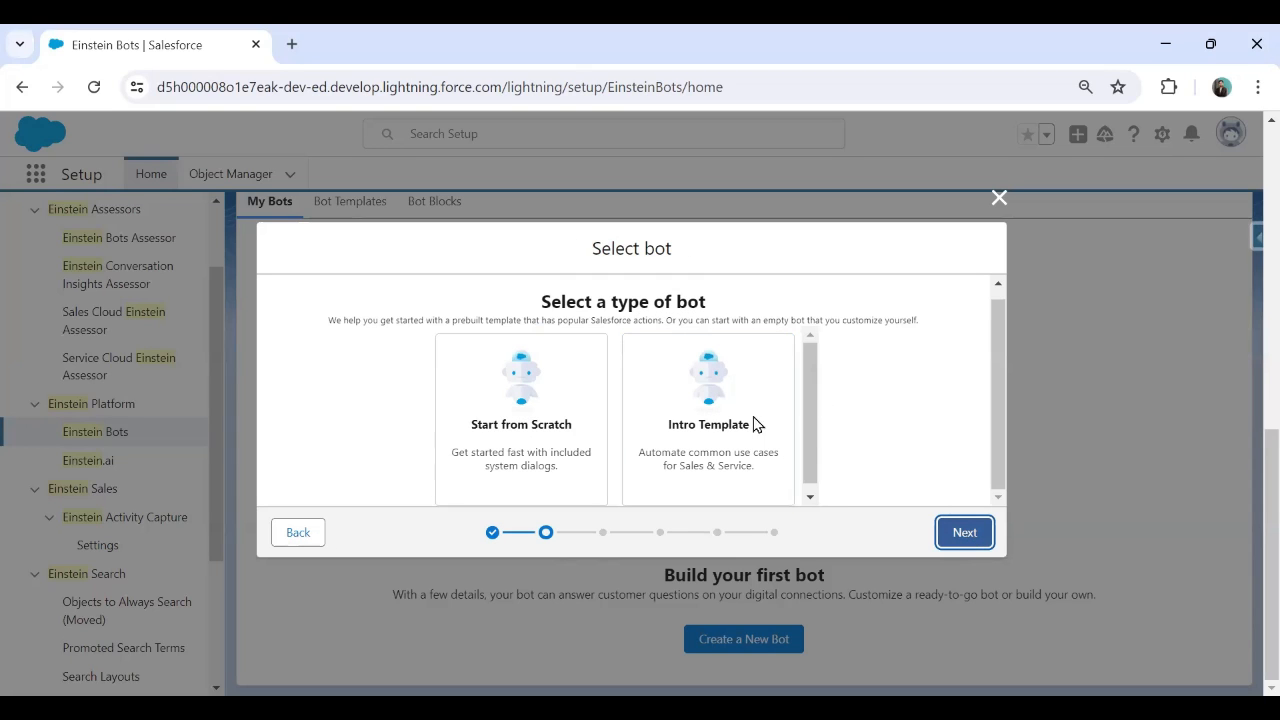
pyautogui.click(520, 418)
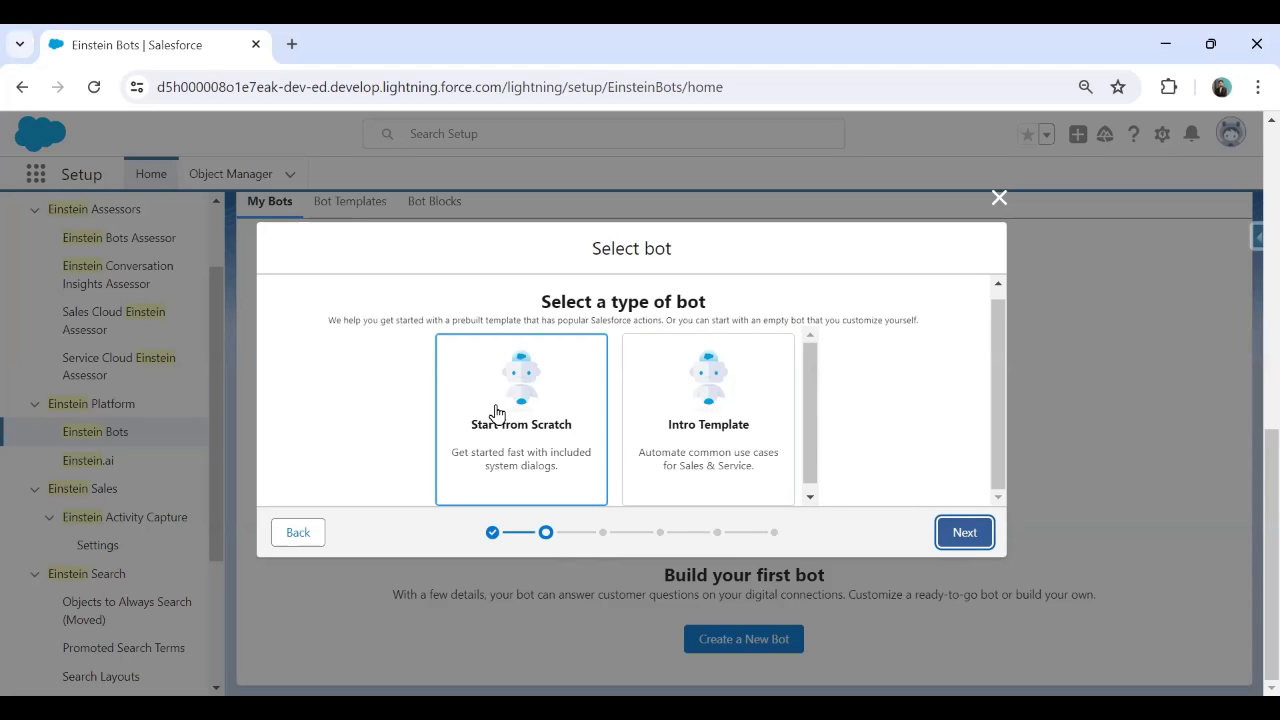
pyautogui.moveTo(514, 486)
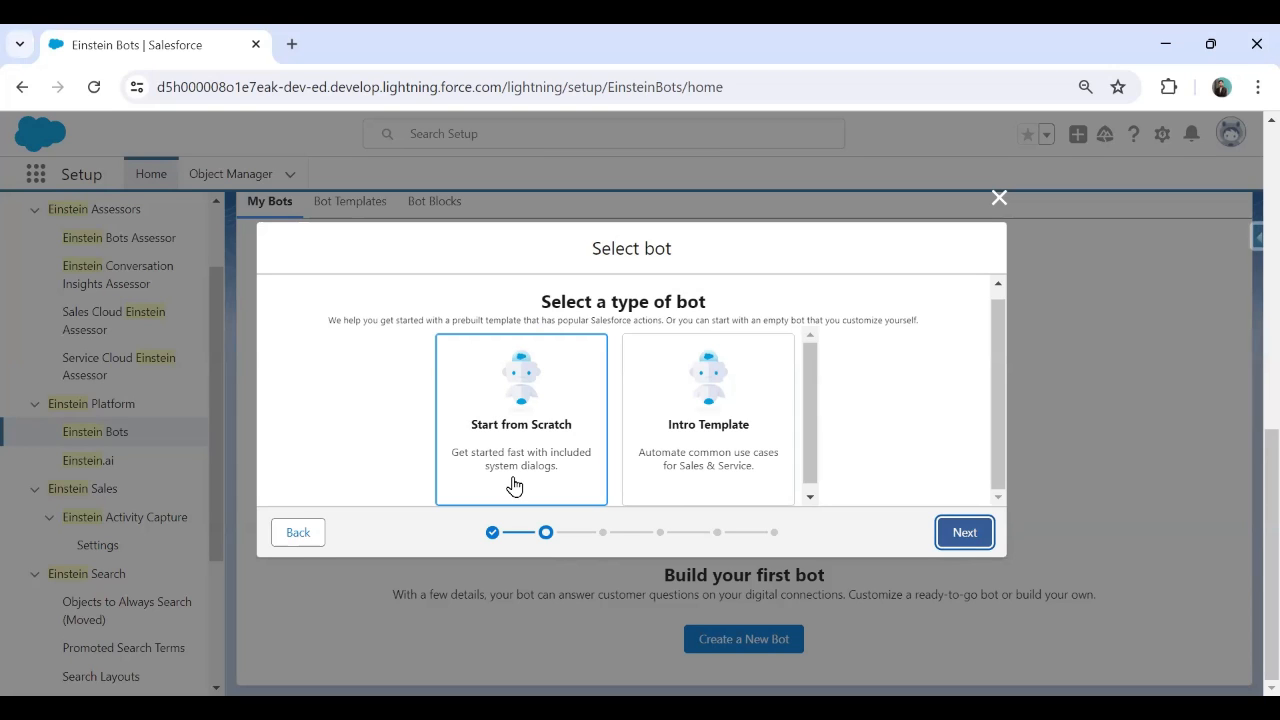
pyautogui.moveTo(500, 412)
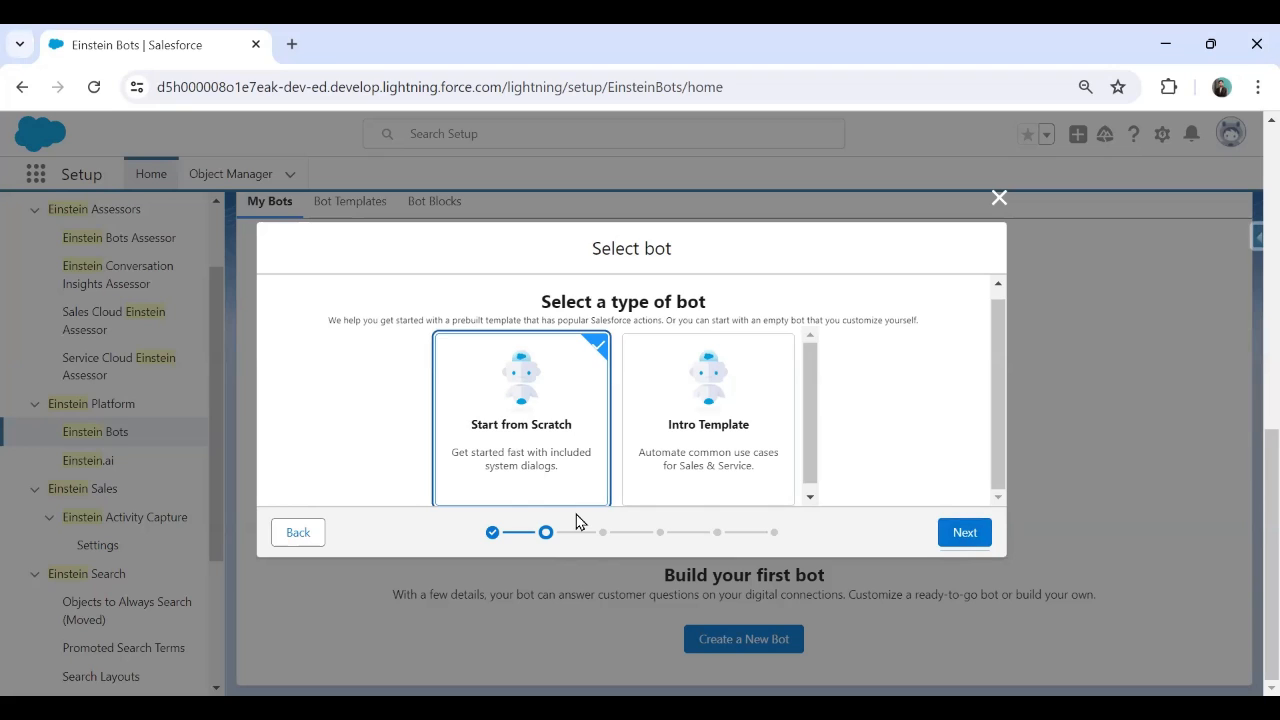
pyautogui.click(964, 532)
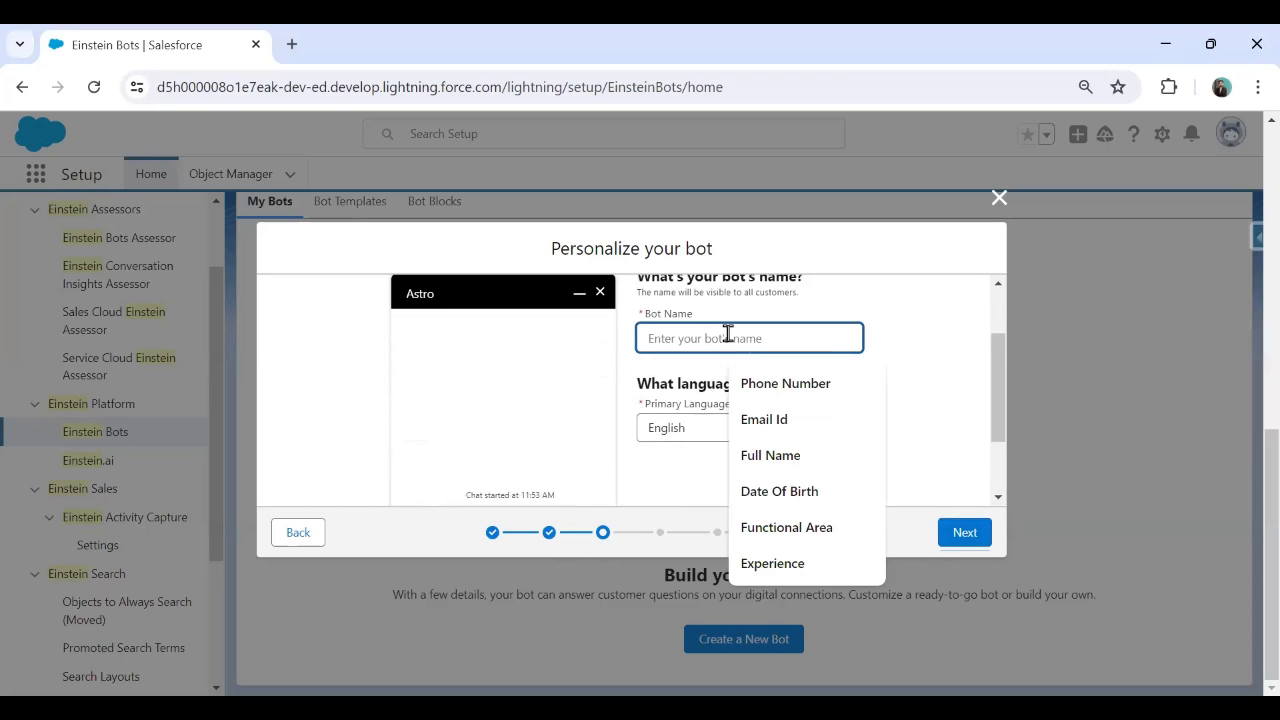
# Name the bot 'Aitechone Bot', keep English as primary language, and continue to the greeting step.
pyautogui.write('Aitechone Bot')
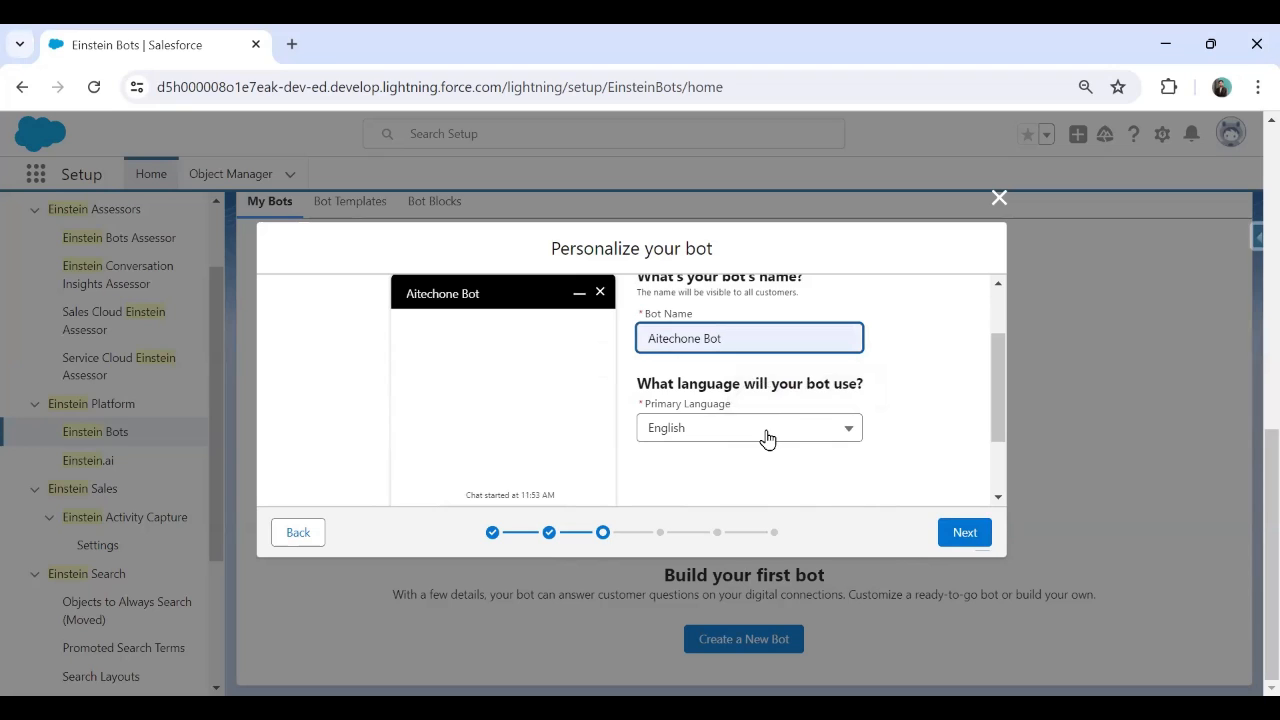
pyautogui.scroll(-3)
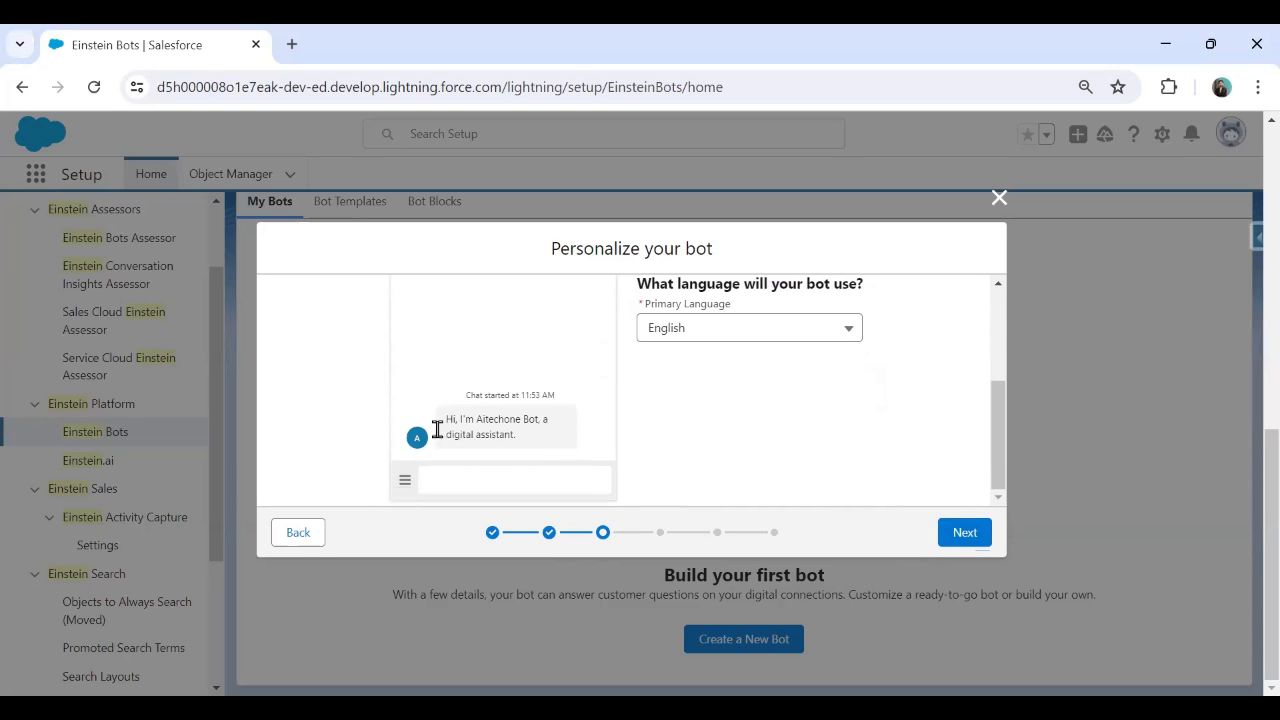
pyautogui.moveTo(536, 418)
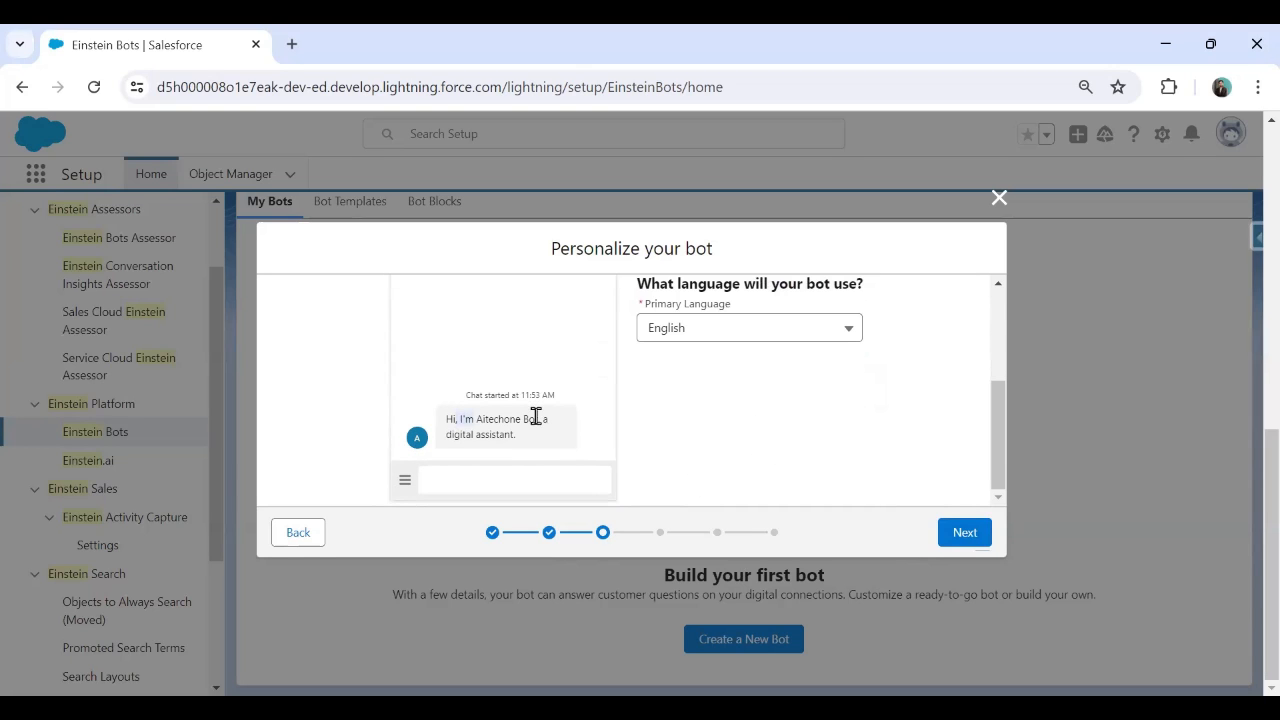
pyautogui.moveTo(950, 560)
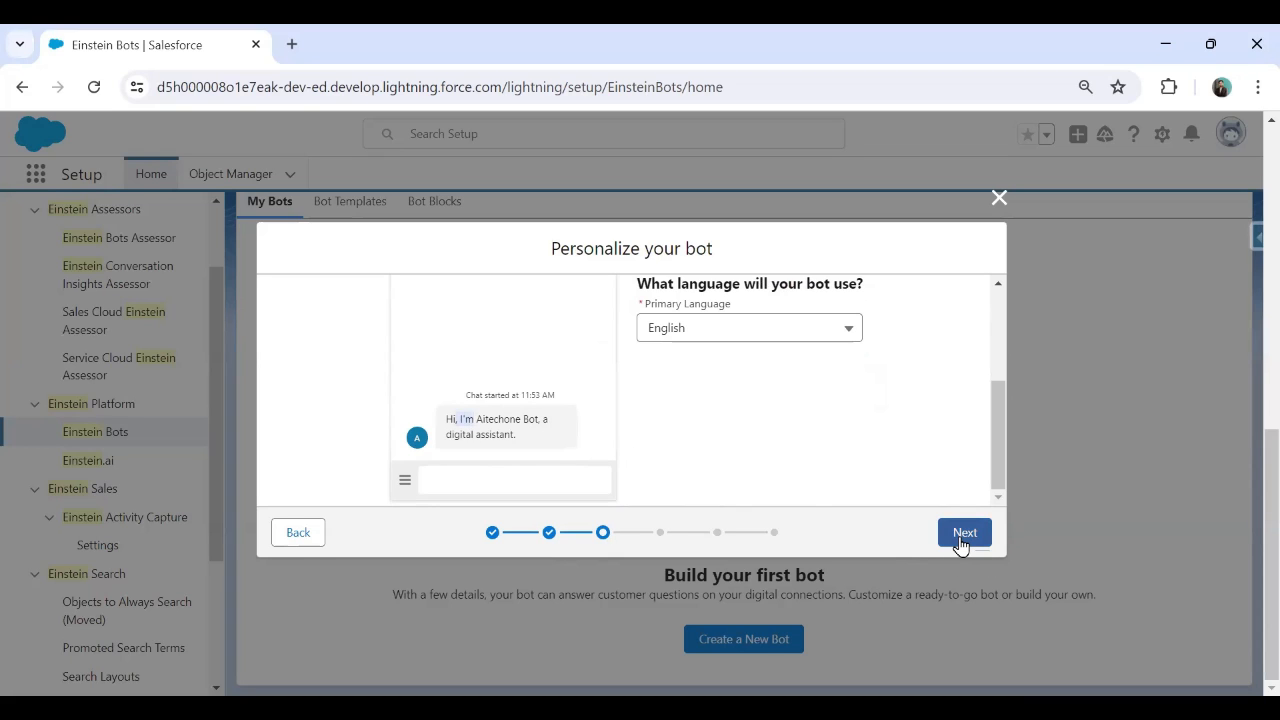
pyautogui.click(964, 532)
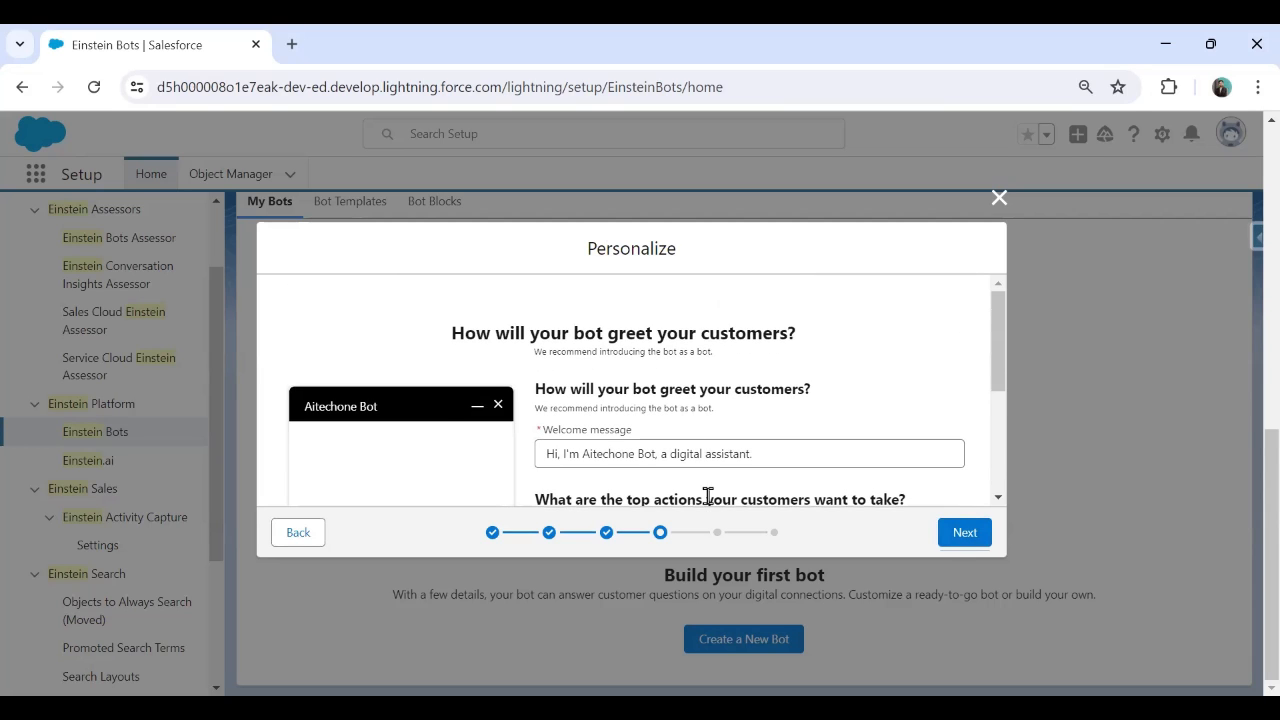
pyautogui.moveTo(444, 516)
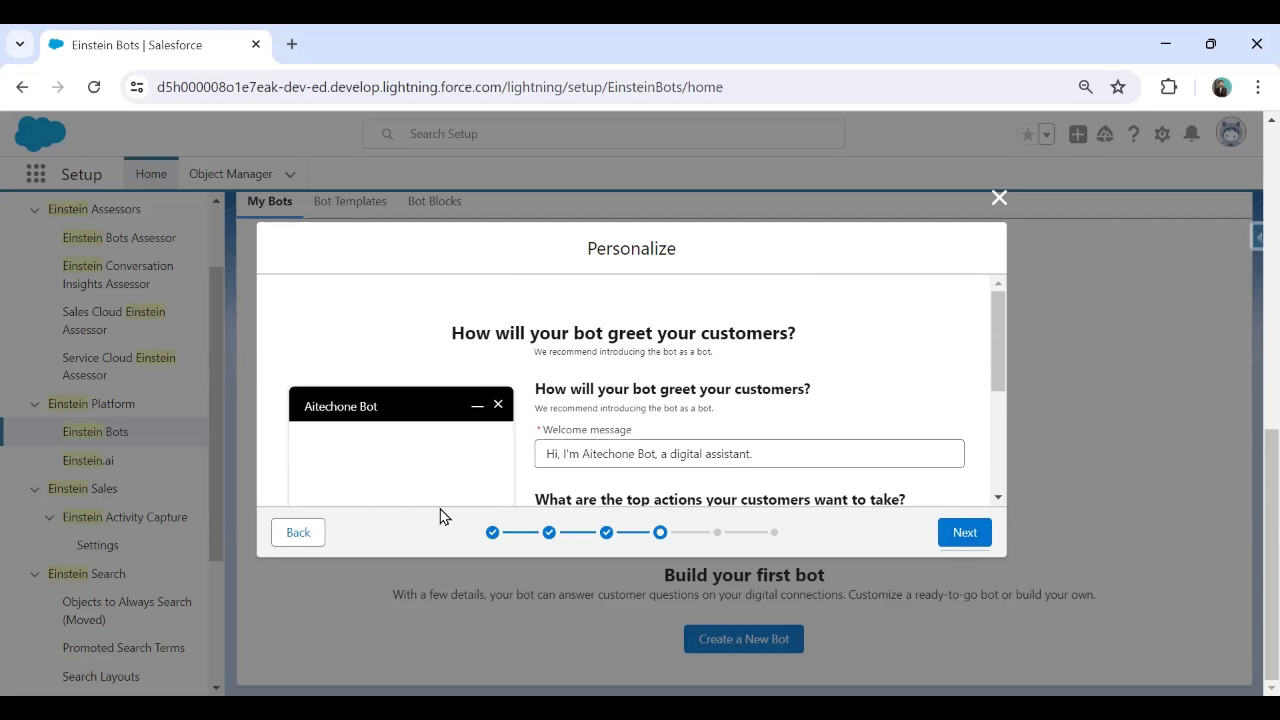
# Keep the welcome message and set menu items 'Register New Account' and 'Check Account Details'.
pyautogui.doubleClick(634, 454)
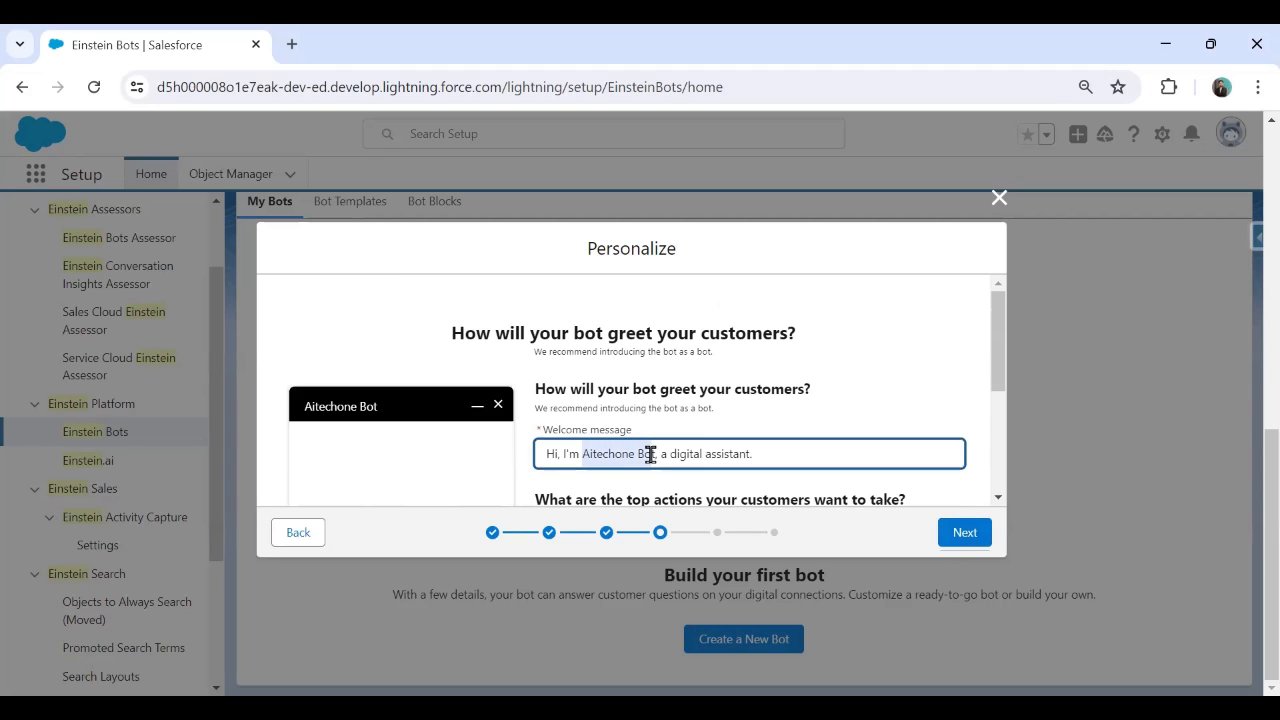
pyautogui.scroll(-3)
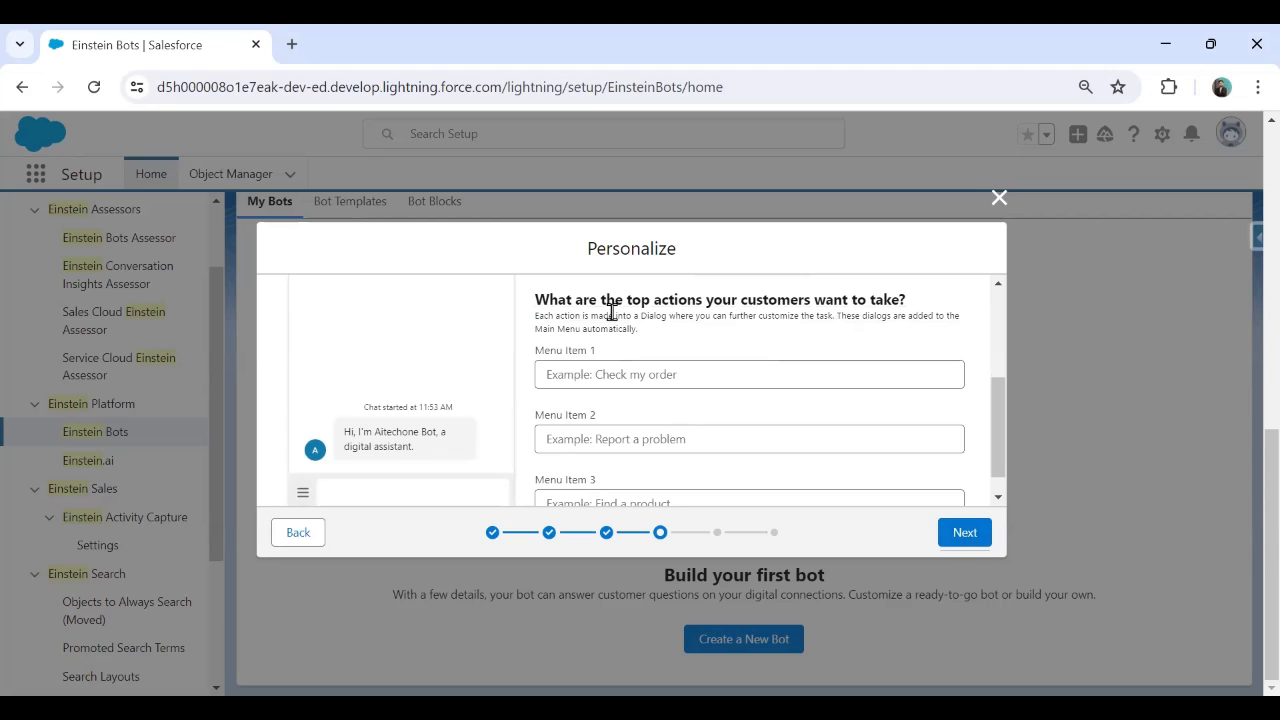
pyautogui.moveTo(564, 318)
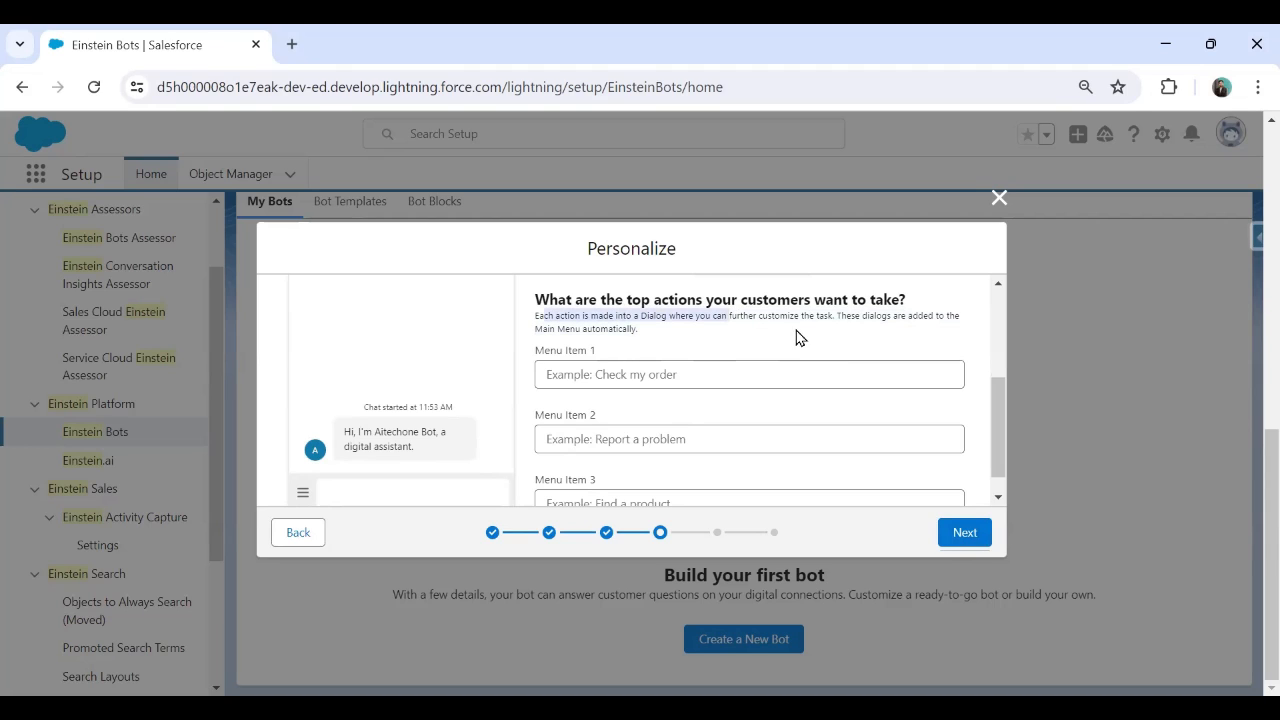
pyautogui.moveTo(674, 336)
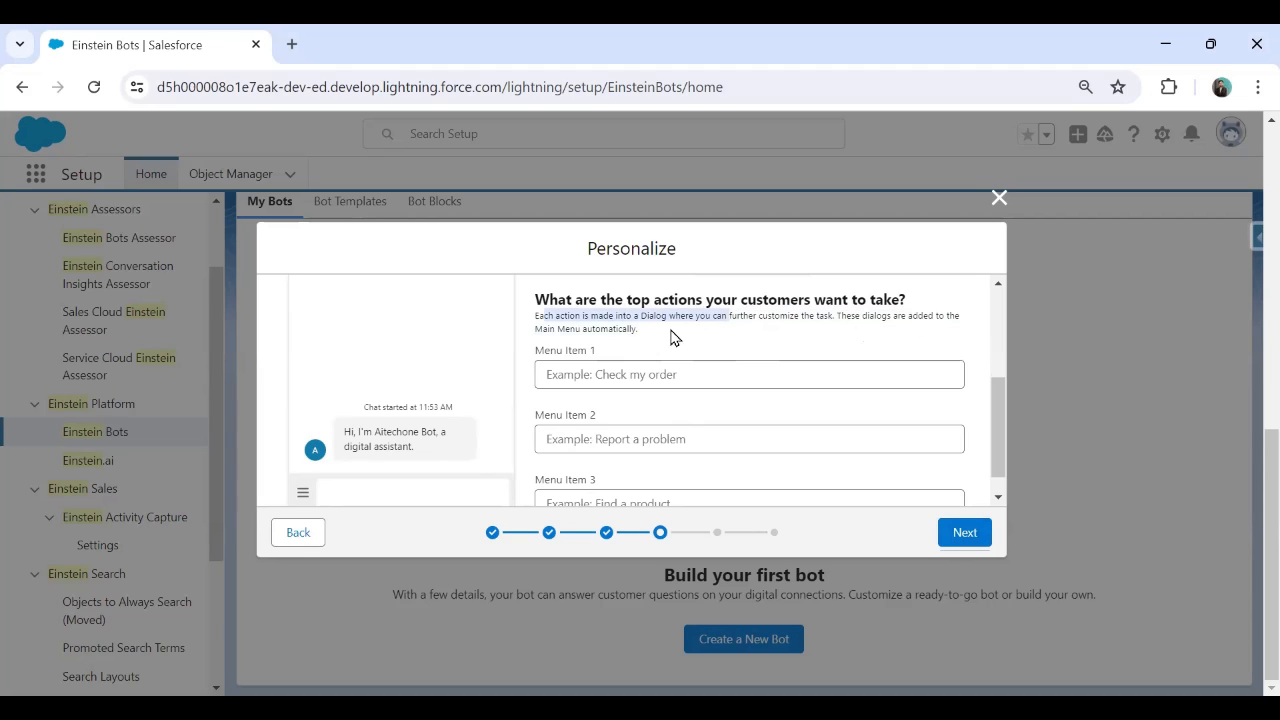
pyautogui.click(748, 374)
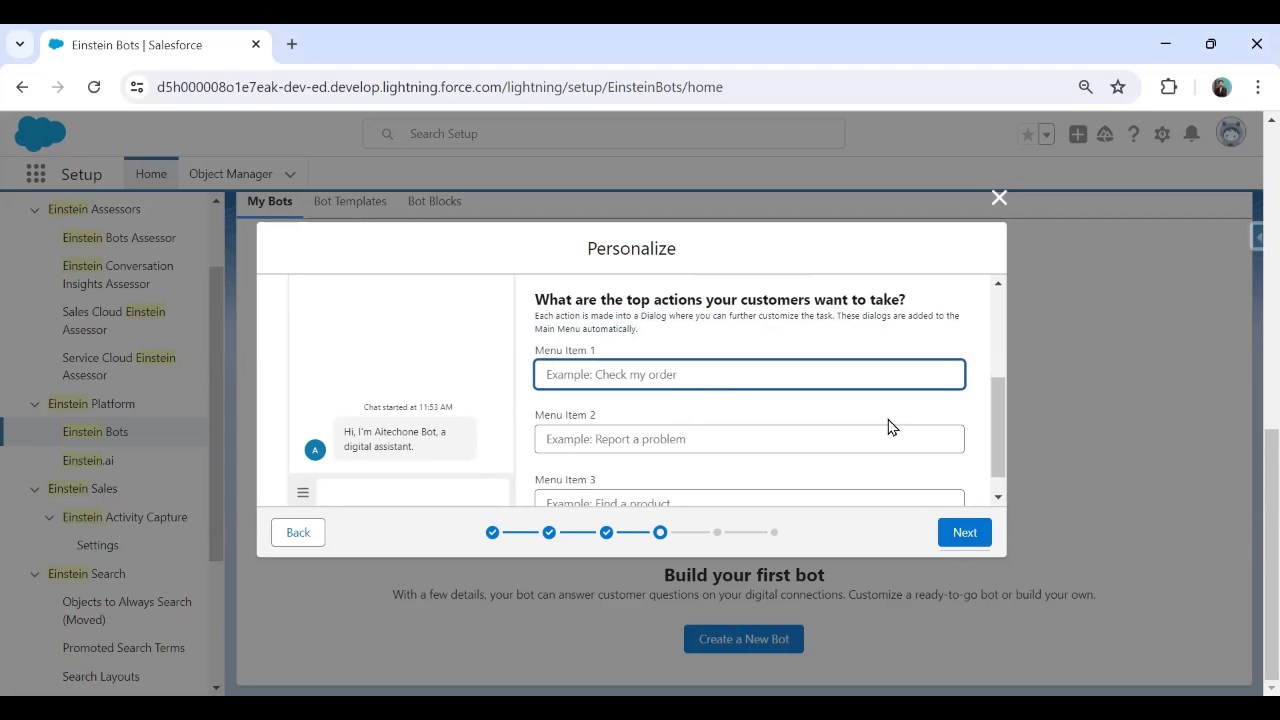
pyautogui.write('Add')
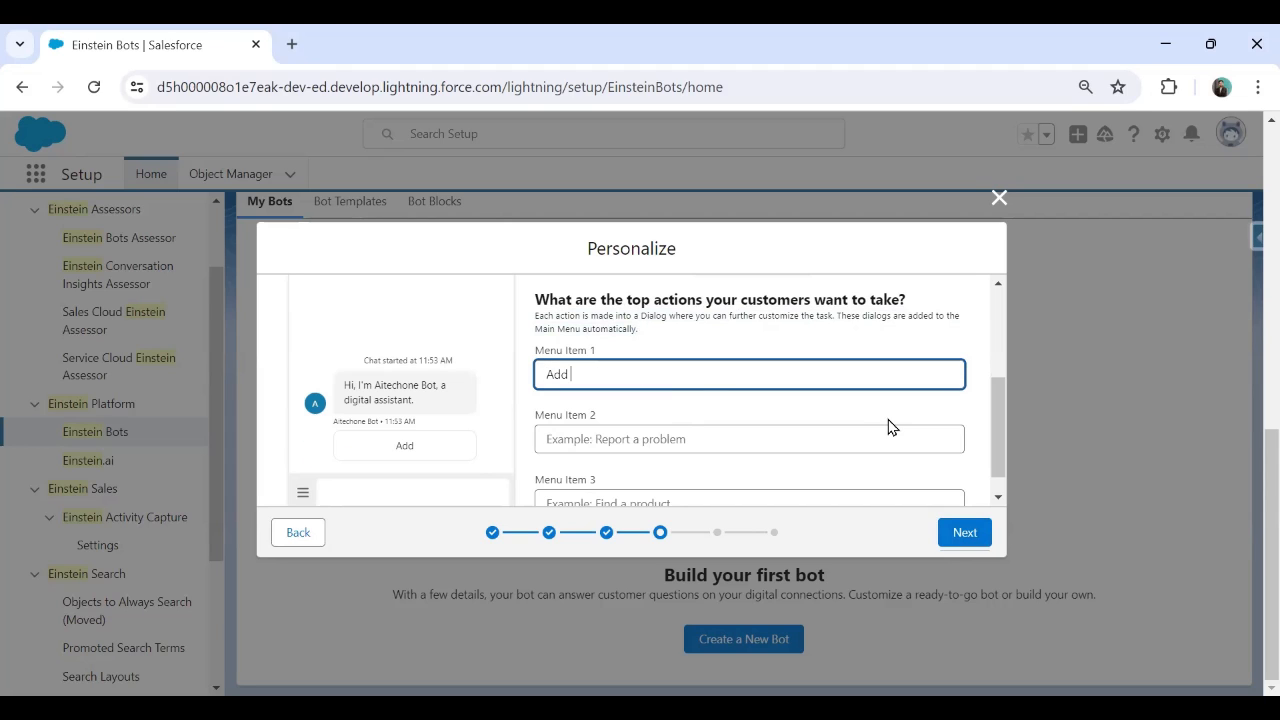
pyautogui.write('Register N')
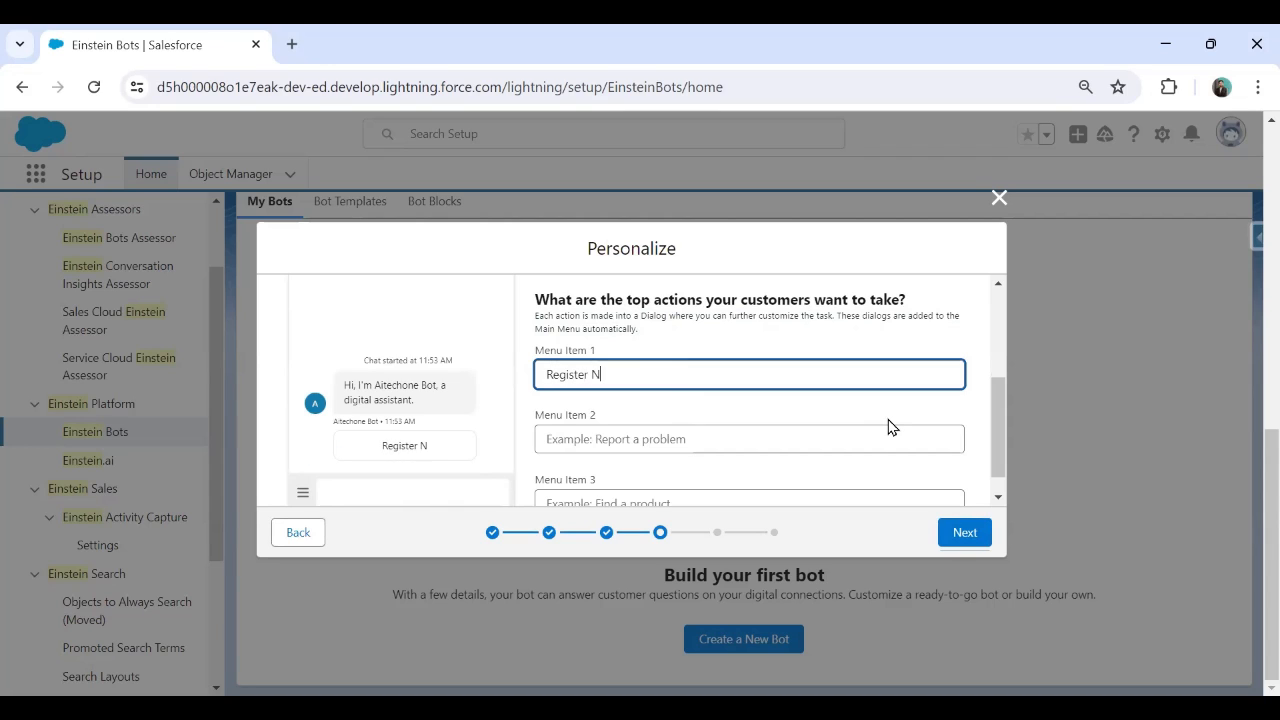
pyautogui.write('ew Account')
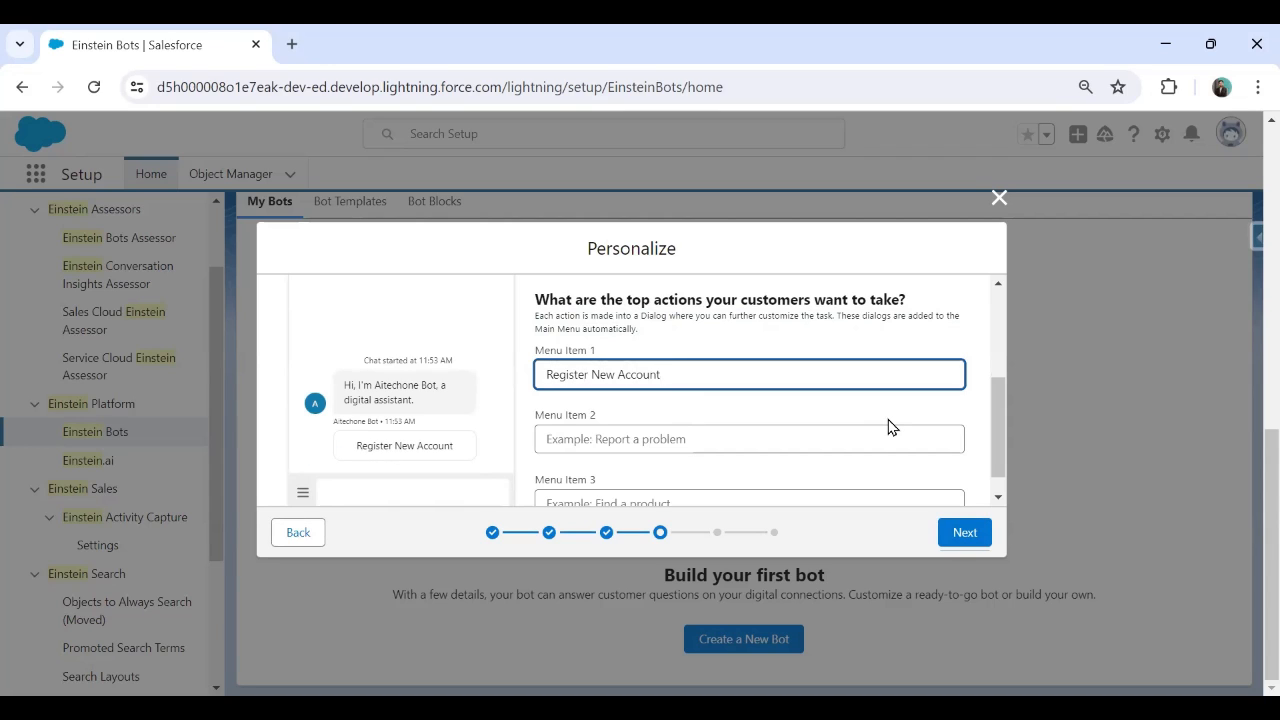
pyautogui.click(748, 440)
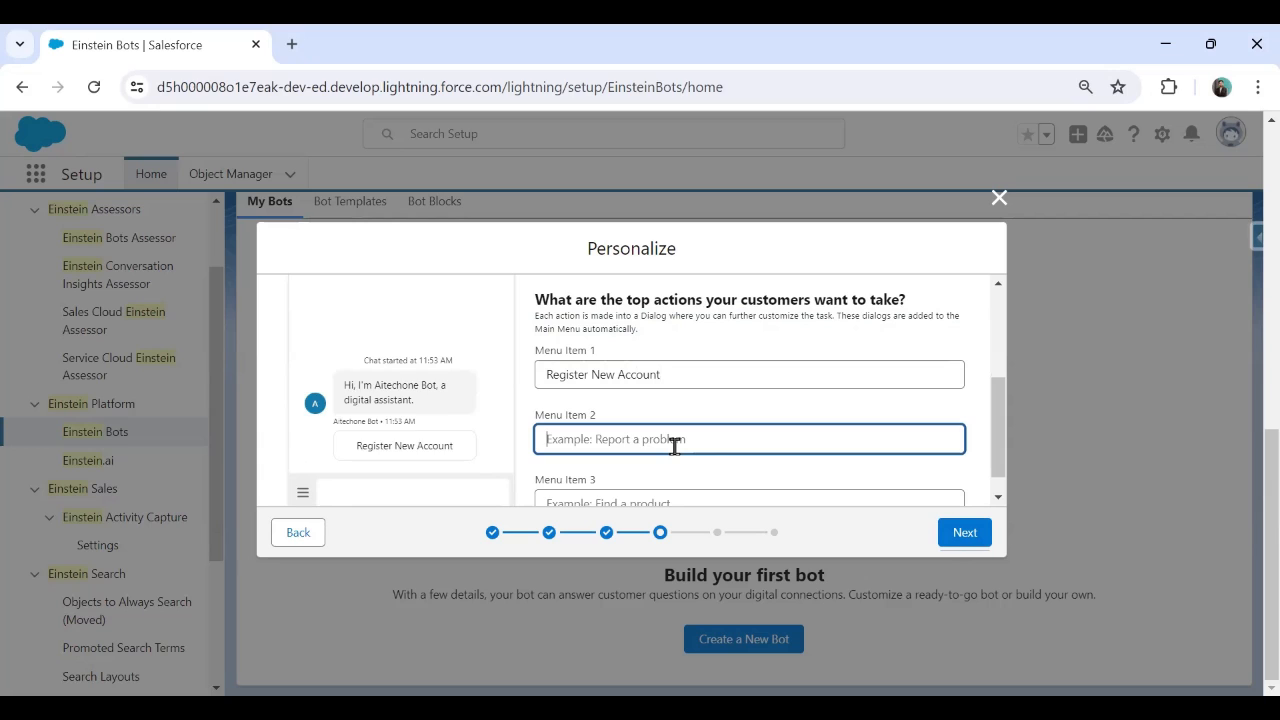
pyautogui.write('Check Account Details')
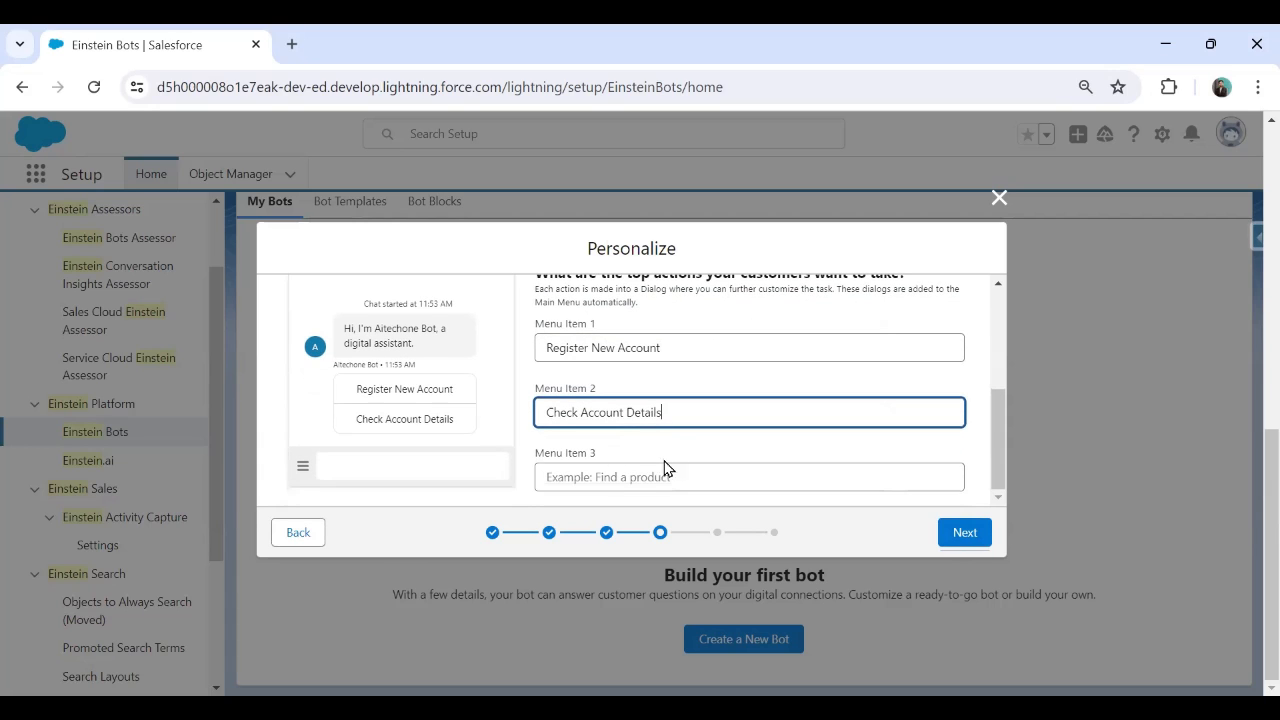
# Set the third menu item to 'Register a New Opportunity' and continue to deployment linking.
pyautogui.write('Register a Case')
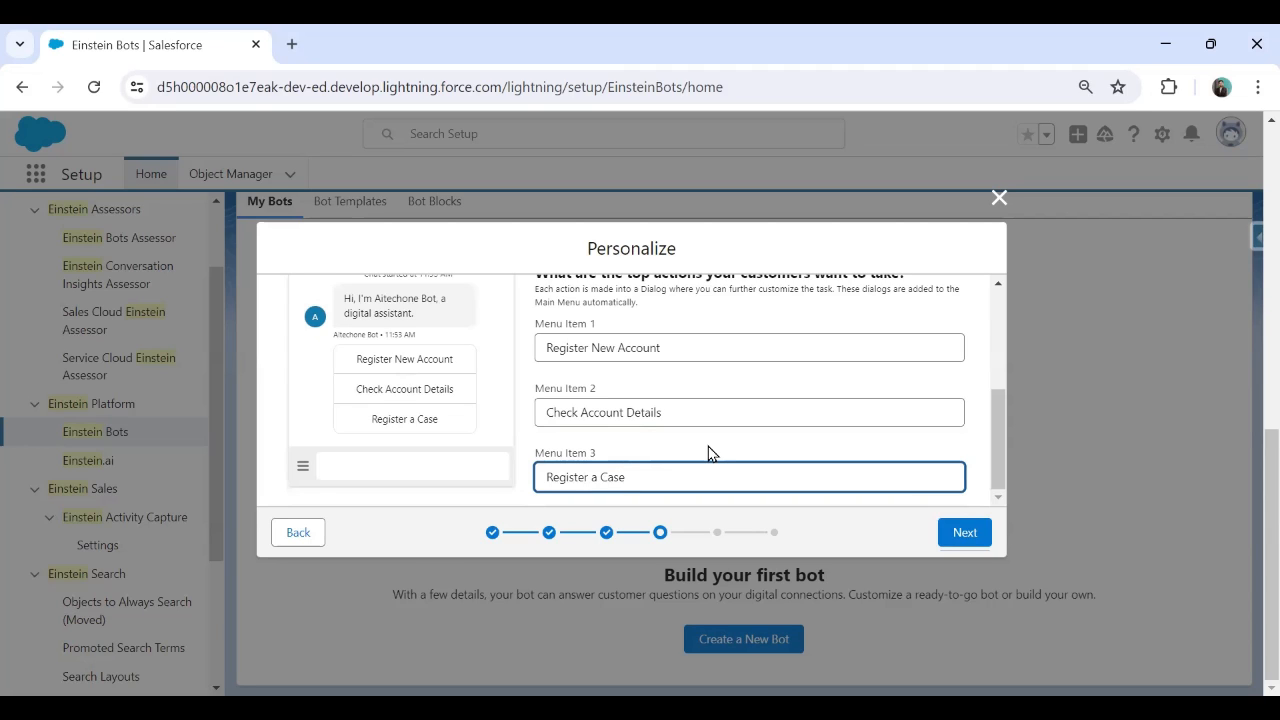
pyautogui.press('Backspace')
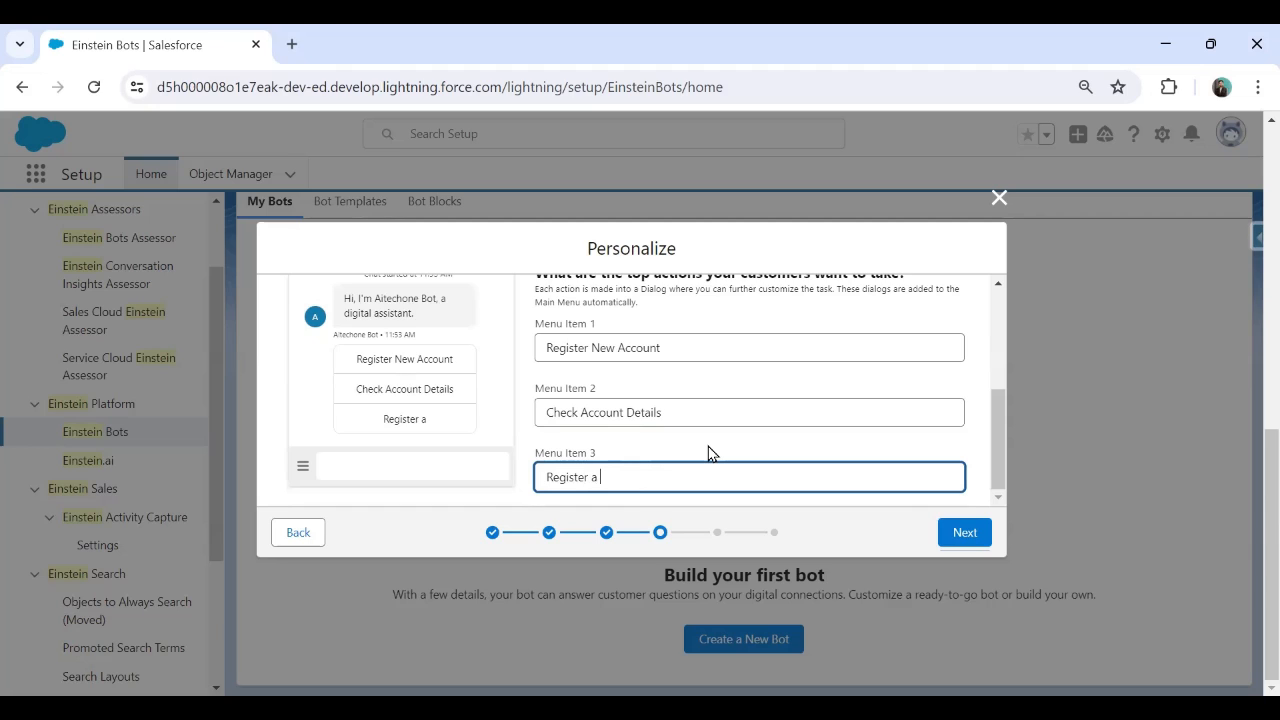
pyautogui.write('New')
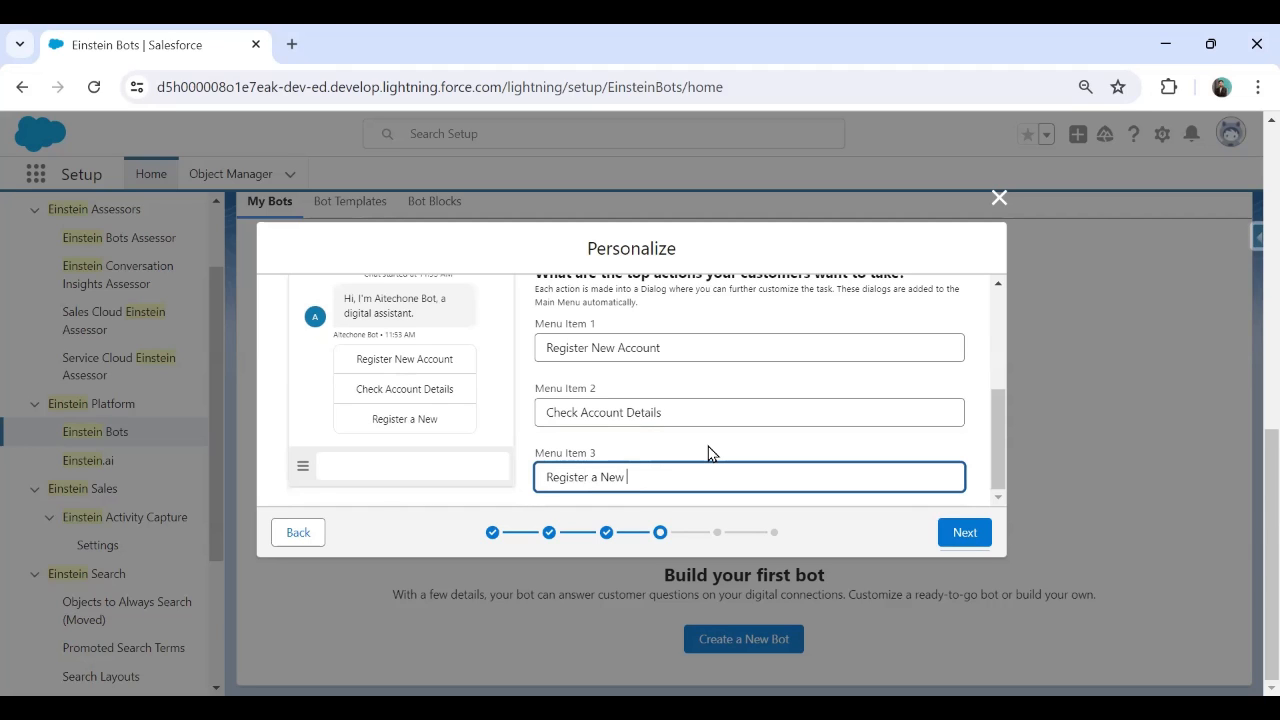
pyautogui.write('O')
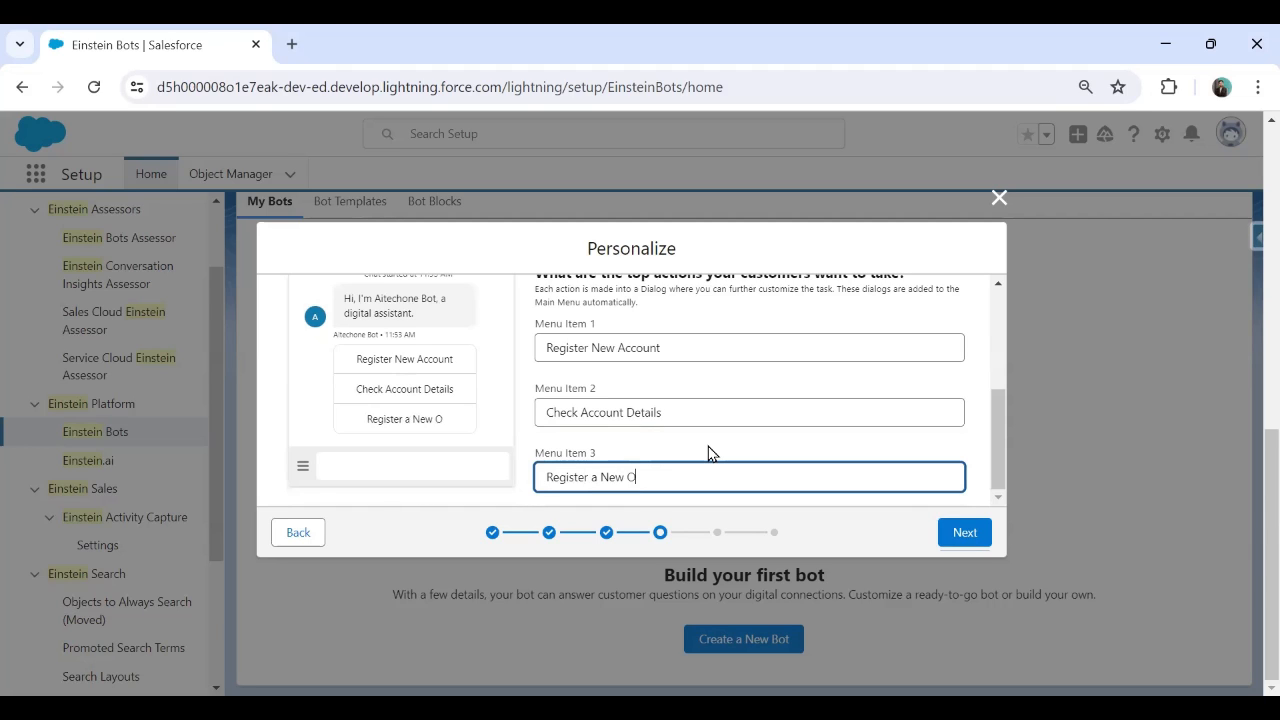
pyautogui.write('pportunity')
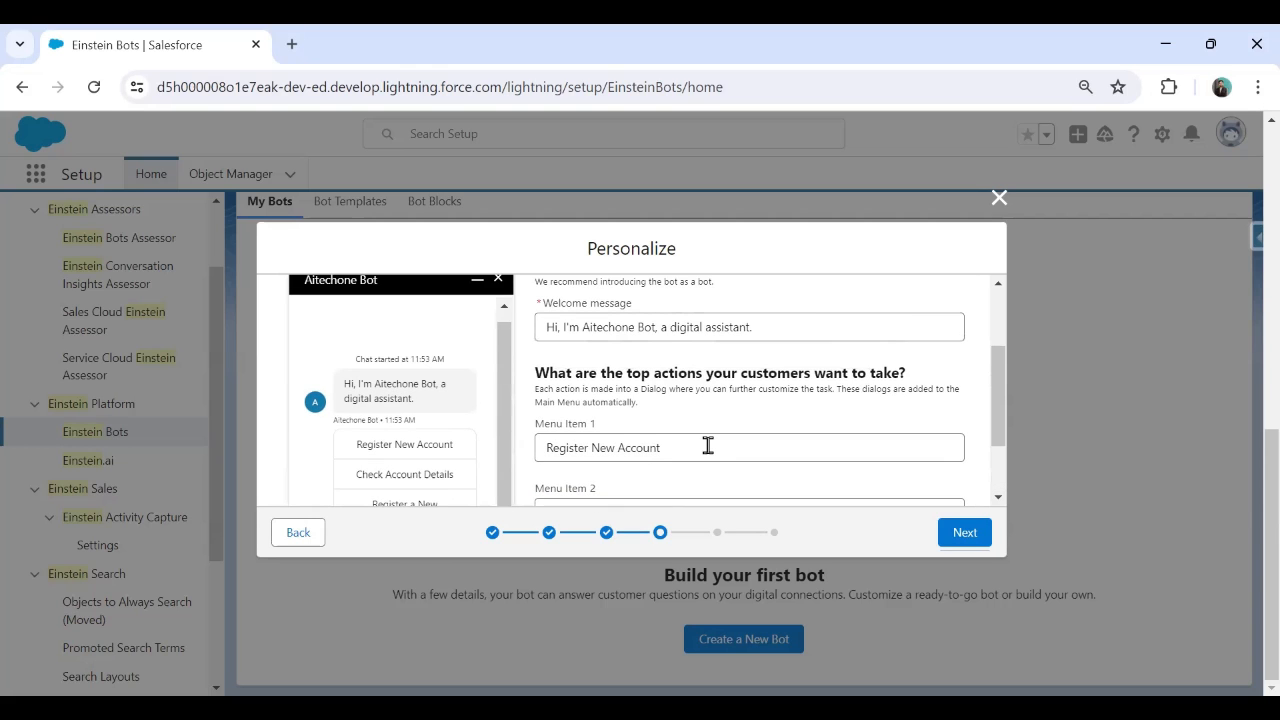
pyautogui.scroll(-3)
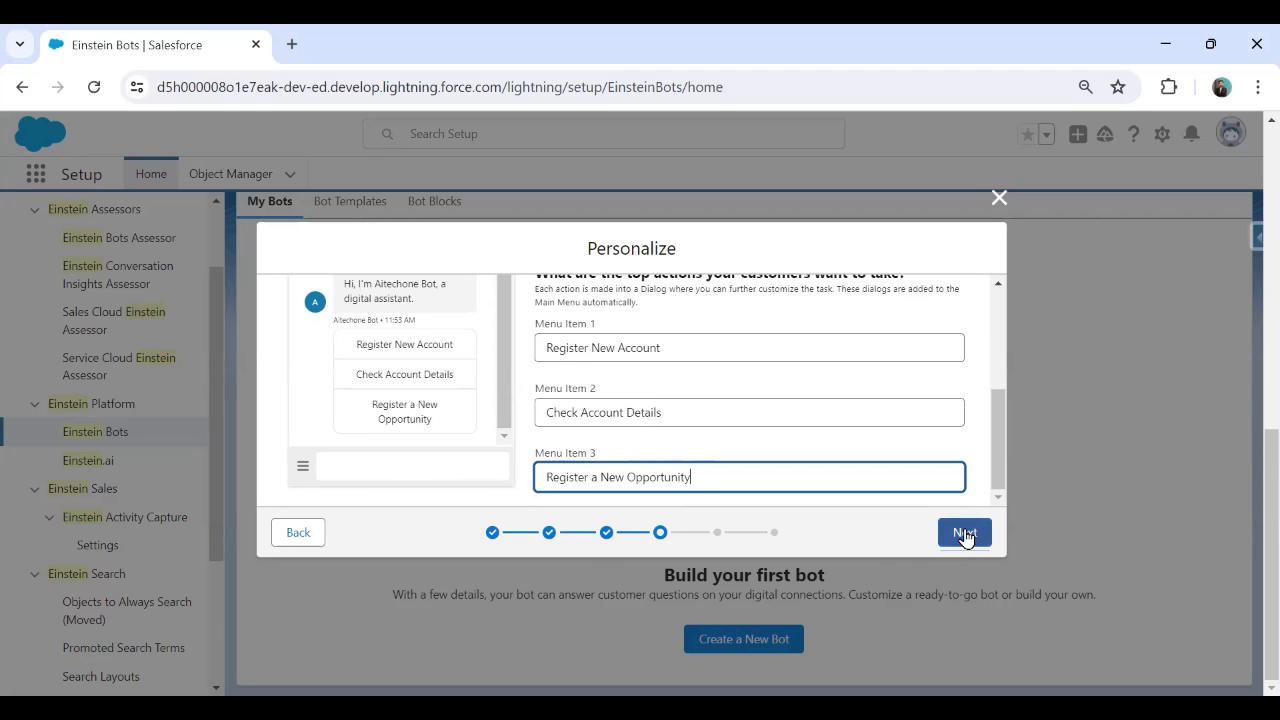
pyautogui.click(964, 532)
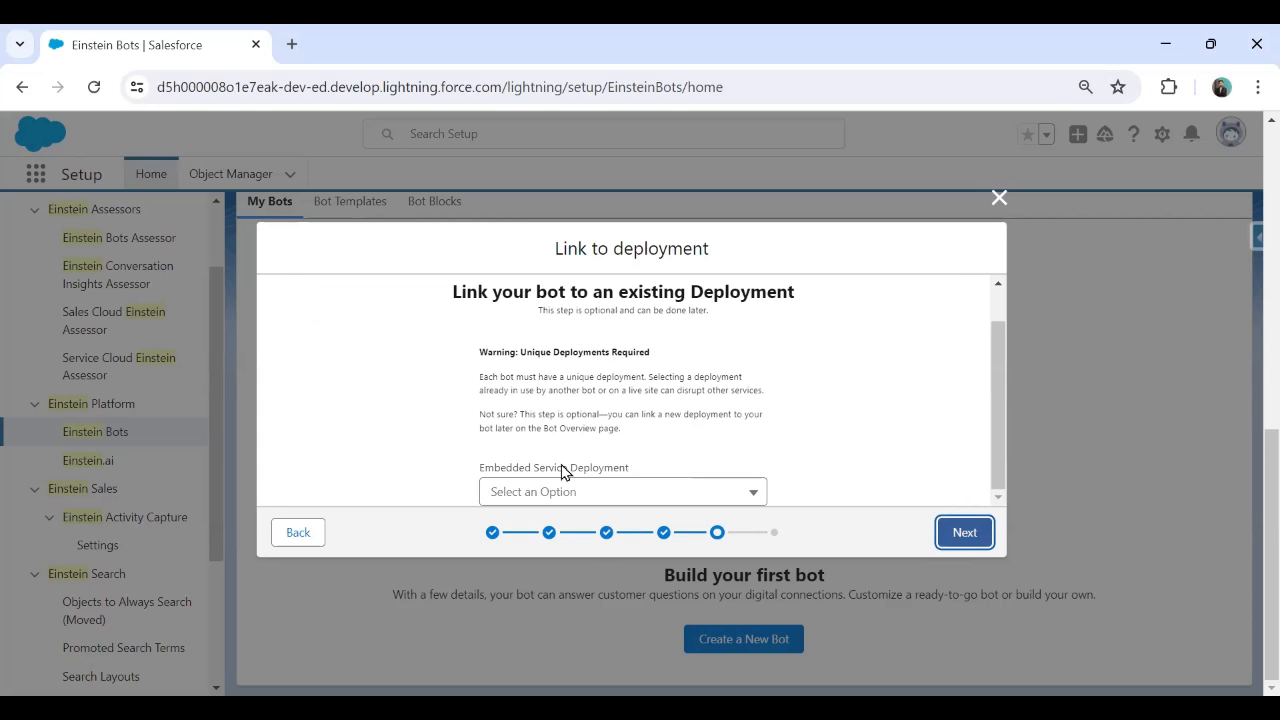
pyautogui.moveTo(964, 532)
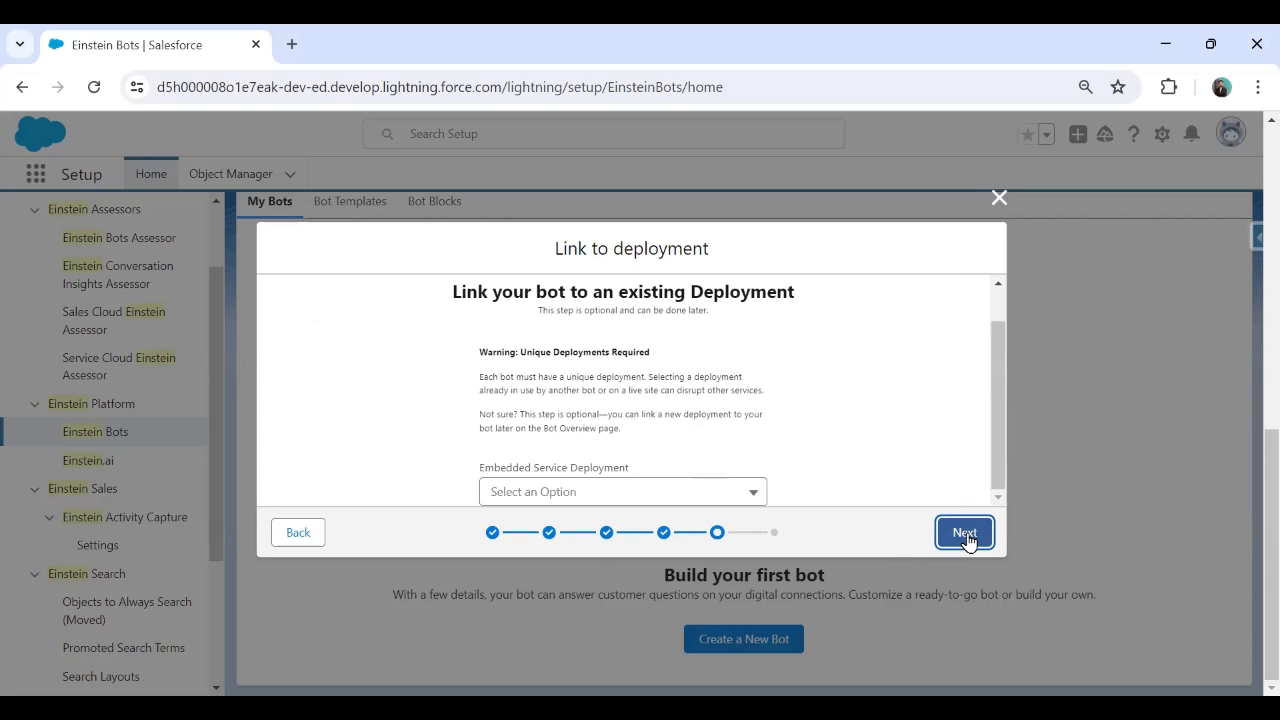
# Skip linking a deployment and finish creating the bot so Bot Builder loads.
pyautogui.click(964, 532)
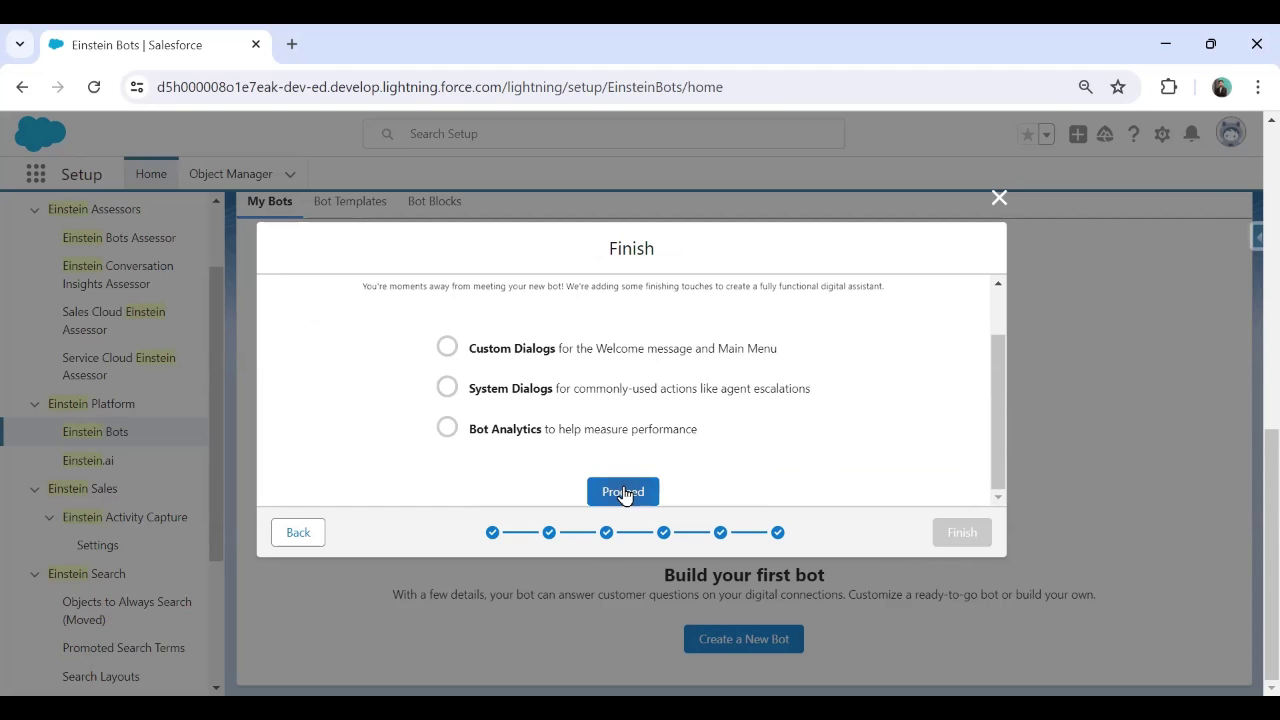
pyautogui.click(622, 492)
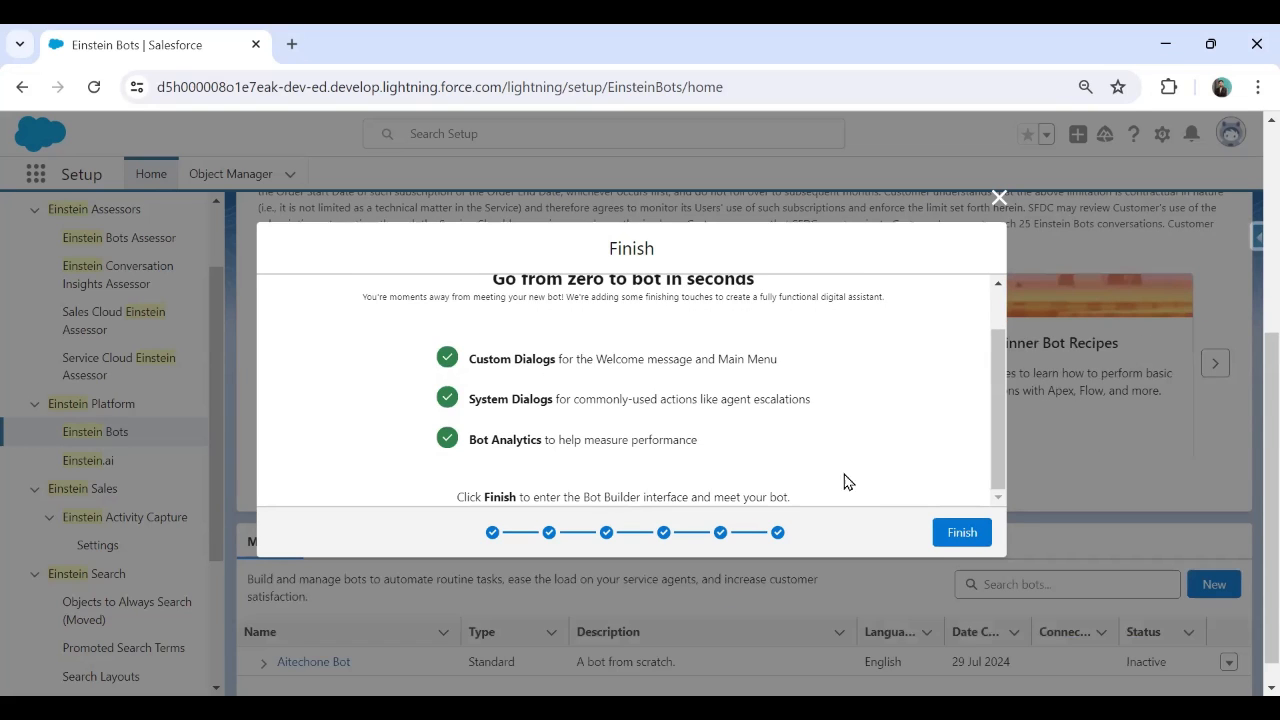
pyautogui.click(960, 532)
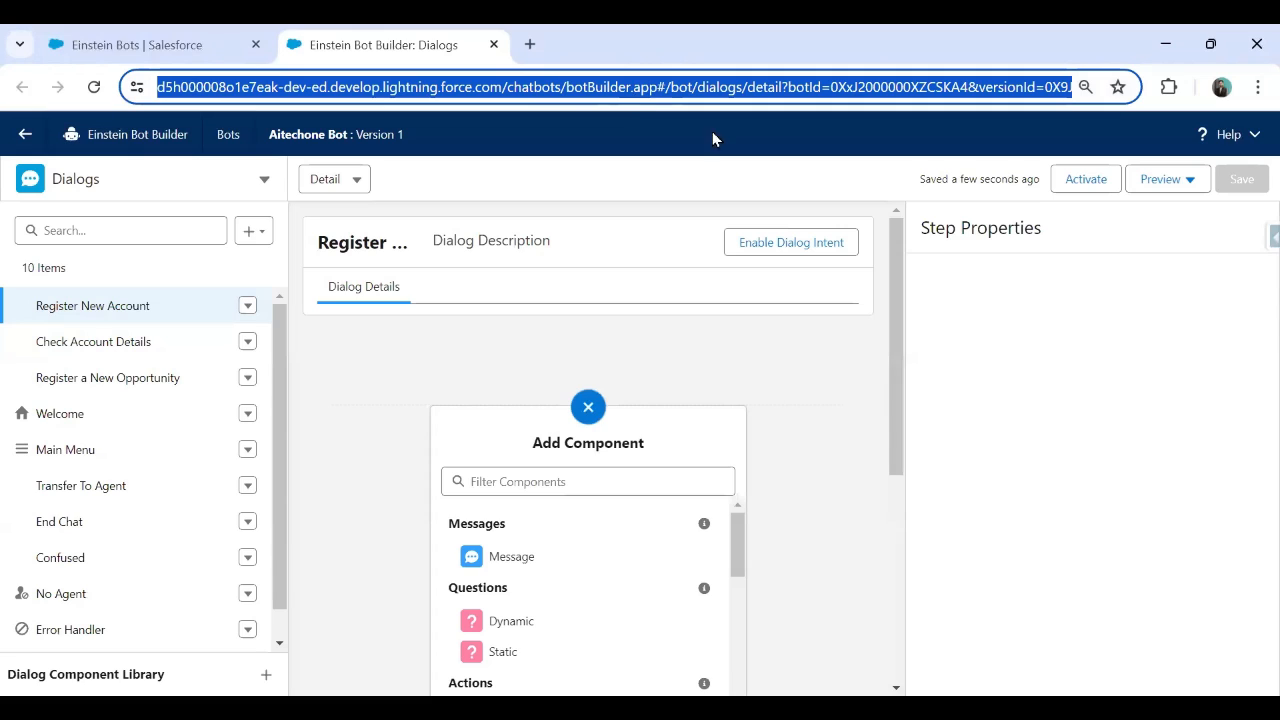
pyautogui.moveTo(120, 632)
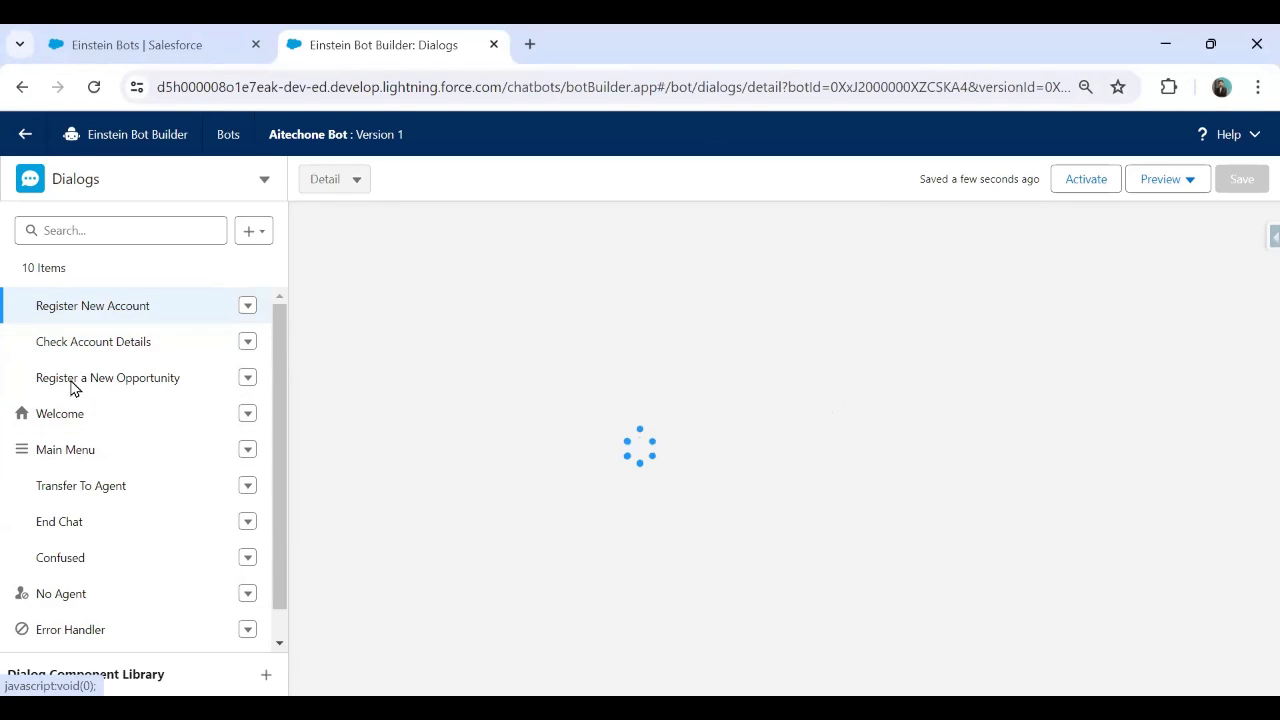
# View the empty Register a New Opportunity dialog, then switch to the Welcome dialog.
pyautogui.click(108, 376)
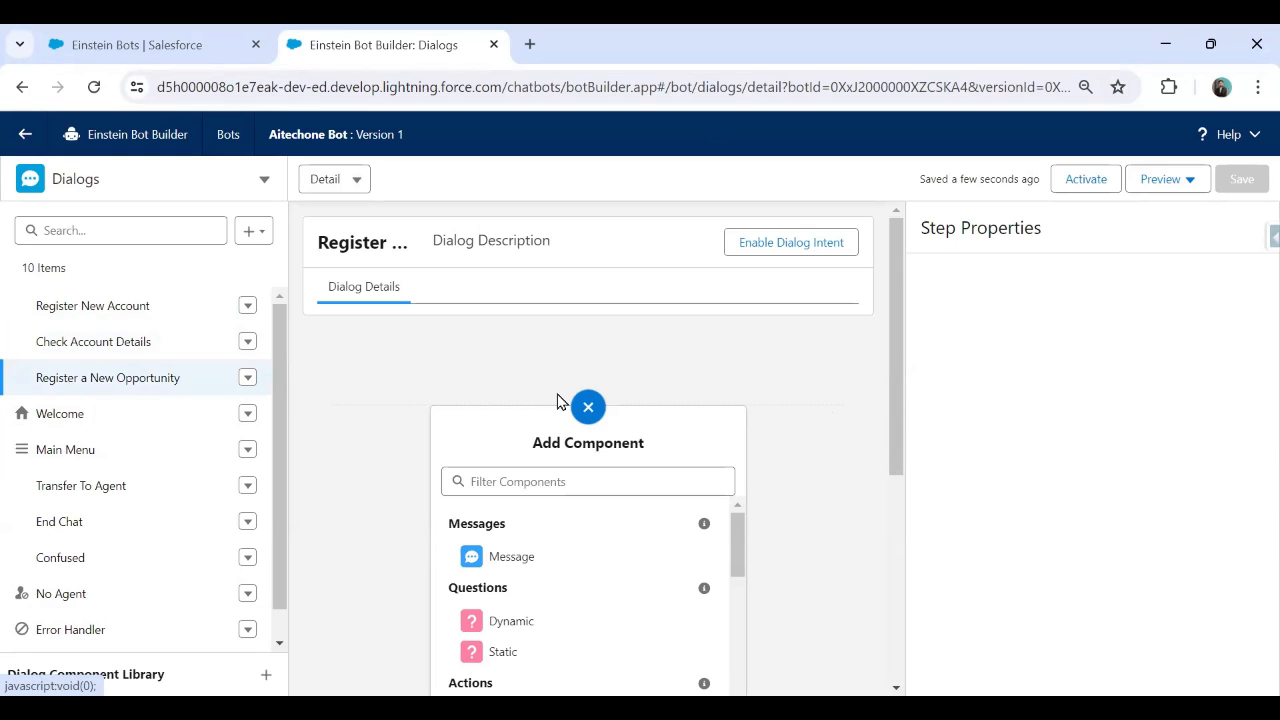
pyautogui.moveTo(432, 516)
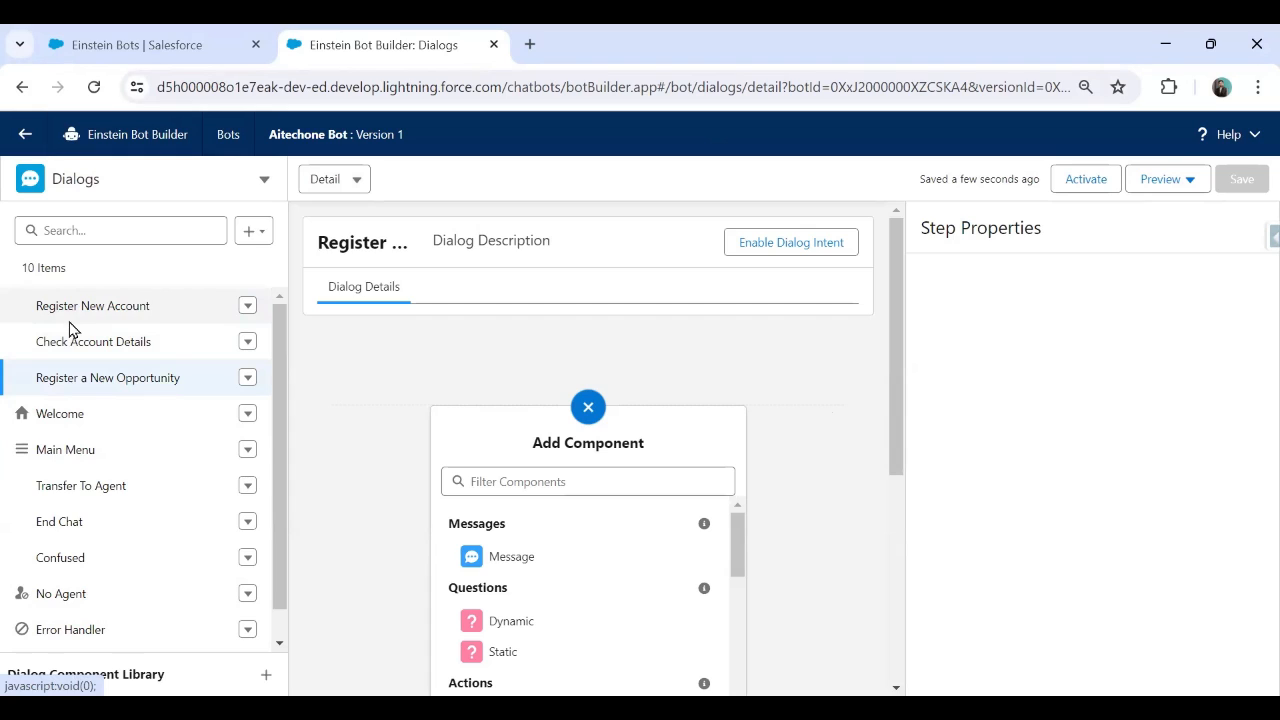
pyautogui.click(588, 406)
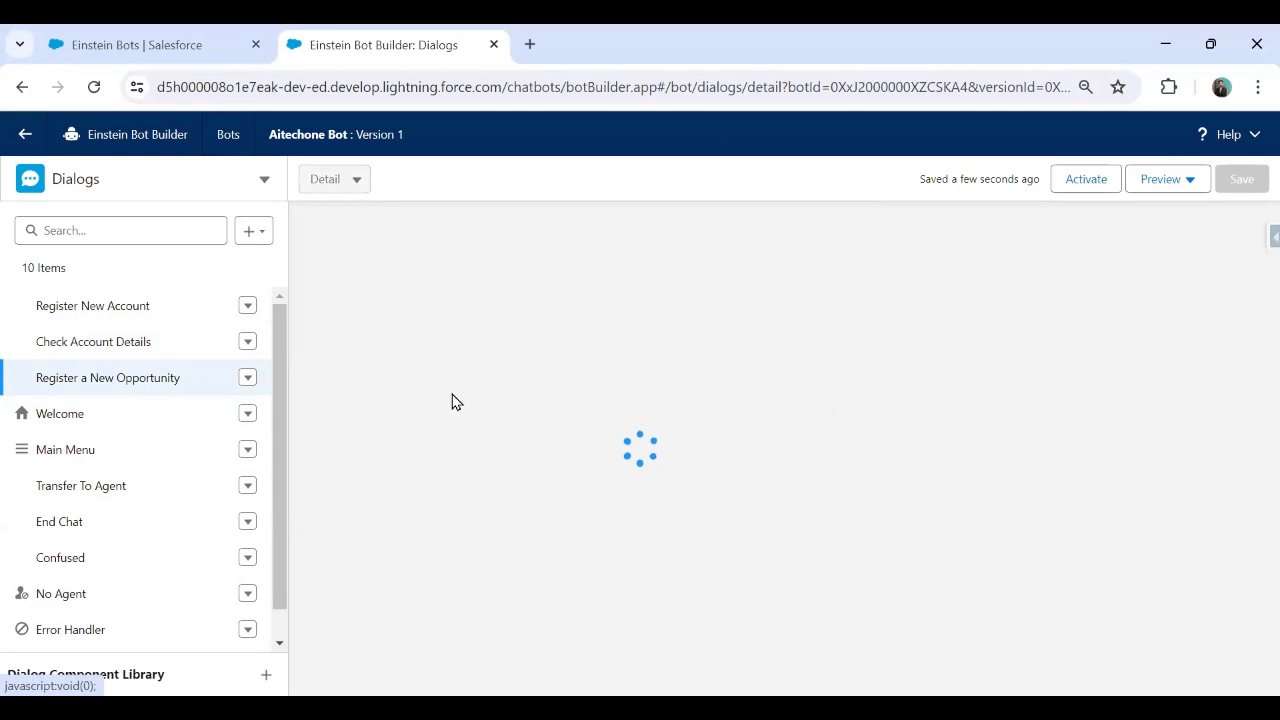
# Inspect the Welcome dialog's greeting message properties, then move to the Main Menu dialog.
pyautogui.click(60, 412)
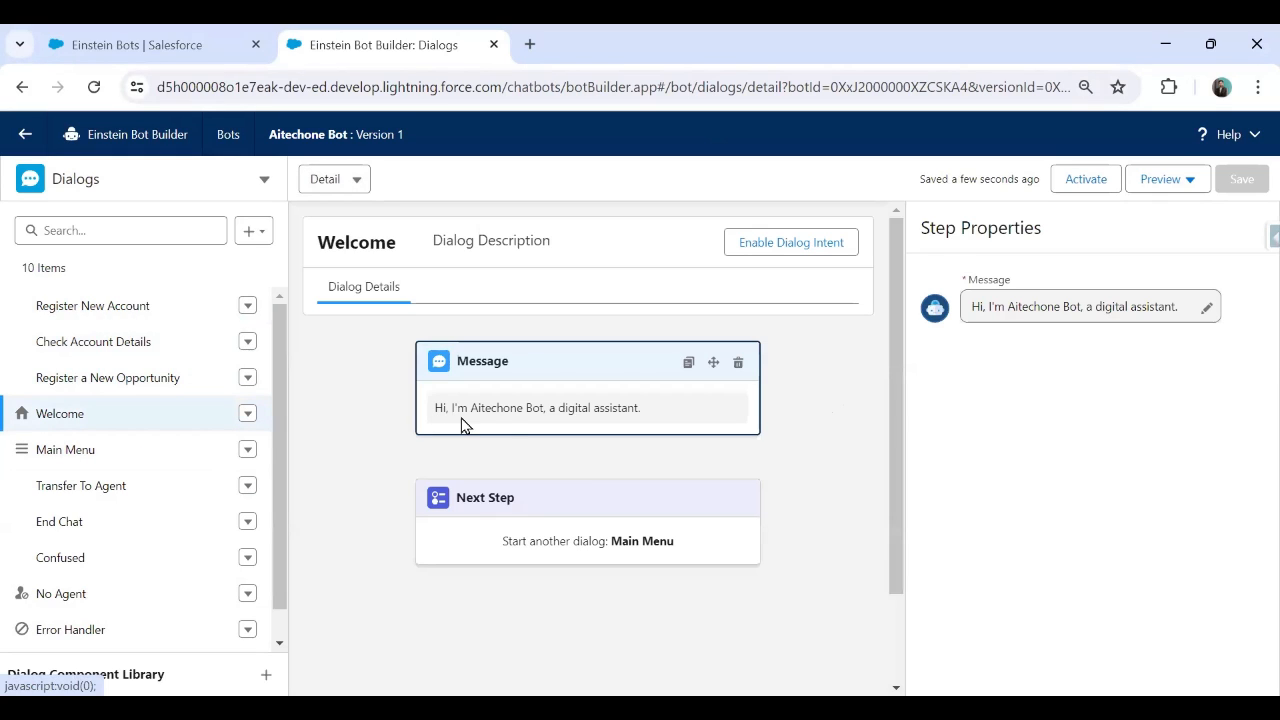
pyautogui.moveTo(604, 426)
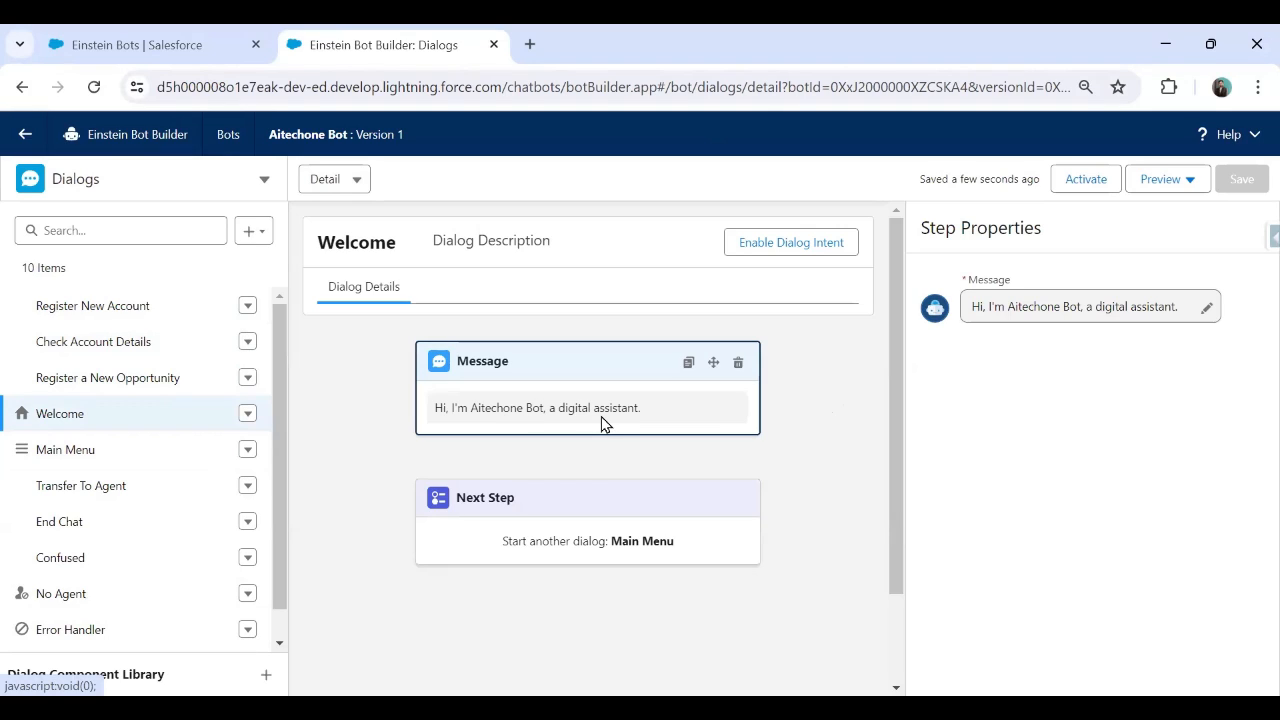
pyautogui.moveTo(634, 548)
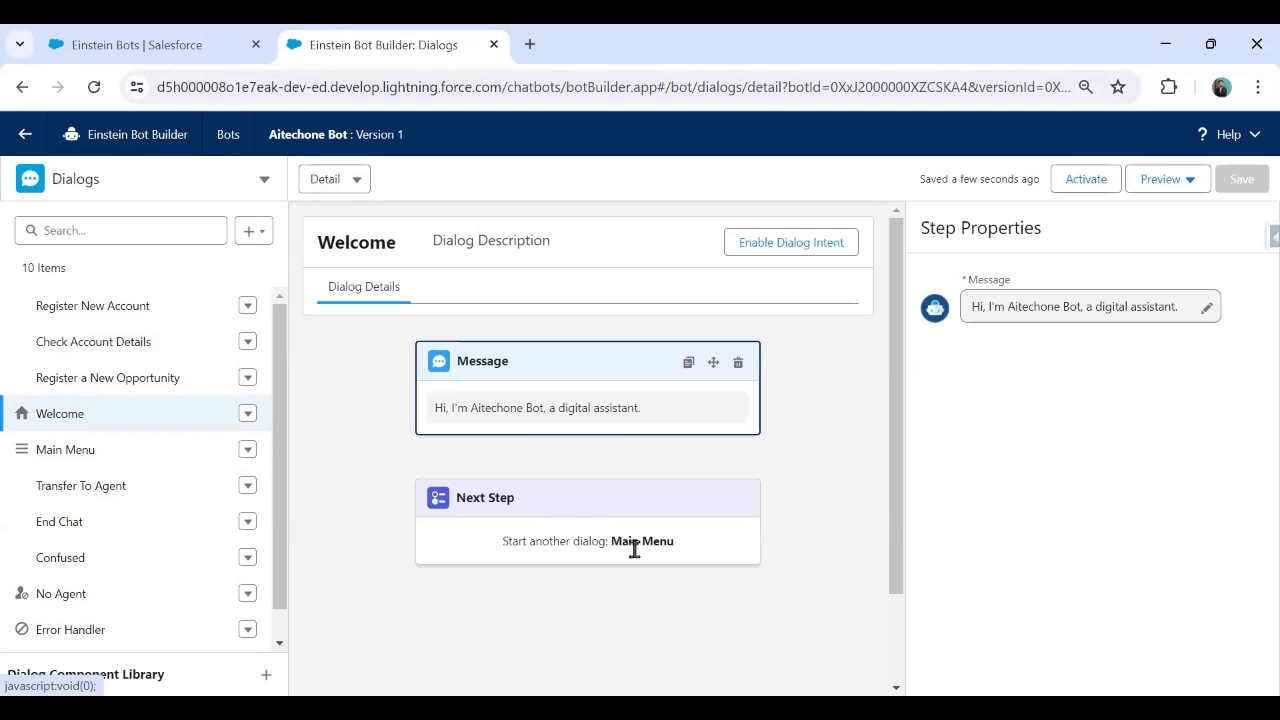
pyautogui.moveTo(656, 544)
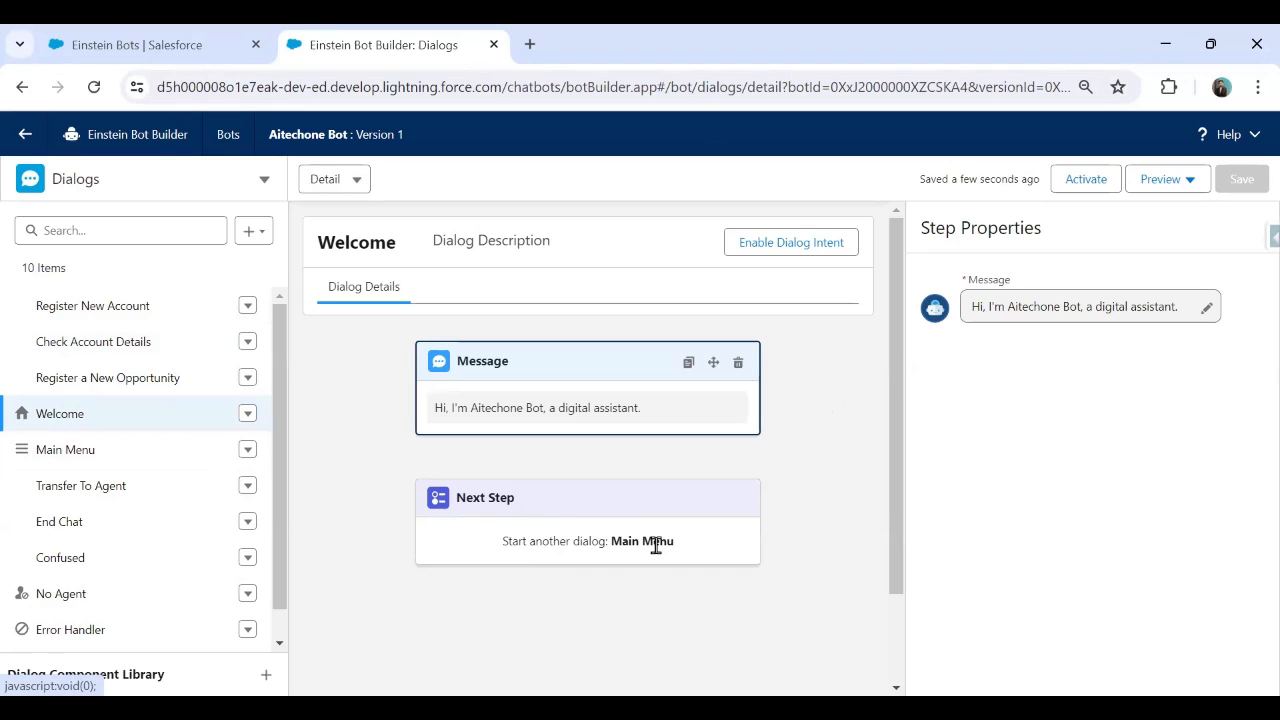
pyautogui.click(64, 450)
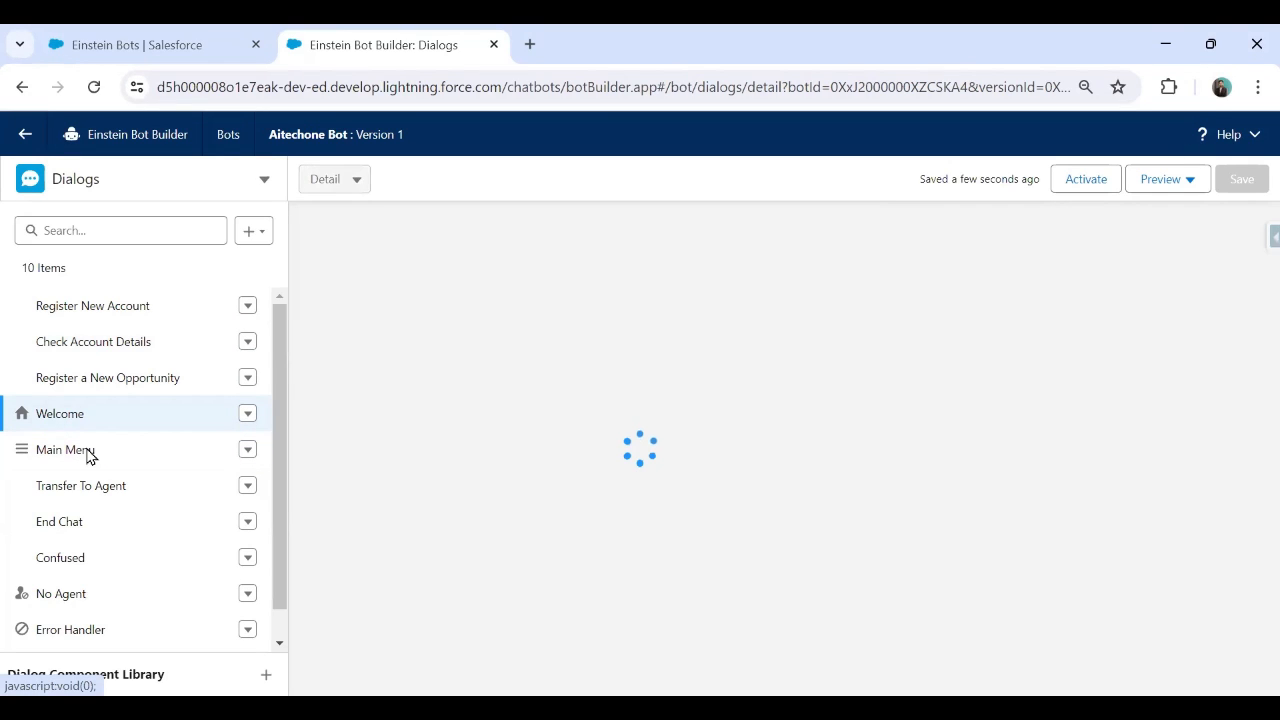
# Review the Main Menu dialog's three options and return to the Welcome dialog.
pyautogui.click(66, 448)
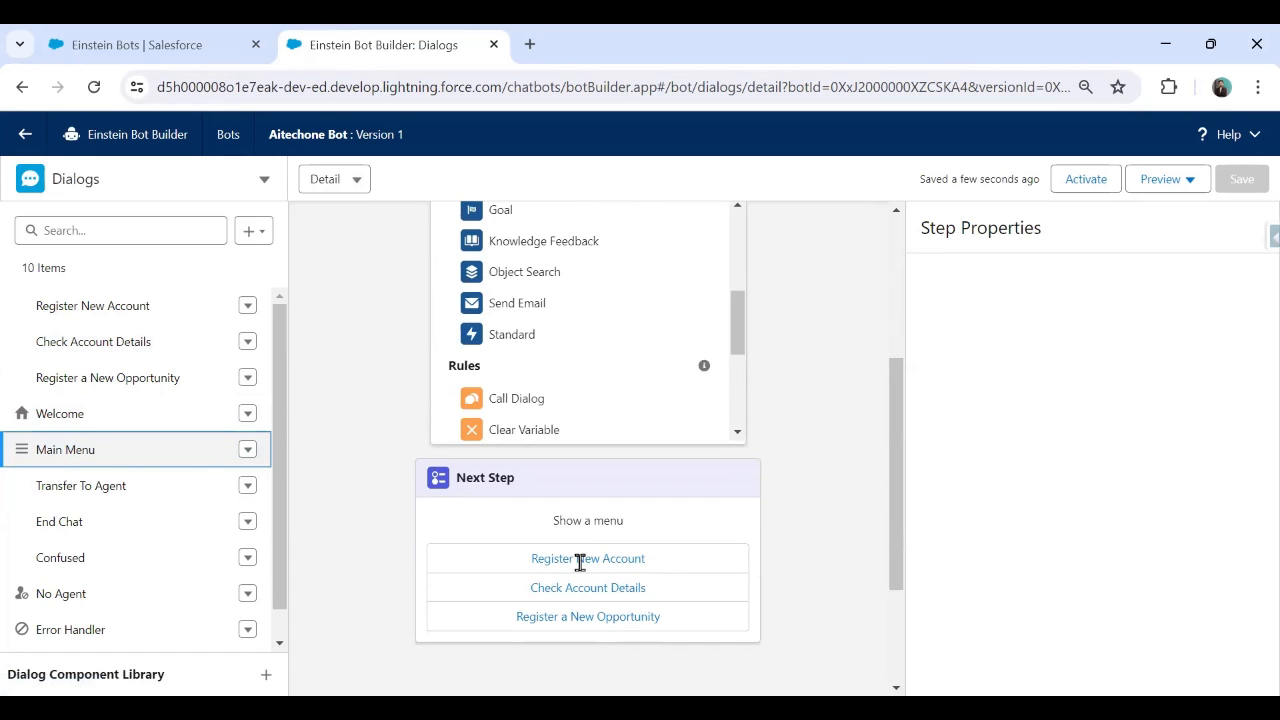
pyautogui.moveTo(584, 628)
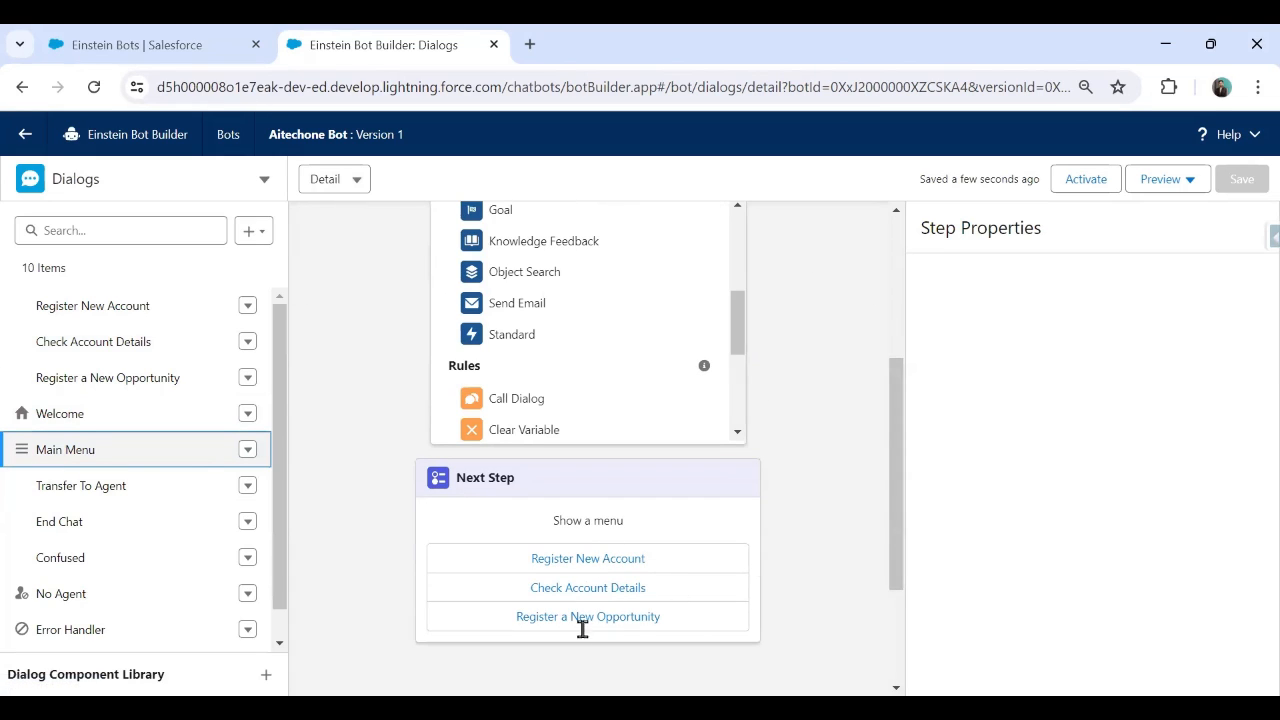
pyautogui.moveTo(296, 464)
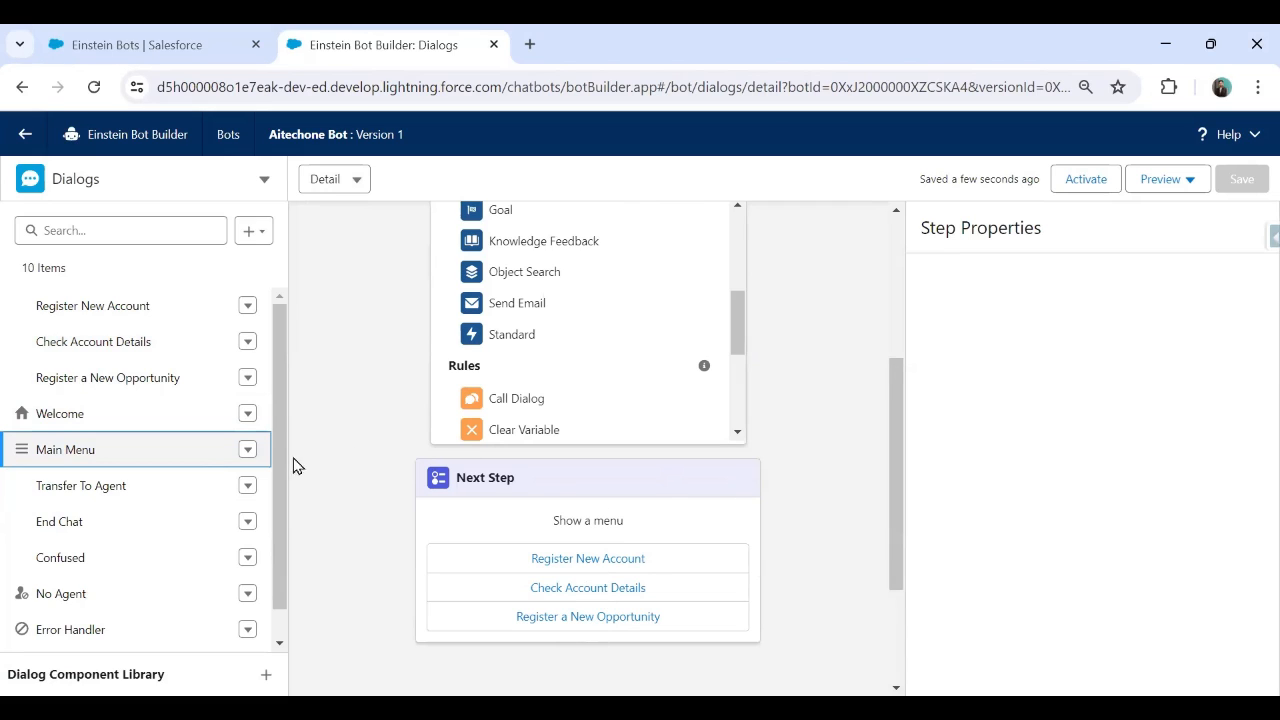
pyautogui.click(248, 448)
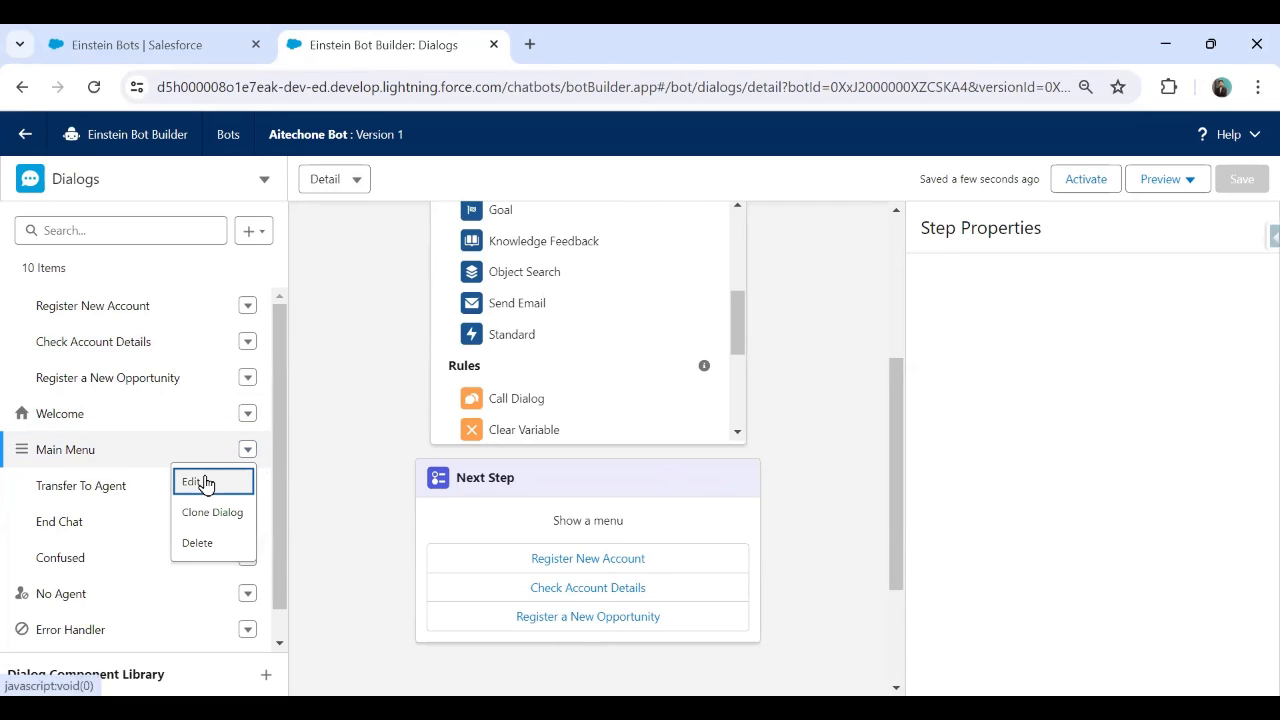
pyautogui.click(200, 480)
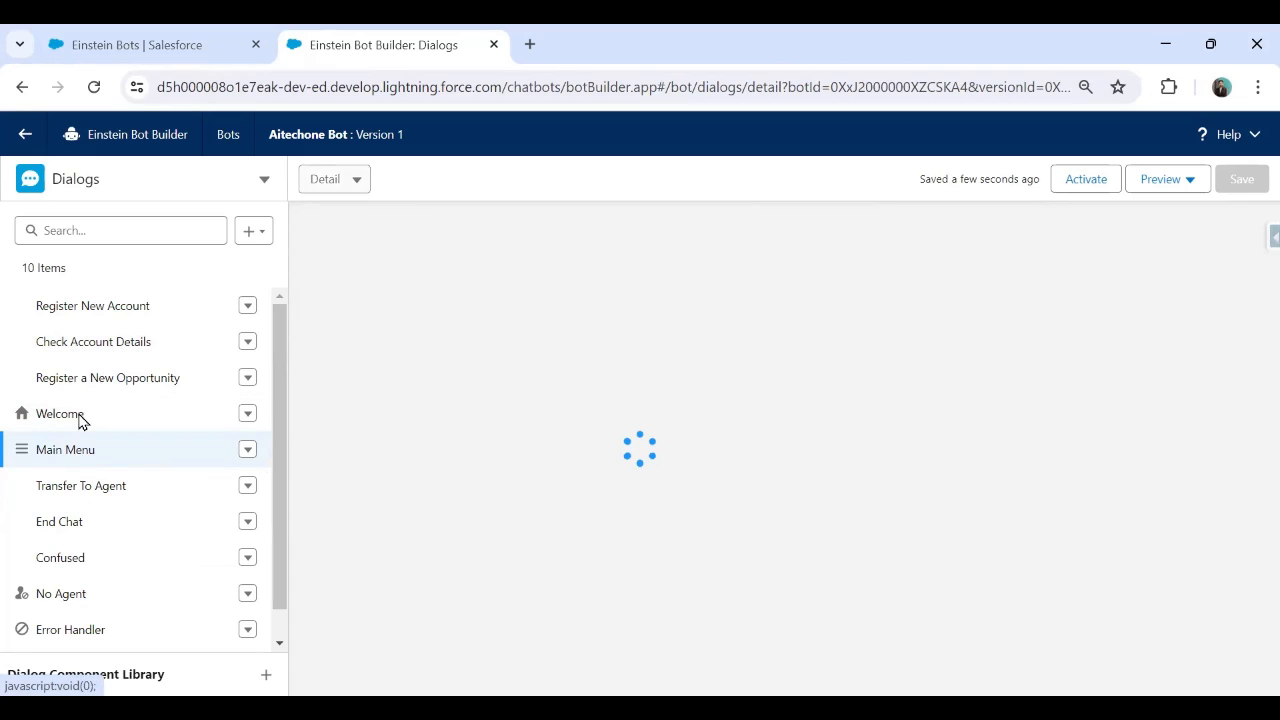
pyautogui.moveTo(138, 604)
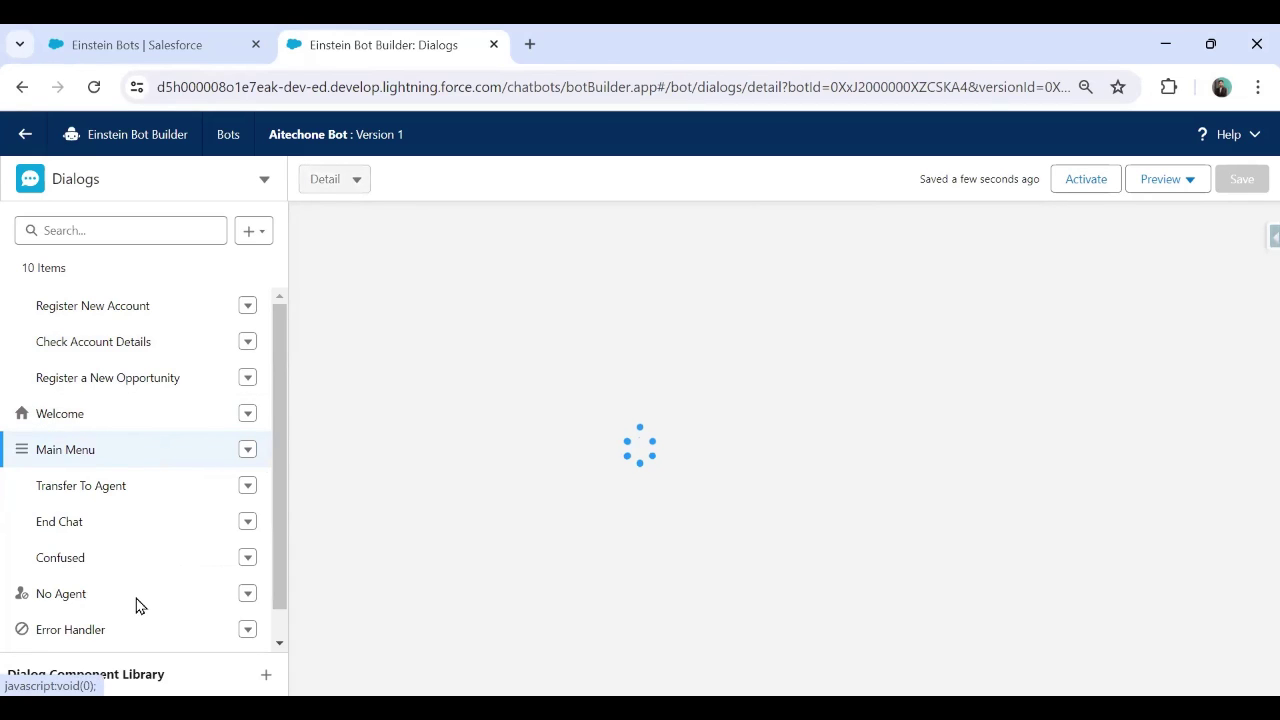
pyautogui.click(60, 412)
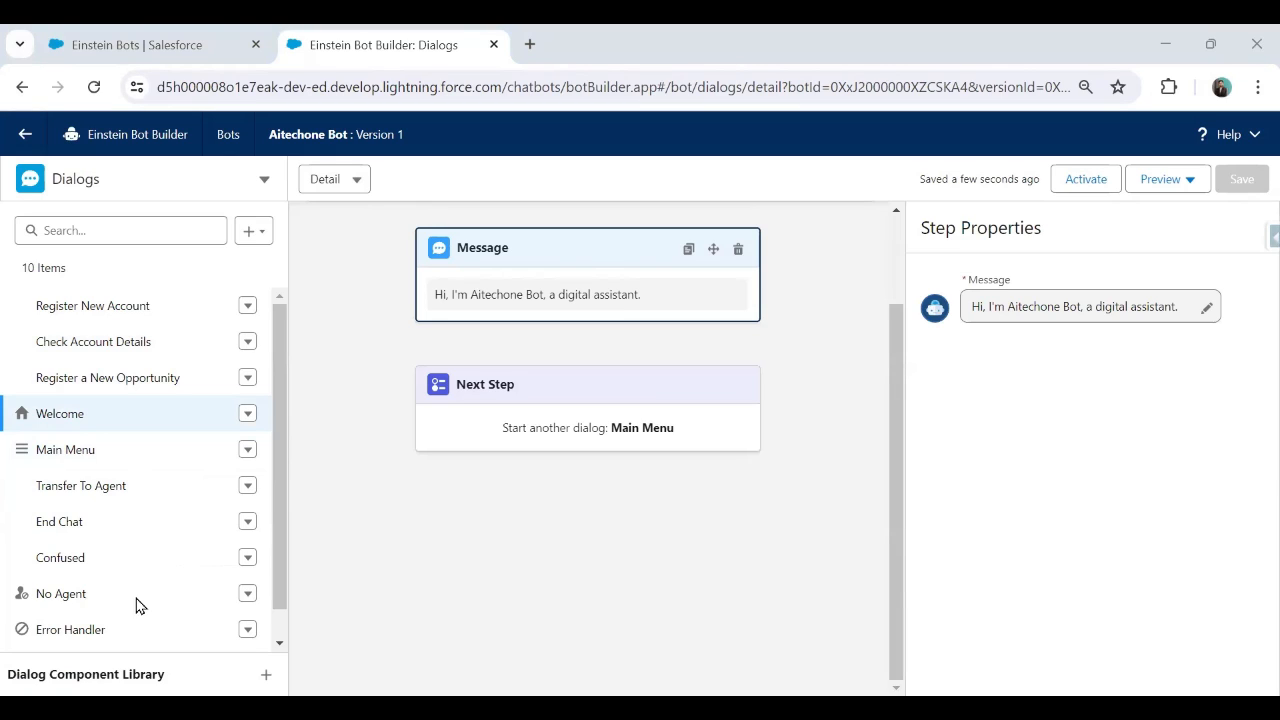
pyautogui.moveTo(196, 512)
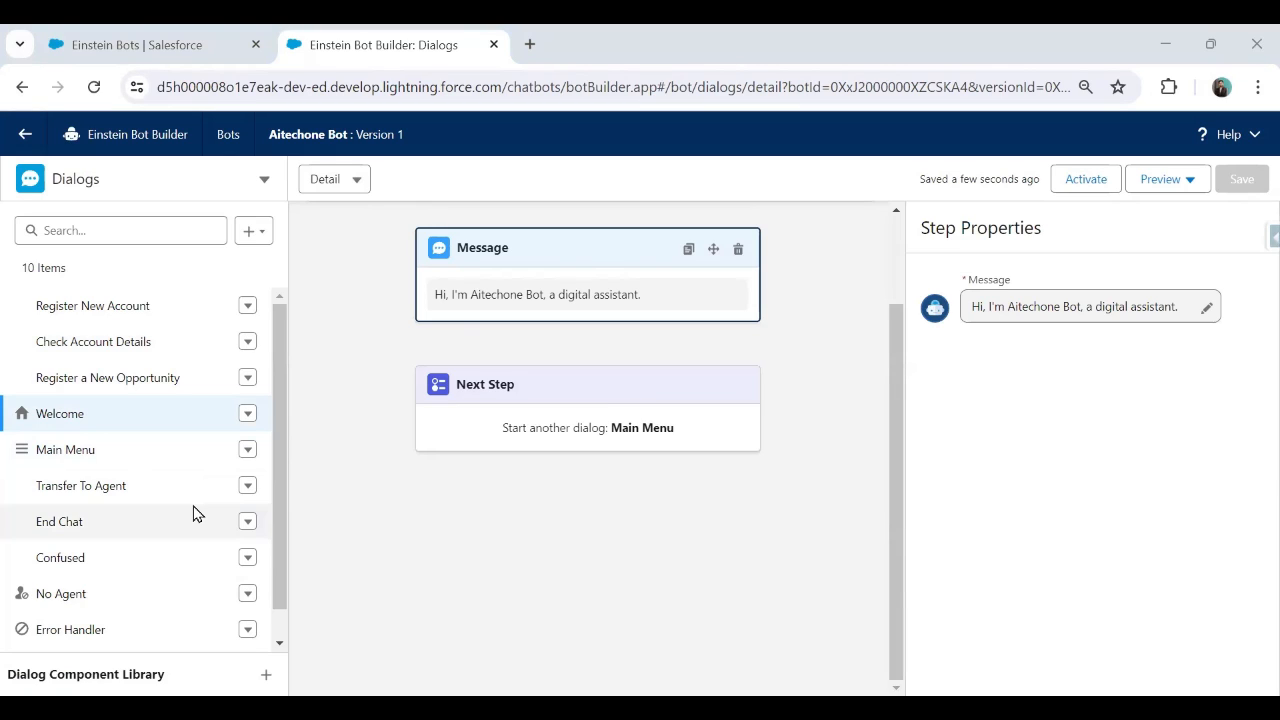
pyautogui.moveTo(1084, 180)
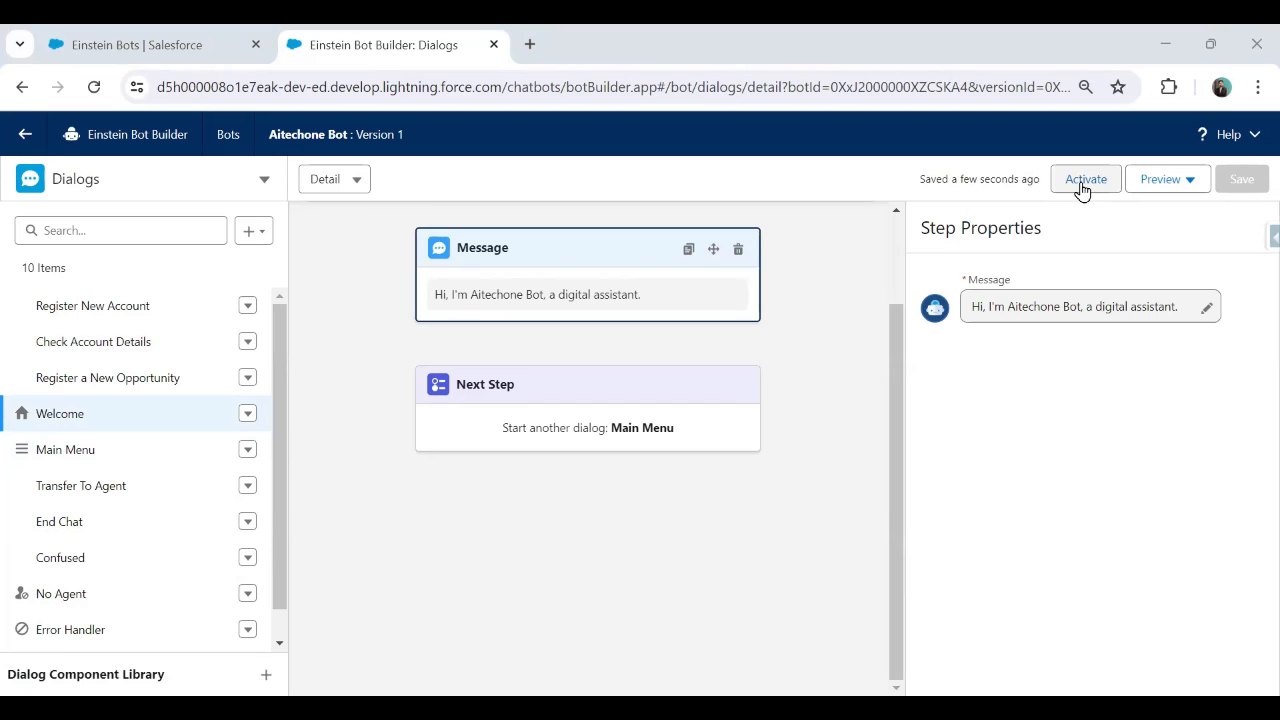
# Activate Aitechone Bot and start a Rich Content Preview, which reports missing Chat components.
pyautogui.click(1084, 178)
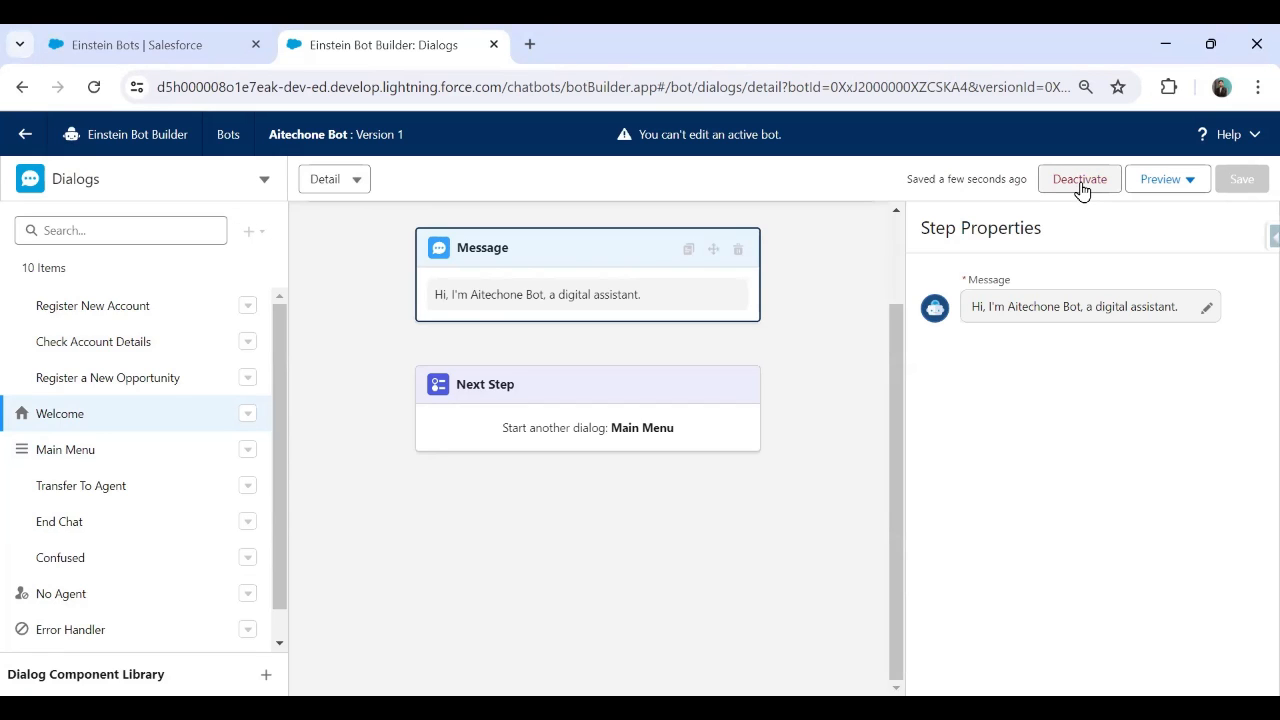
pyautogui.click(1168, 180)
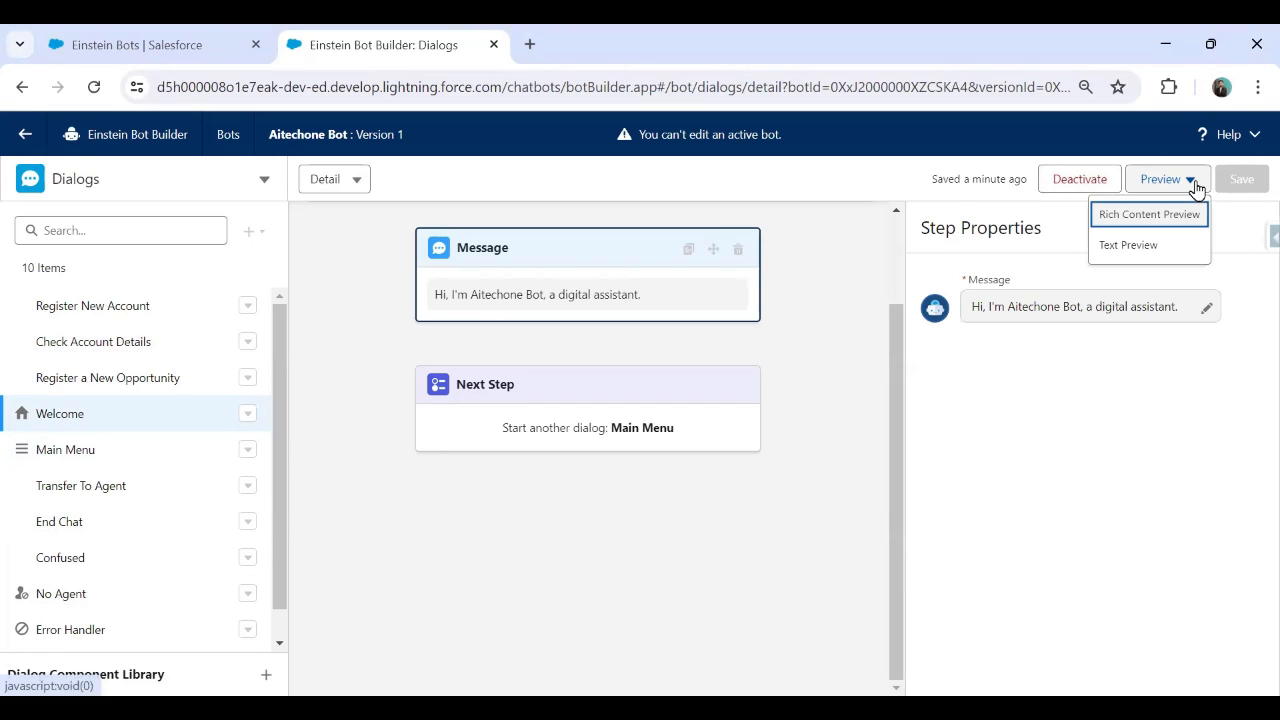
pyautogui.moveTo(1136, 228)
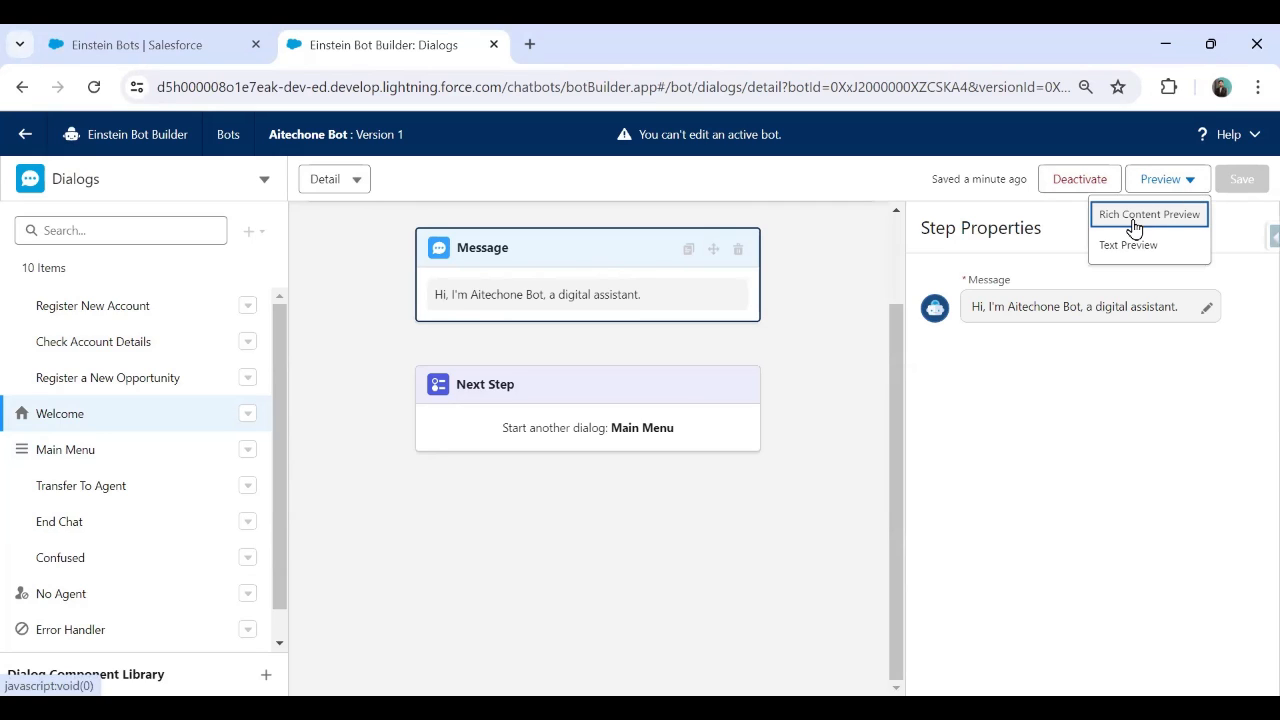
pyautogui.click(1148, 214)
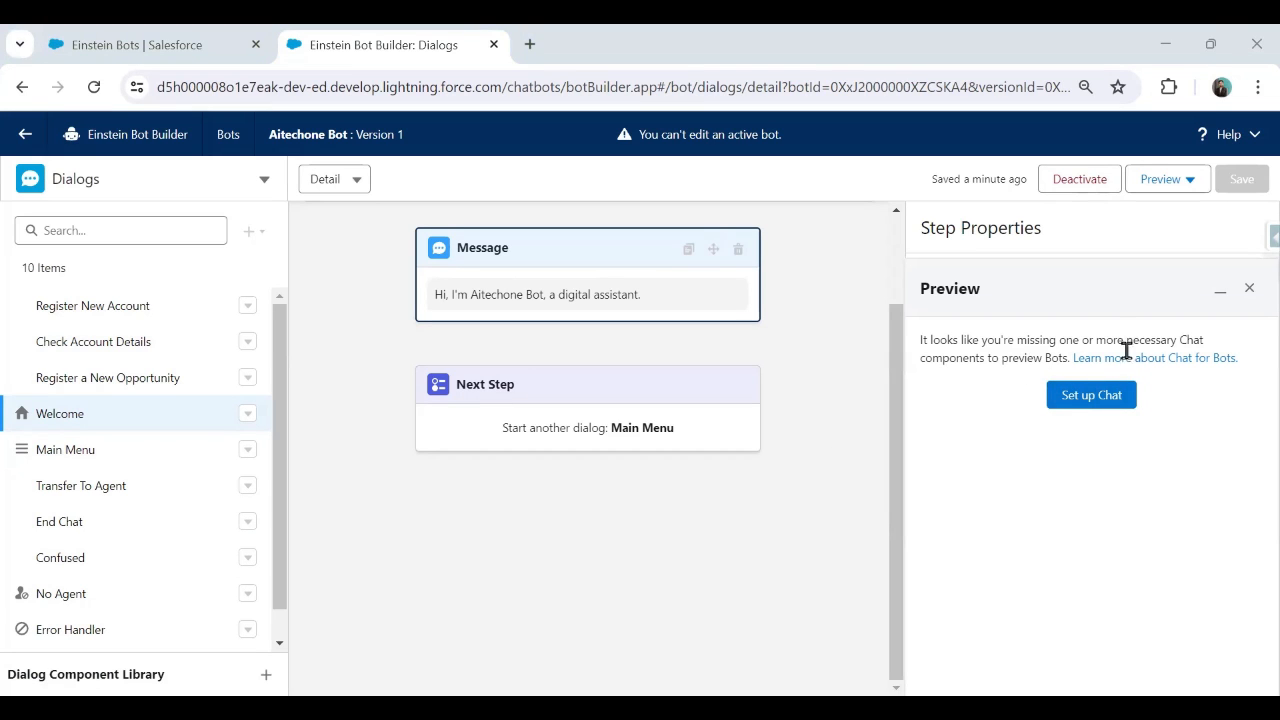
pyautogui.moveTo(1092, 396)
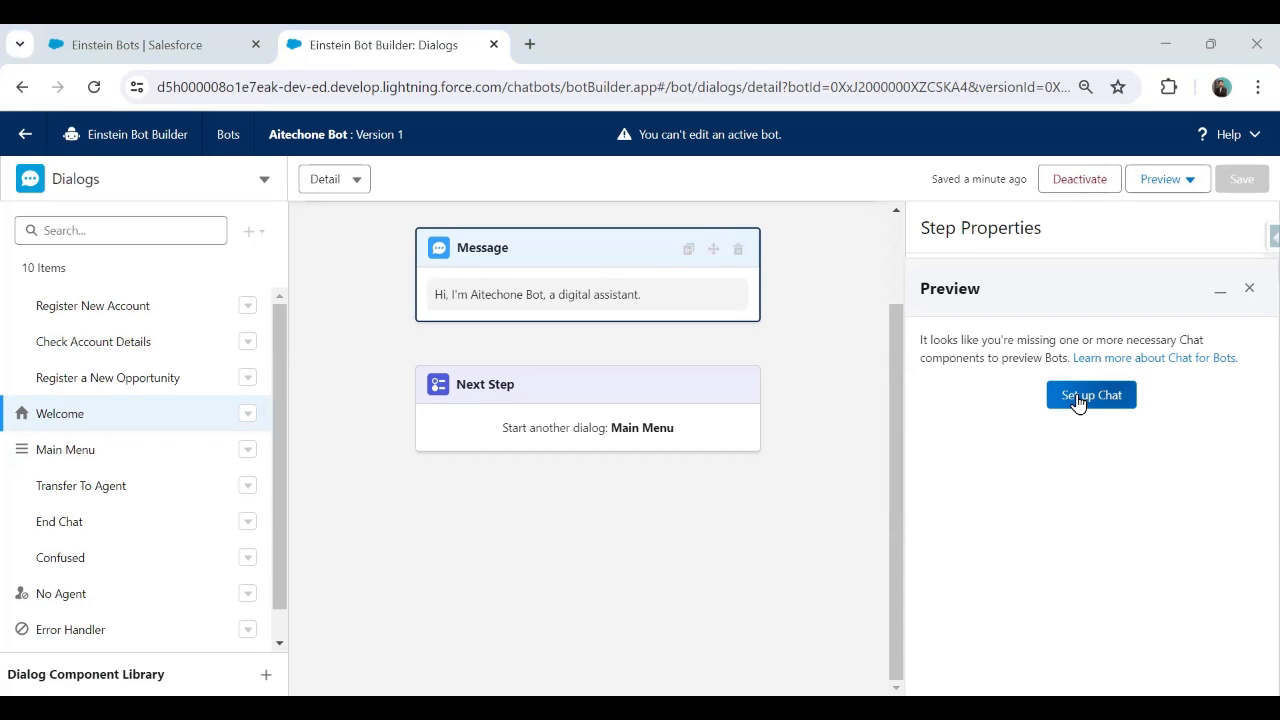
# Launch the Chat setup guide, dismissing the error popup and retrying until it opens.
pyautogui.click(1092, 396)
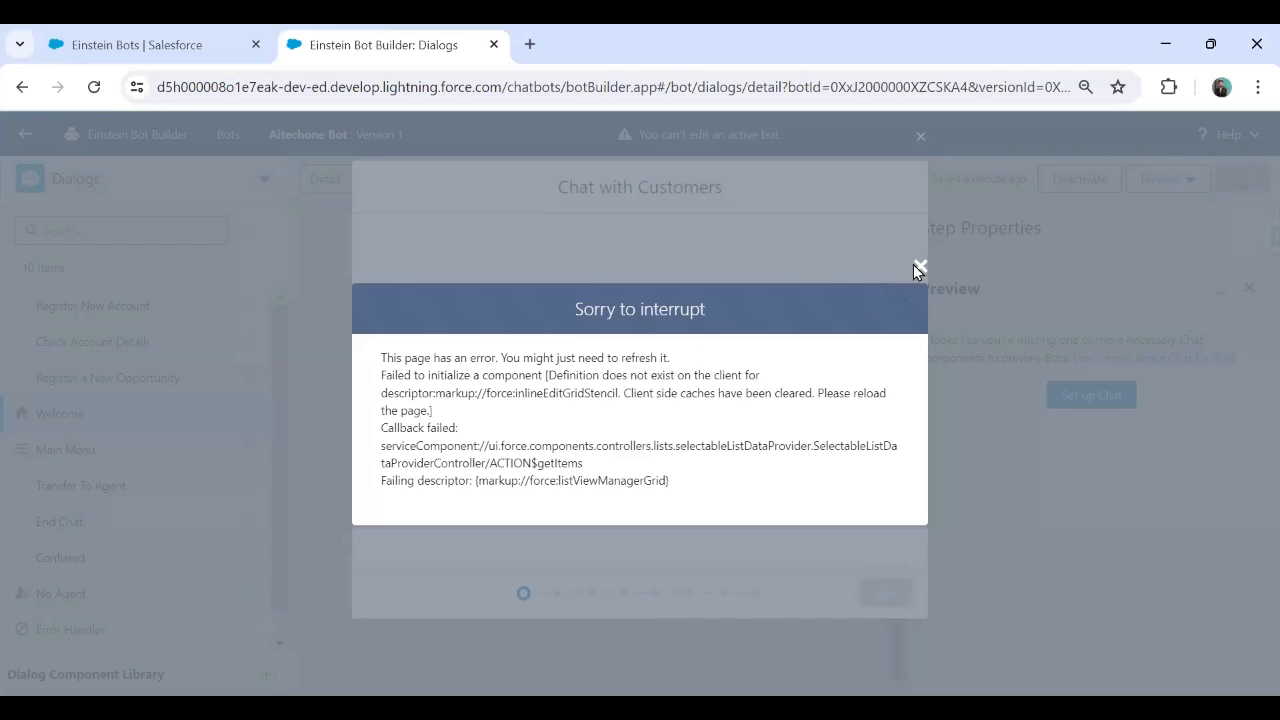
pyautogui.click(918, 268)
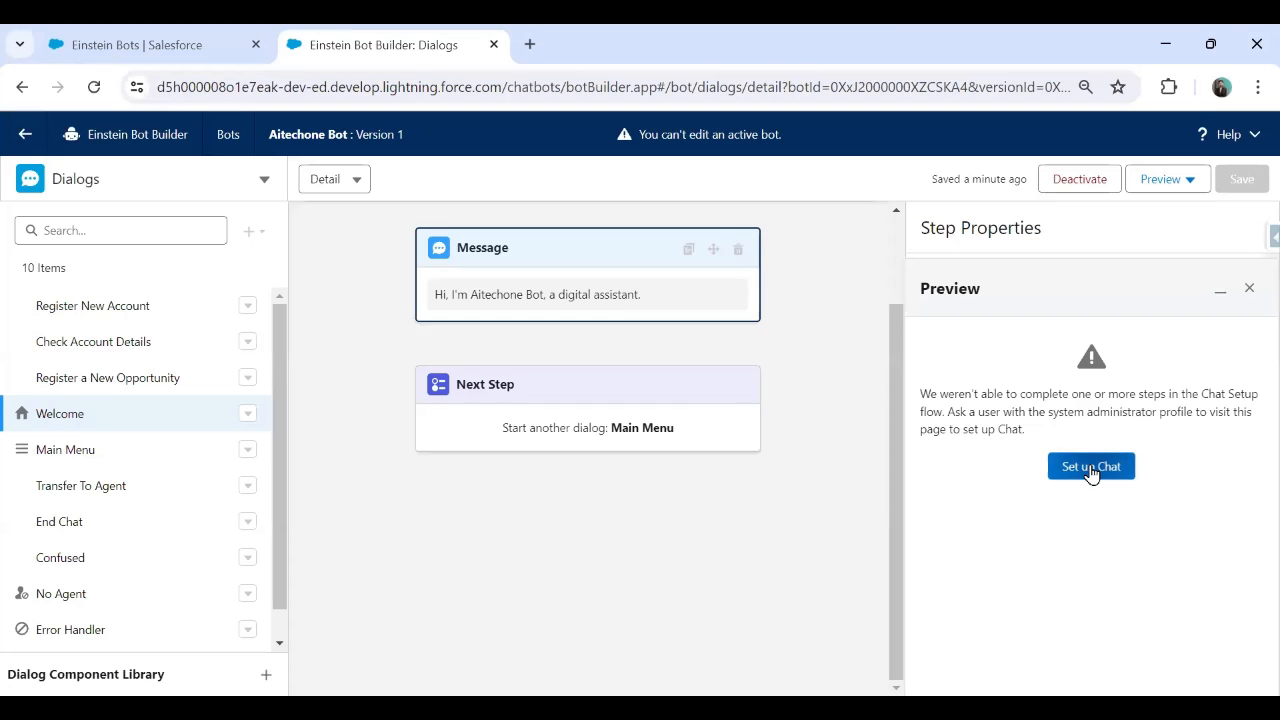
pyautogui.click(1092, 466)
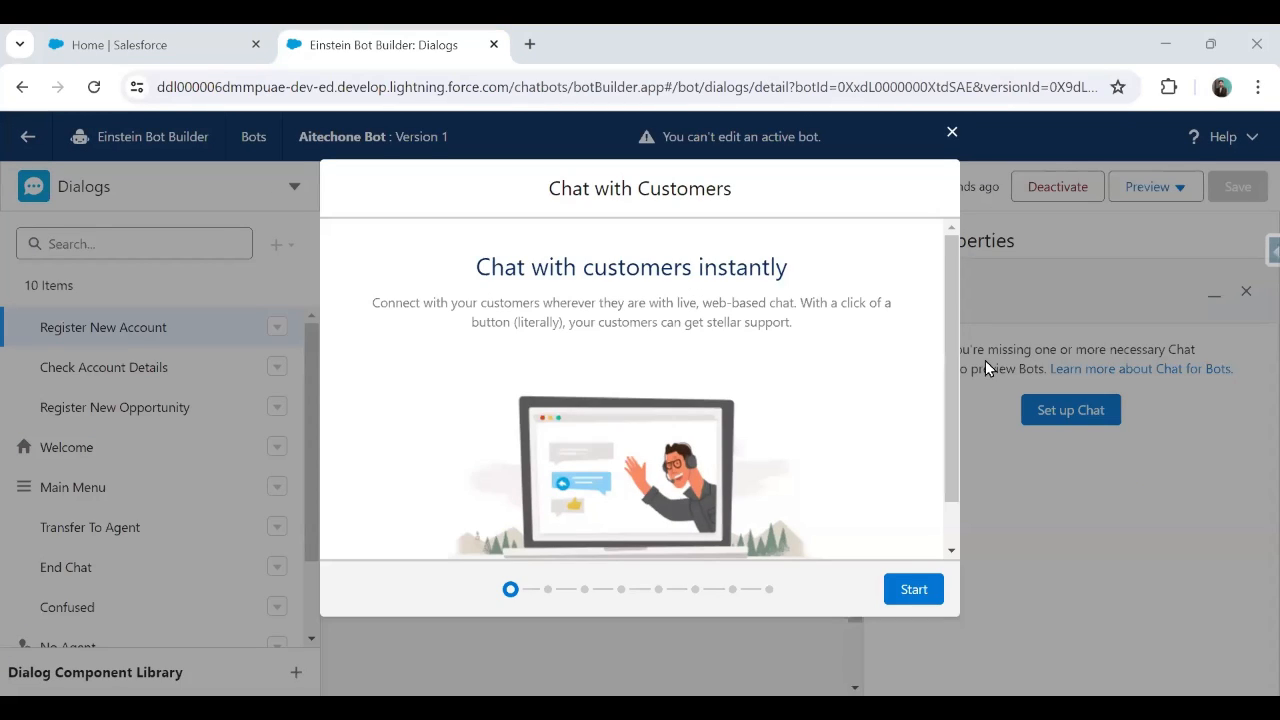
pyautogui.moveTo(834, 420)
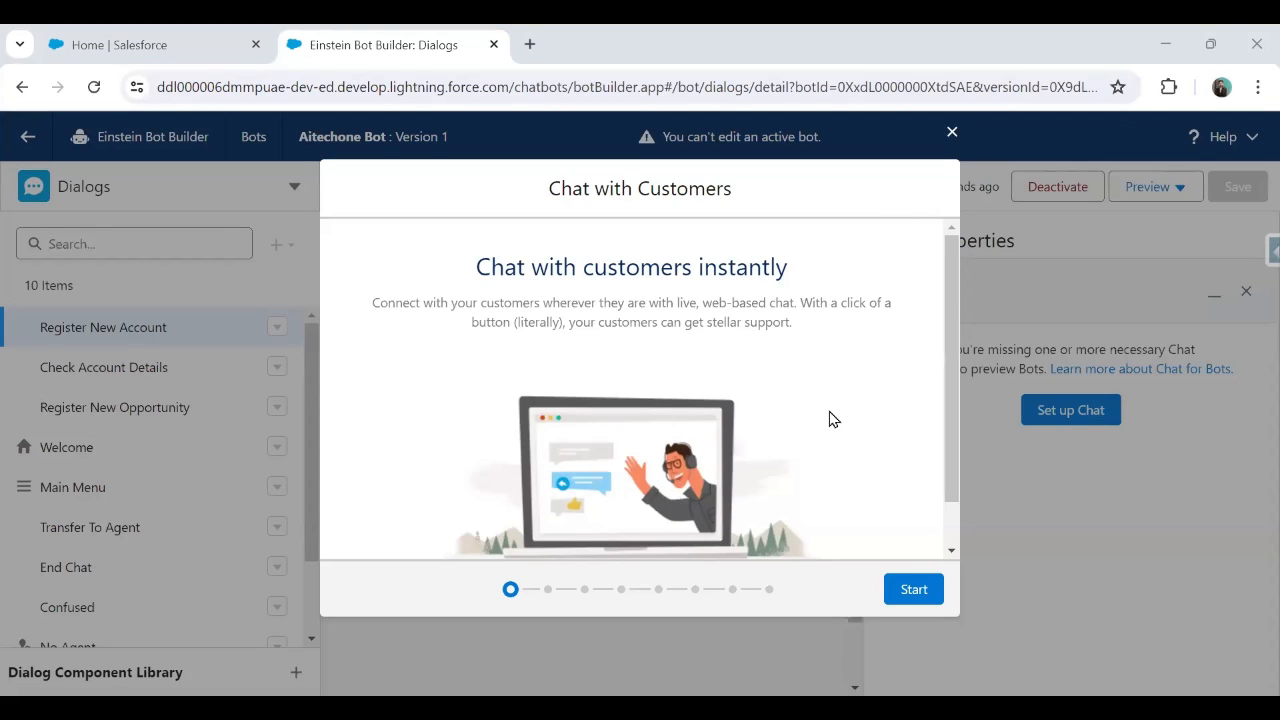
pyautogui.moveTo(1162, 456)
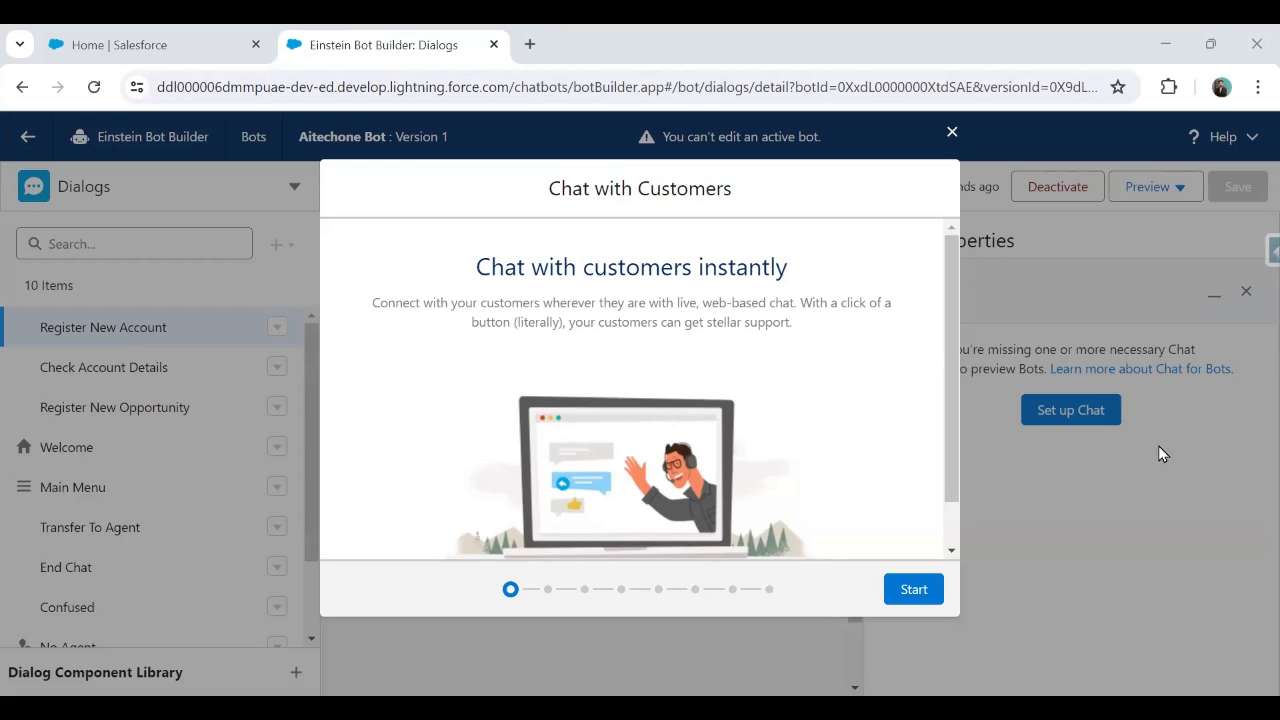
pyautogui.moveTo(738, 278)
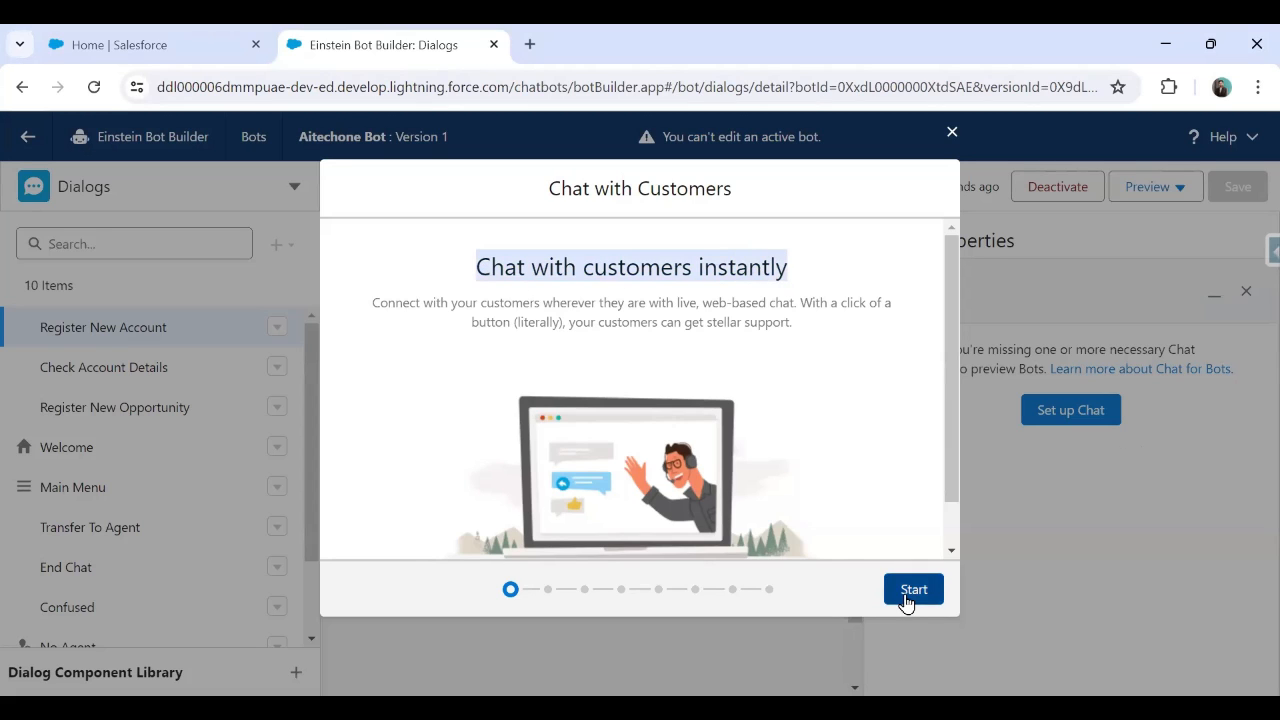
# Name the chat queue Aitechone Support and its user group Support Group.
pyautogui.click(912, 588)
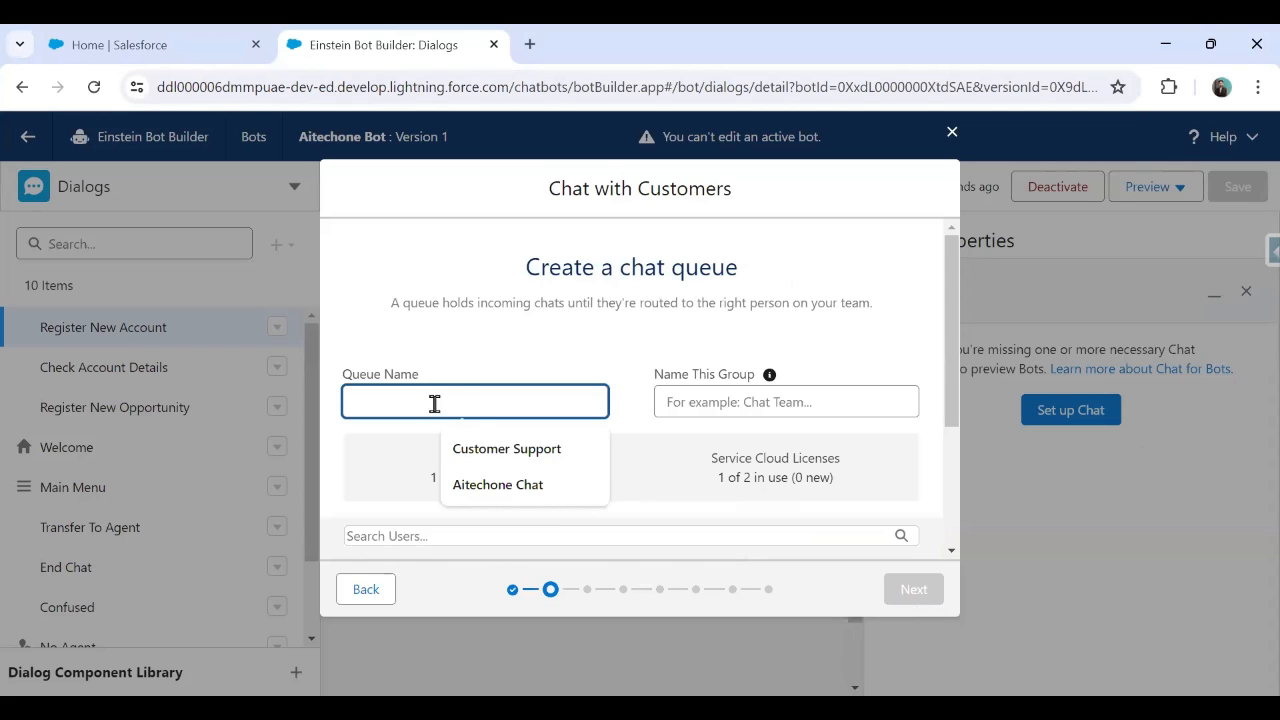
pyautogui.click(504, 448)
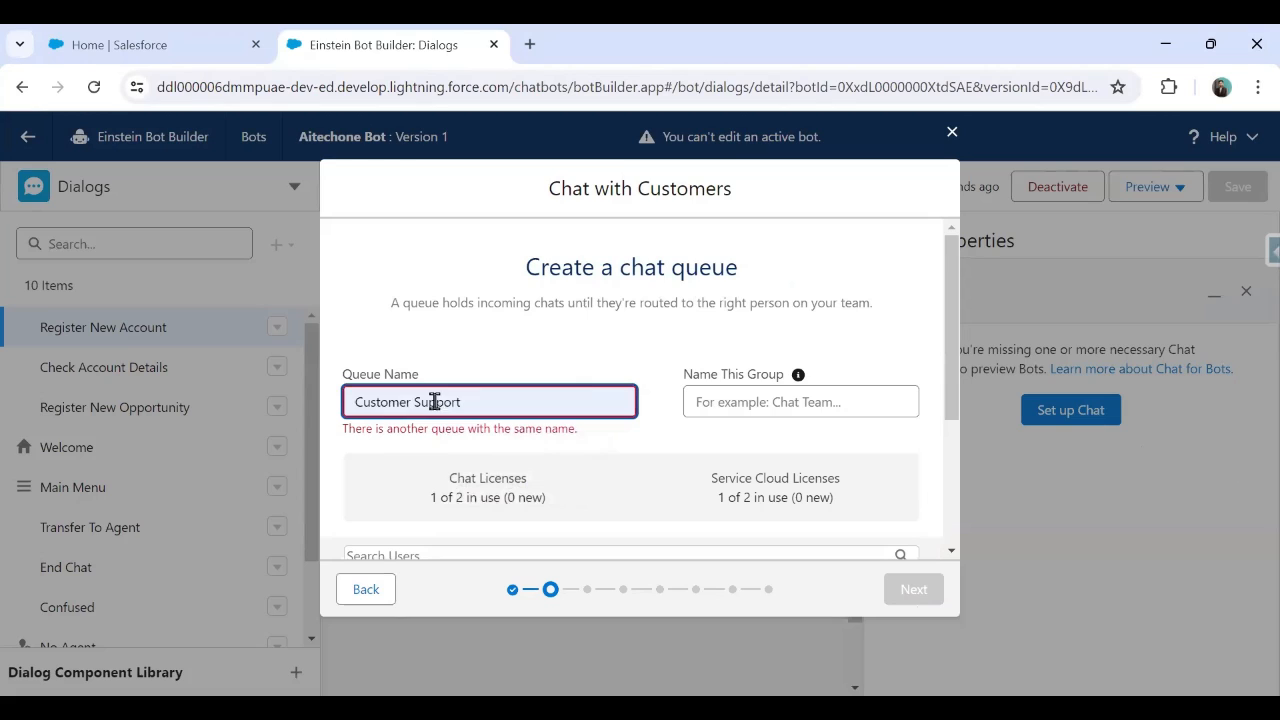
pyautogui.write('Aitechon')
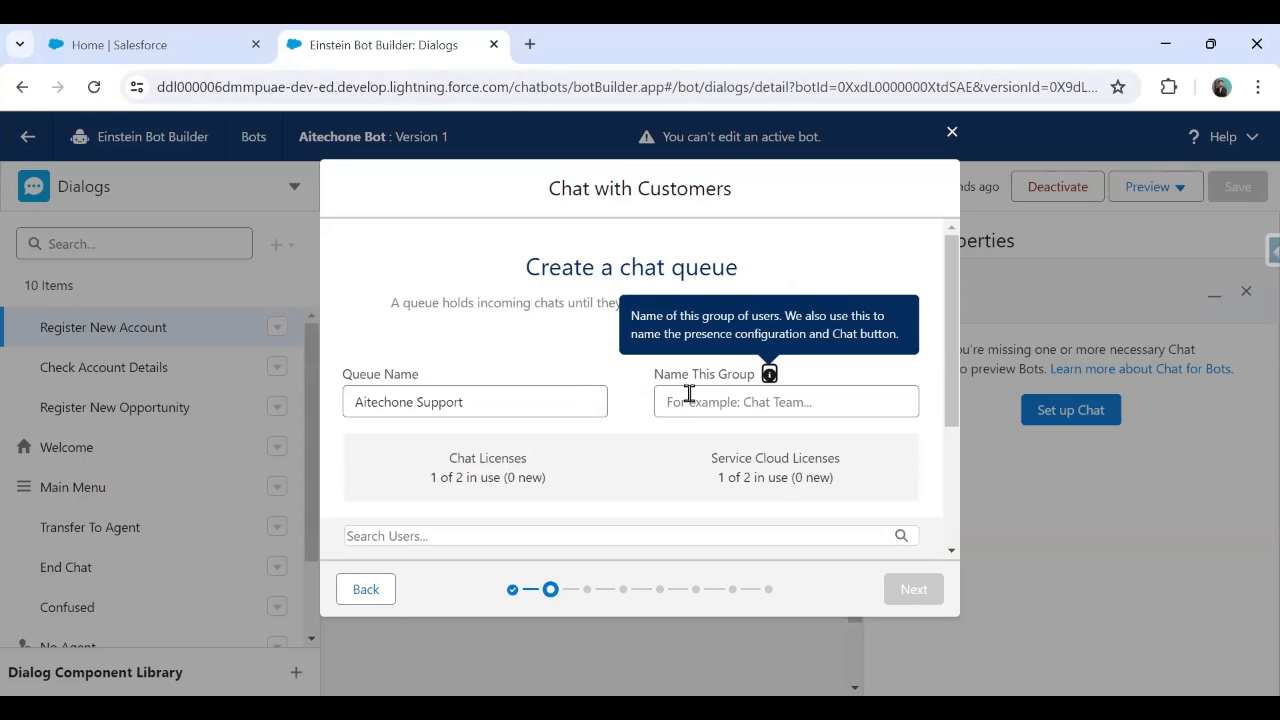
pyautogui.click(786, 402)
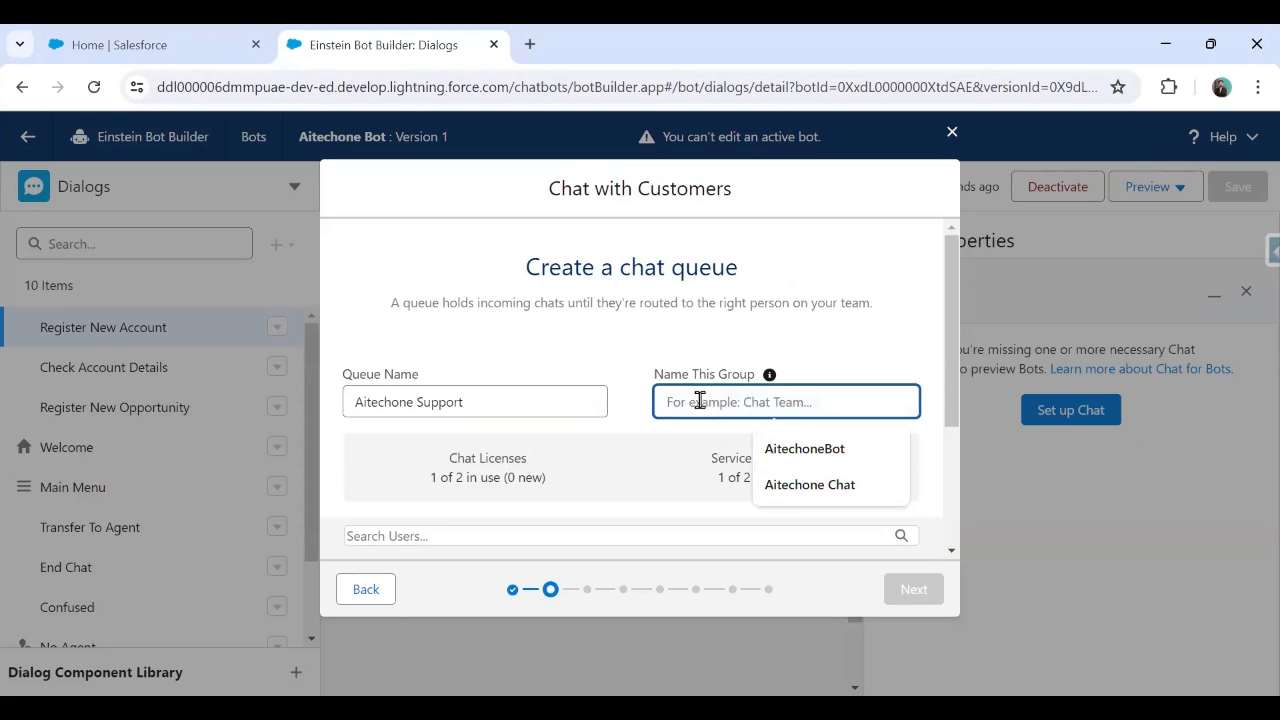
pyautogui.write('Support Group')
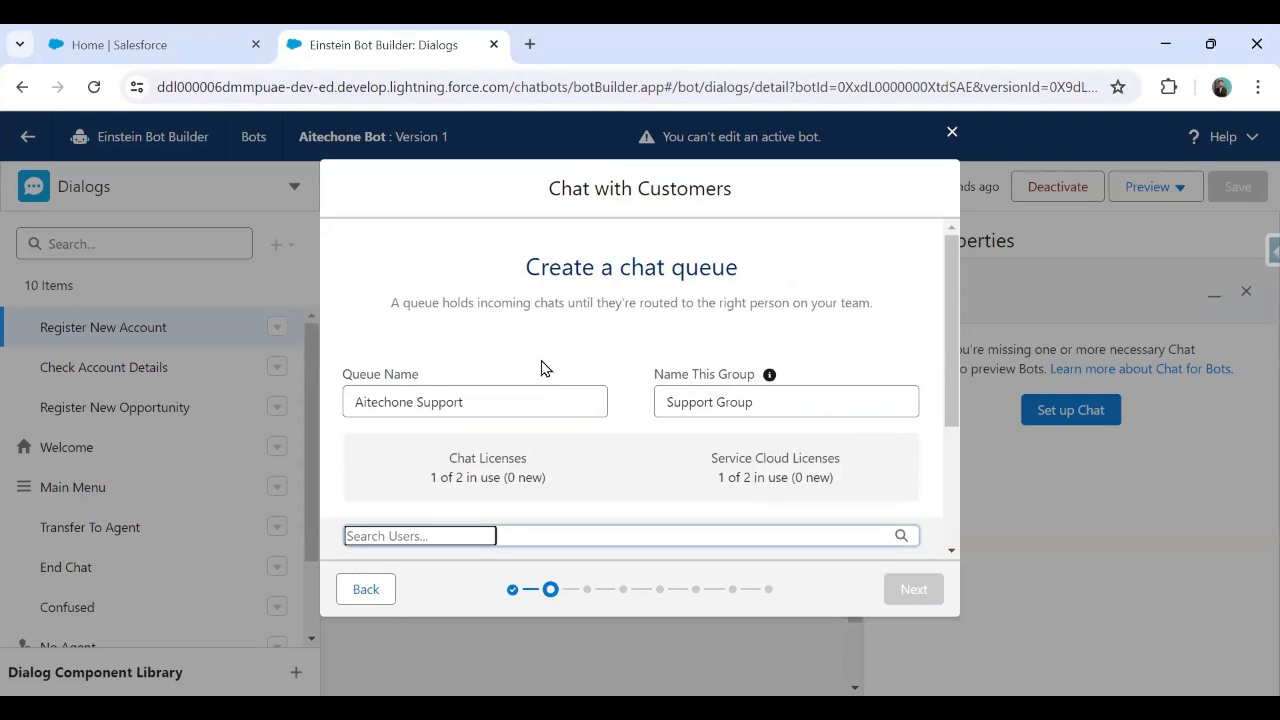
# Search for Sumit and add him as a member of the queue.
pyautogui.write('Sumit')
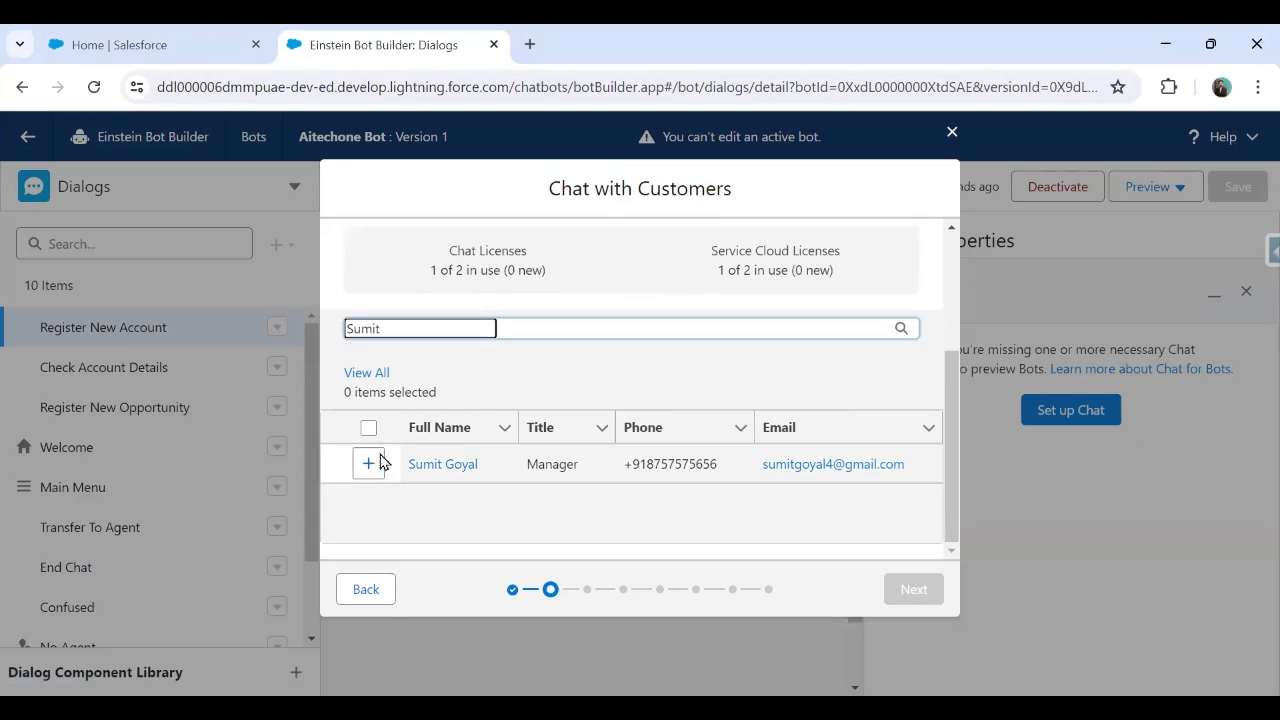
pyautogui.click(368, 464)
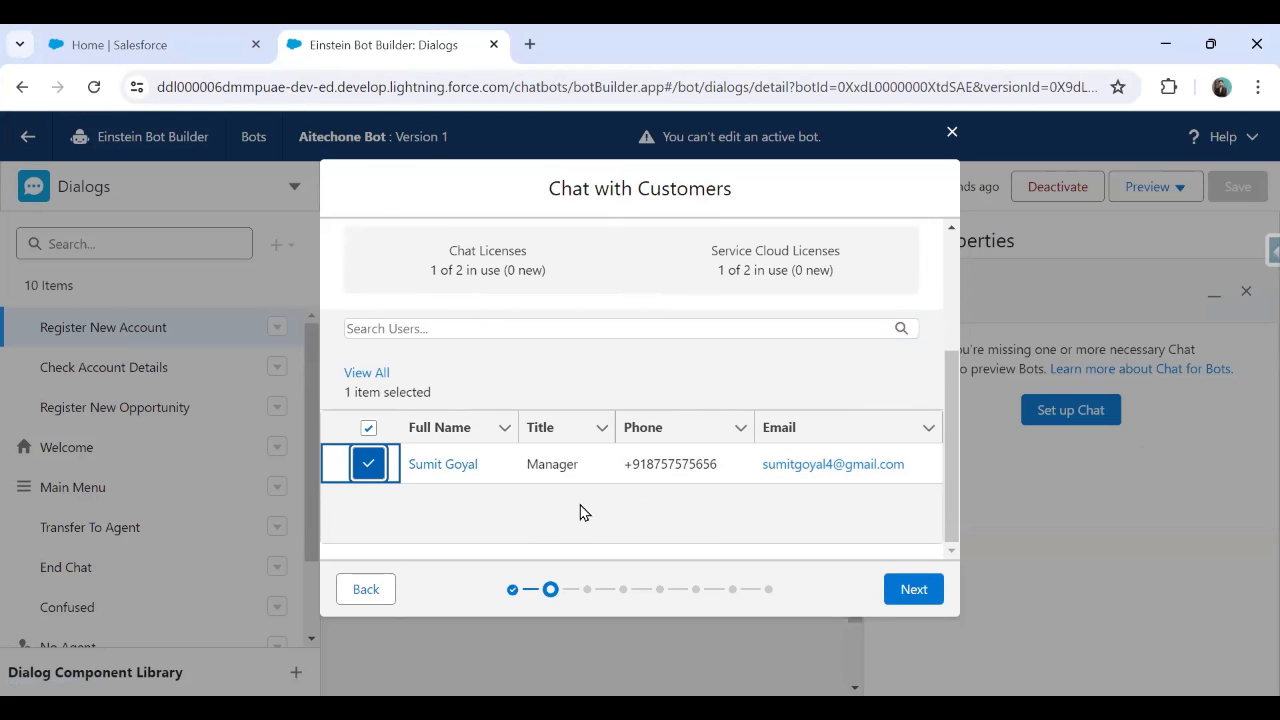
pyautogui.moveTo(220, 70)
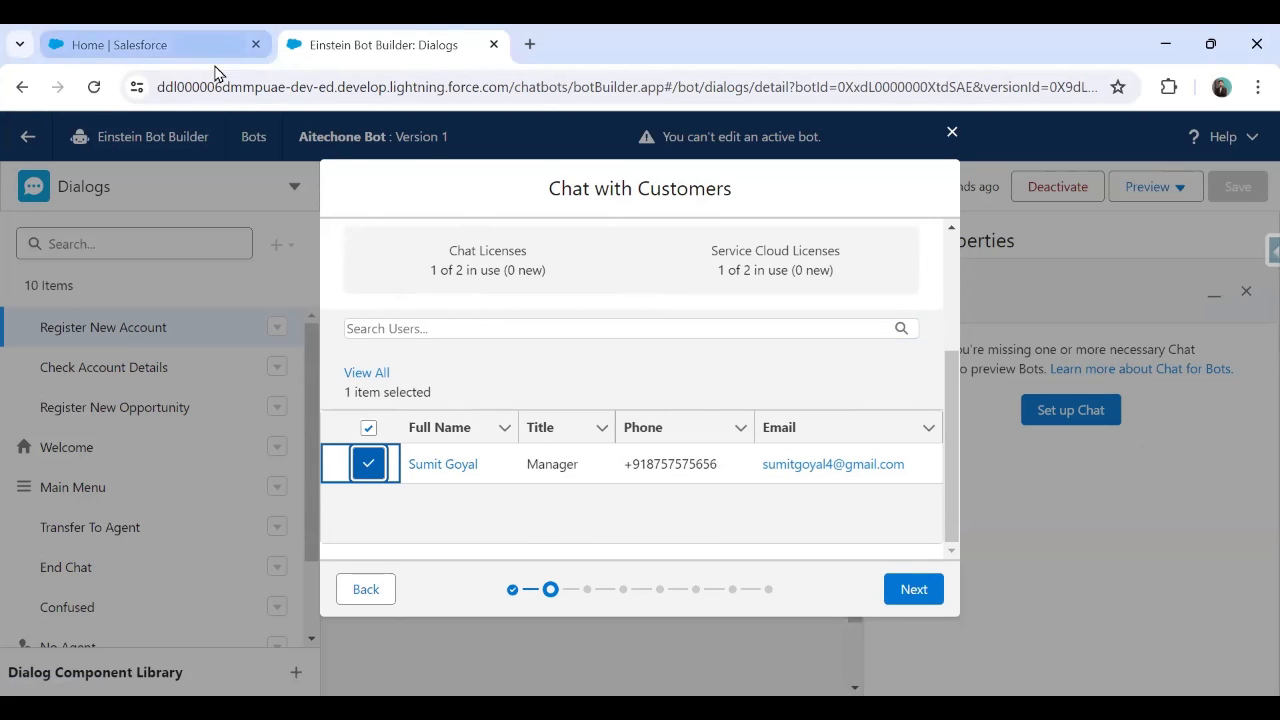
pyautogui.moveTo(582, 74)
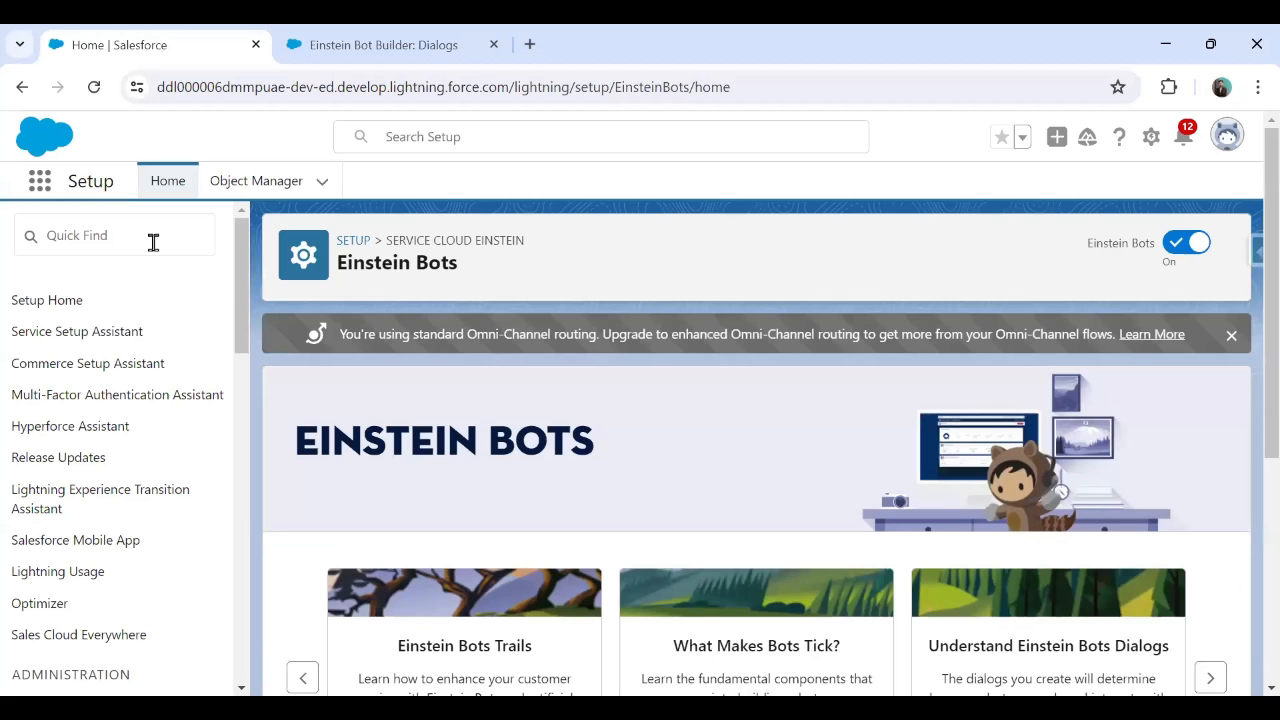
pyautogui.write('users')
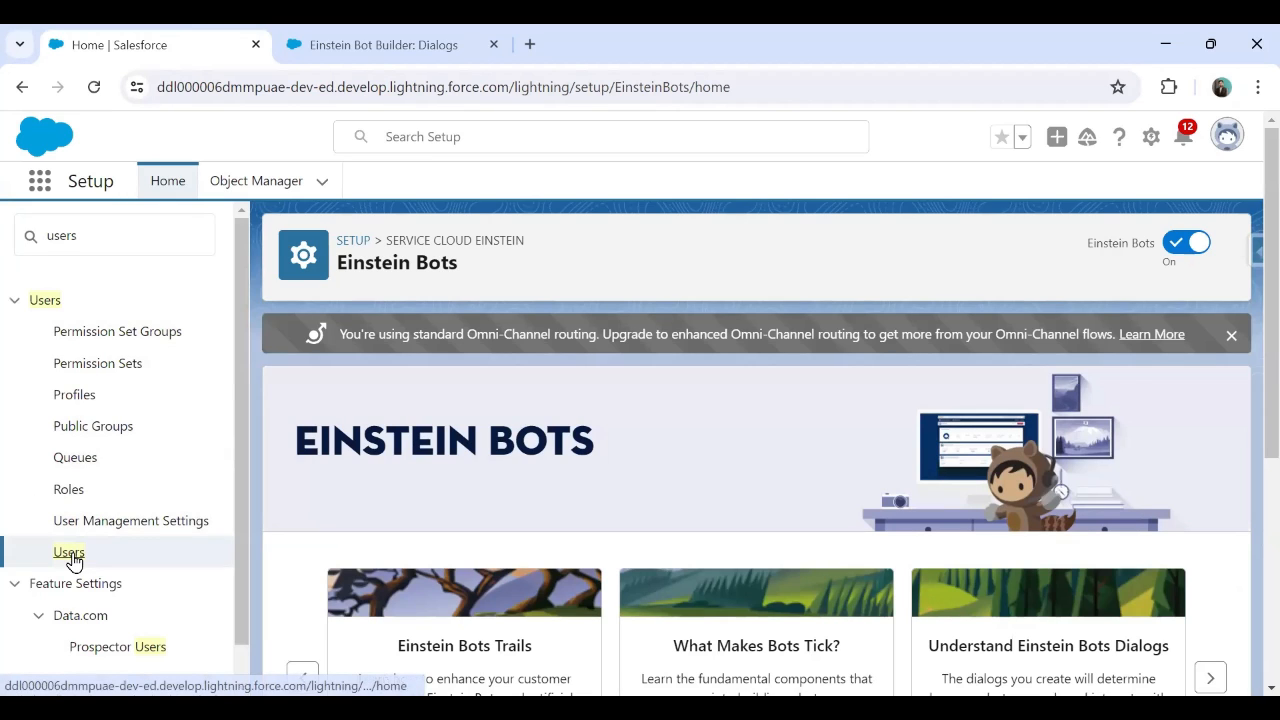
pyautogui.click(68, 552)
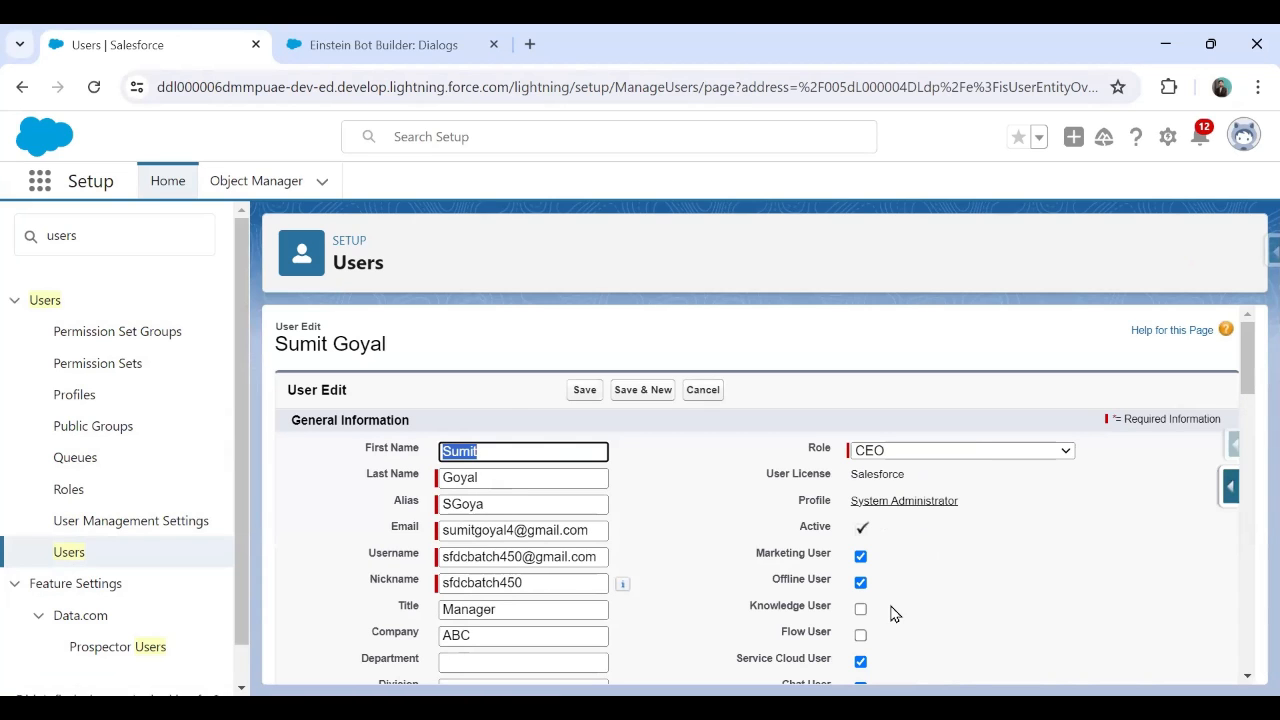
pyautogui.scroll(-3)
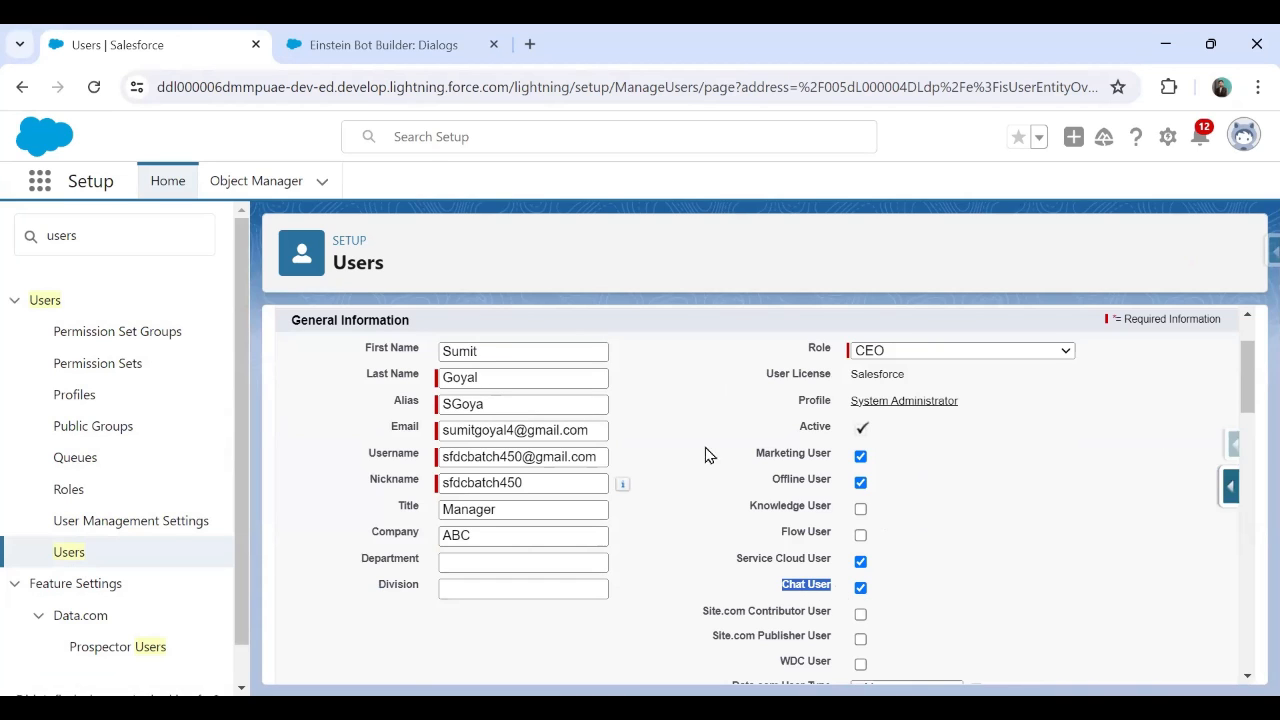
pyautogui.click(384, 44)
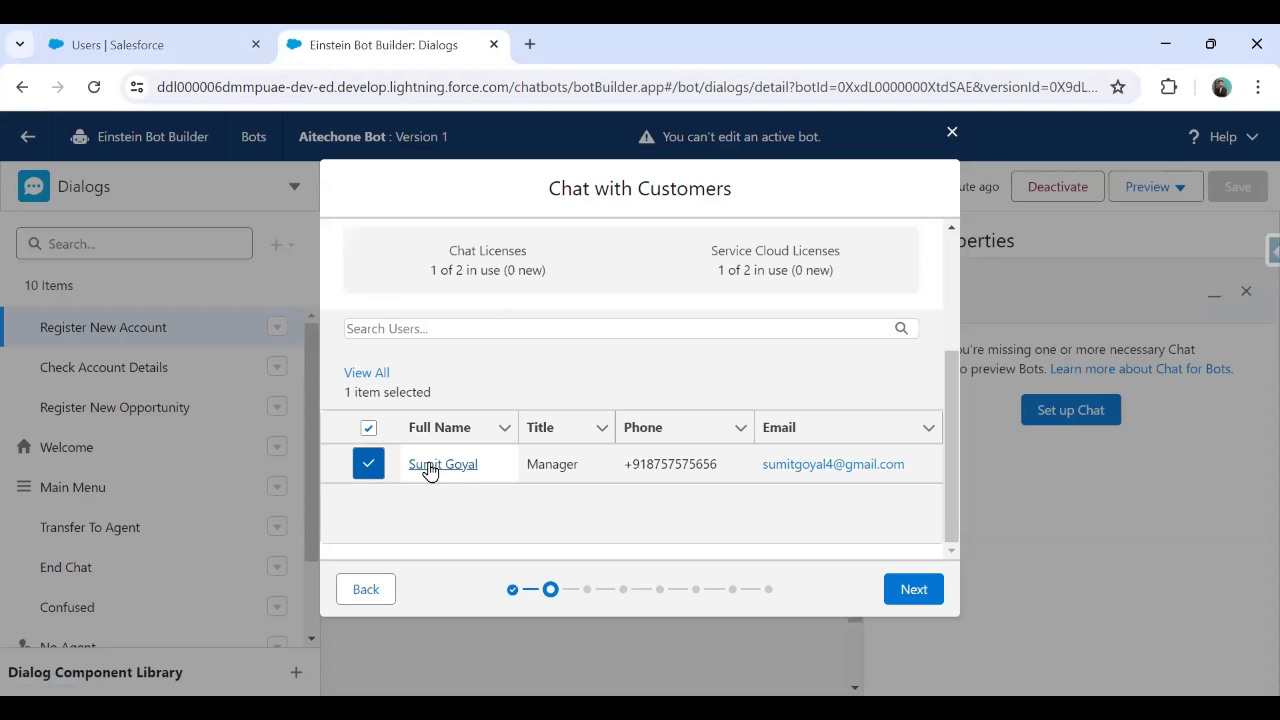
# Give the Aitechone Support routing priority 1 and set Customer Support to priority 2.
pyautogui.click(912, 588)
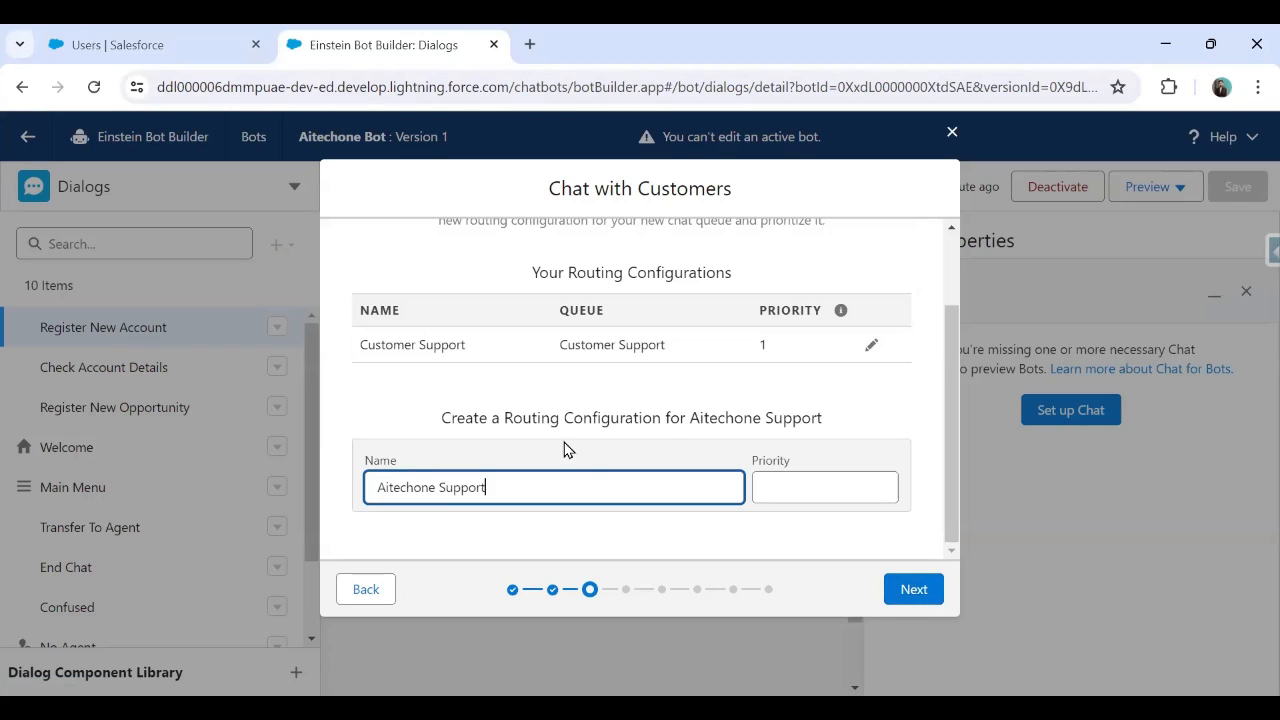
pyautogui.click(912, 588)
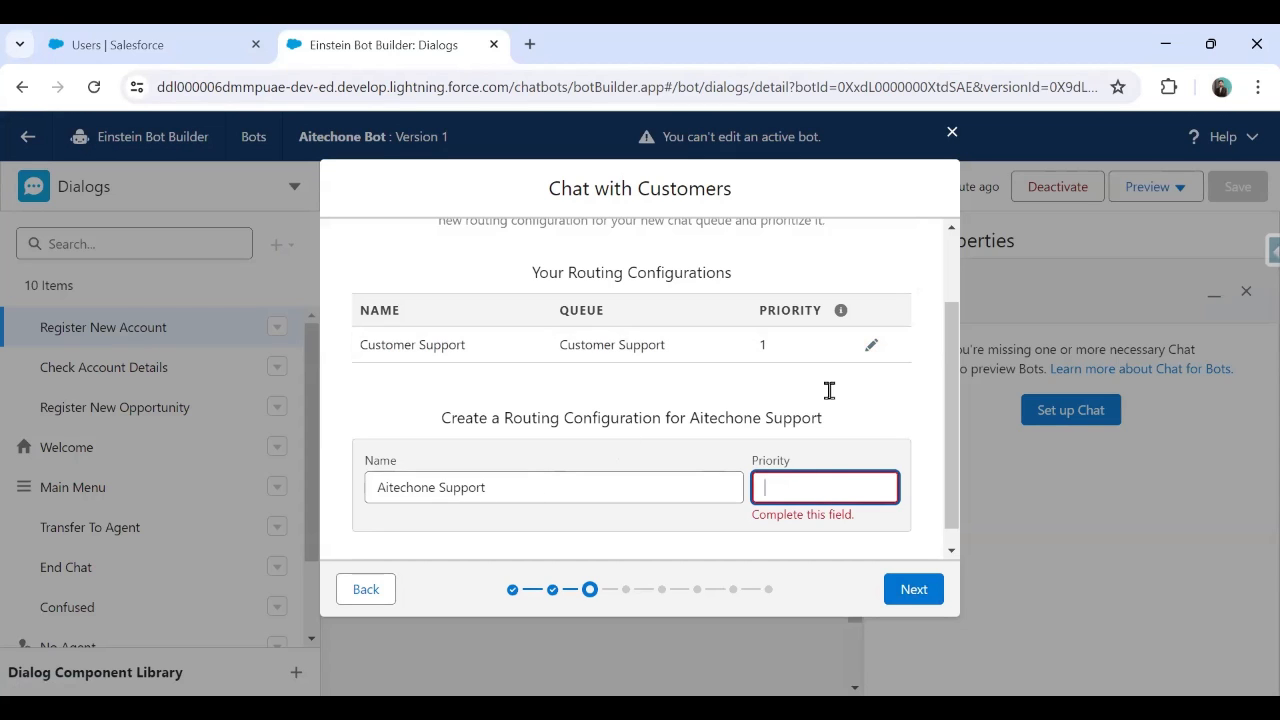
pyautogui.click(872, 344)
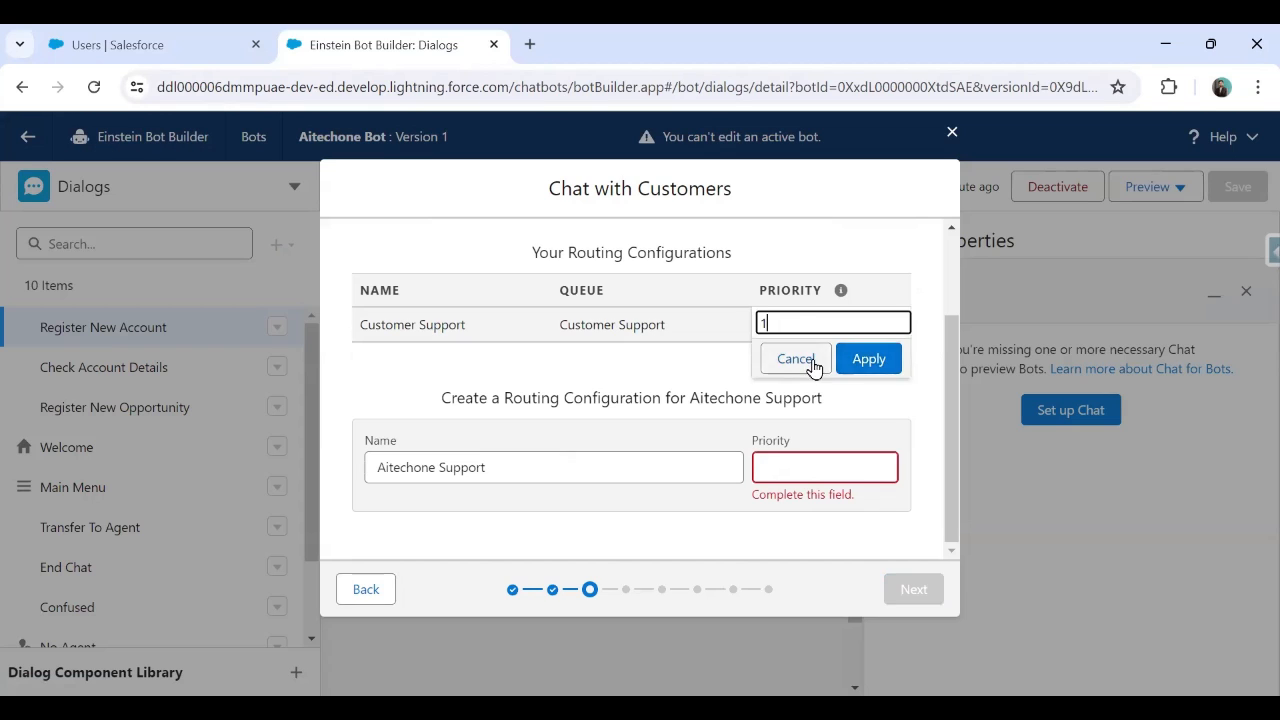
pyautogui.click(868, 358)
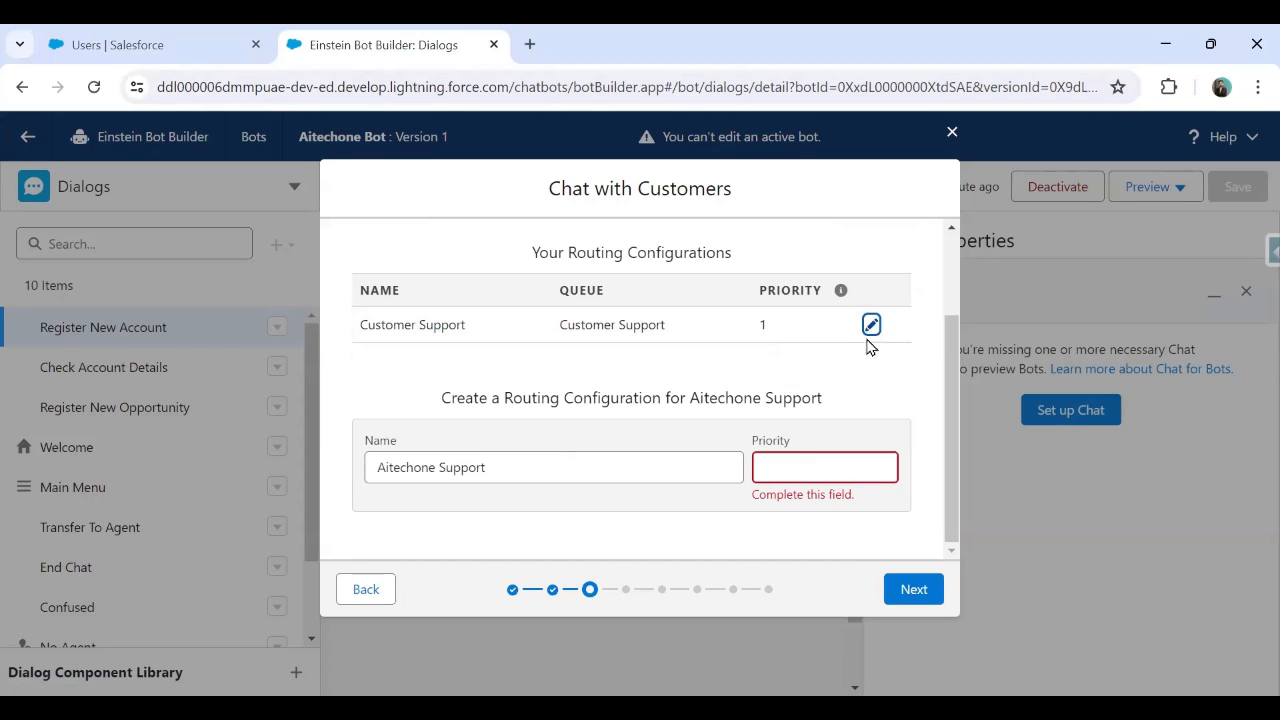
pyautogui.click(872, 324)
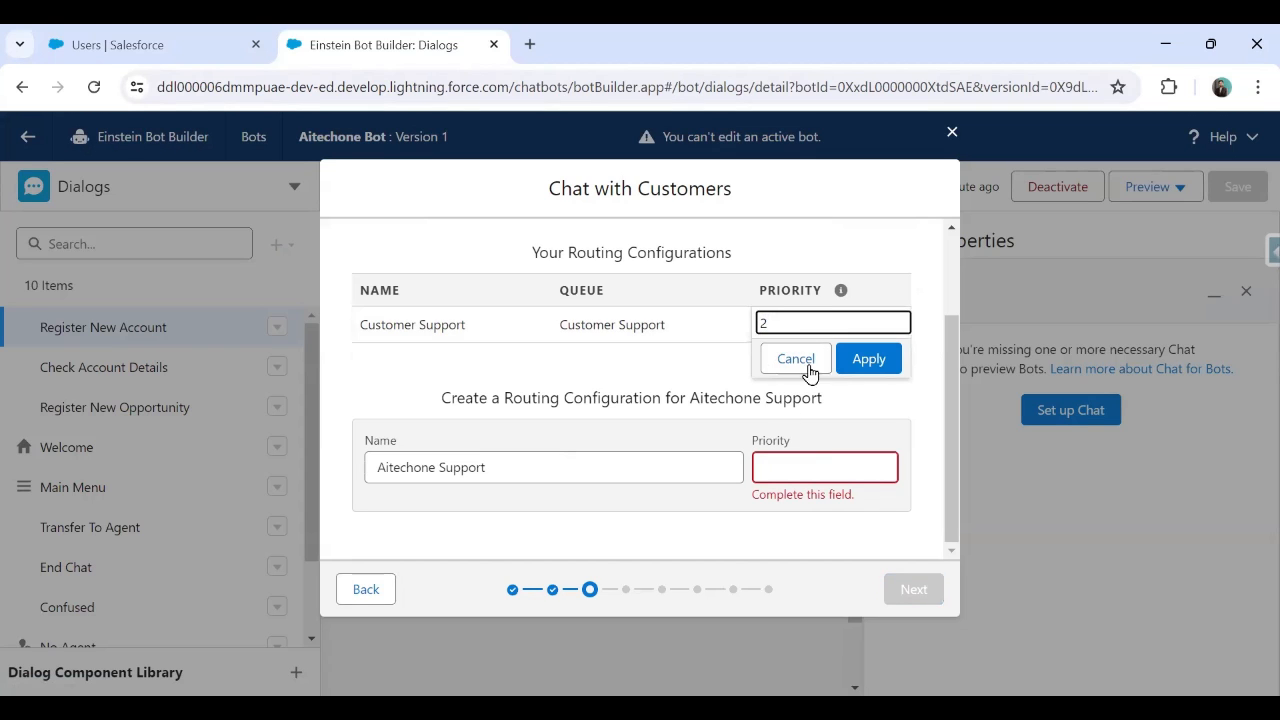
pyautogui.click(868, 358)
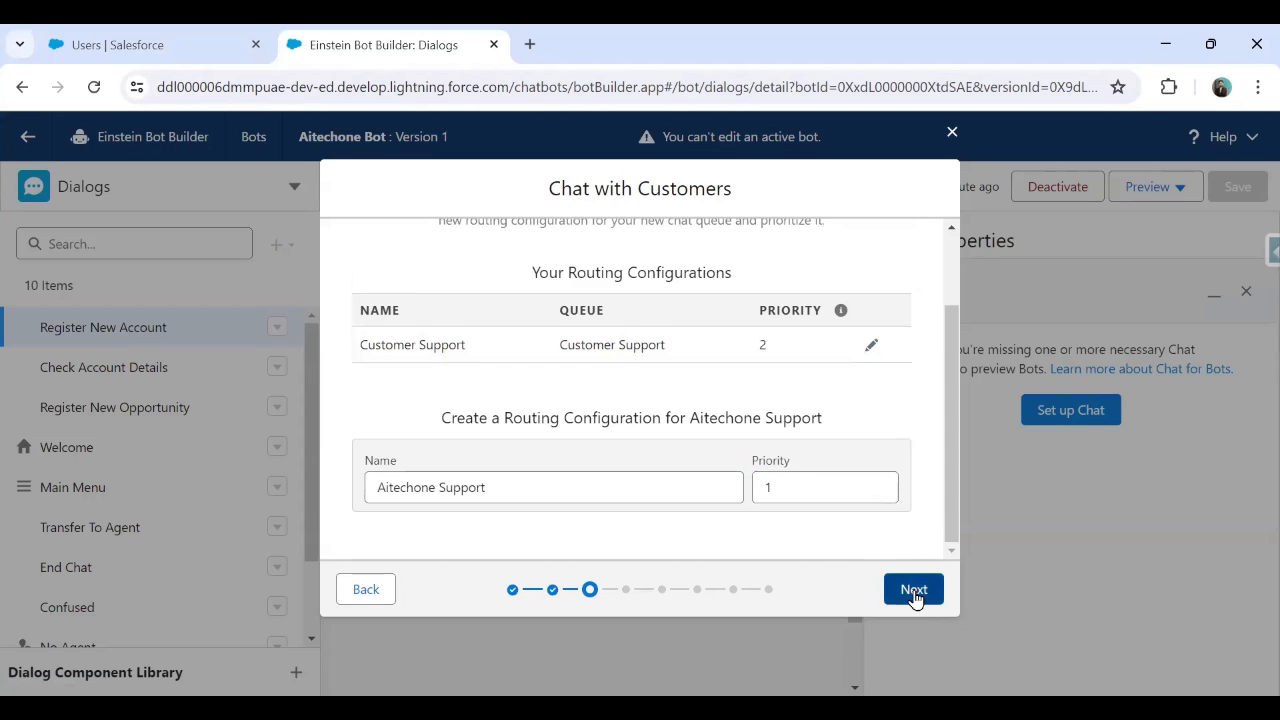
# Continue to the agent chat workload step and review it.
pyautogui.click(912, 588)
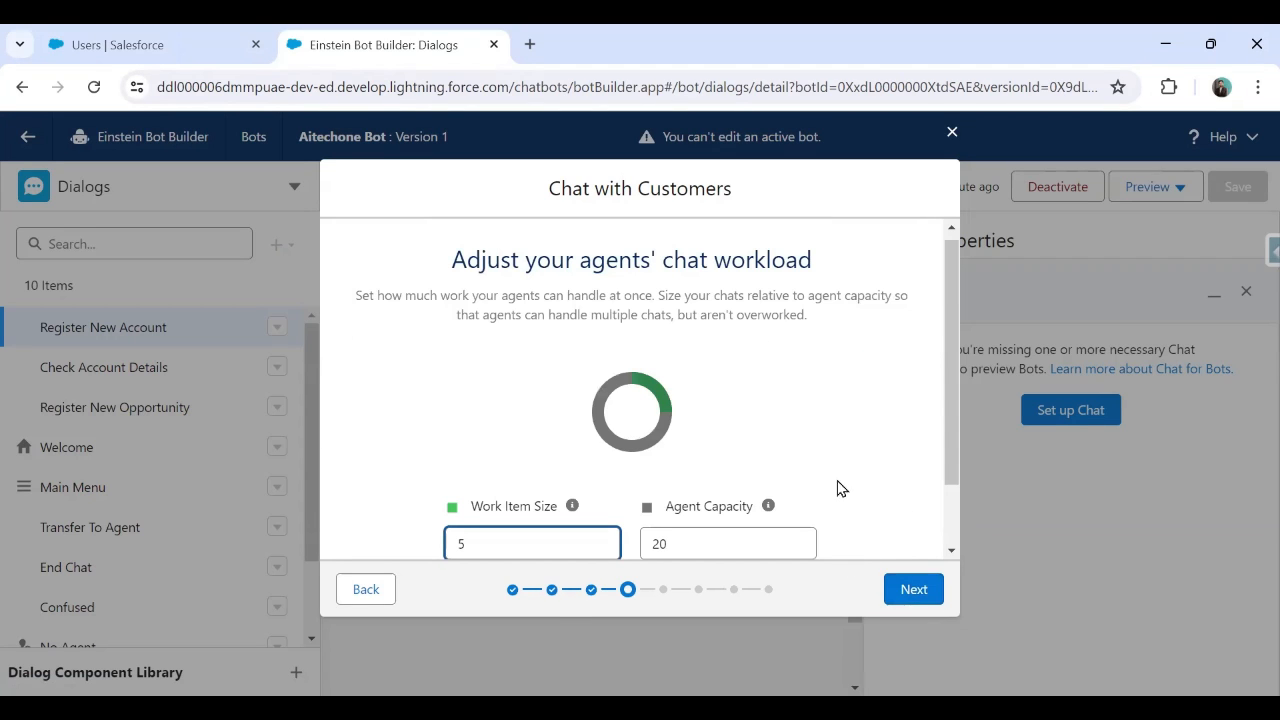
pyautogui.scroll(-3)
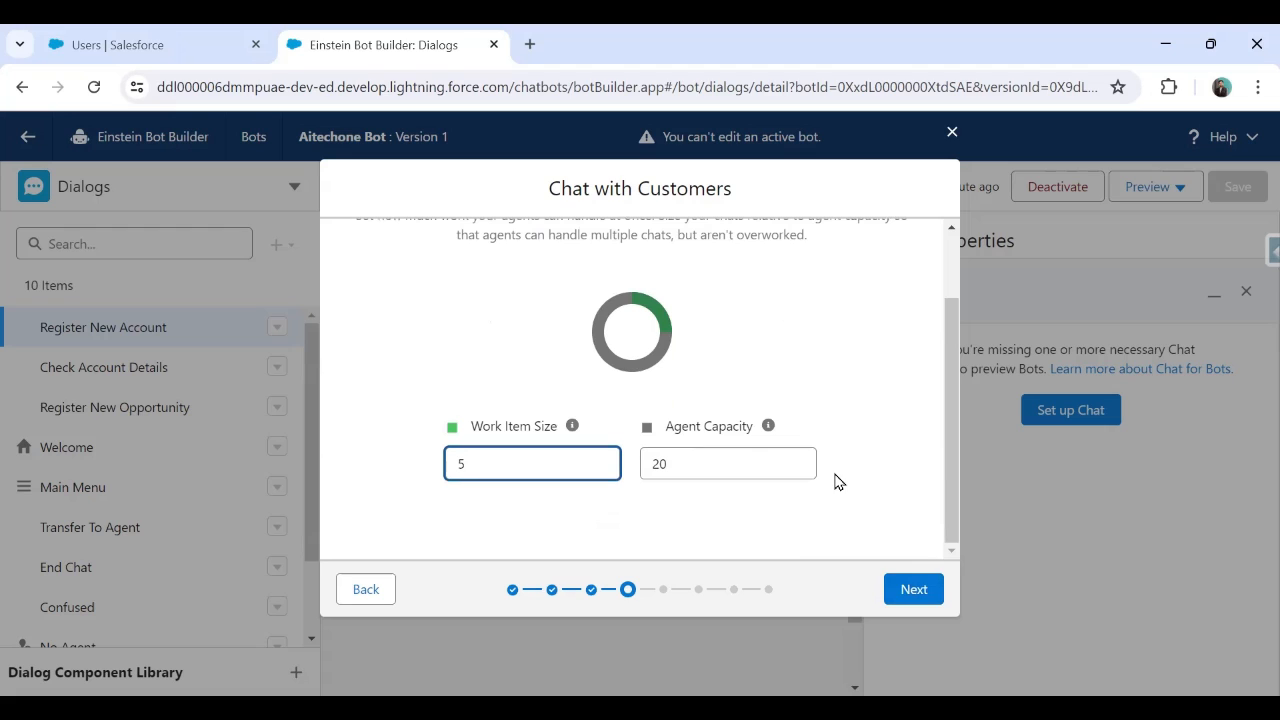
pyautogui.click(912, 588)
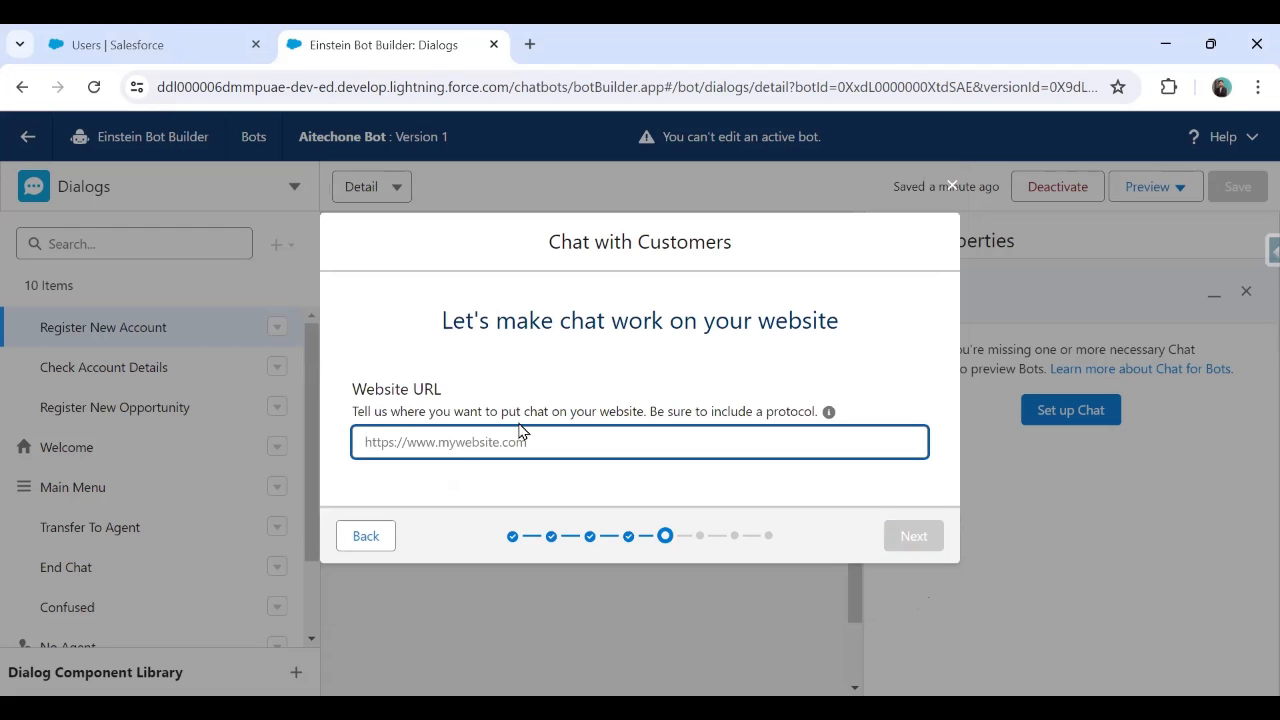
pyautogui.moveTo(656, 520)
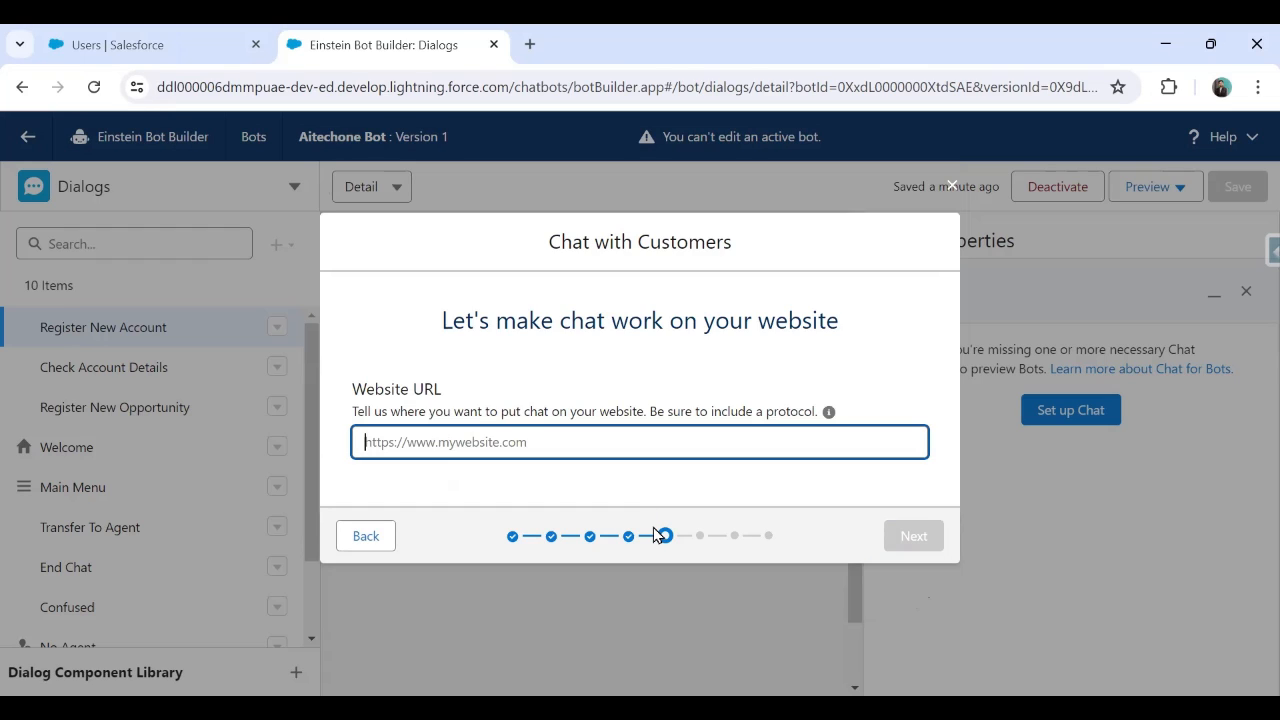
pyautogui.moveTo(660, 536)
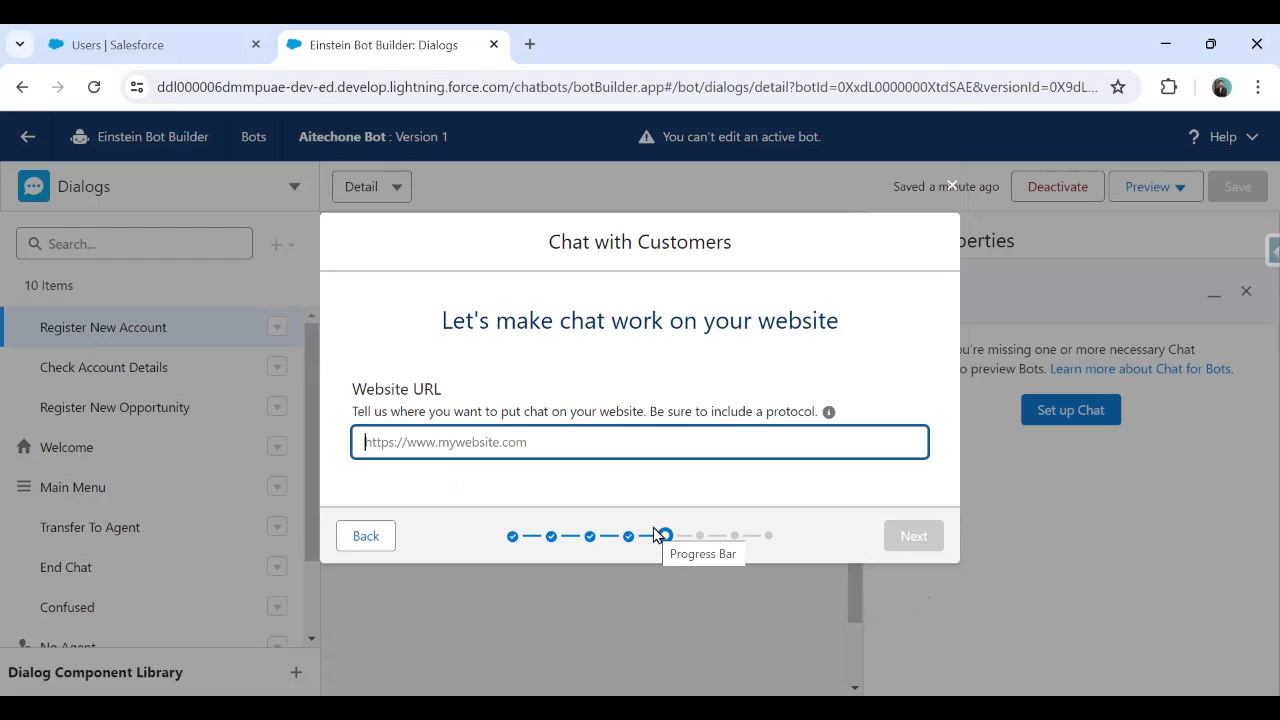
pyautogui.write('https')
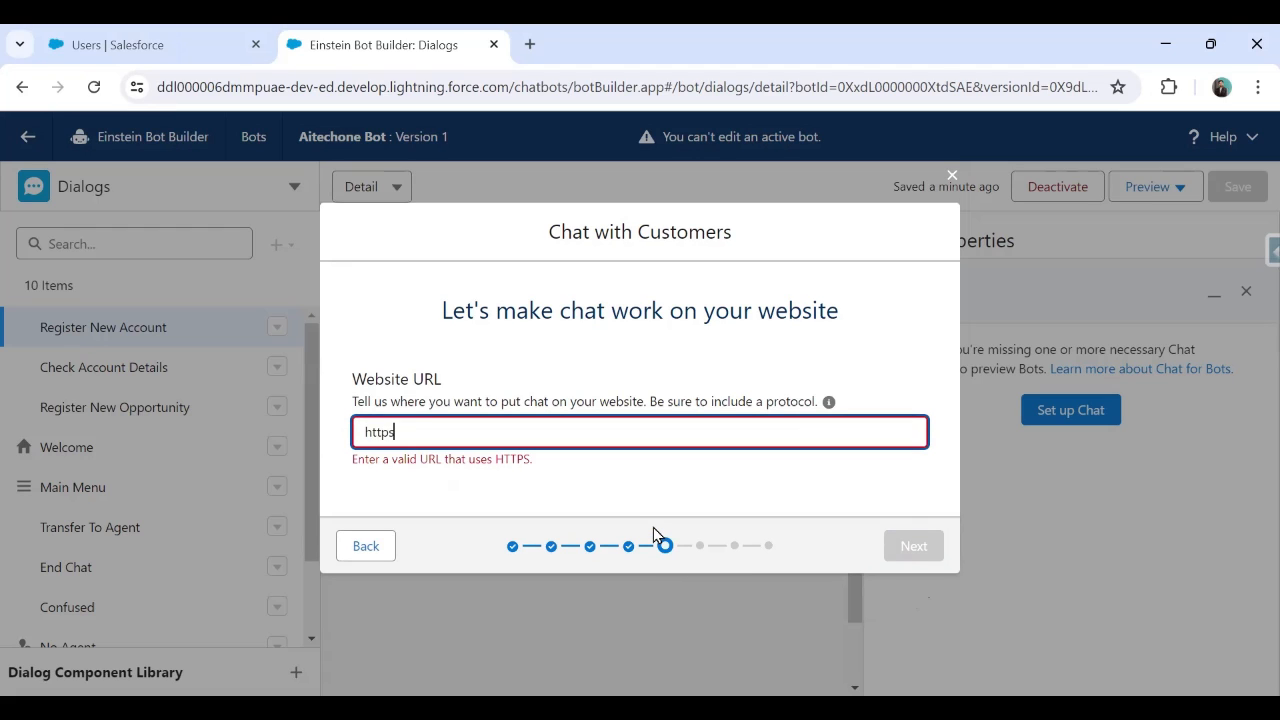
pyautogui.write('://www.aitechone.com')
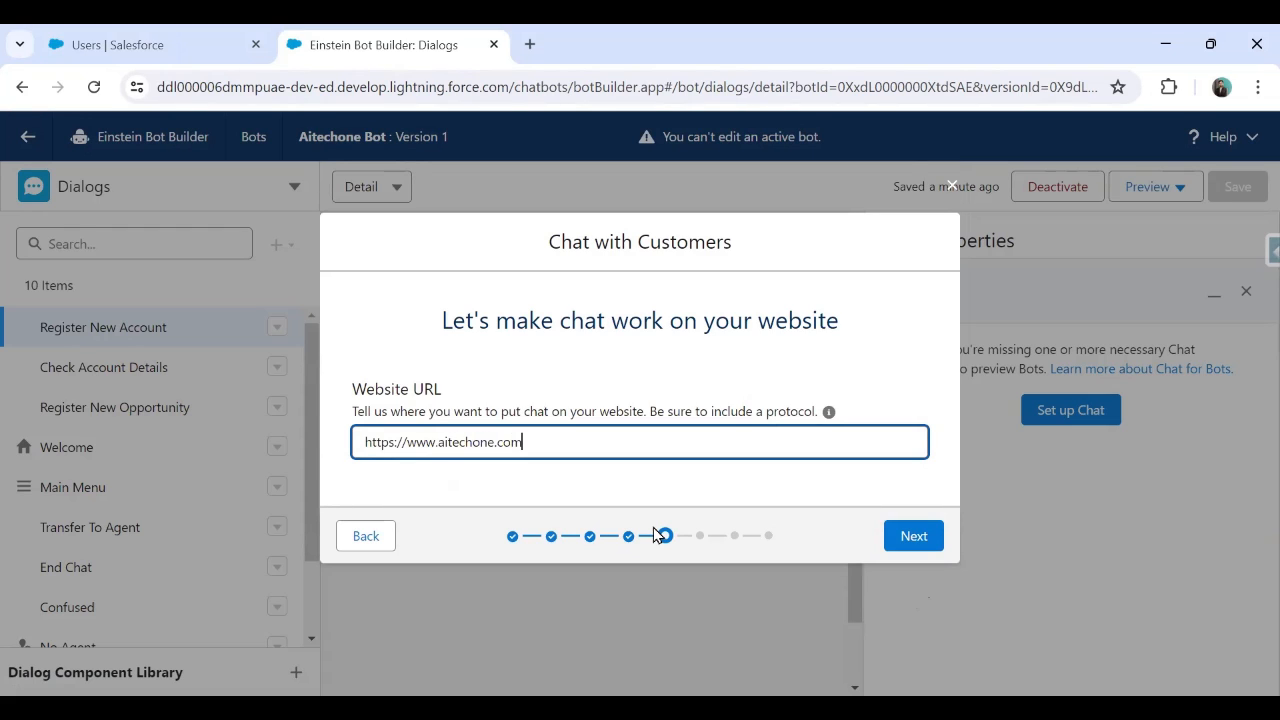
pyautogui.click(912, 536)
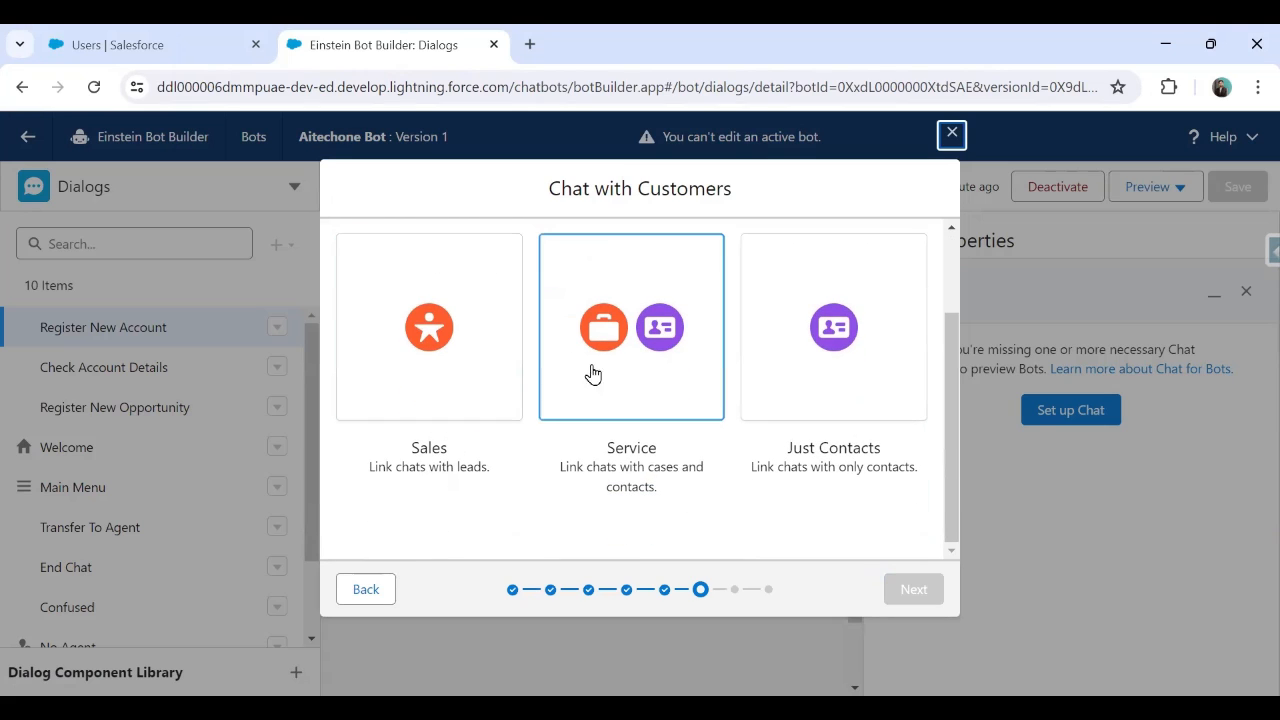
# Link chats with Just Contacts and continue to the offline support step.
pyautogui.click(832, 328)
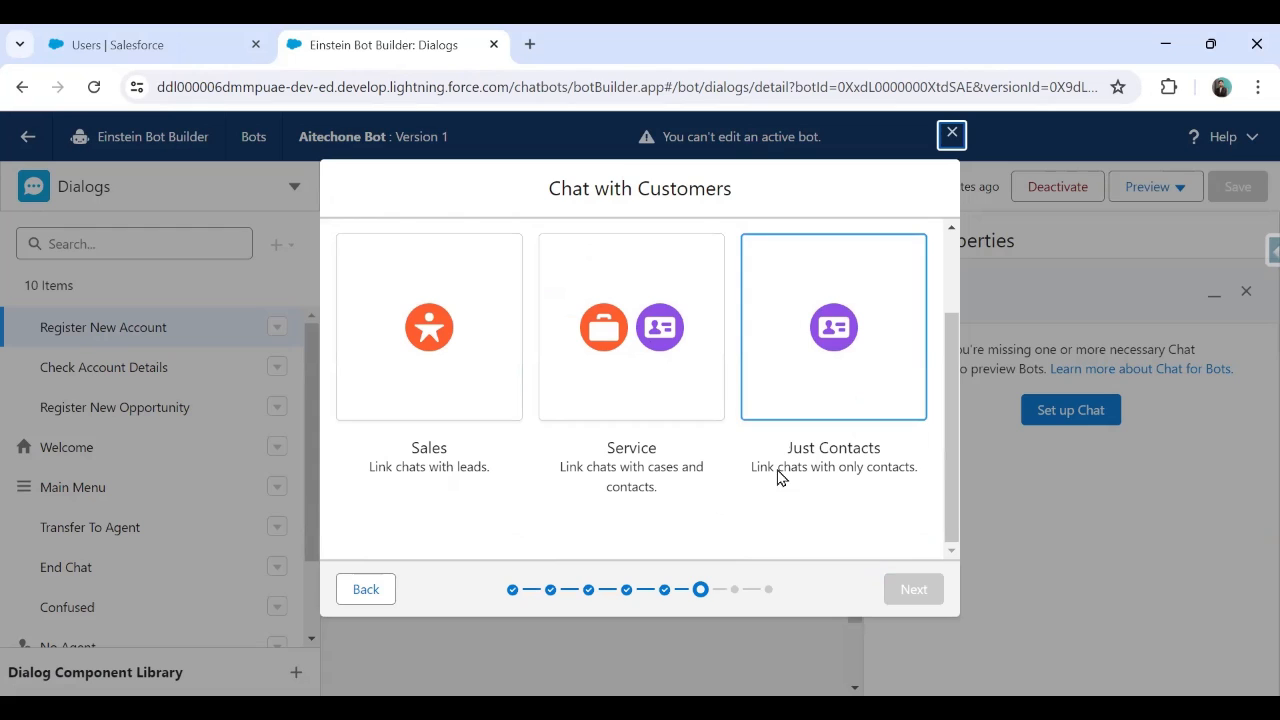
pyautogui.click(632, 328)
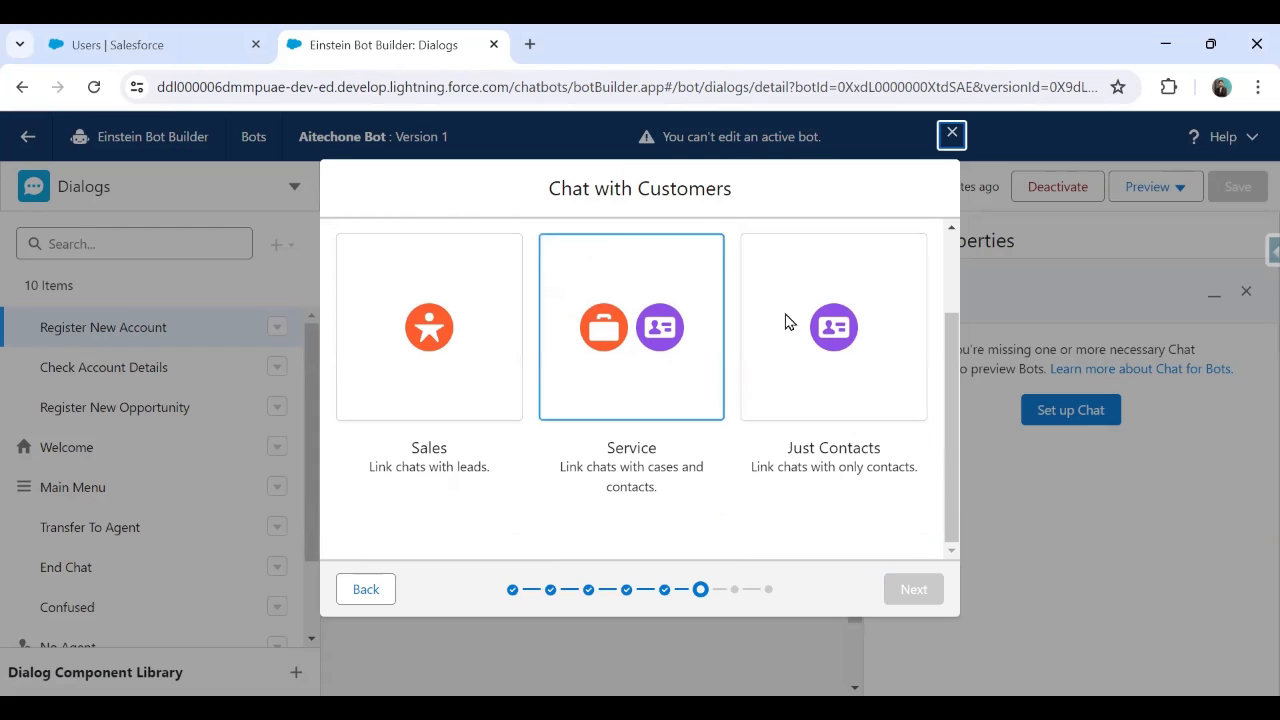
pyautogui.click(832, 328)
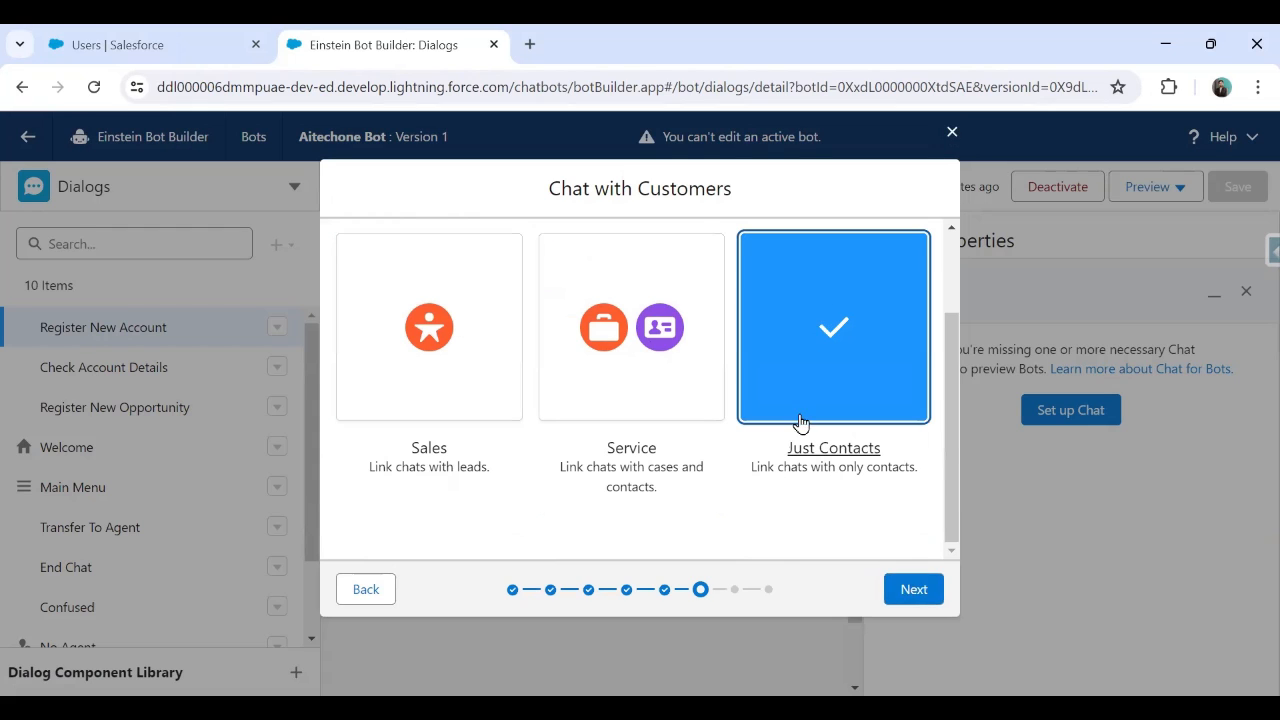
pyautogui.moveTo(912, 588)
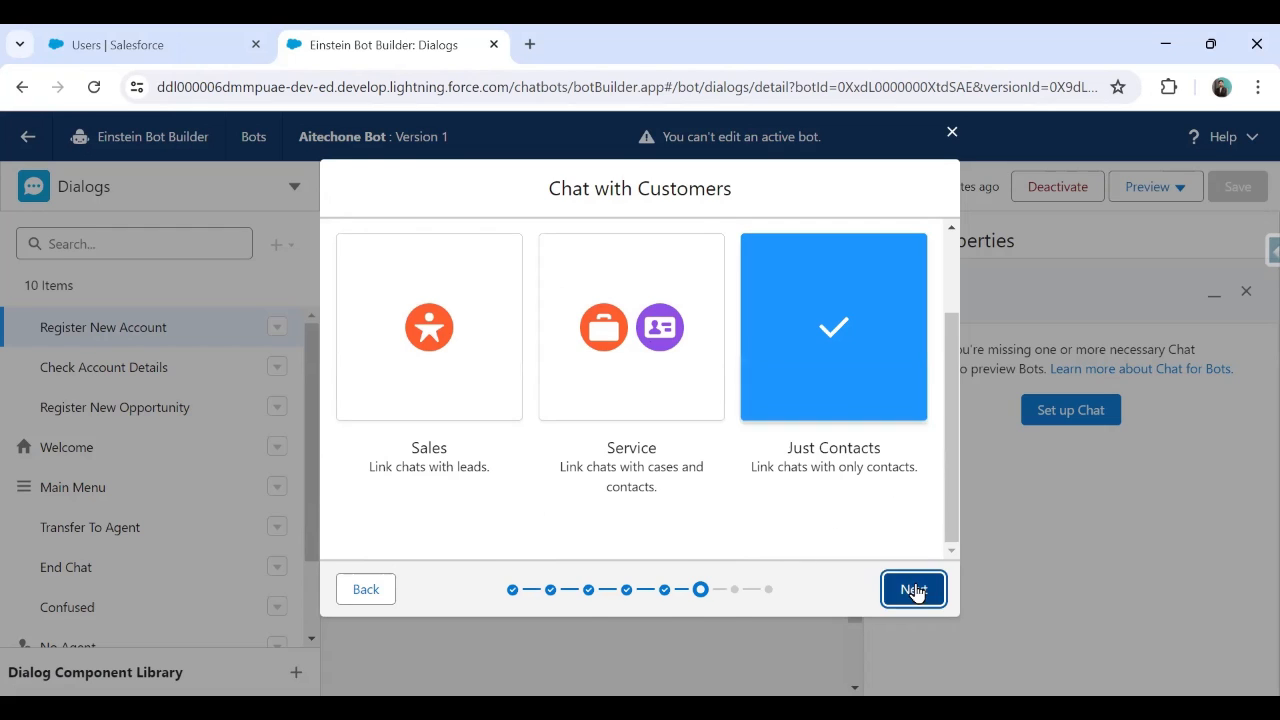
pyautogui.click(912, 588)
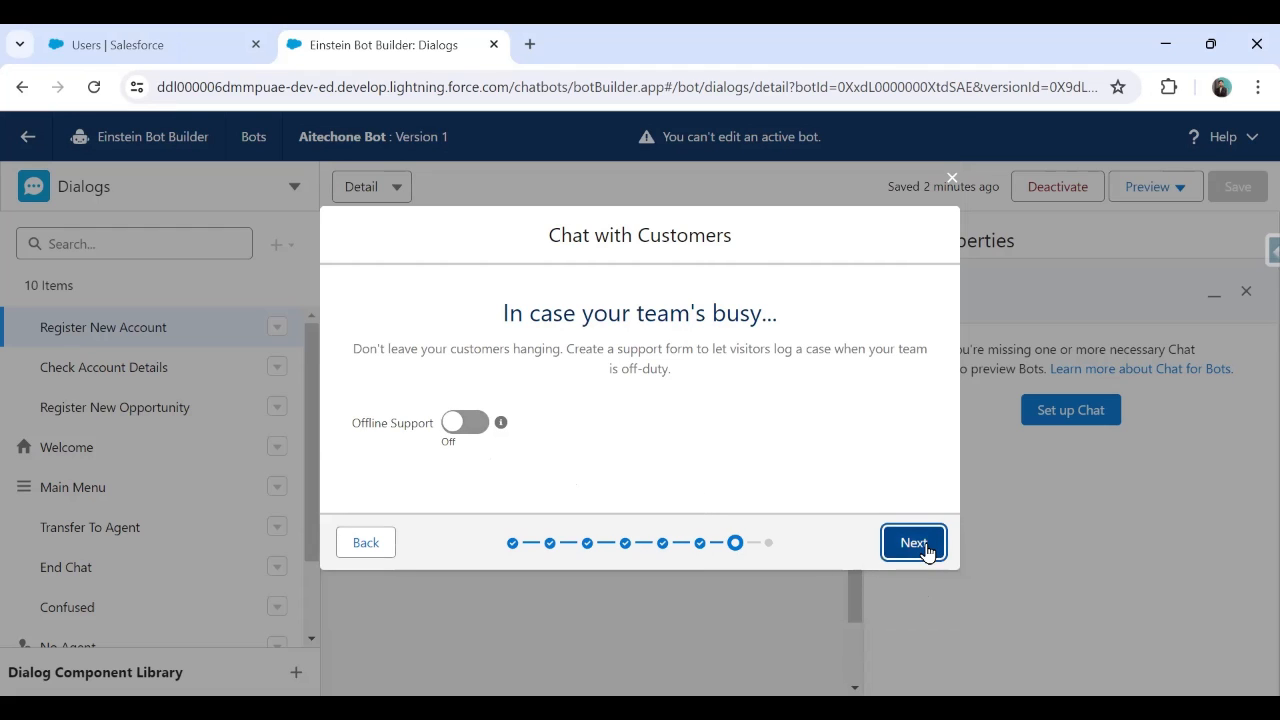
# Leave offline support off, review the generated chat code snippet, and finish the chat setup.
pyautogui.click(912, 544)
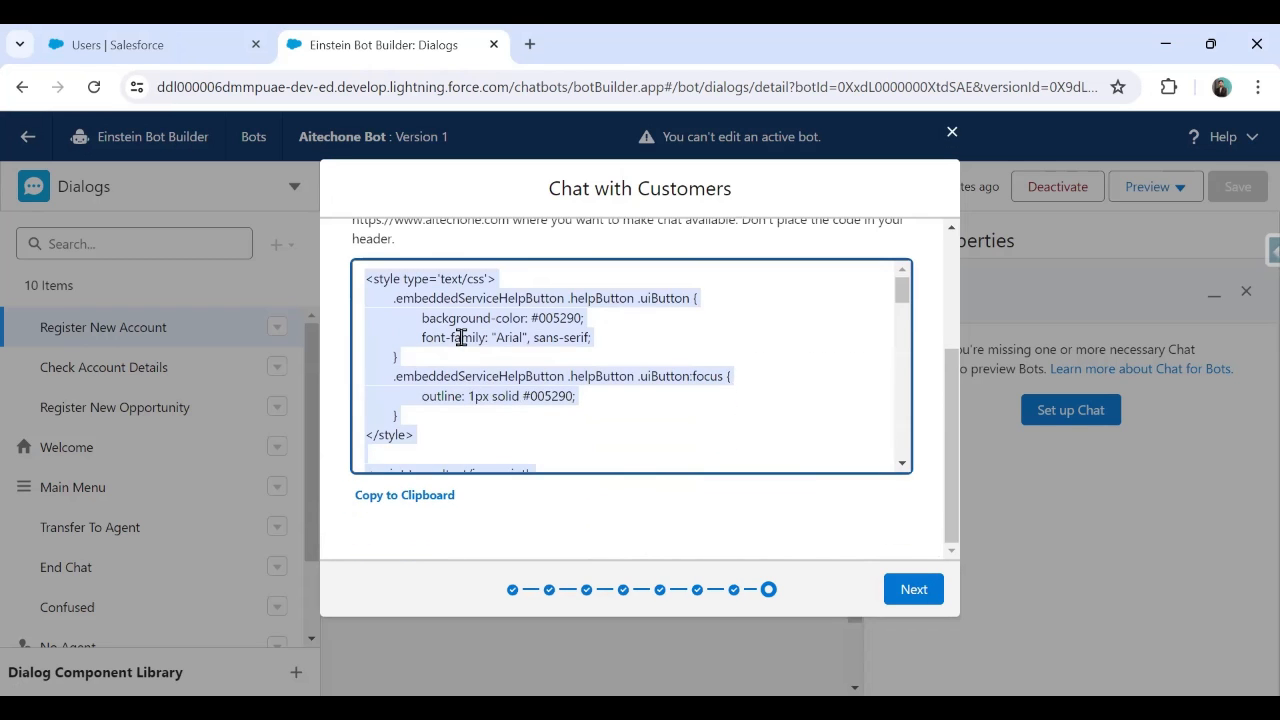
pyautogui.click(404, 496)
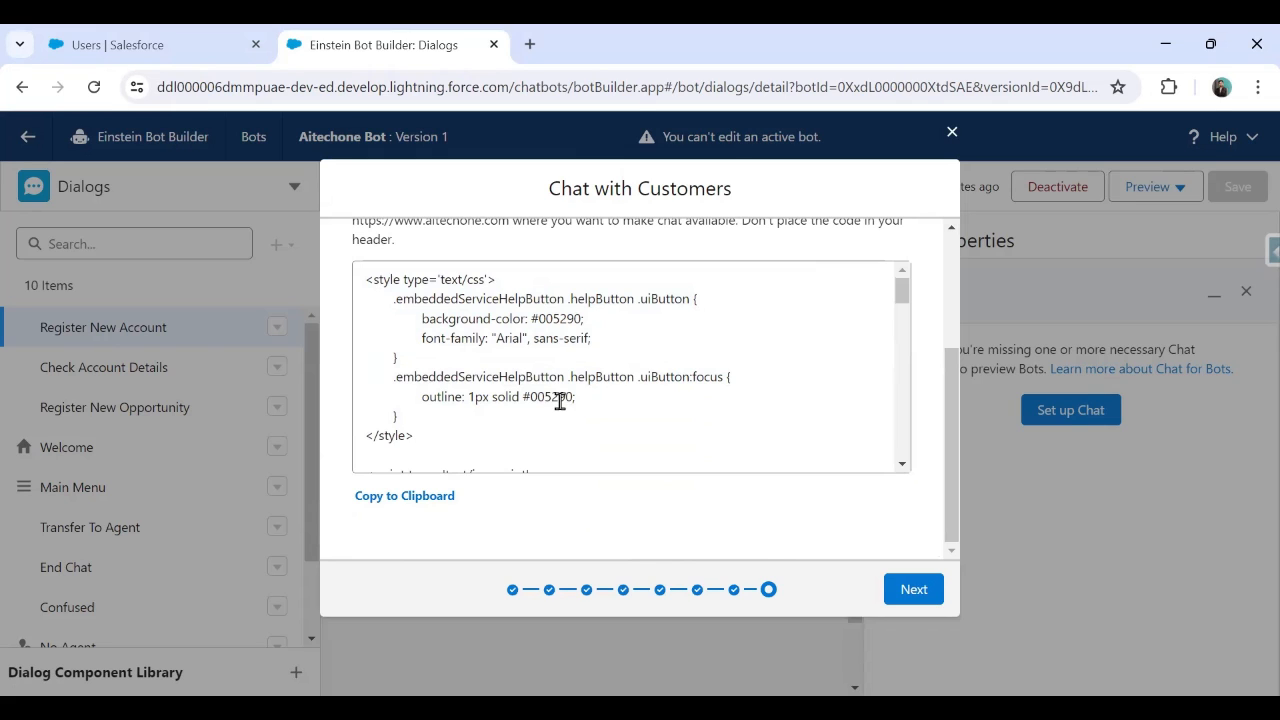
pyautogui.click(912, 588)
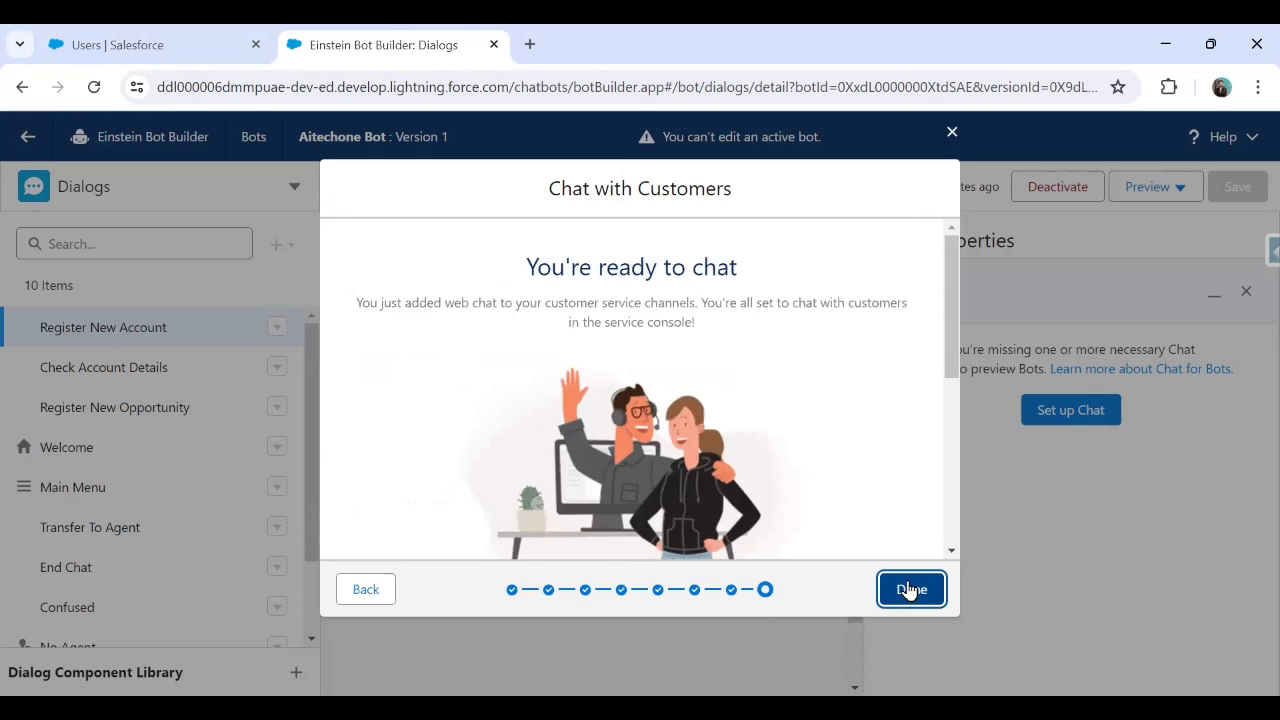
pyautogui.click(912, 588)
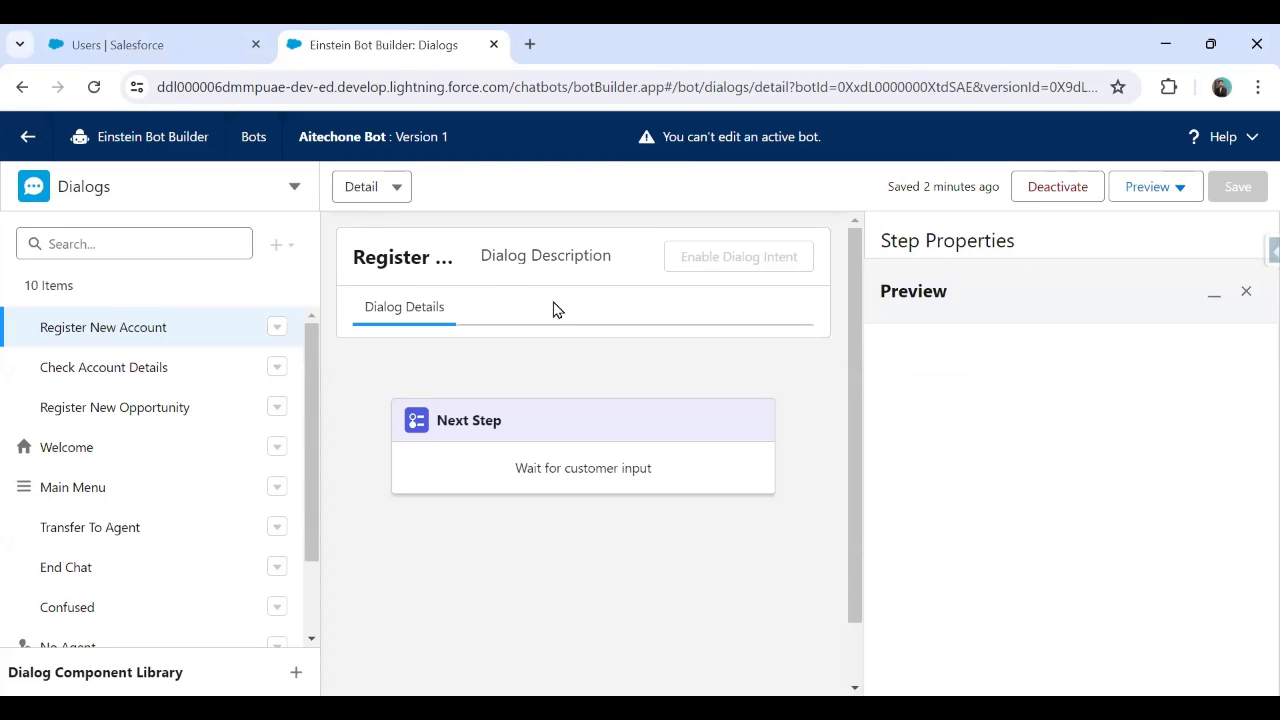
# Show the Welcome dialog and start a Text Preview of the bot.
pyautogui.click(66, 448)
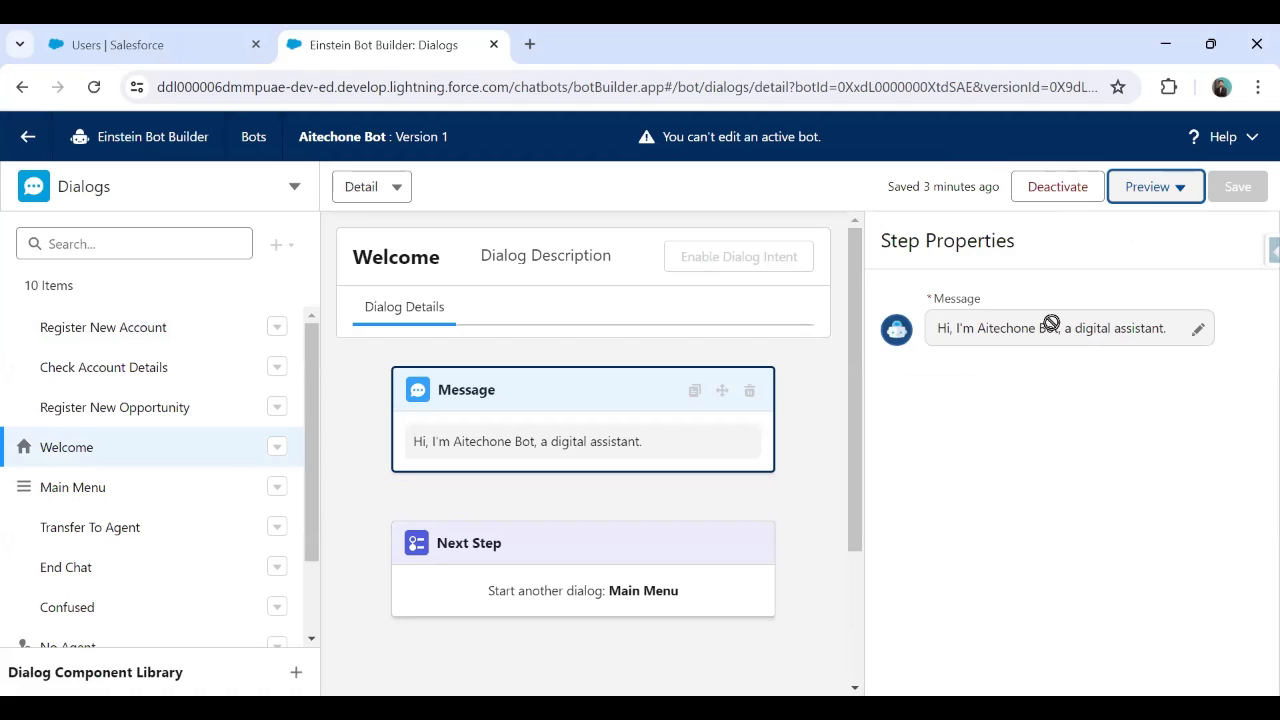
pyautogui.moveTo(1184, 202)
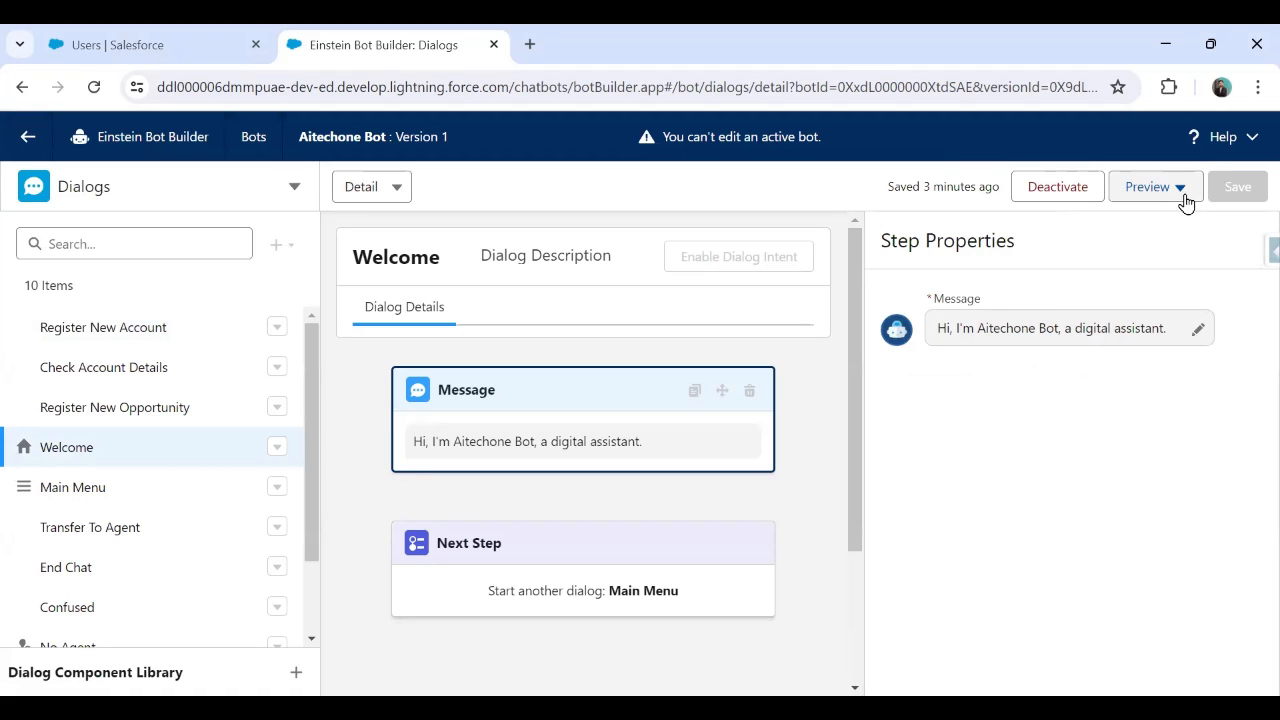
pyautogui.click(1154, 186)
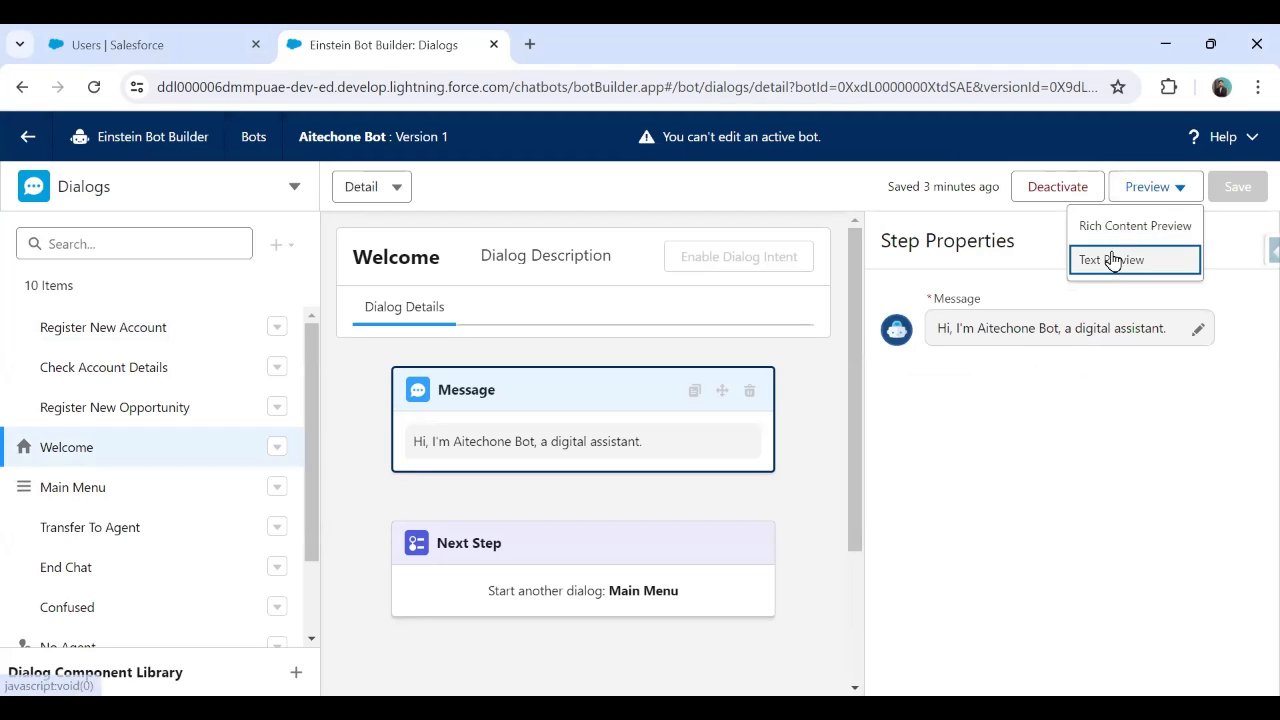
pyautogui.click(1112, 260)
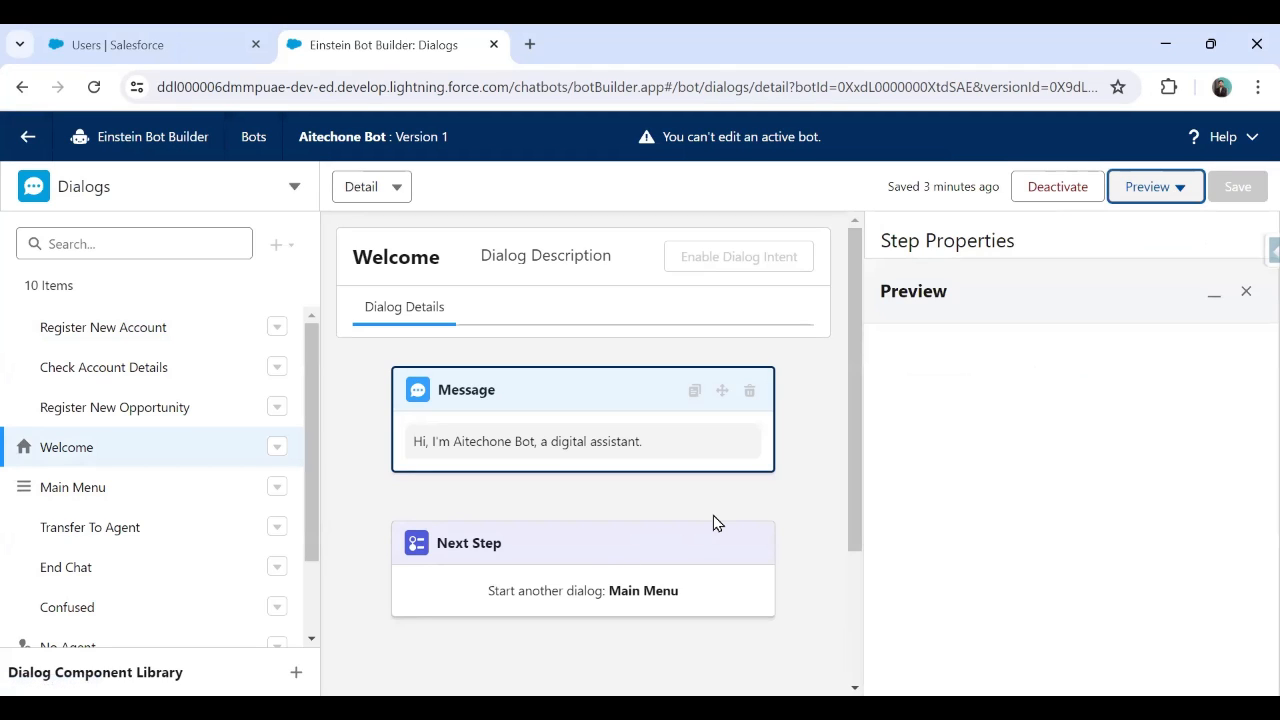
pyautogui.moveTo(994, 232)
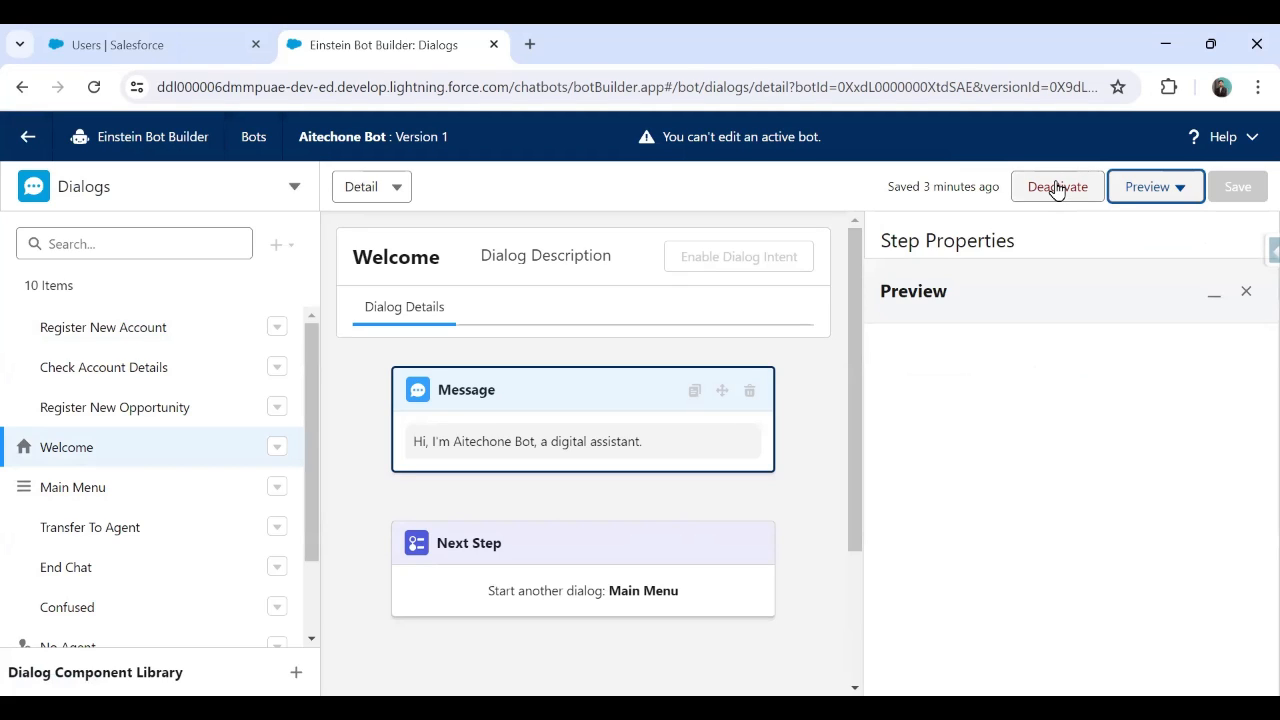
pyautogui.moveTo(252, 212)
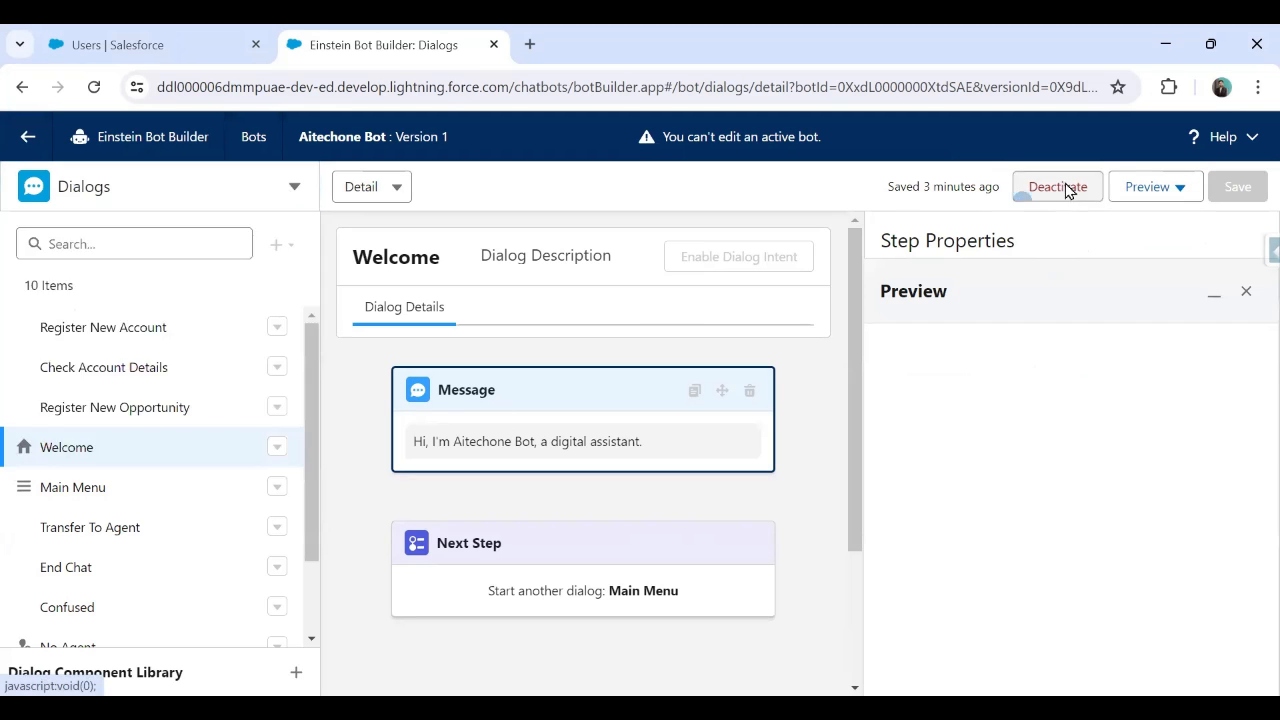
pyautogui.click(1056, 186)
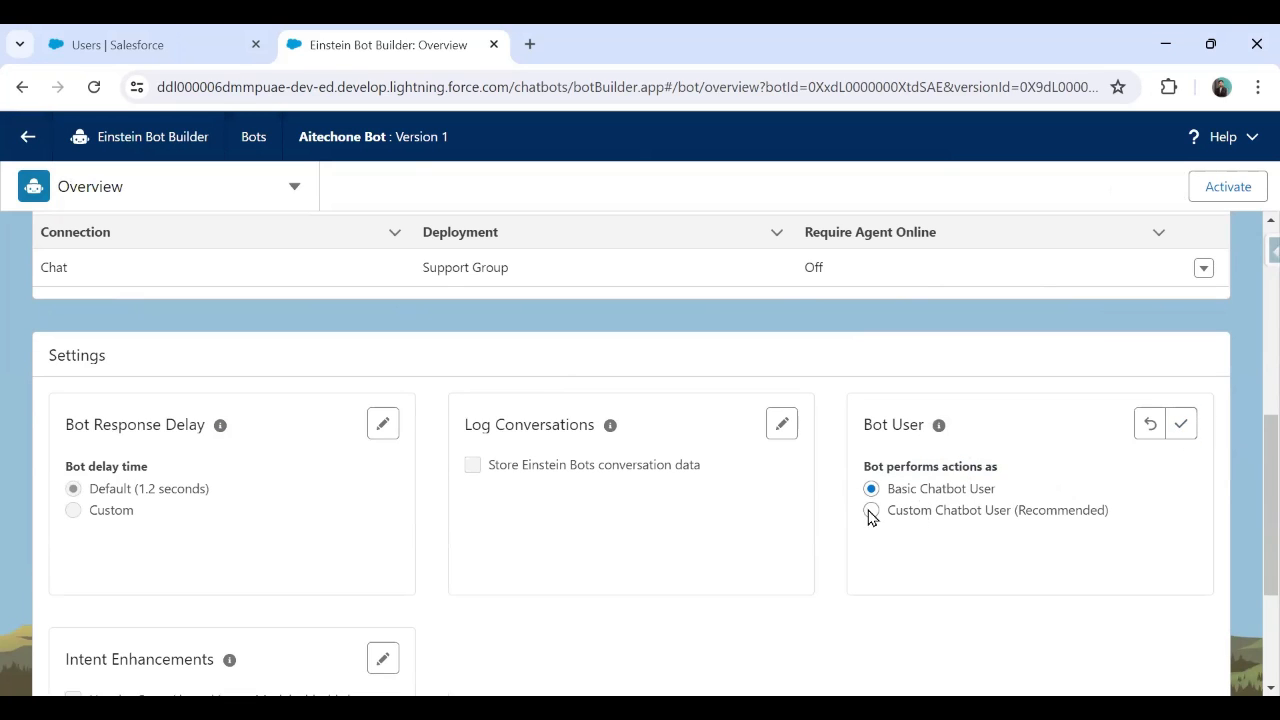
pyautogui.click(870, 510)
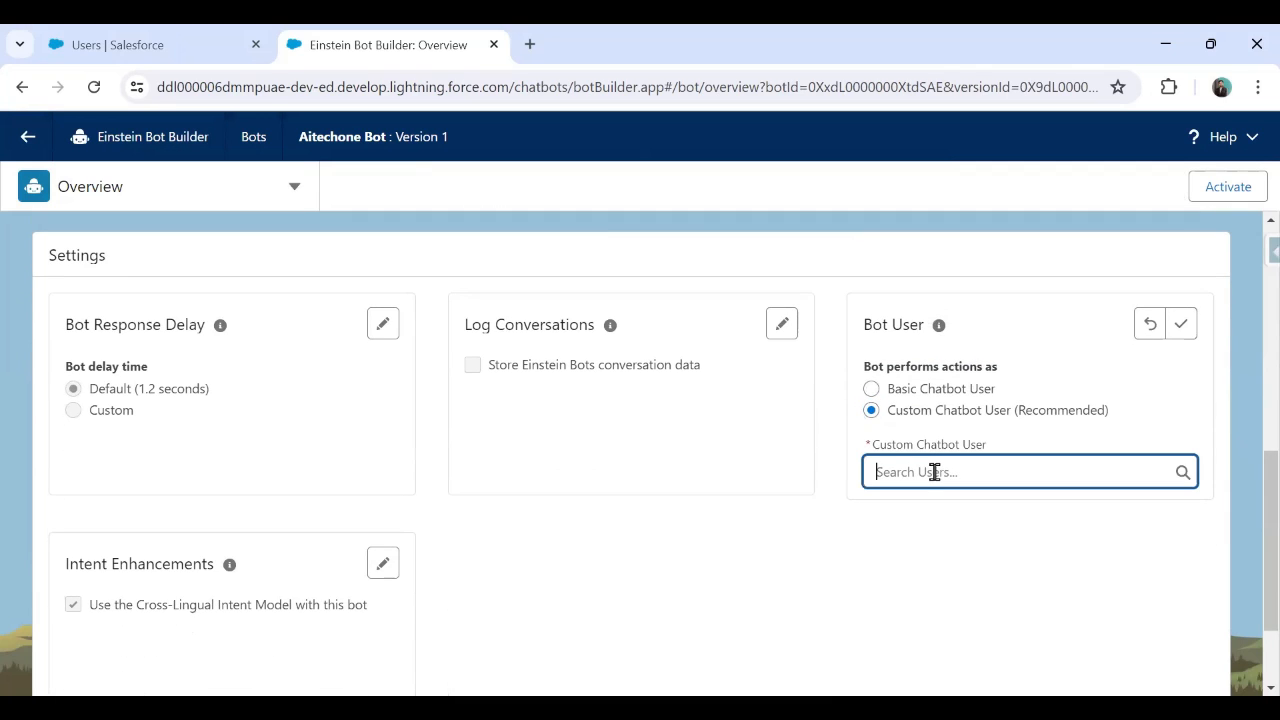
pyautogui.write('sumit')
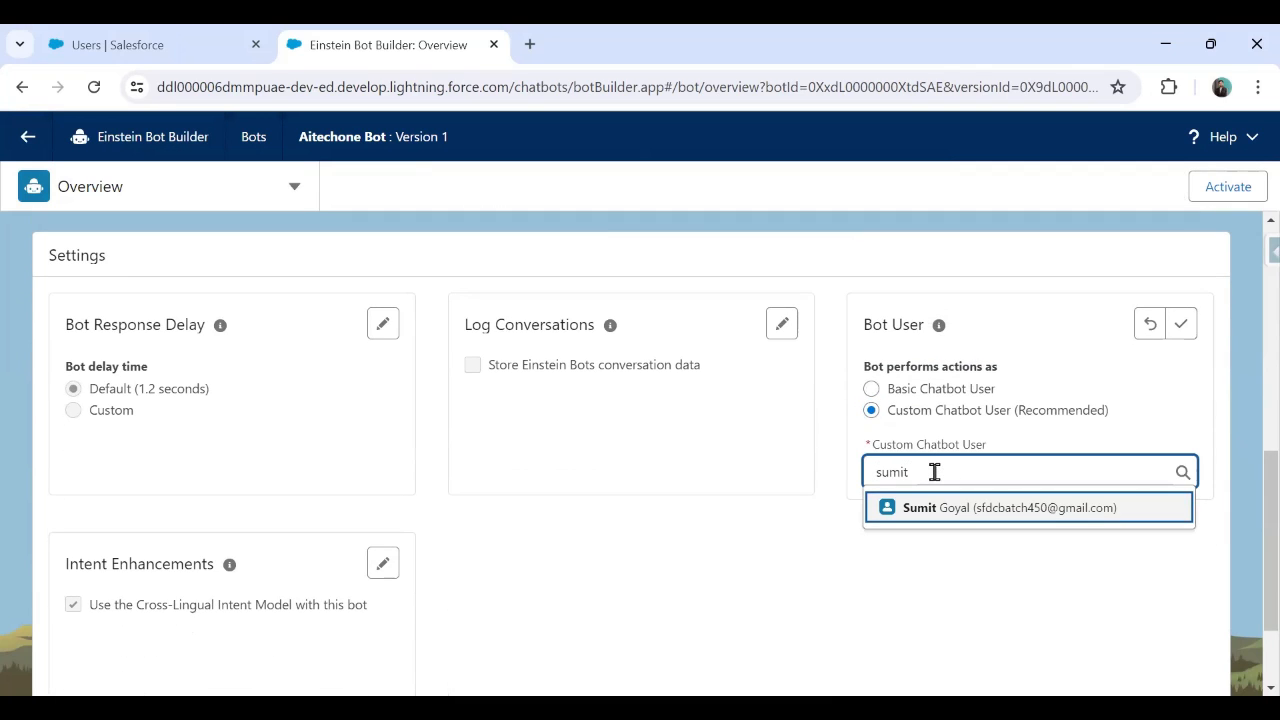
pyautogui.click(1012, 508)
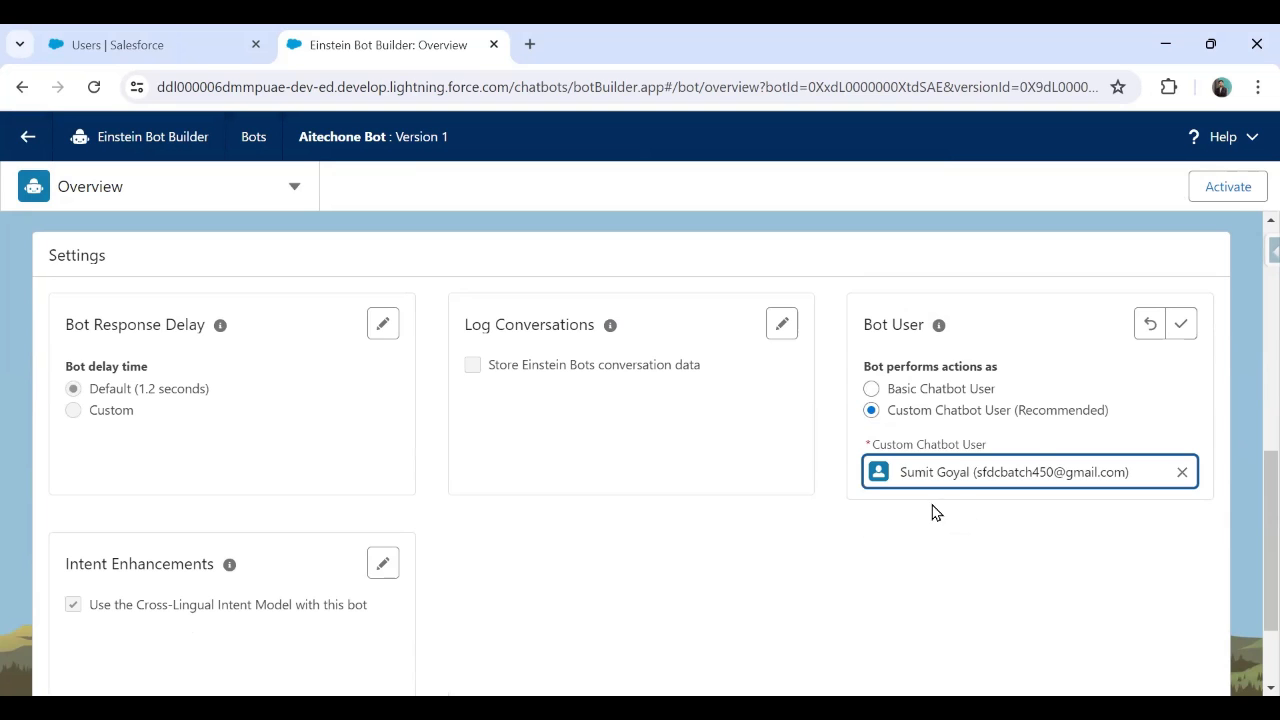
pyautogui.click(1188, 320)
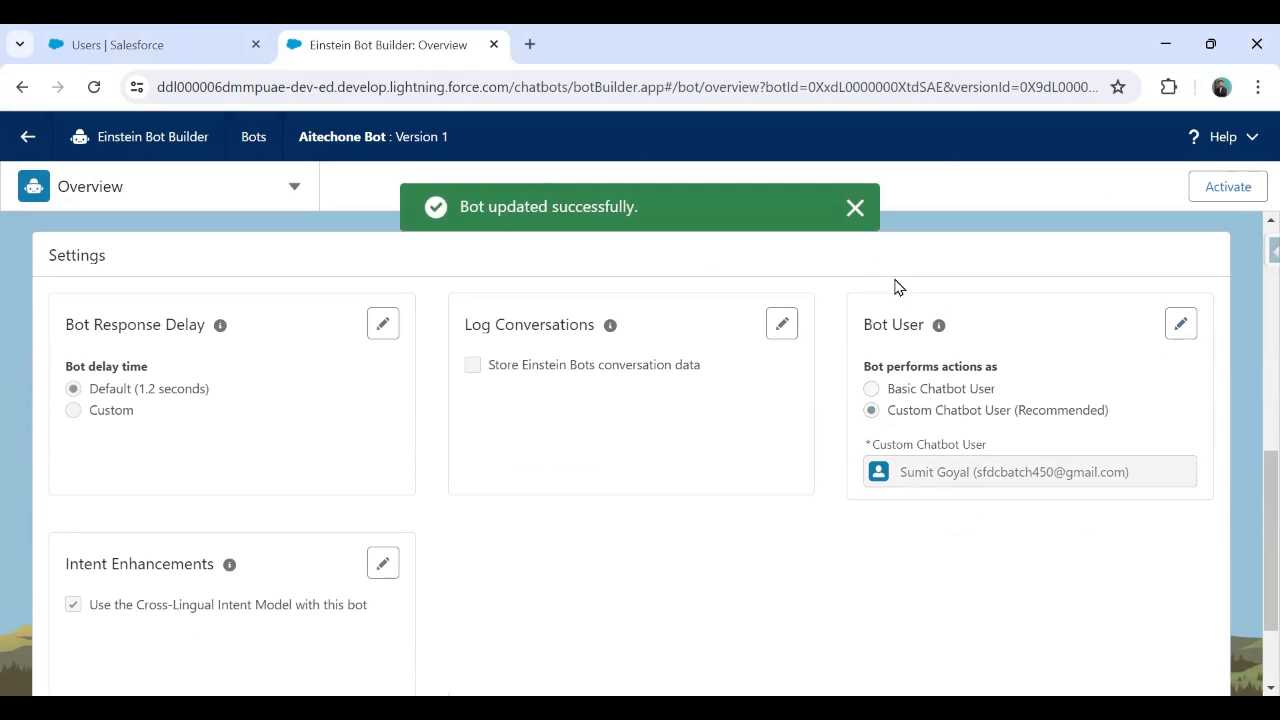
pyautogui.moveTo(920, 512)
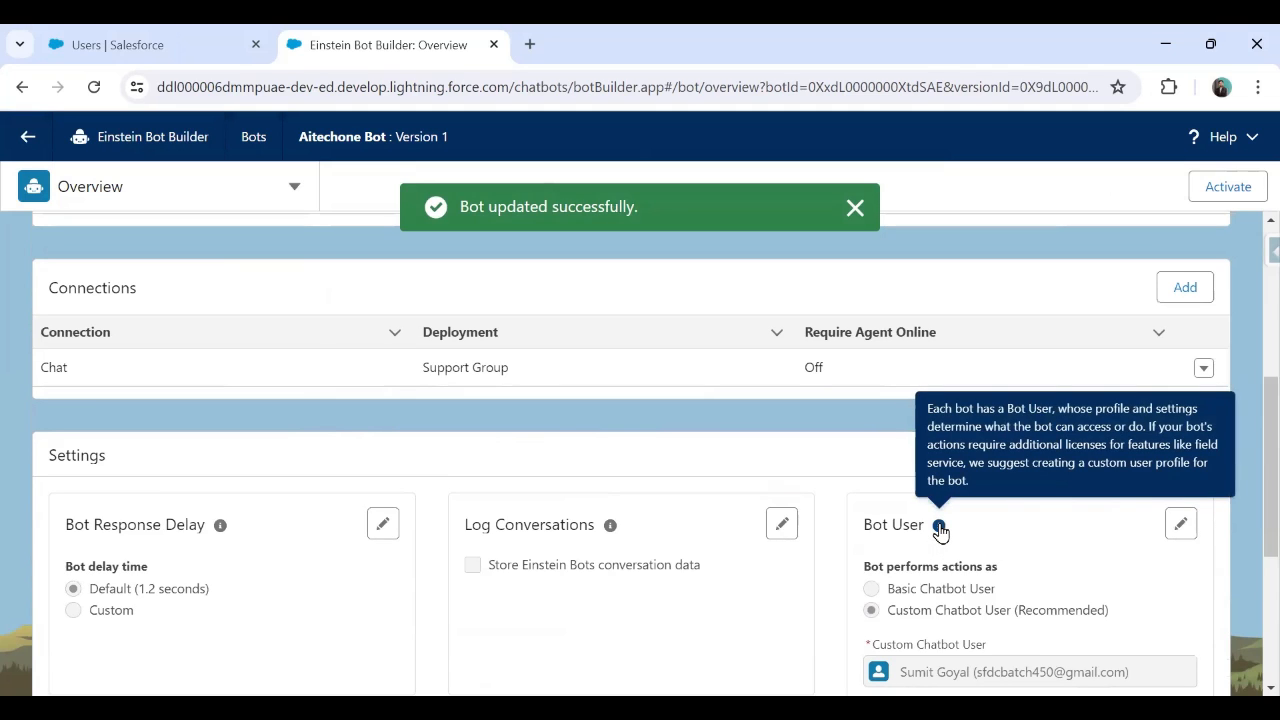
pyautogui.click(854, 206)
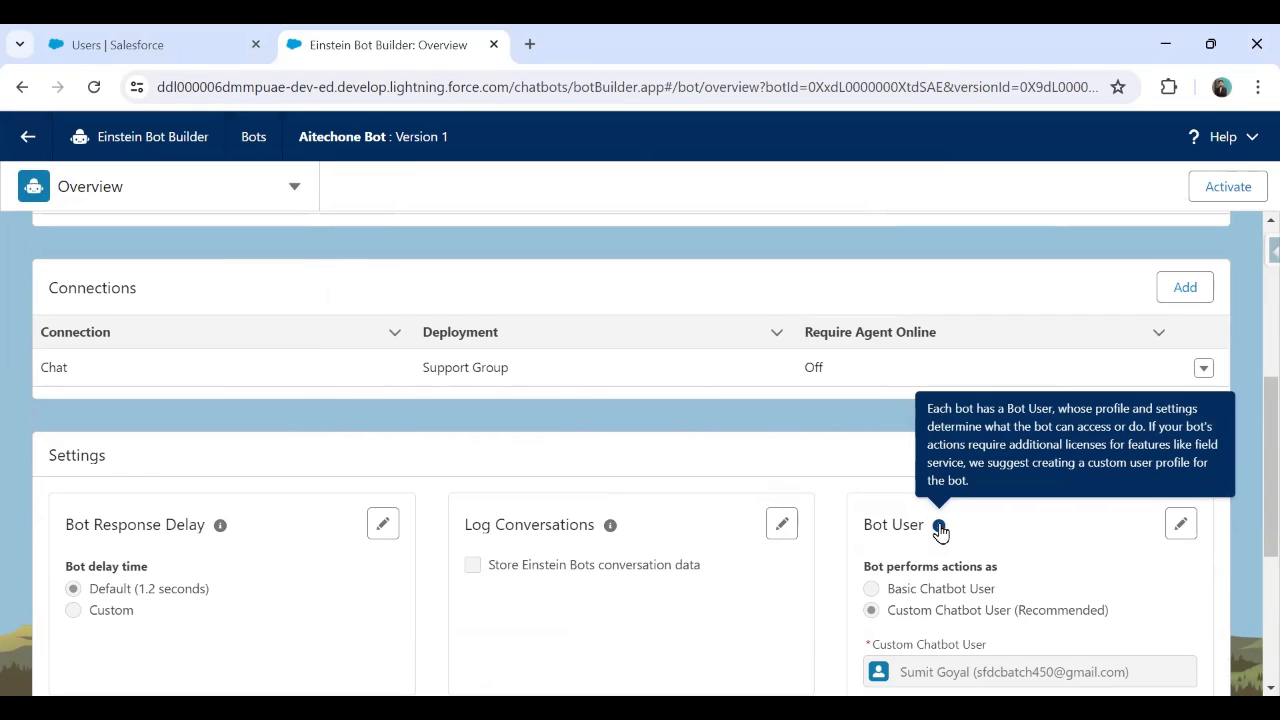
pyautogui.scroll(-3)
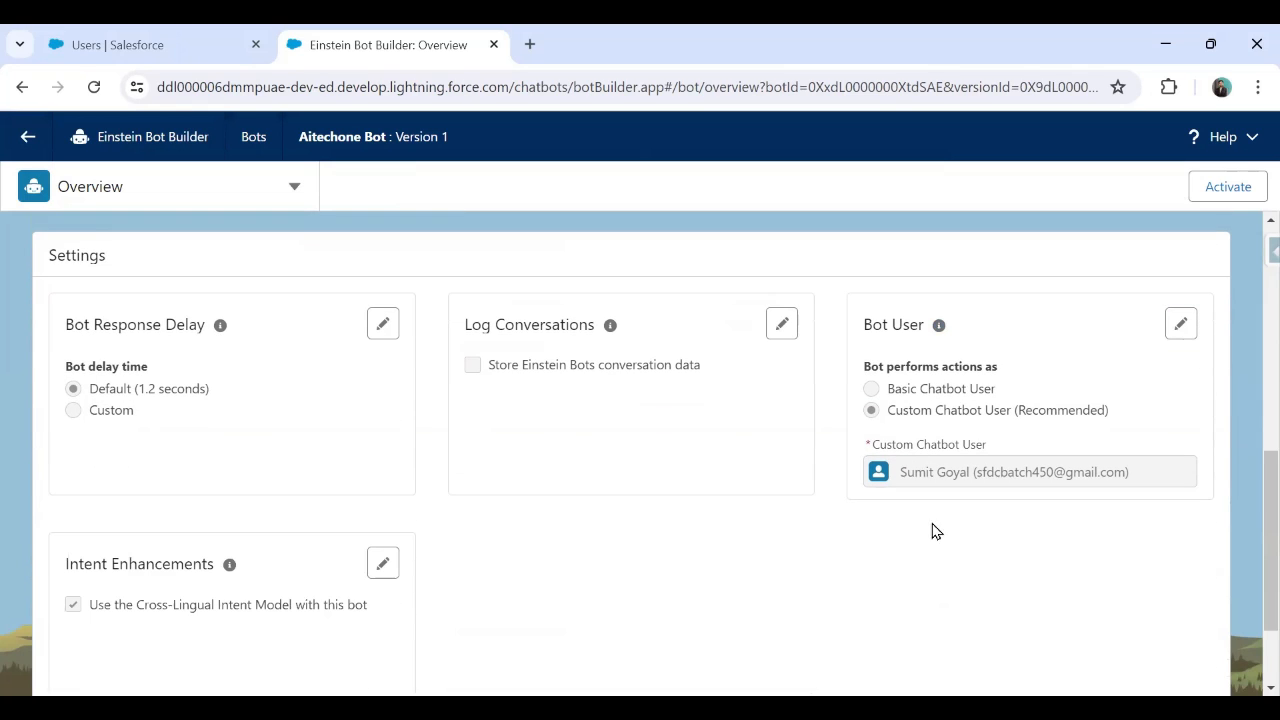
pyautogui.moveTo(940, 520)
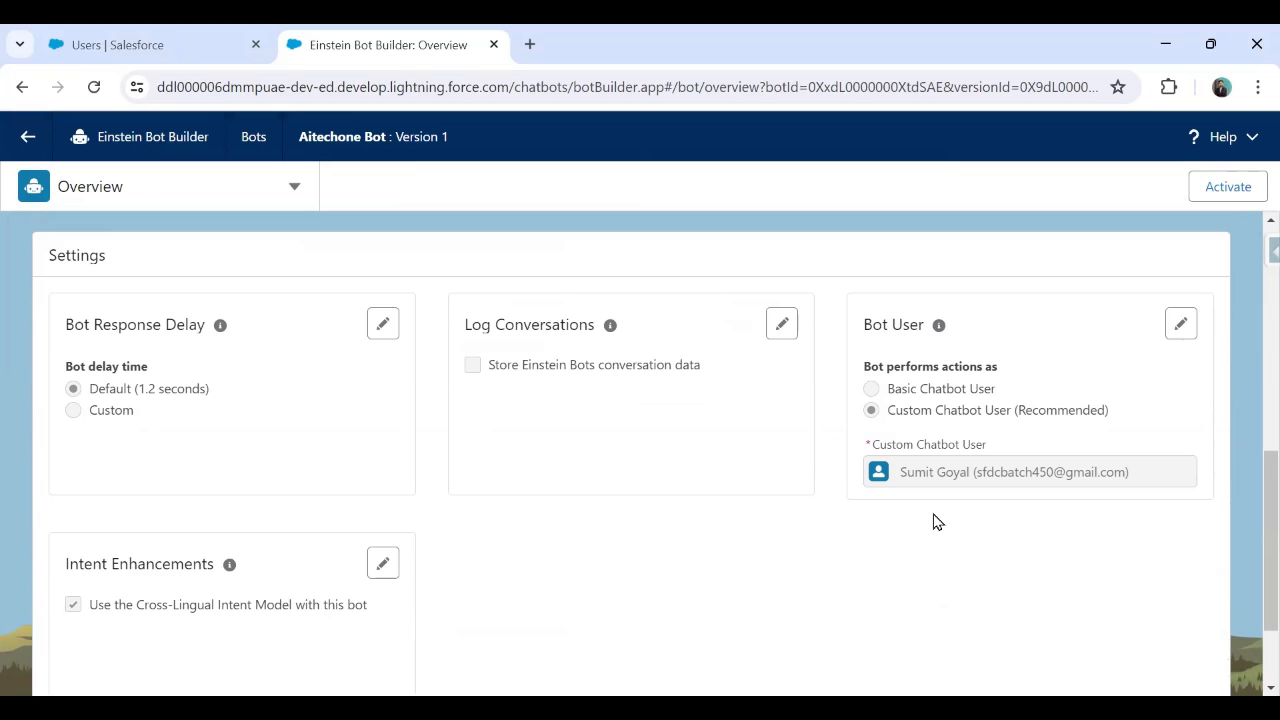
pyautogui.moveTo(644, 484)
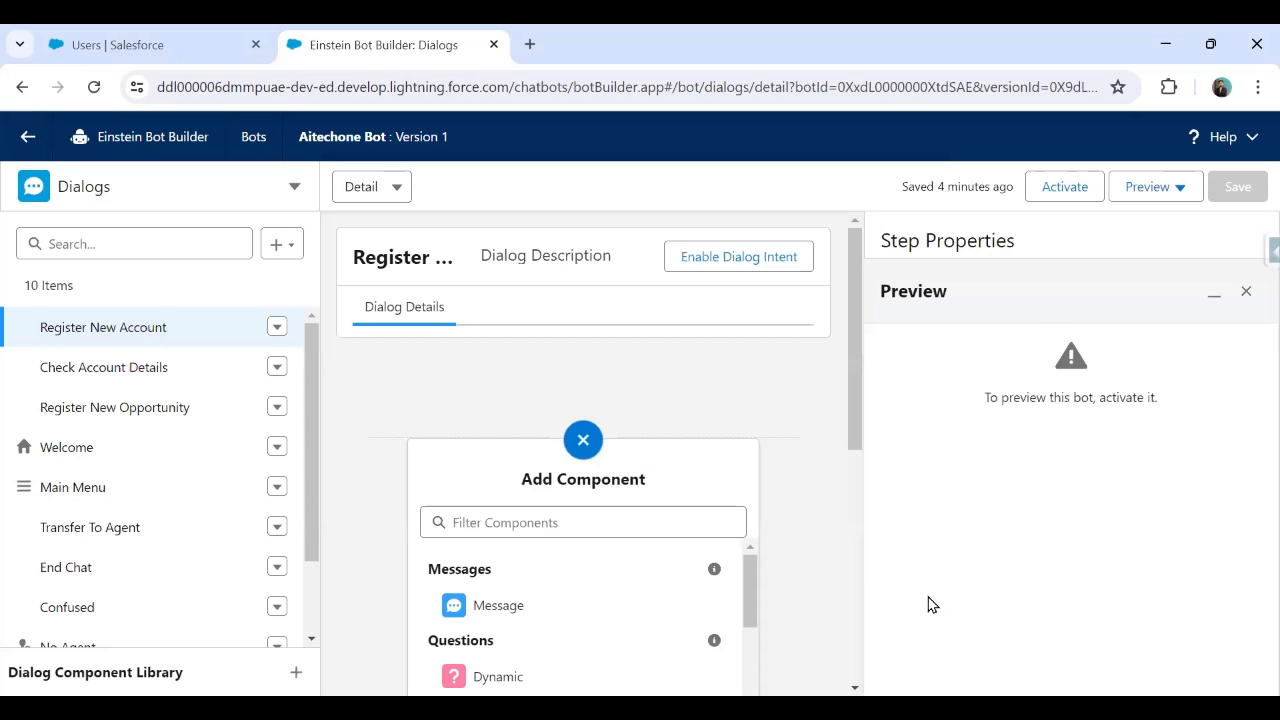
pyautogui.moveTo(1064, 186)
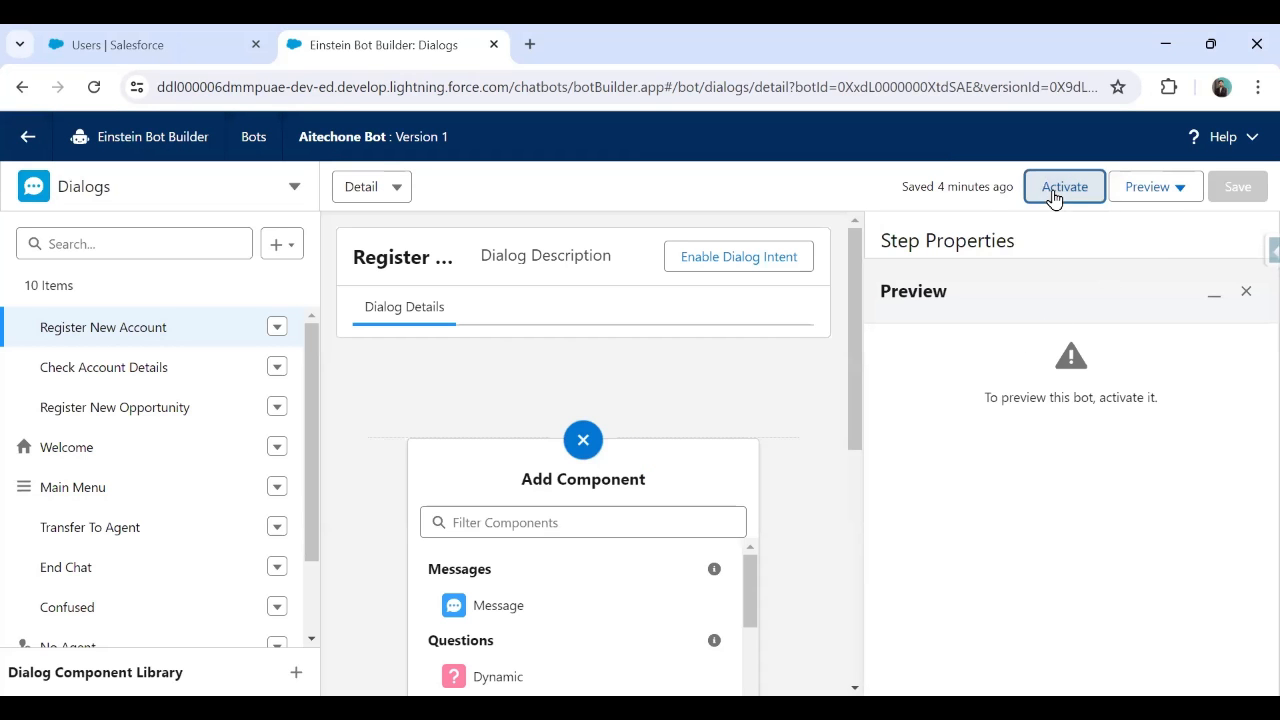
# Activate Aitechone Bot again from the Dialogs page.
pyautogui.click(1064, 186)
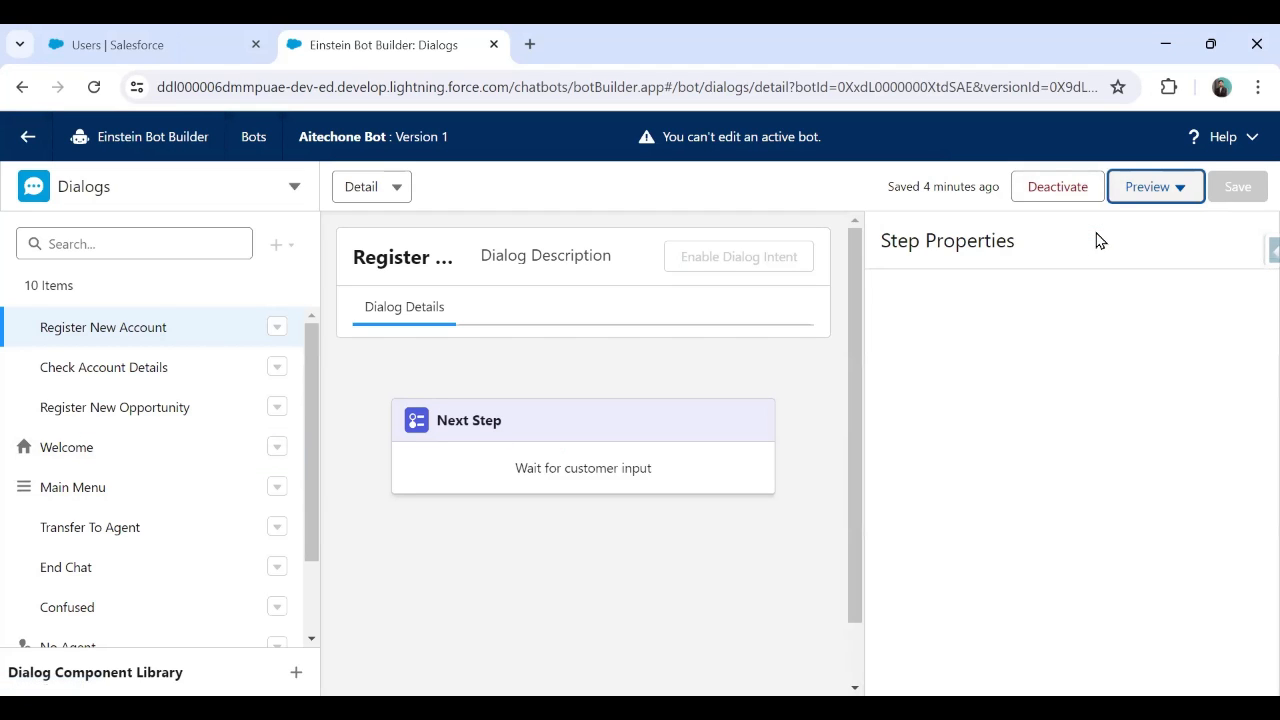
pyautogui.moveTo(962, 388)
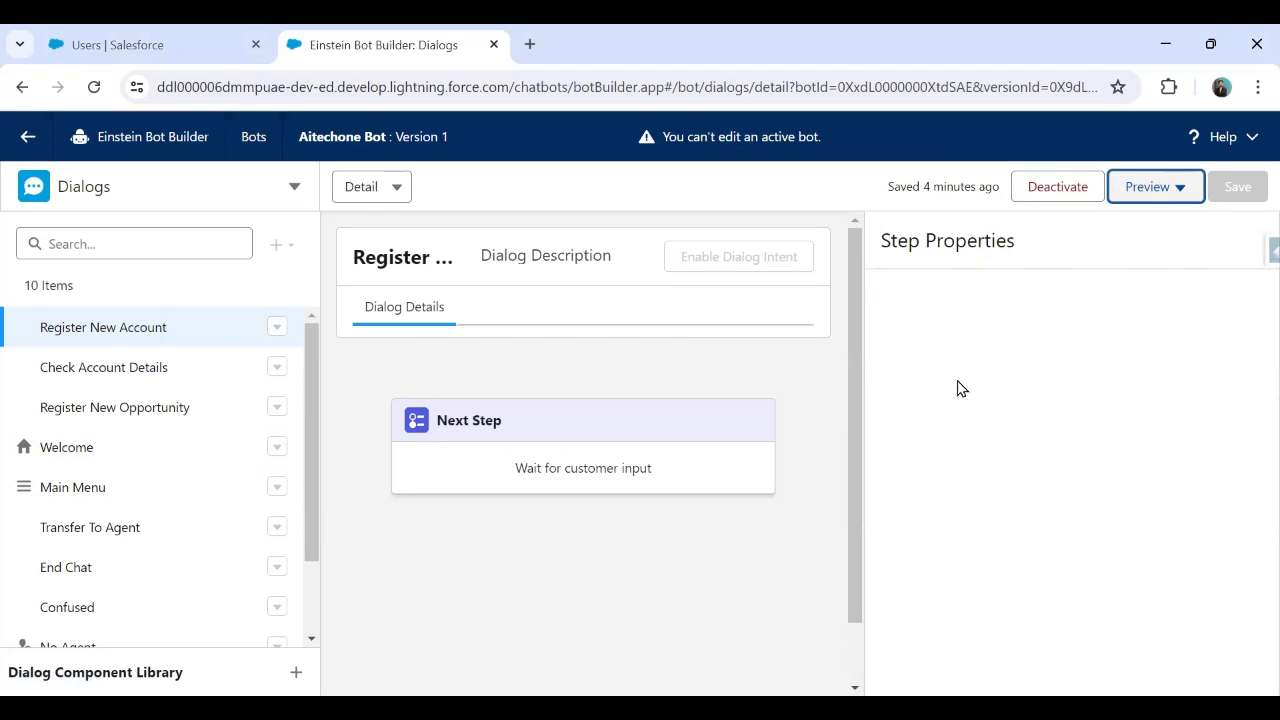
# Start a Text Preview and send Hello to get the bot's welcome menu.
pyautogui.click(1156, 186)
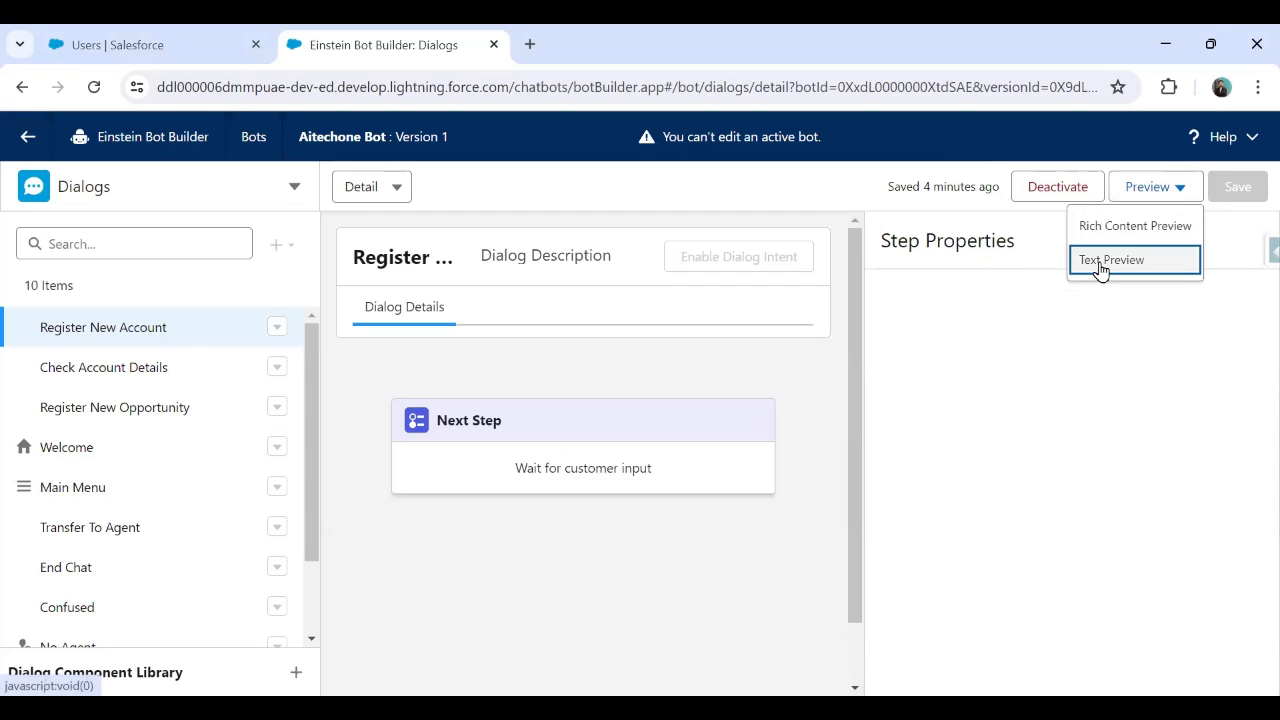
pyautogui.click(1108, 260)
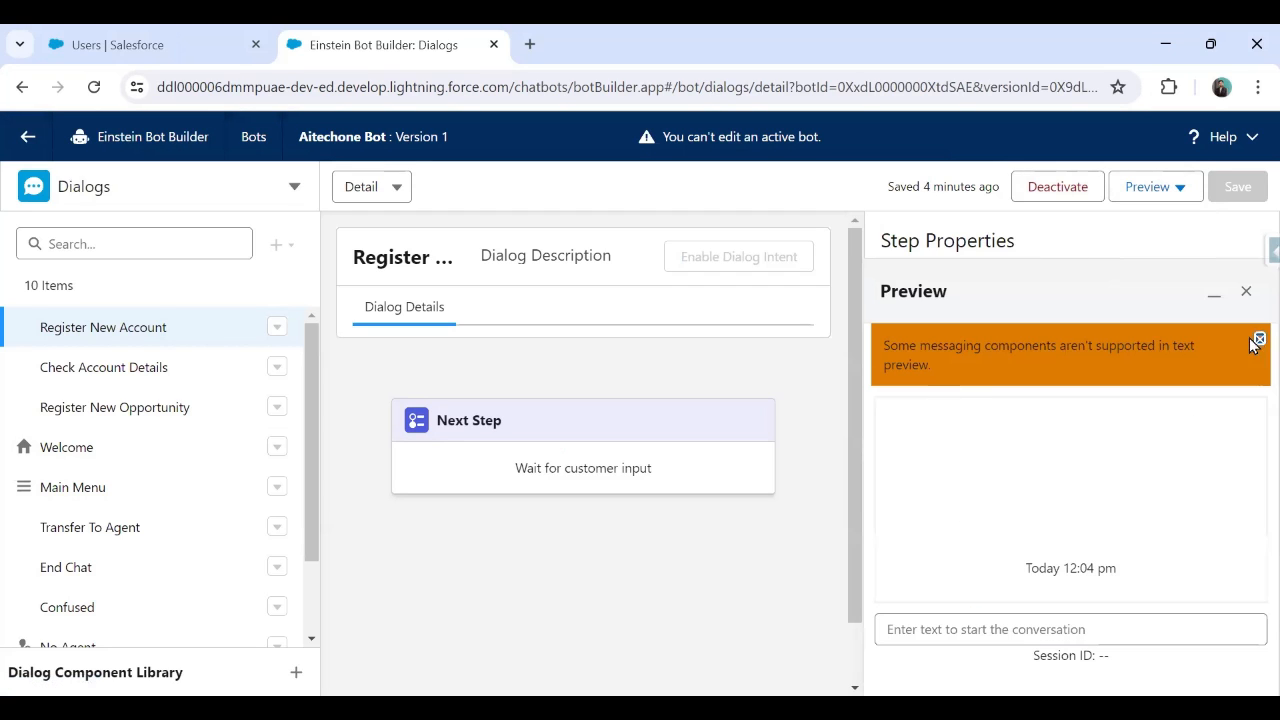
pyautogui.write('H')
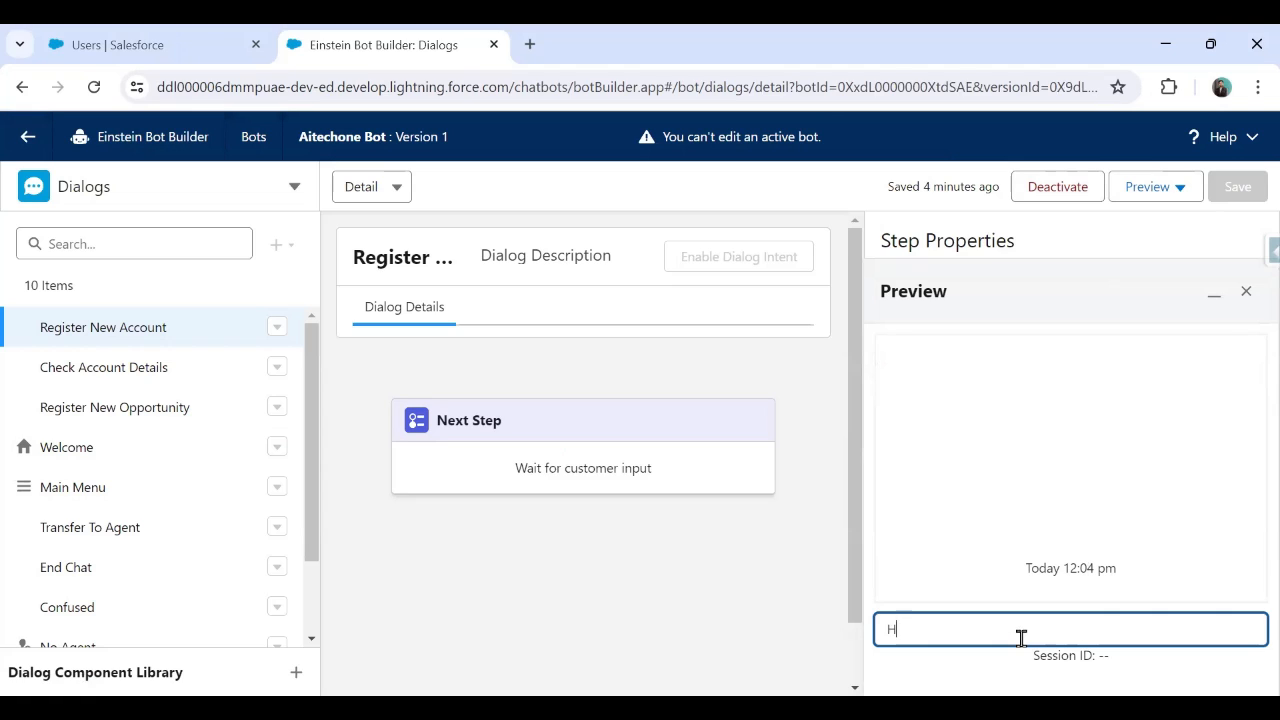
pyautogui.press('Enter')
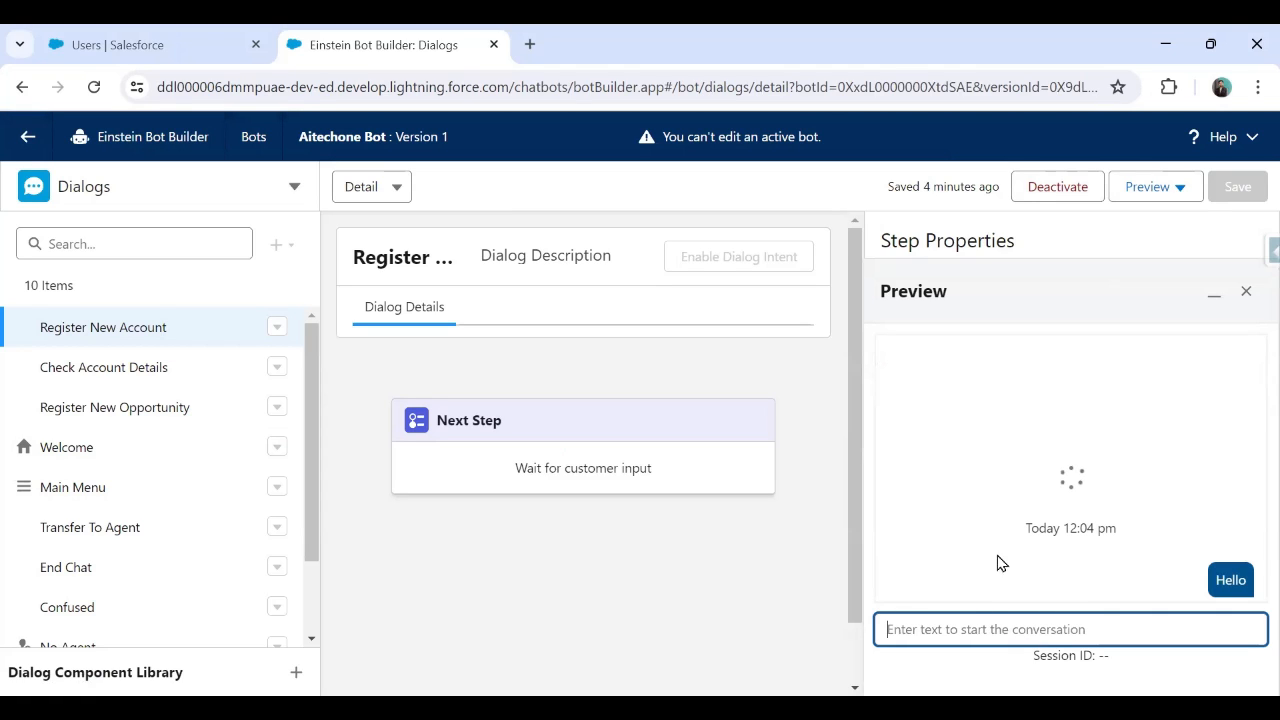
pyautogui.moveTo(1012, 548)
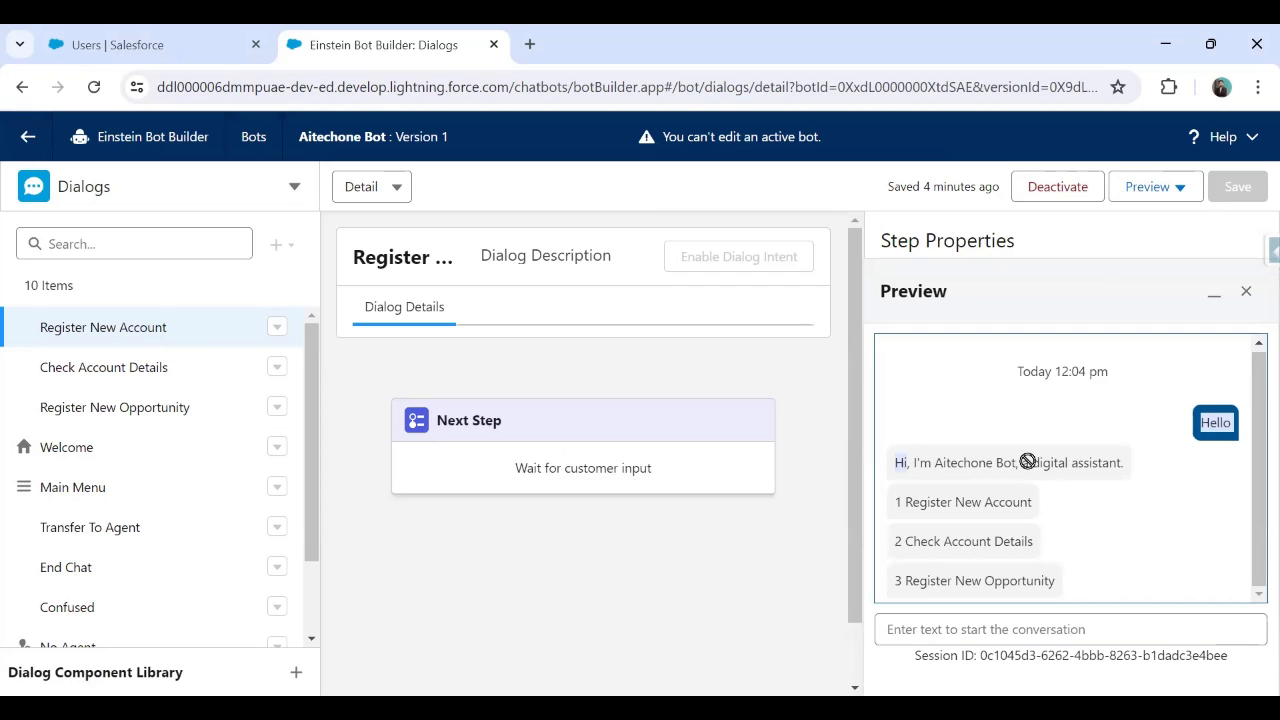
# Reply 1 in the conversation box to choose the first menu option.
pyautogui.click(1070, 628)
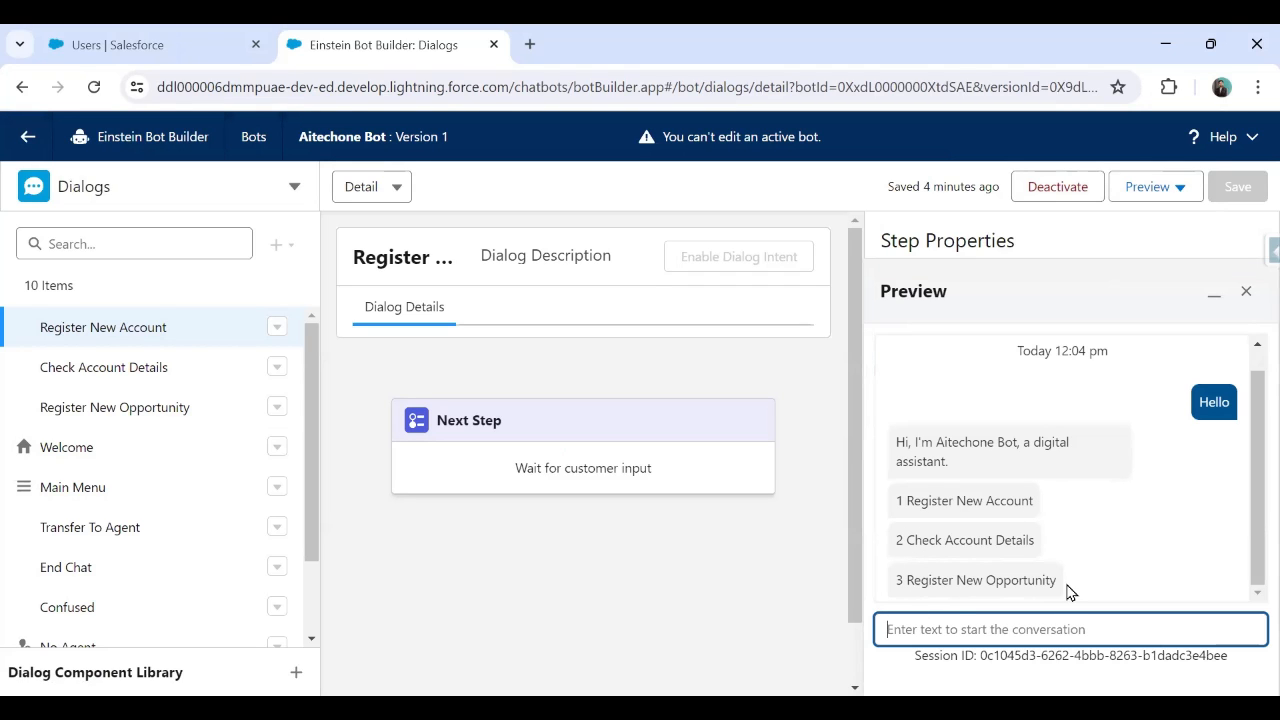
pyautogui.write('1')
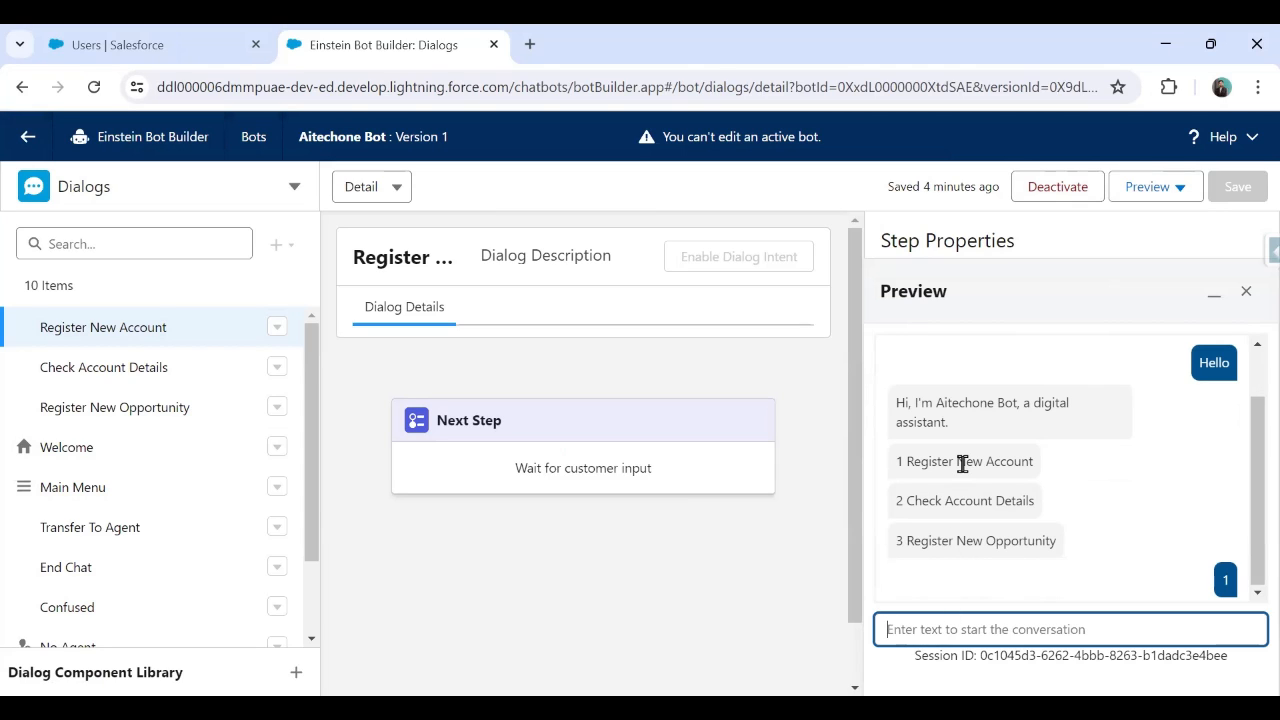
pyautogui.moveTo(970, 480)
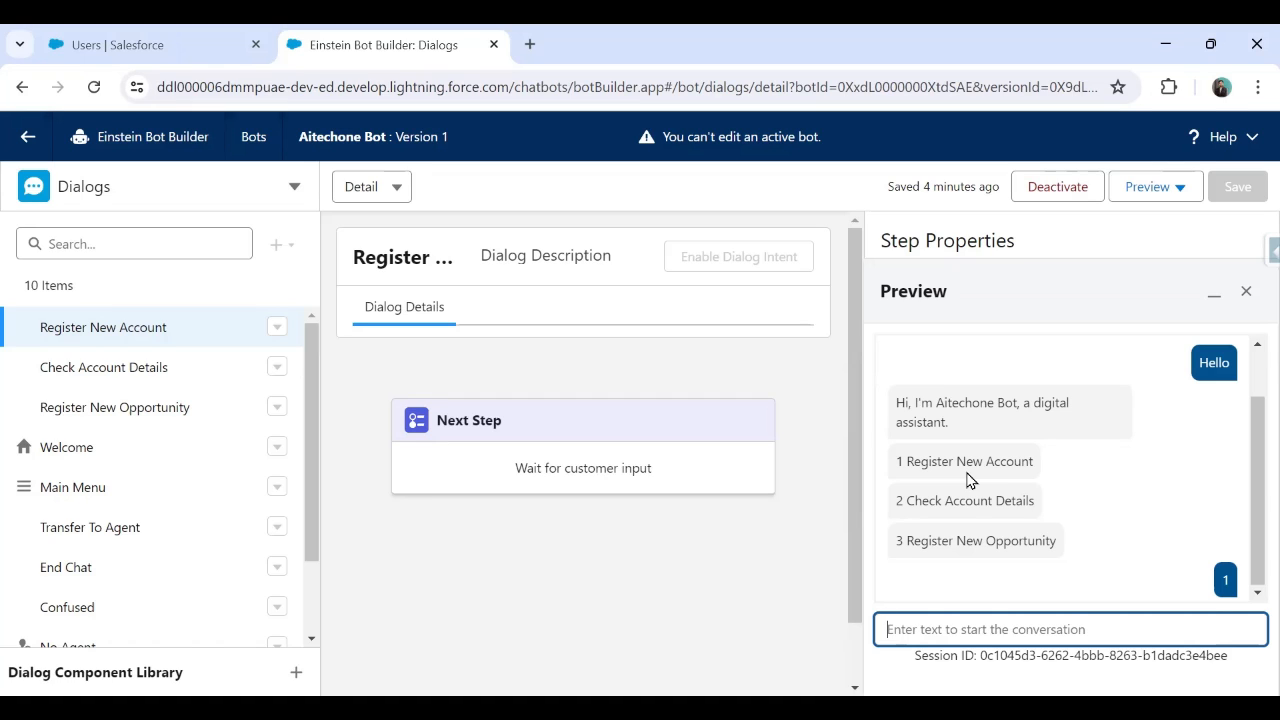
pyautogui.moveTo(972, 532)
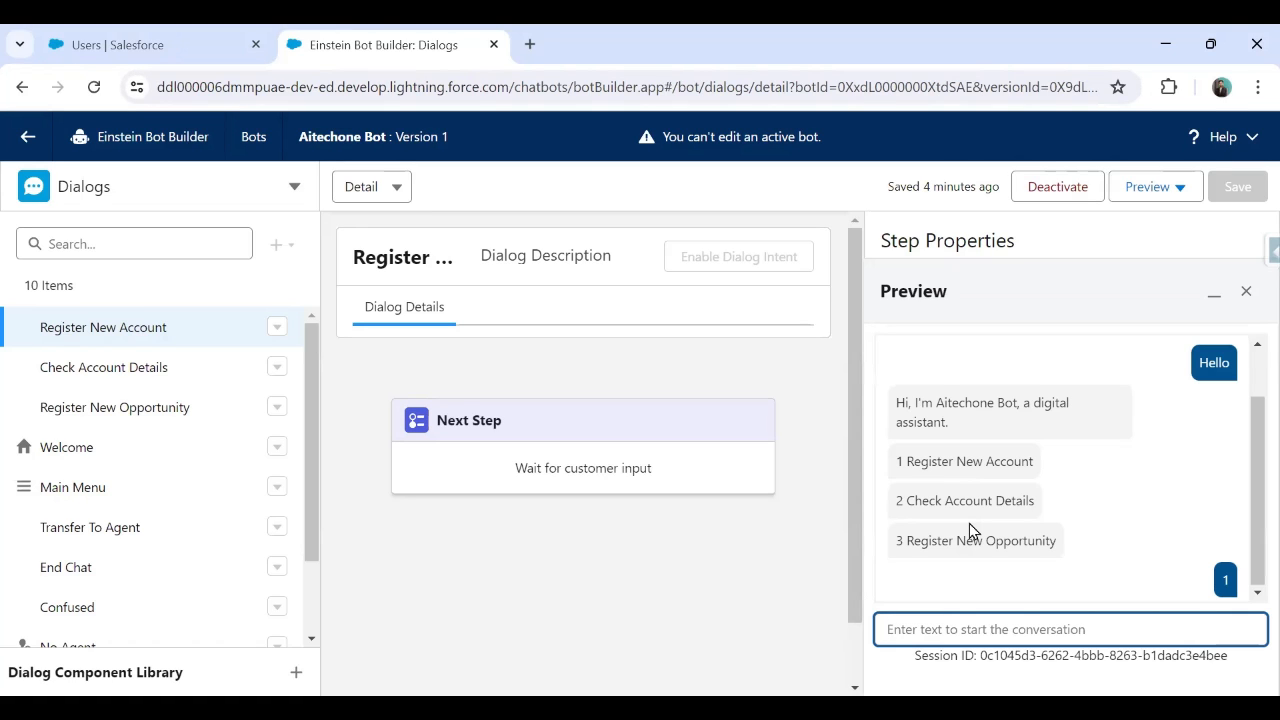
pyautogui.moveTo(918, 168)
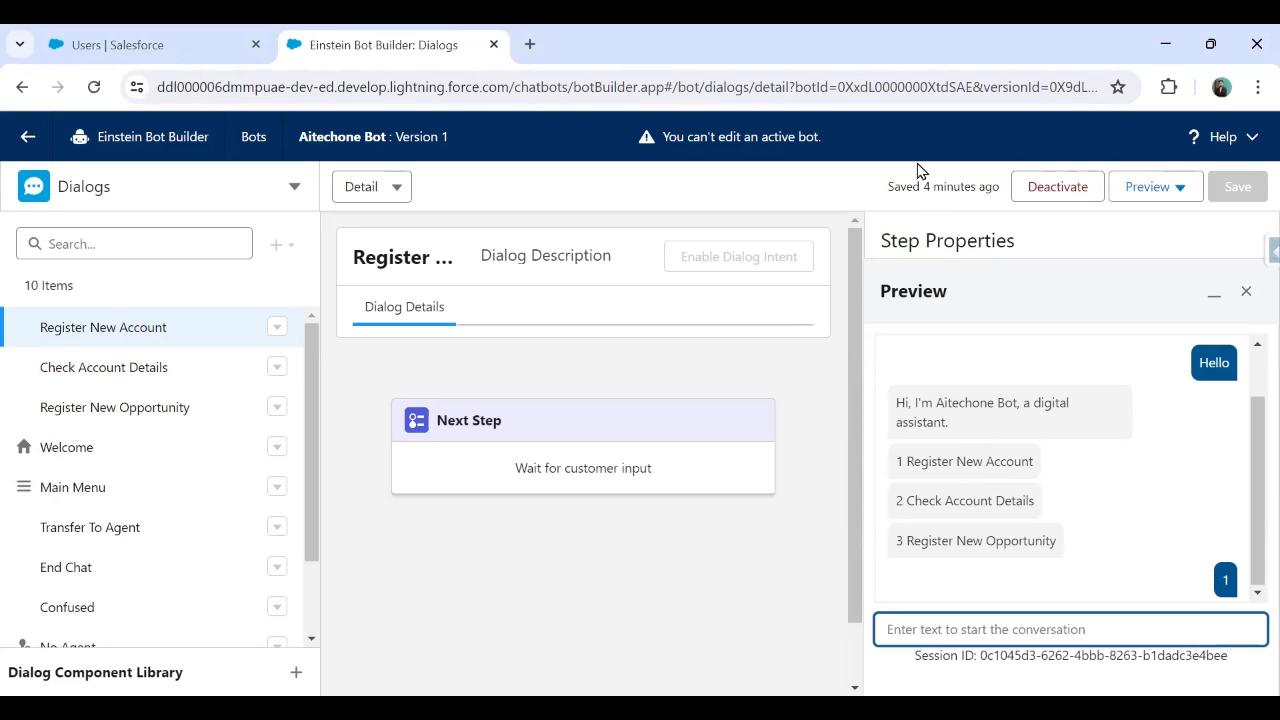